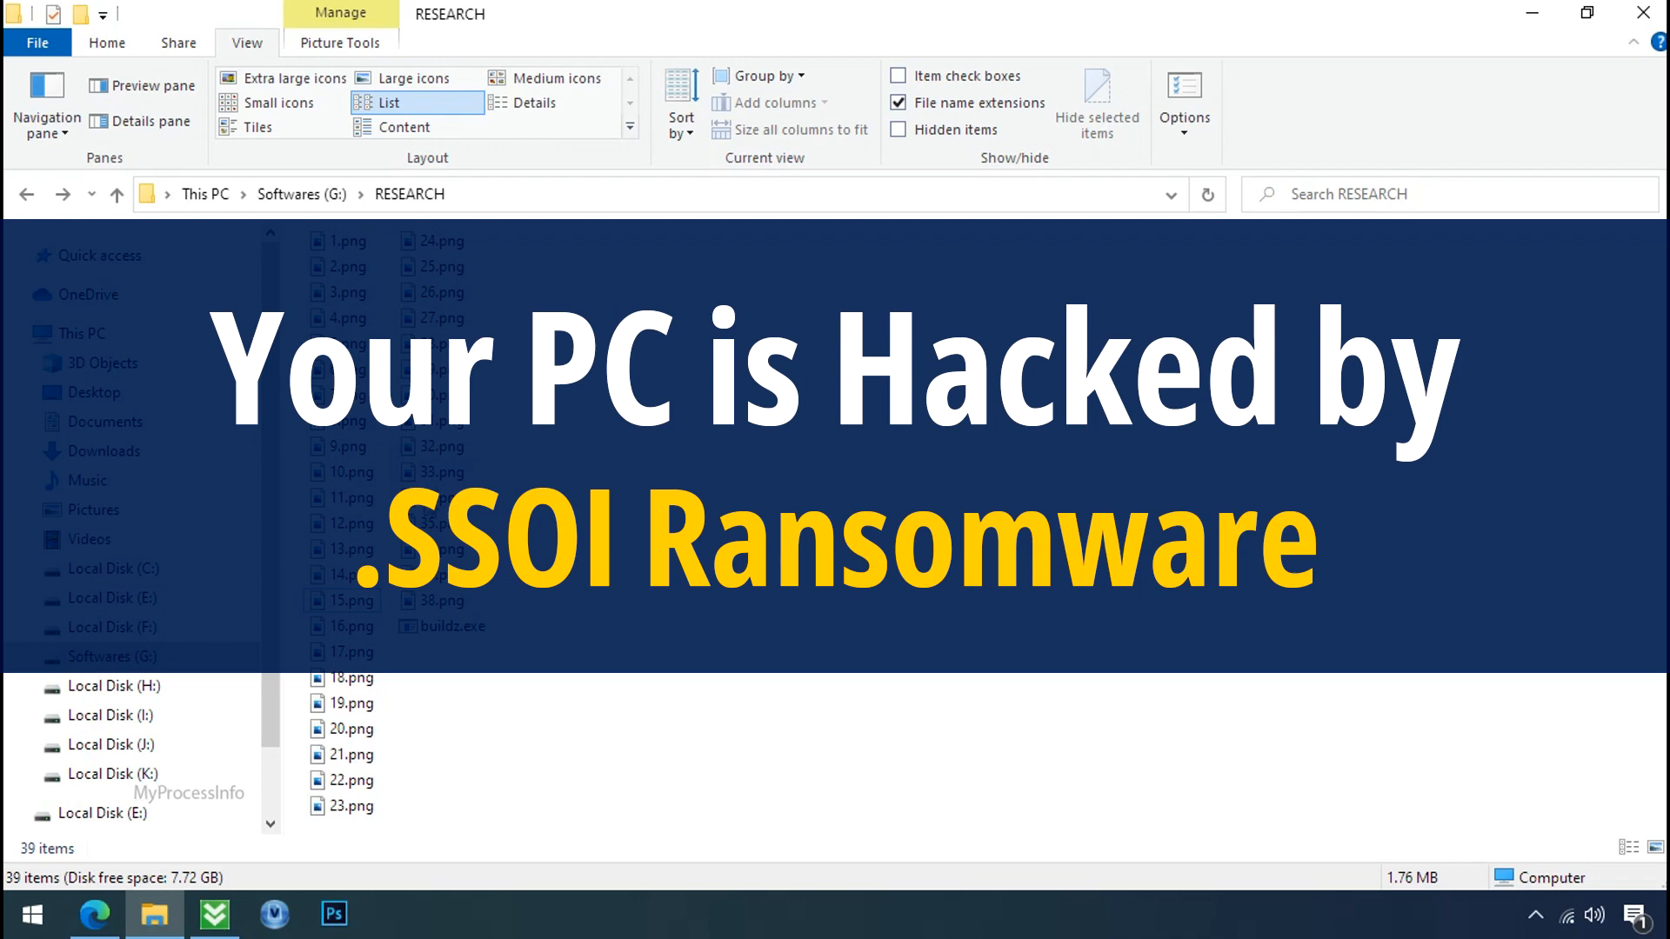
Rename the encrypted Testing IMG file to drop the .ssoi extension, accepting the extension-change warning
left_click(452, 624)
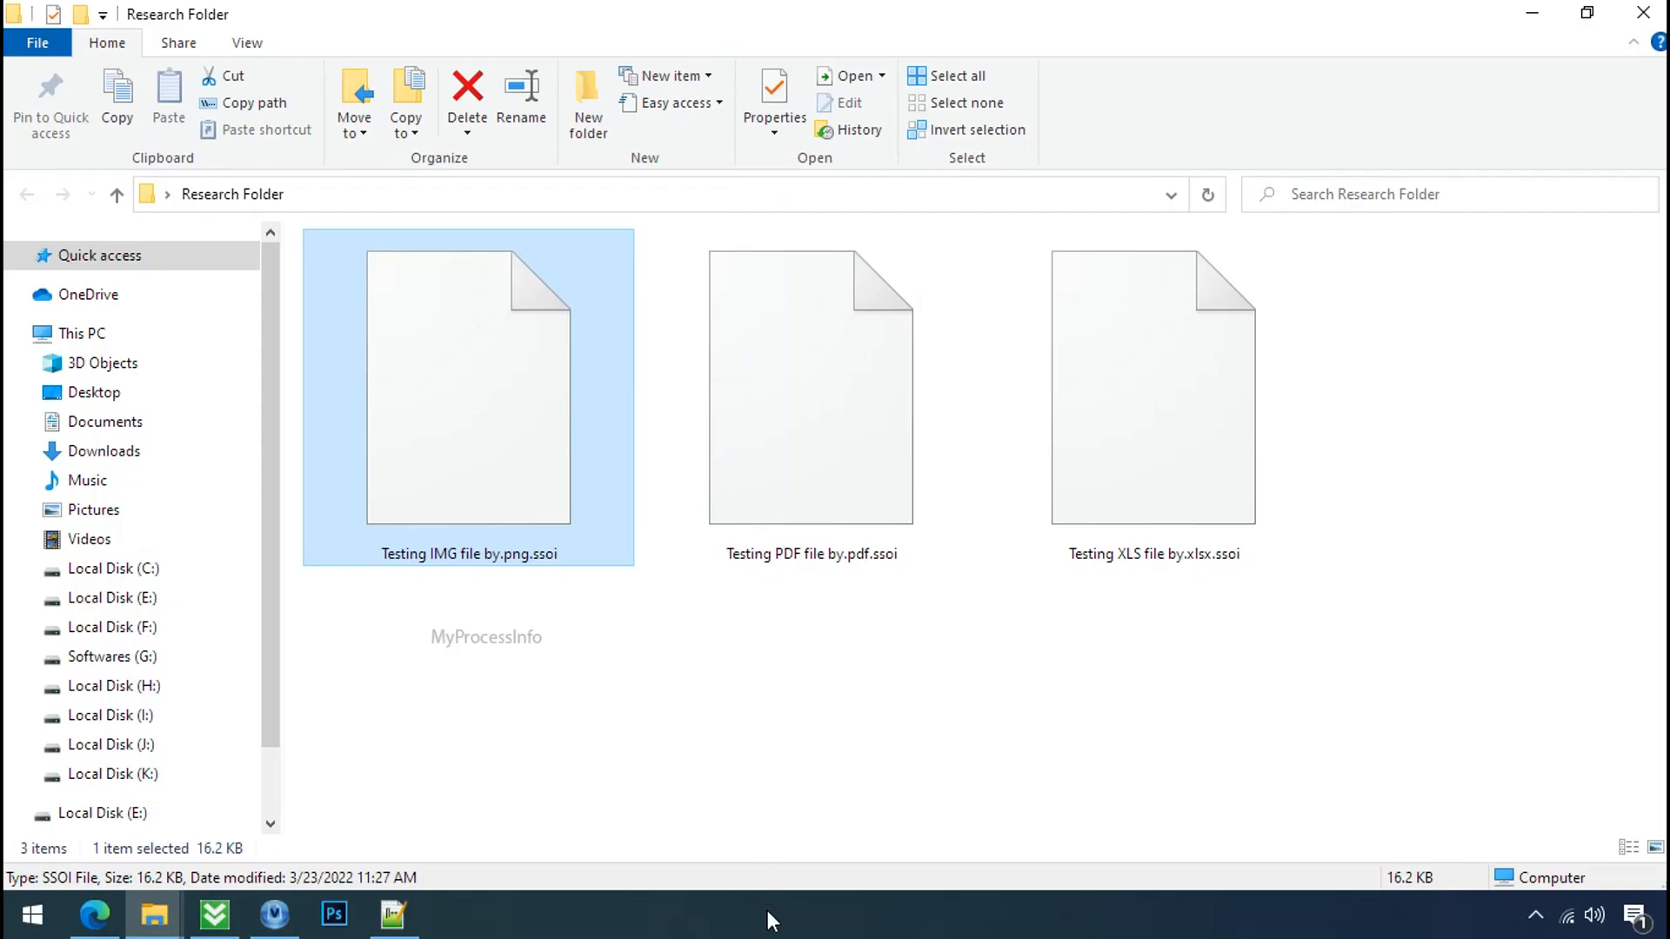
left_click(811, 386)
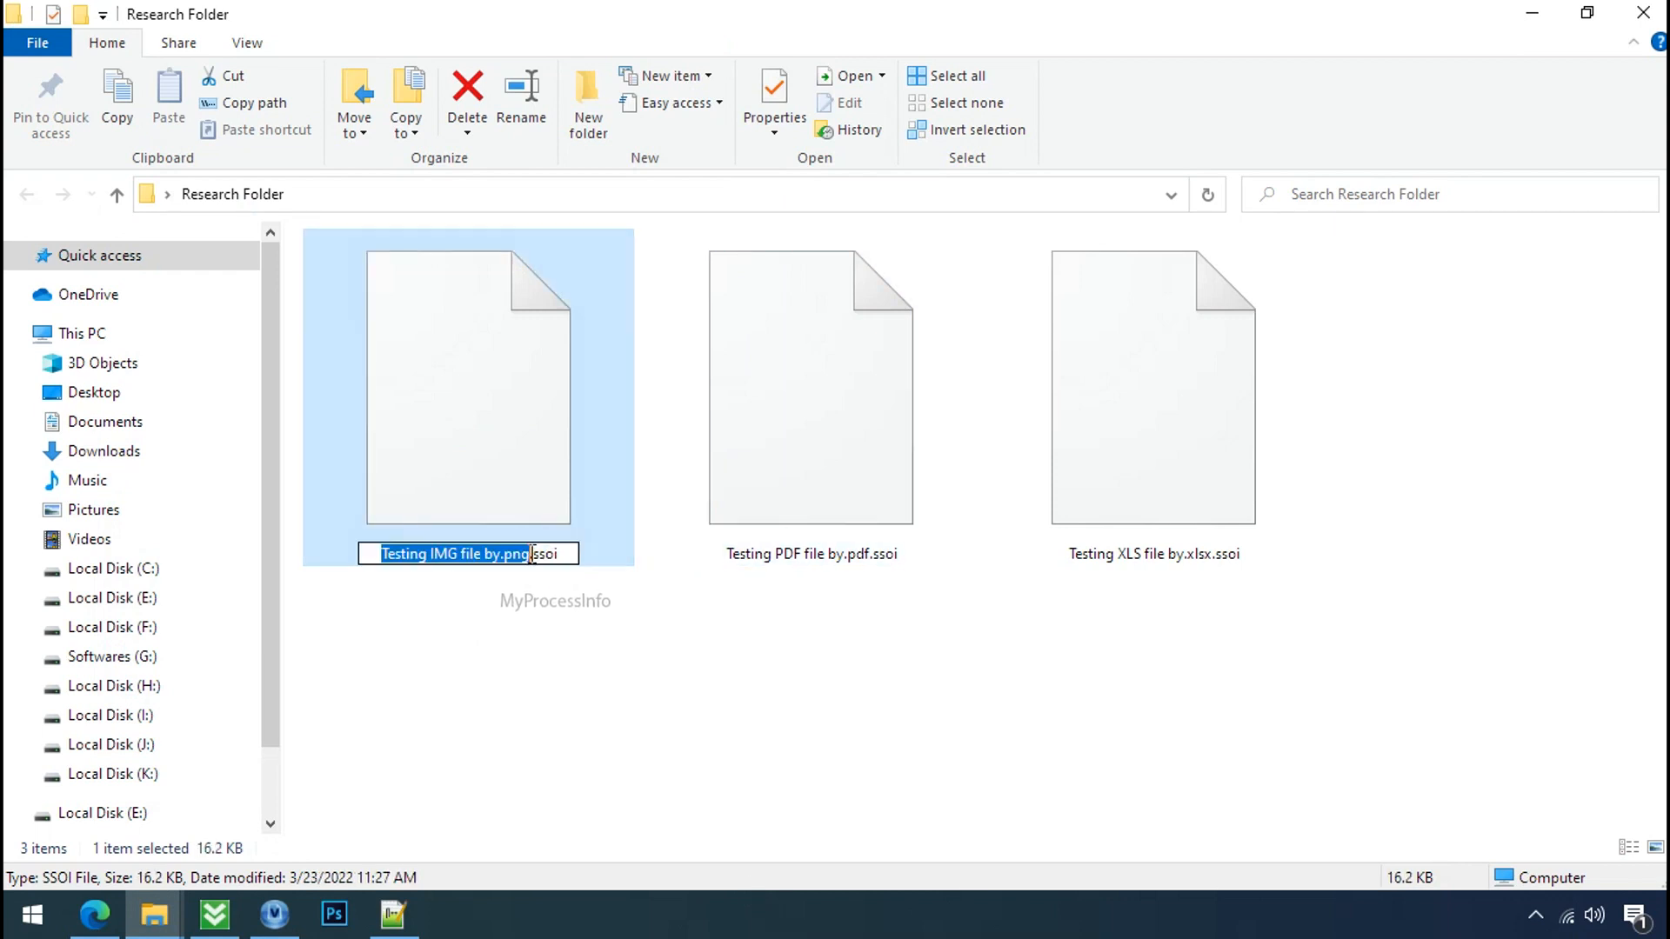
key("Enter")
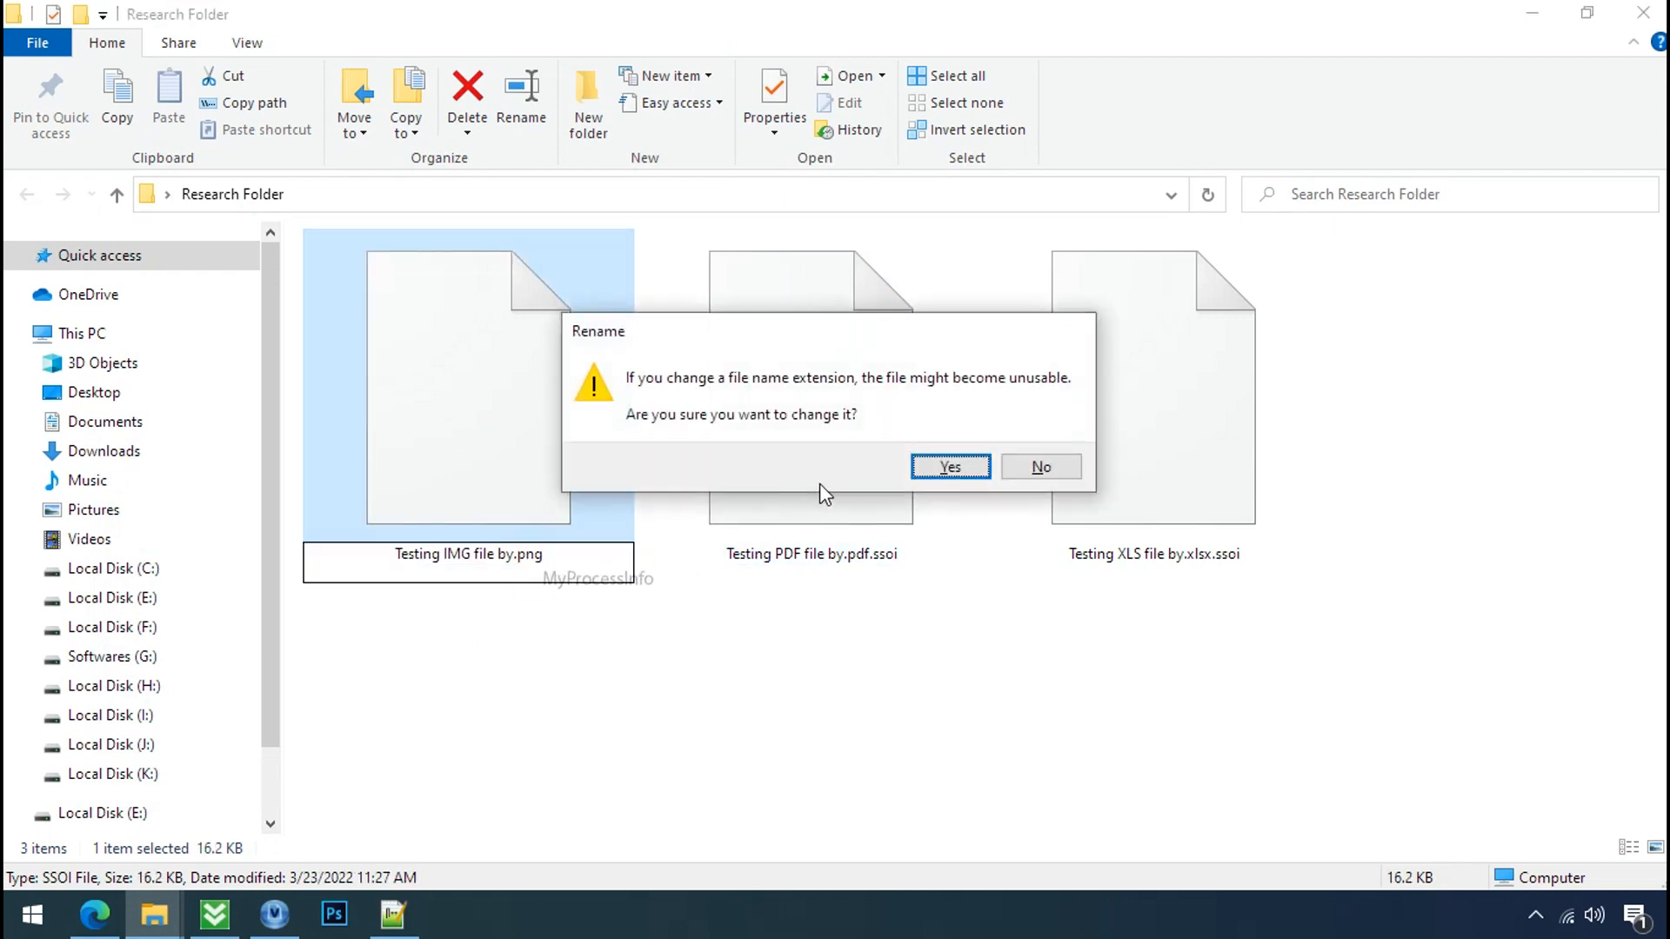
left_click(948, 466)
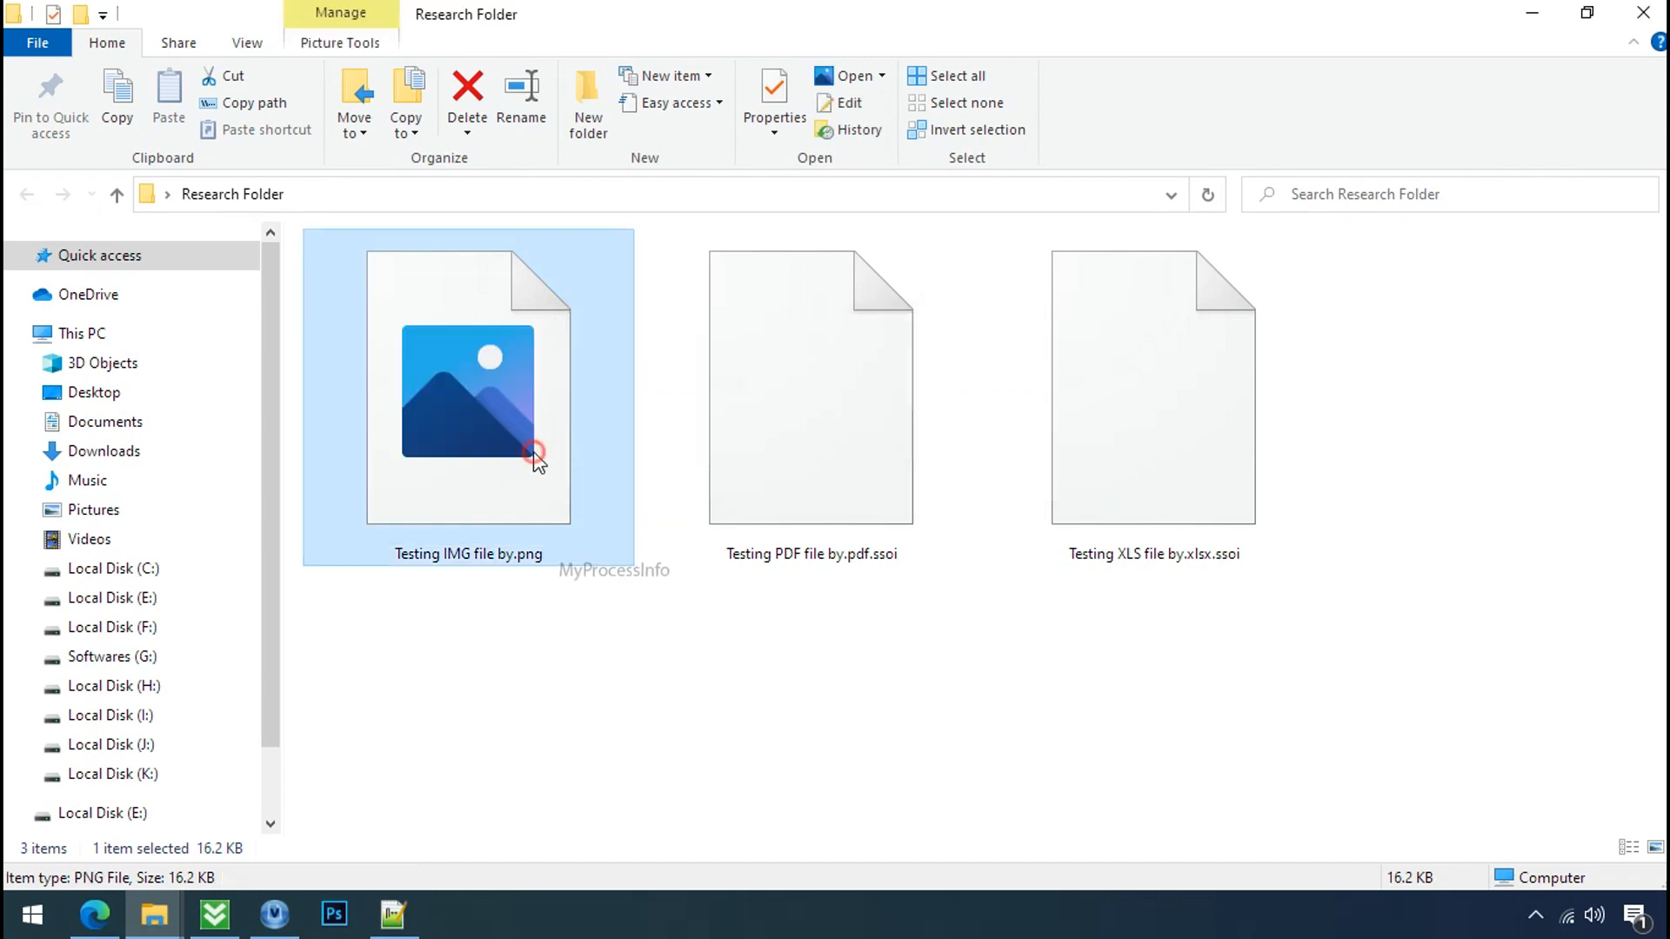
Try viewing the renamed PNG in Photos, which fails, and close the viewer
double_click(468, 391)
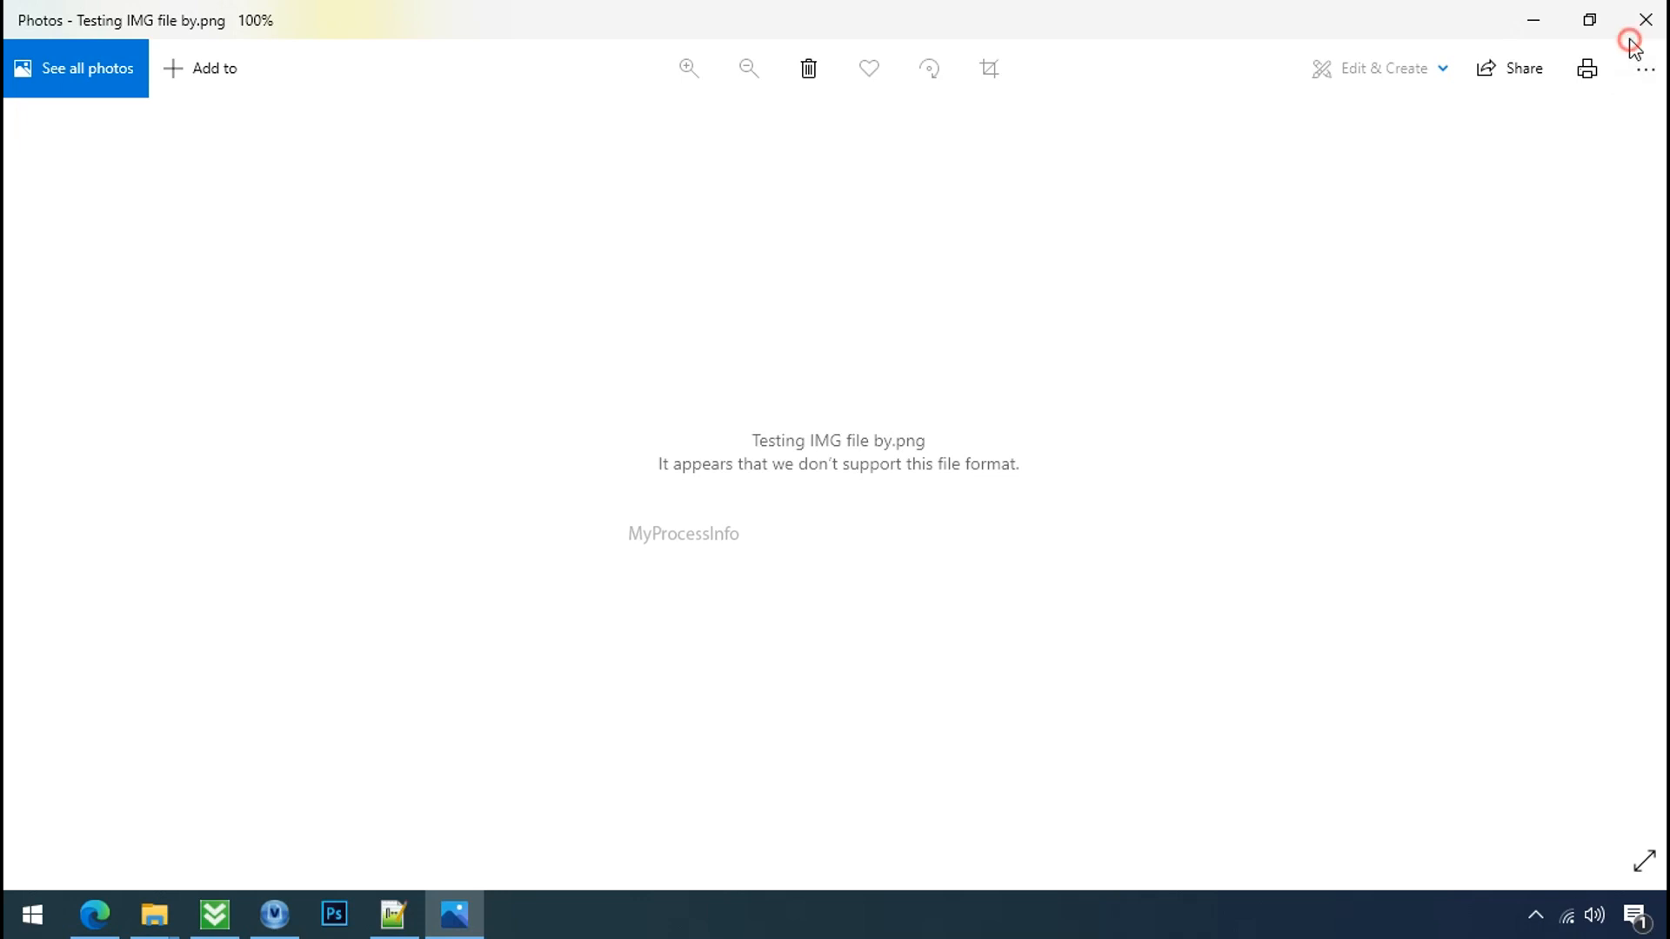
left_click(1644, 19)
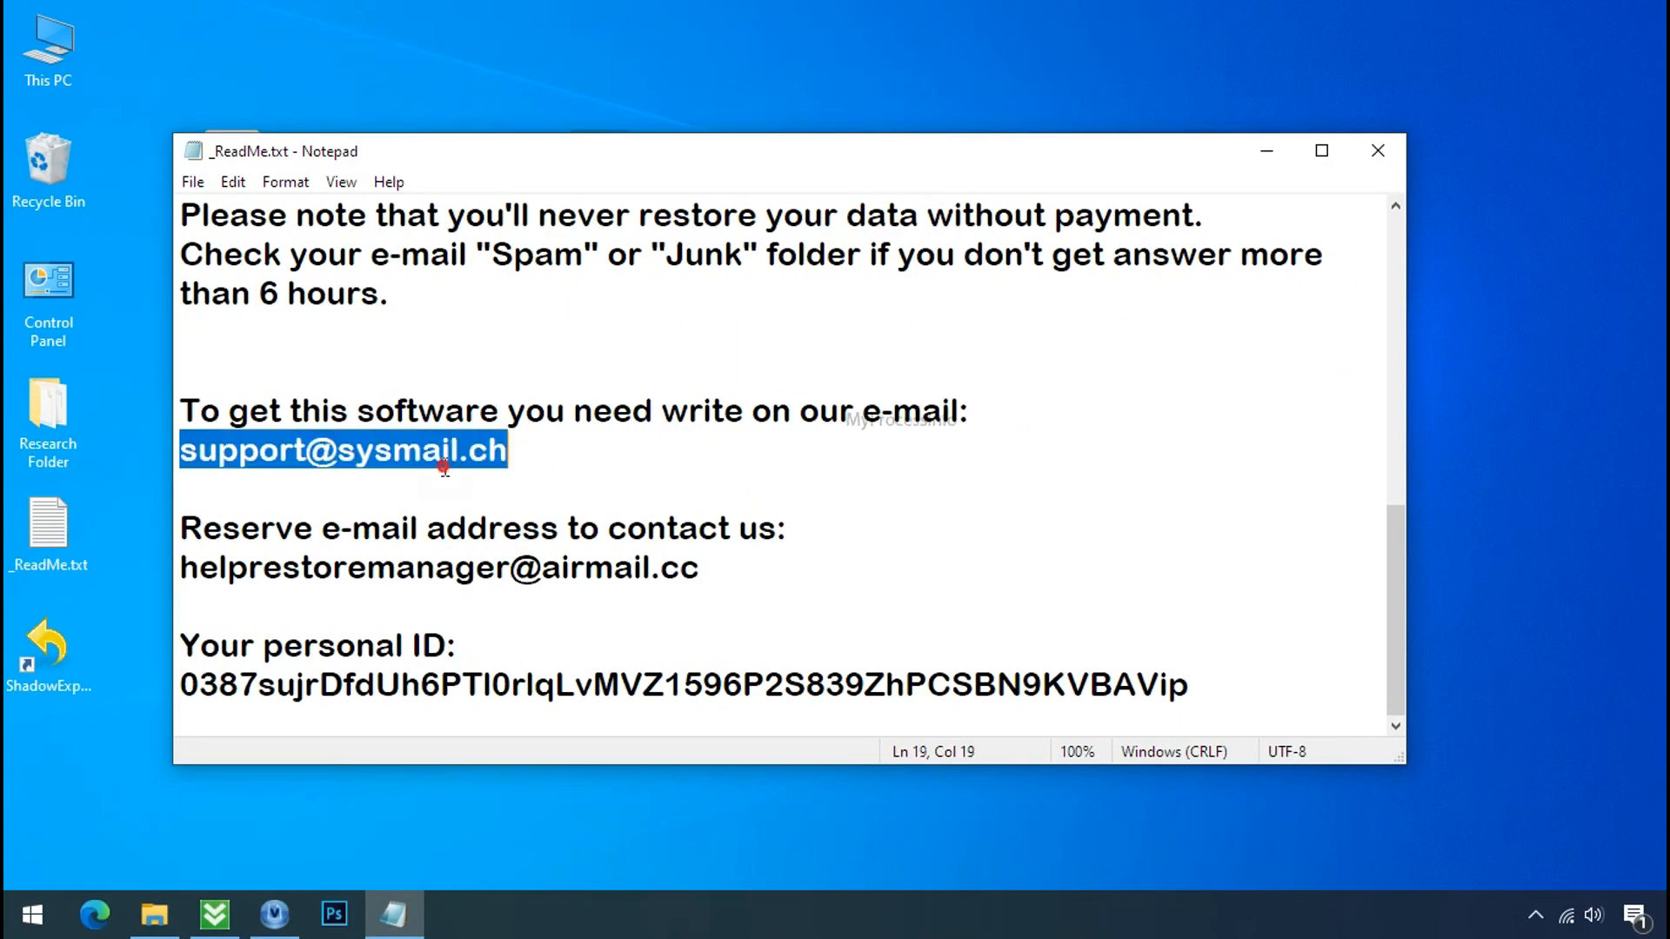
Note the contact e-mail in _ReadMe.txt, then download and launch the Bitdefender Ransomware Recognition Tool
double_click(440, 567)
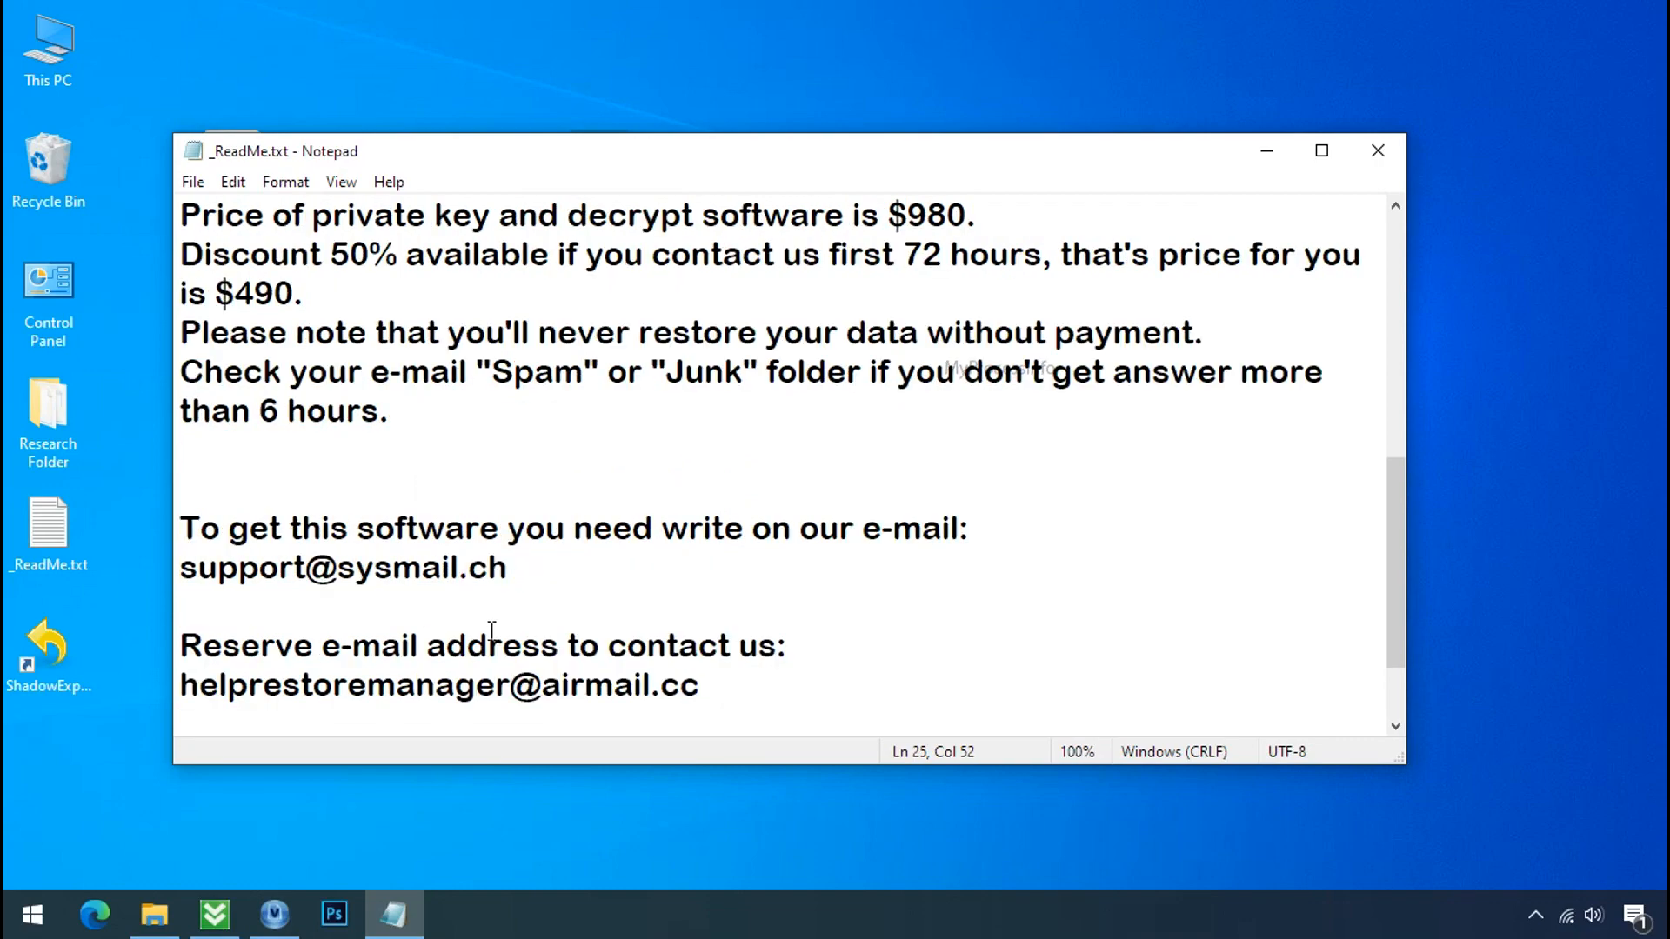
scroll("up", 3)
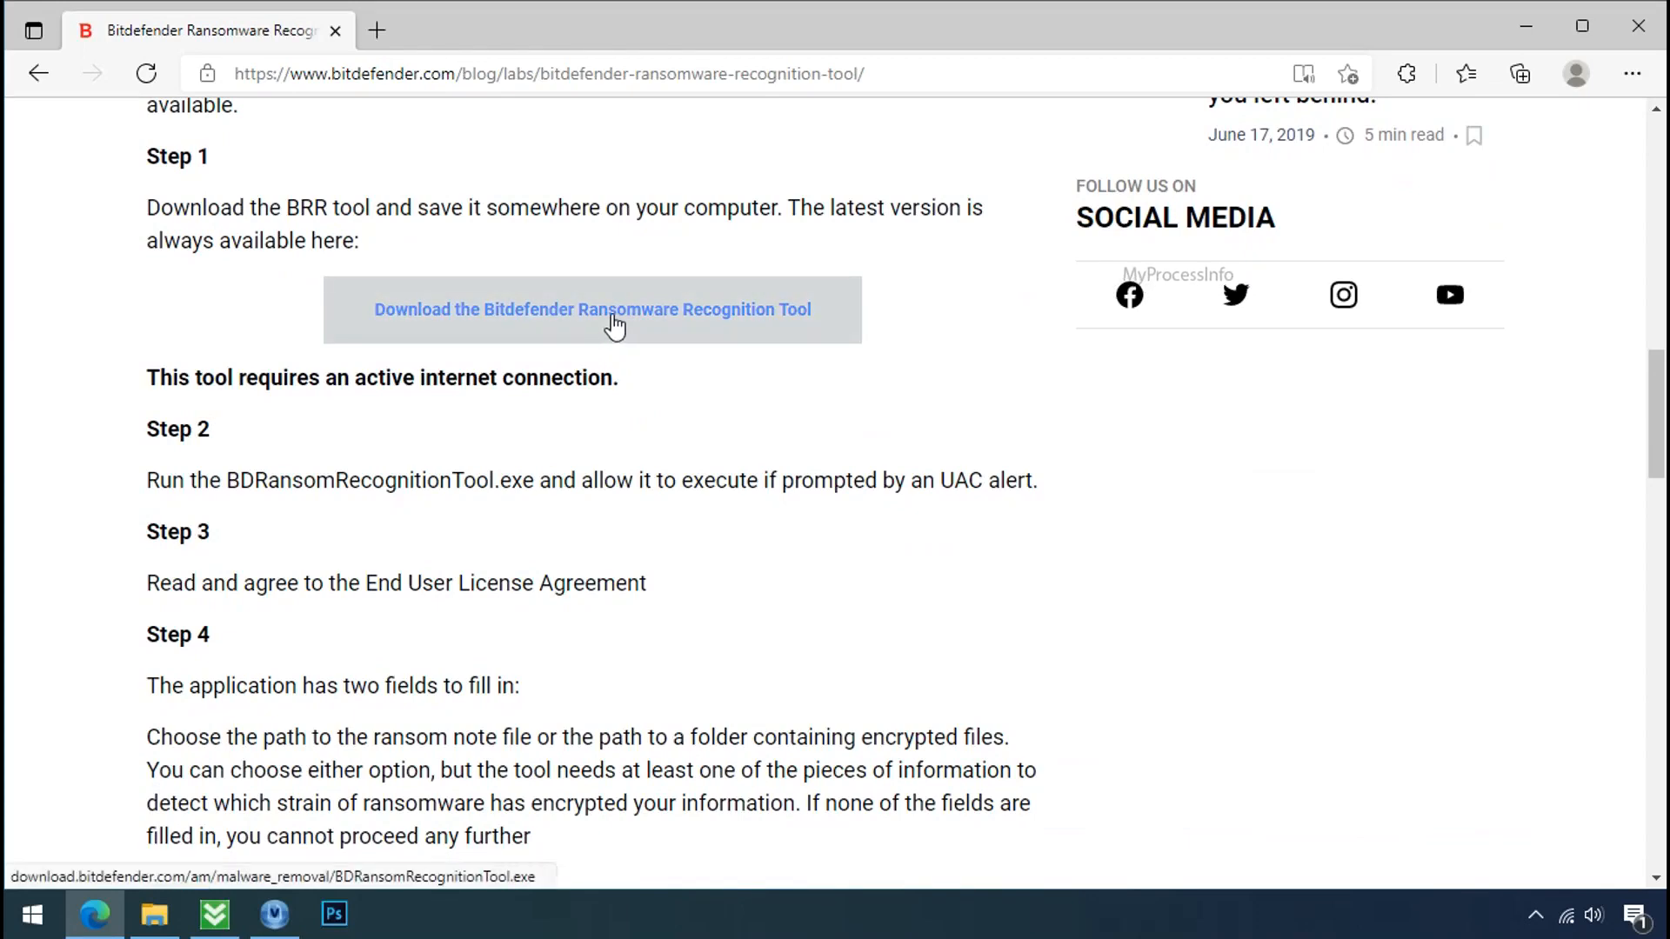
left_click(591, 310)
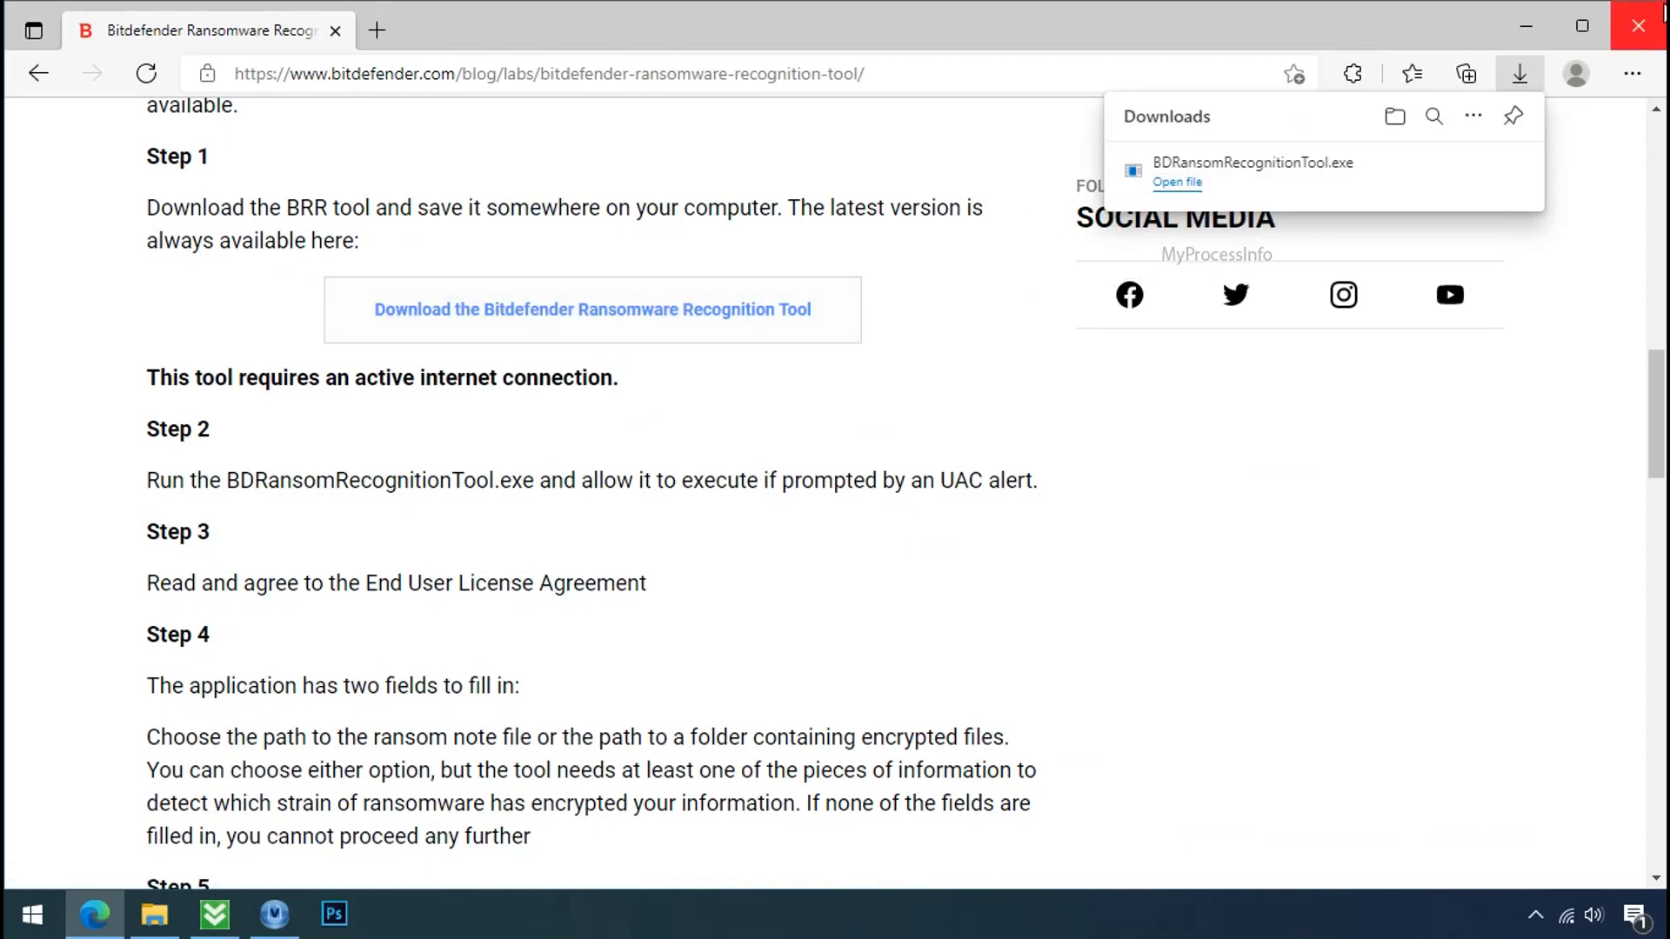
left_click(1176, 181)
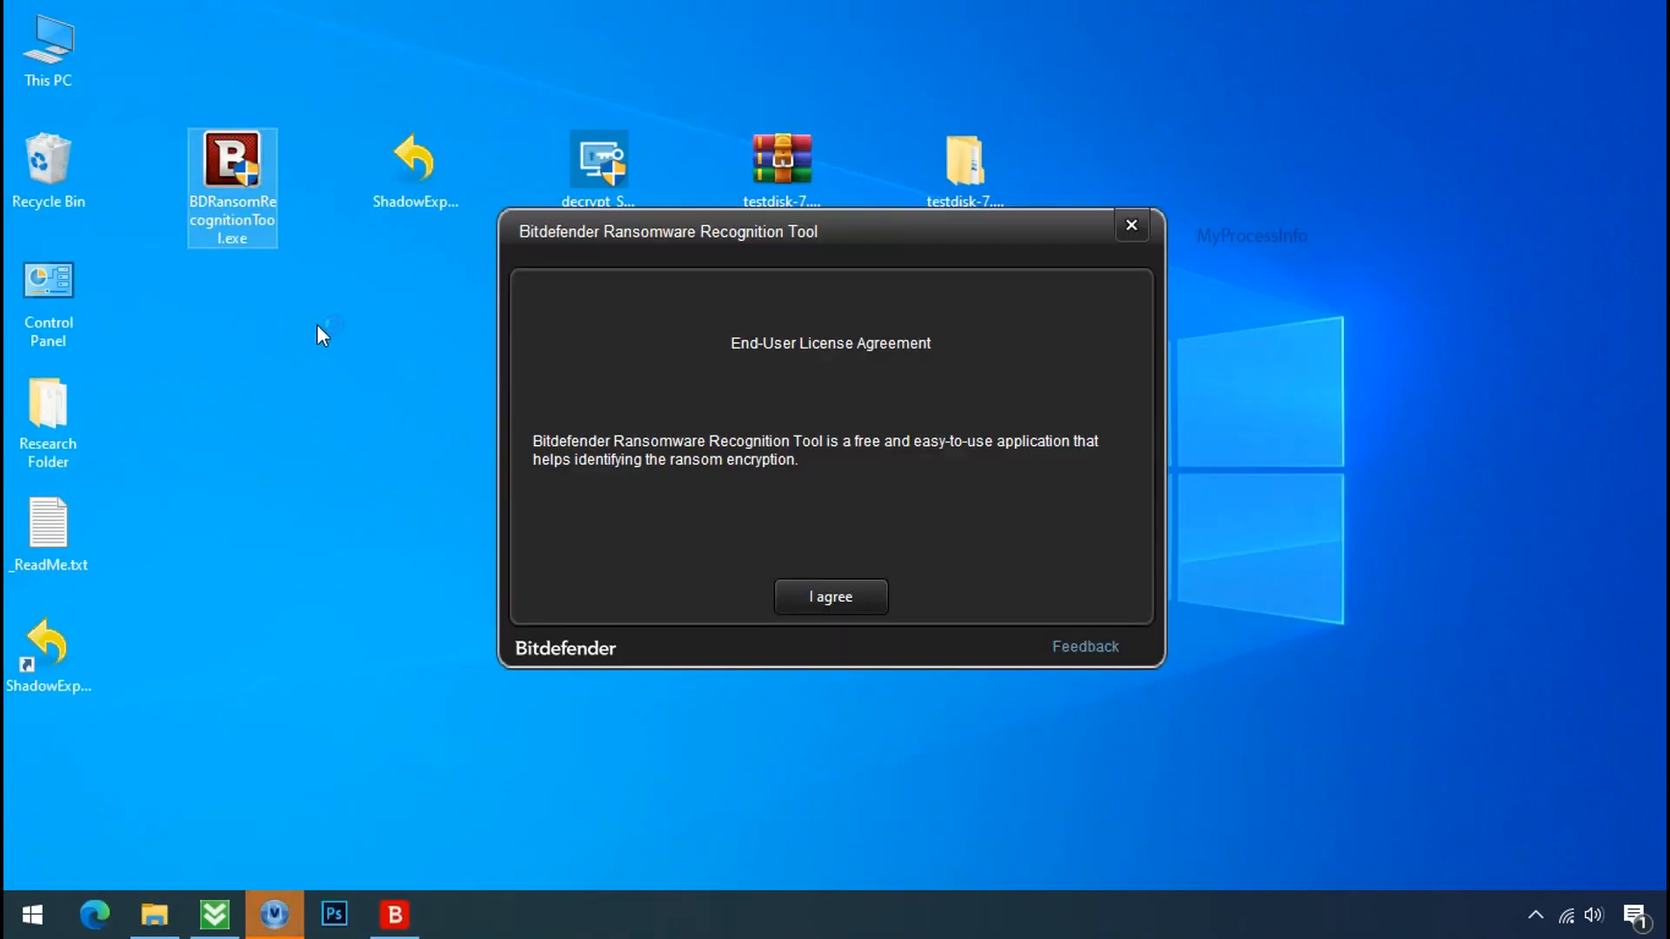
Accept the license and load the Desktop _ReadMe.txt ransom note for analysis
left_click(831, 596)
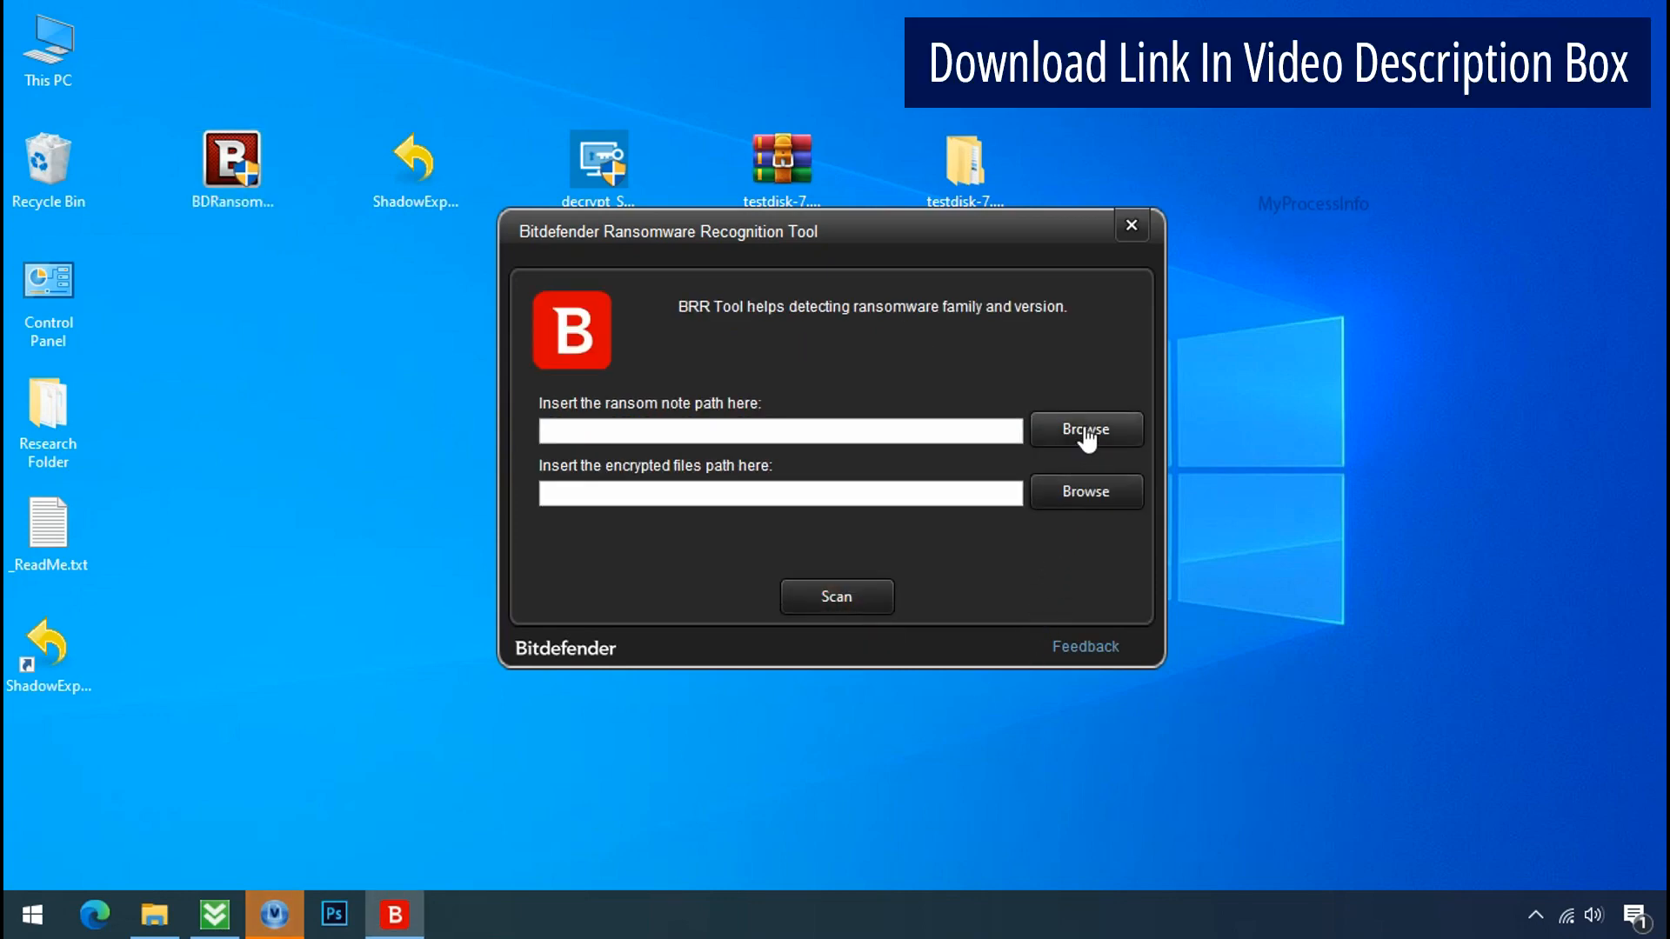
left_click(1084, 429)
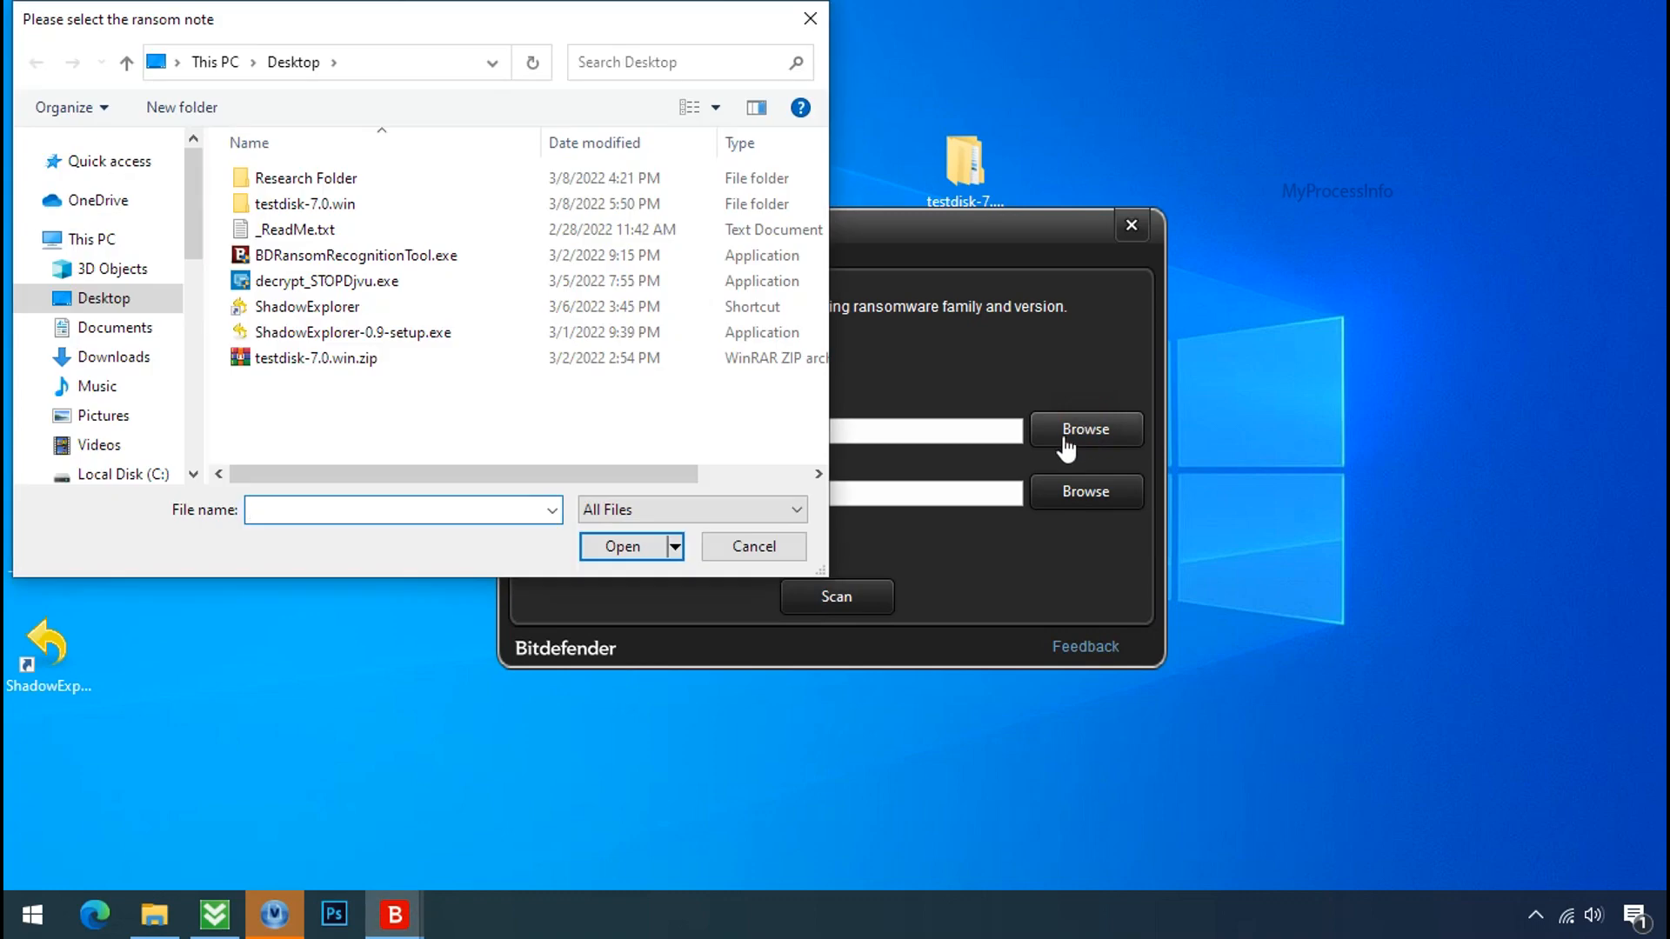
left_click(298, 230)
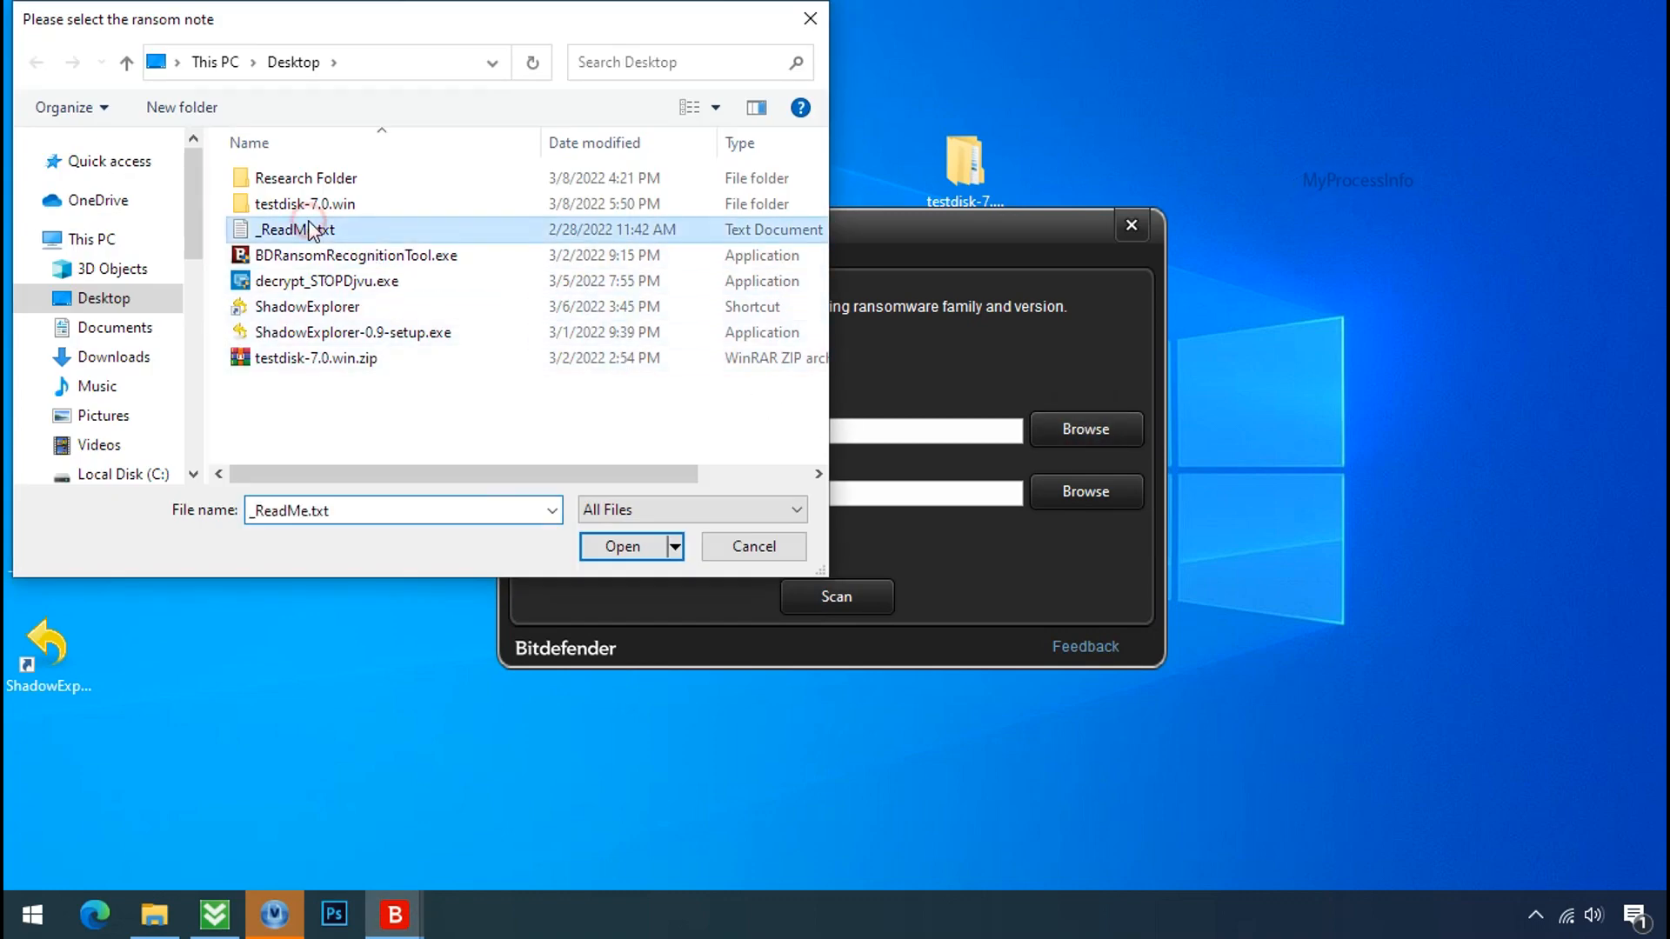
left_click(623, 546)
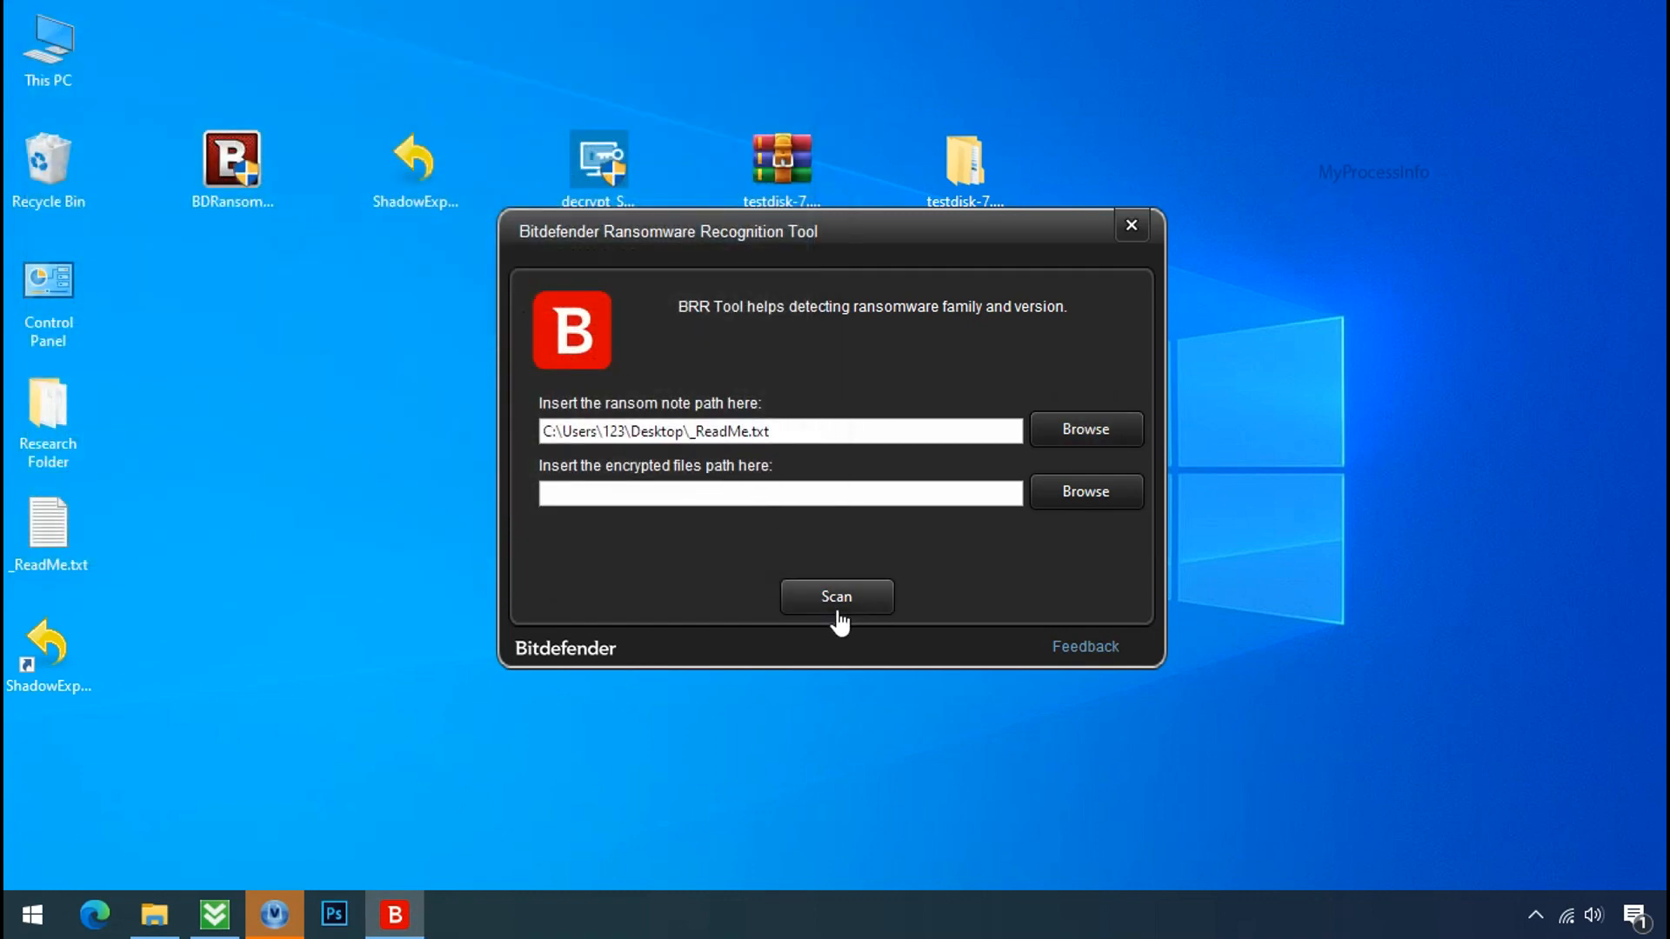
Scan the note to identify the ransomware, then close the tool
left_click(837, 595)
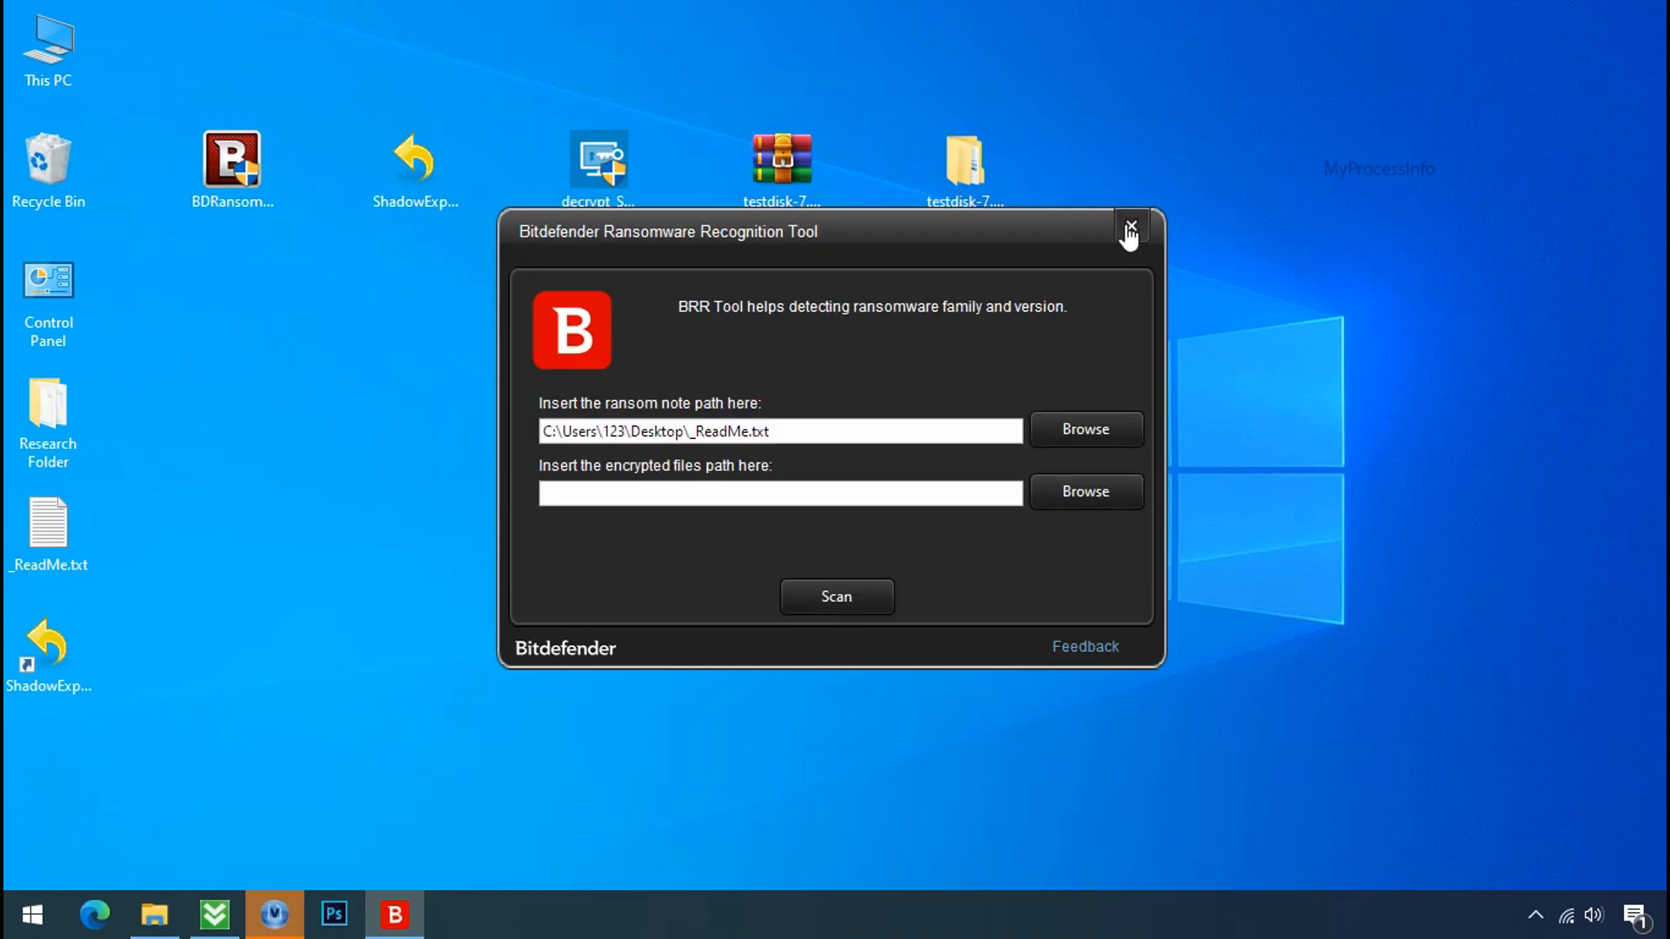
left_click(1131, 230)
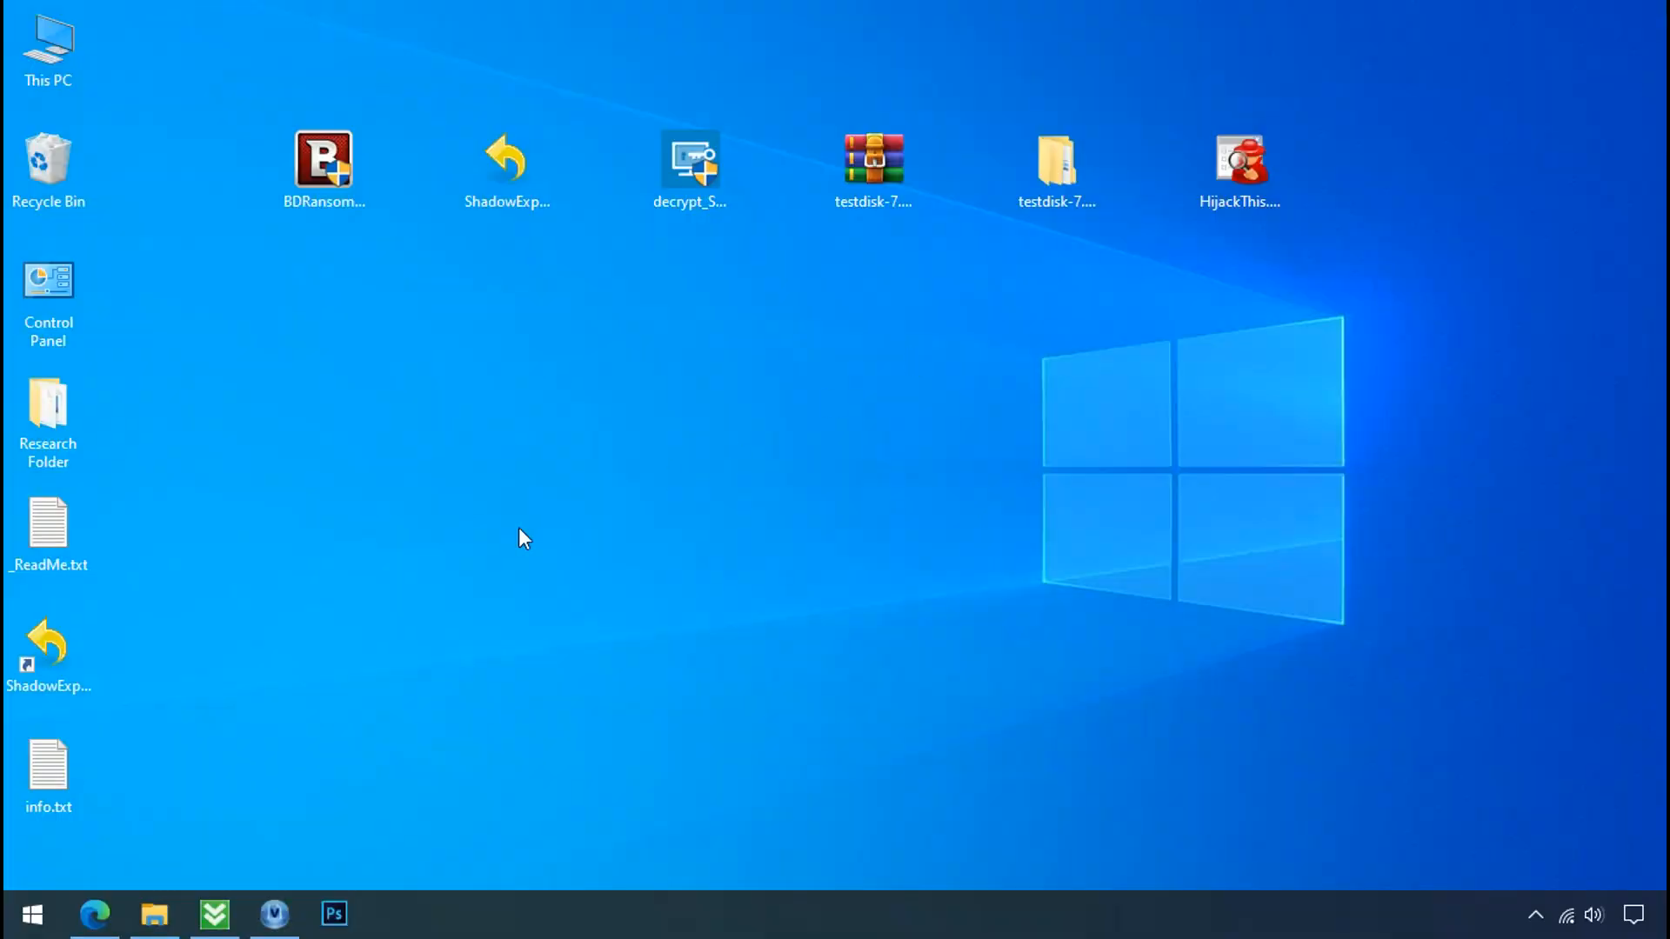
Go to %localappdata% and enter the randomly named folder
left_click(31, 913)
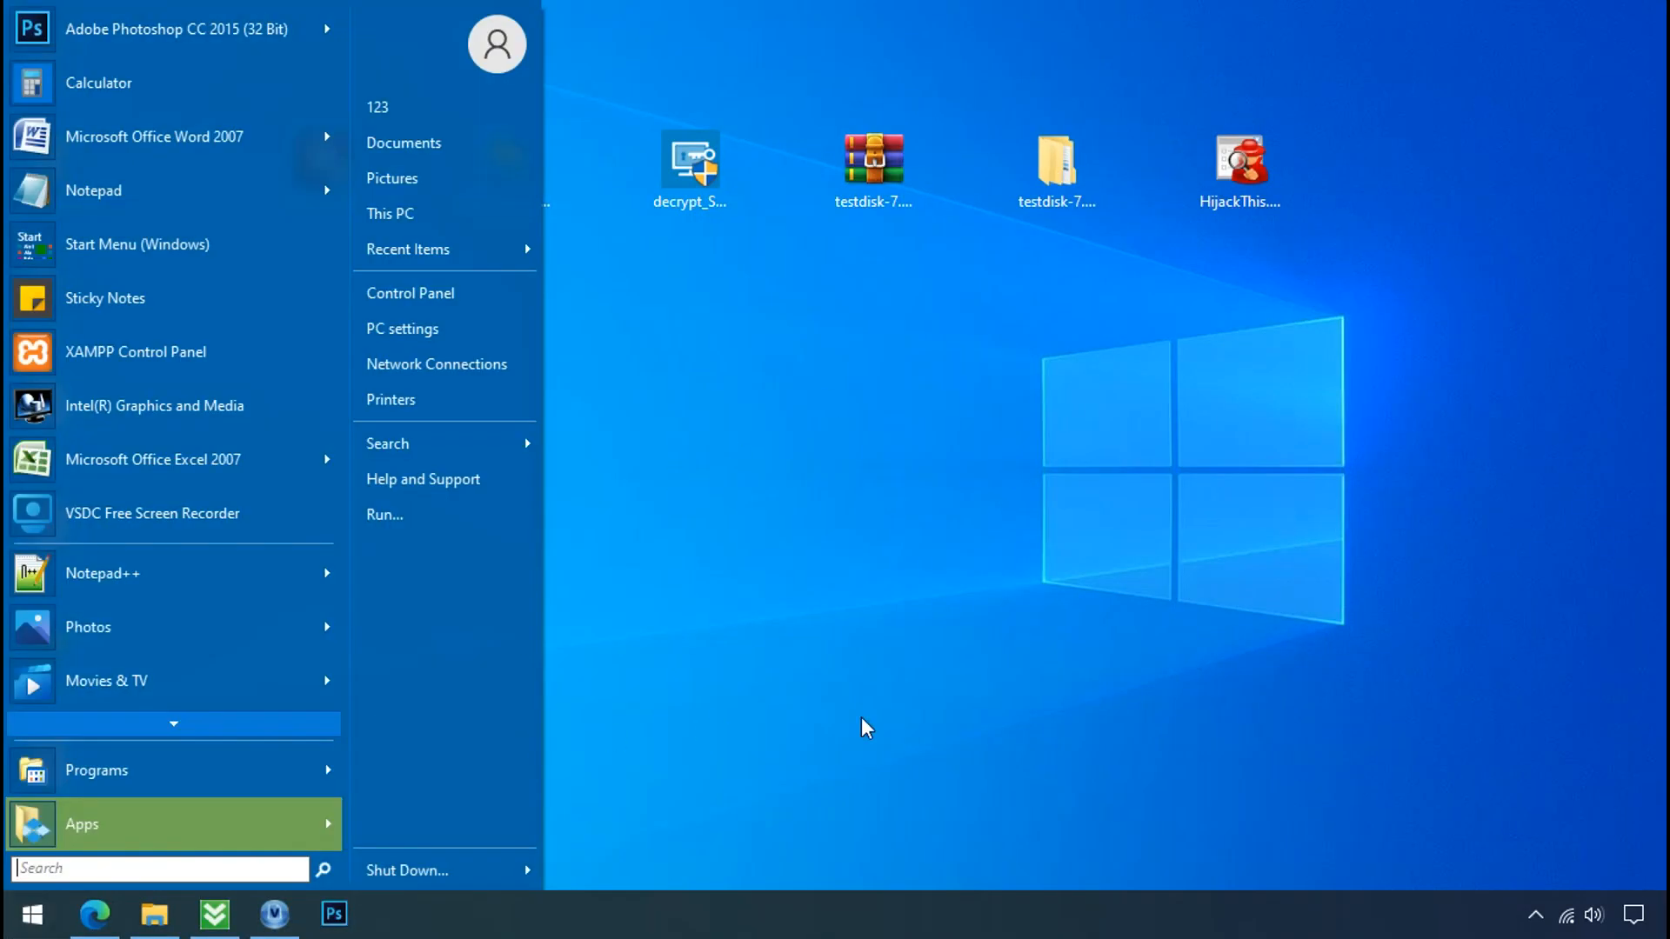
type("%L")
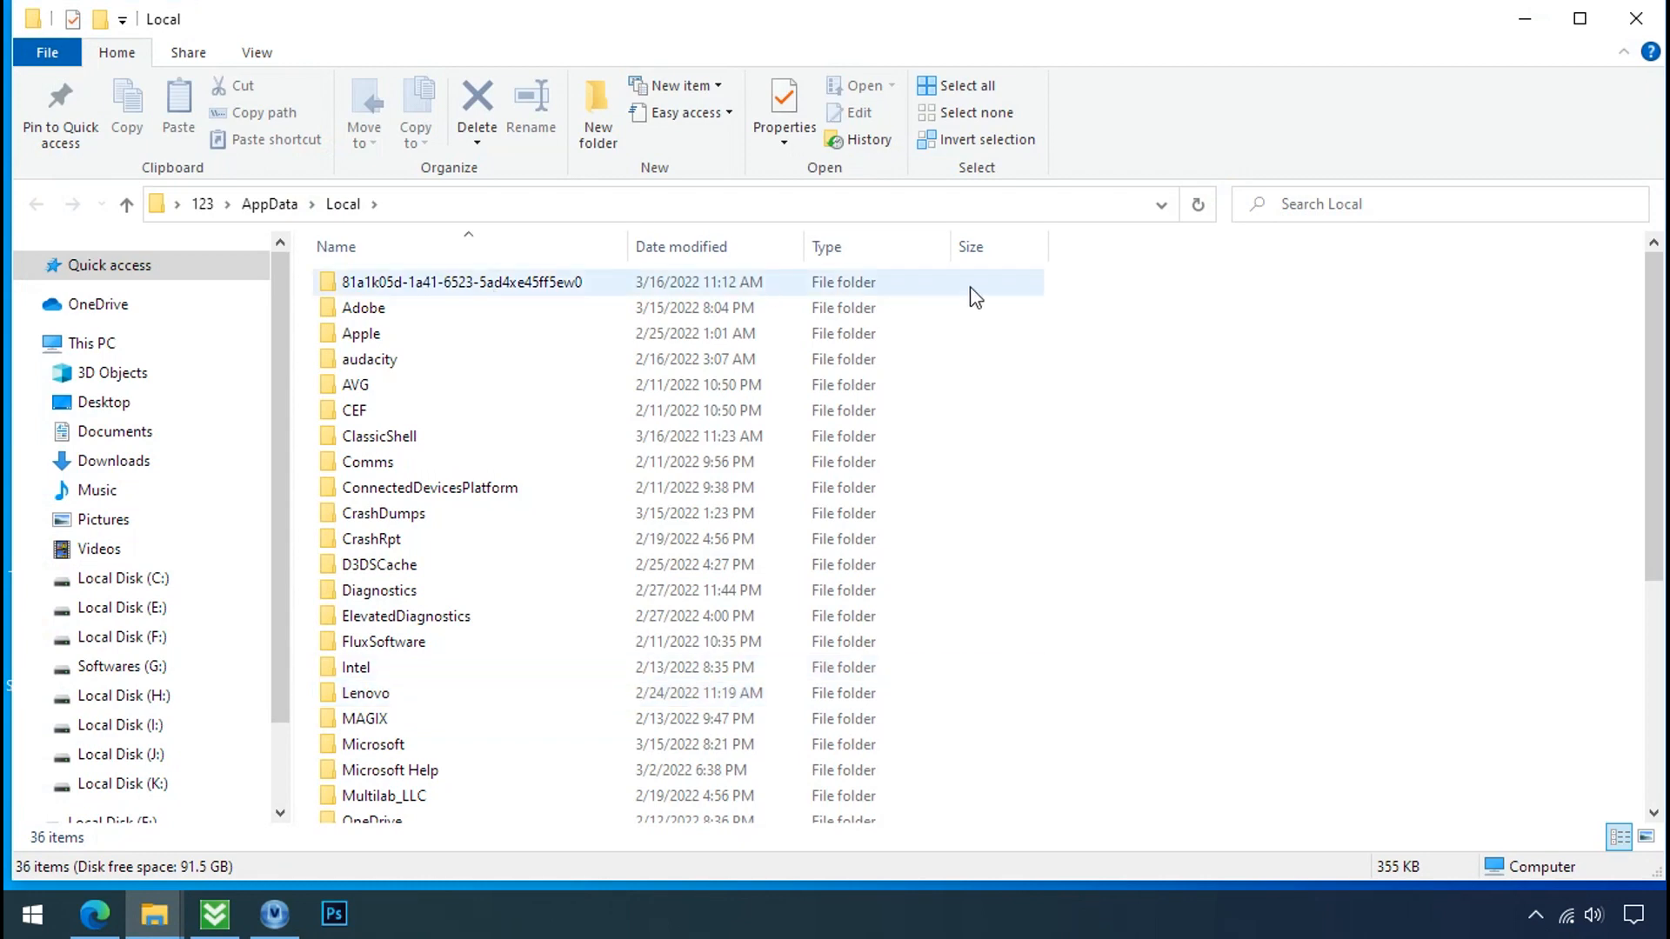
left_click(461, 282)
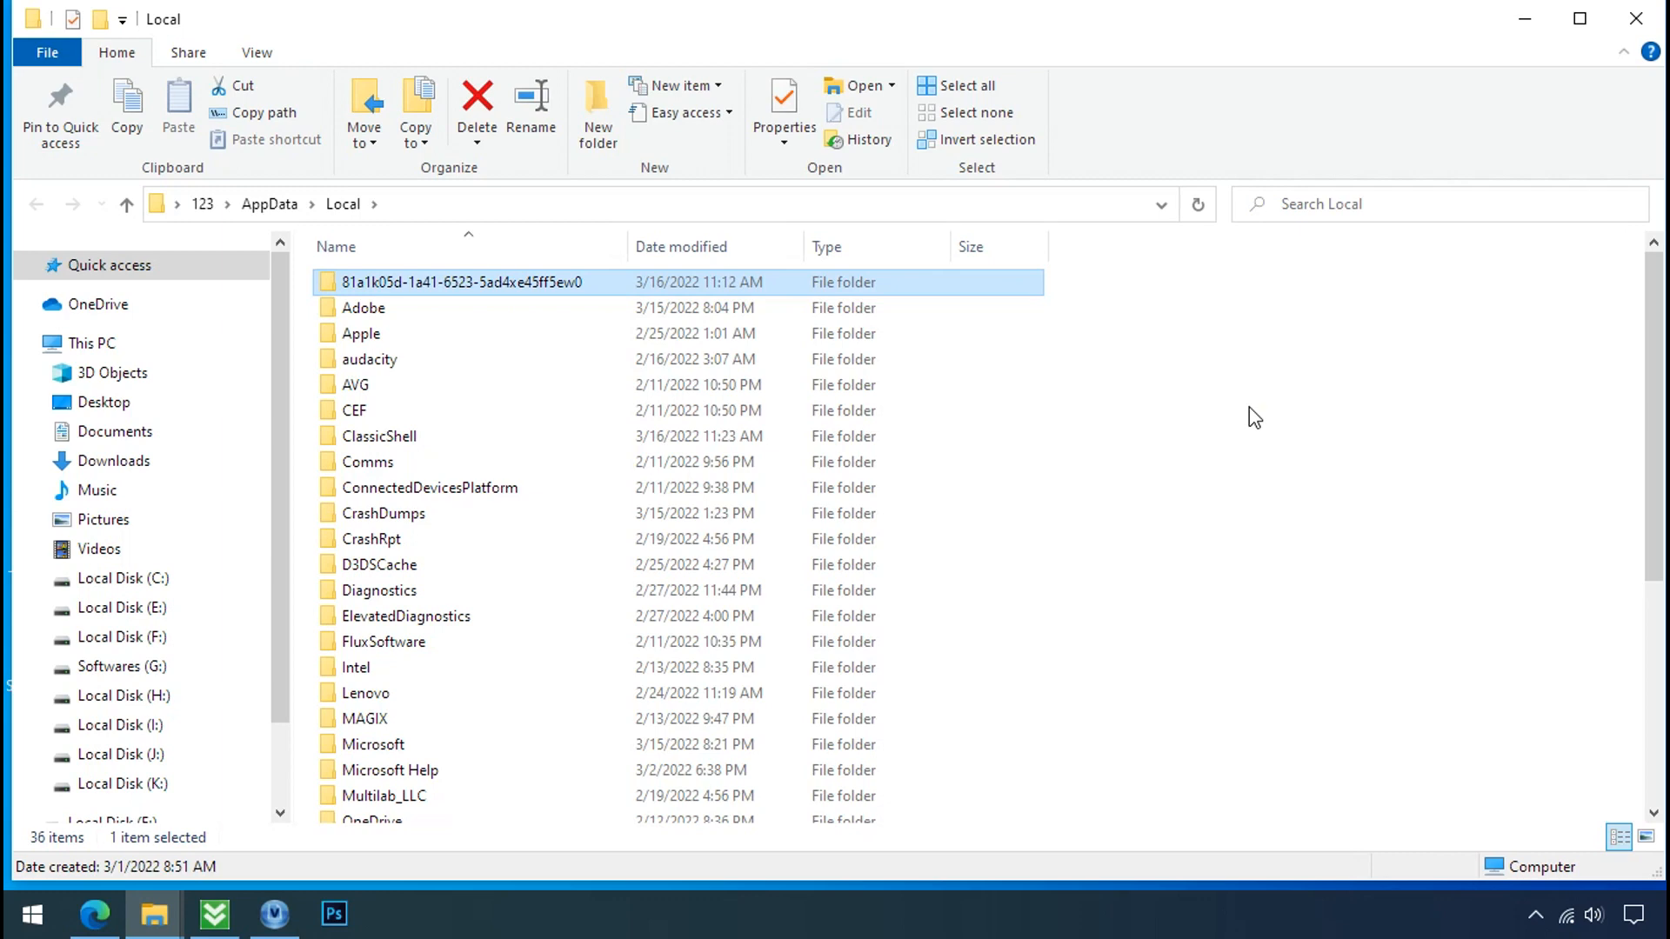
double_click(463, 281)
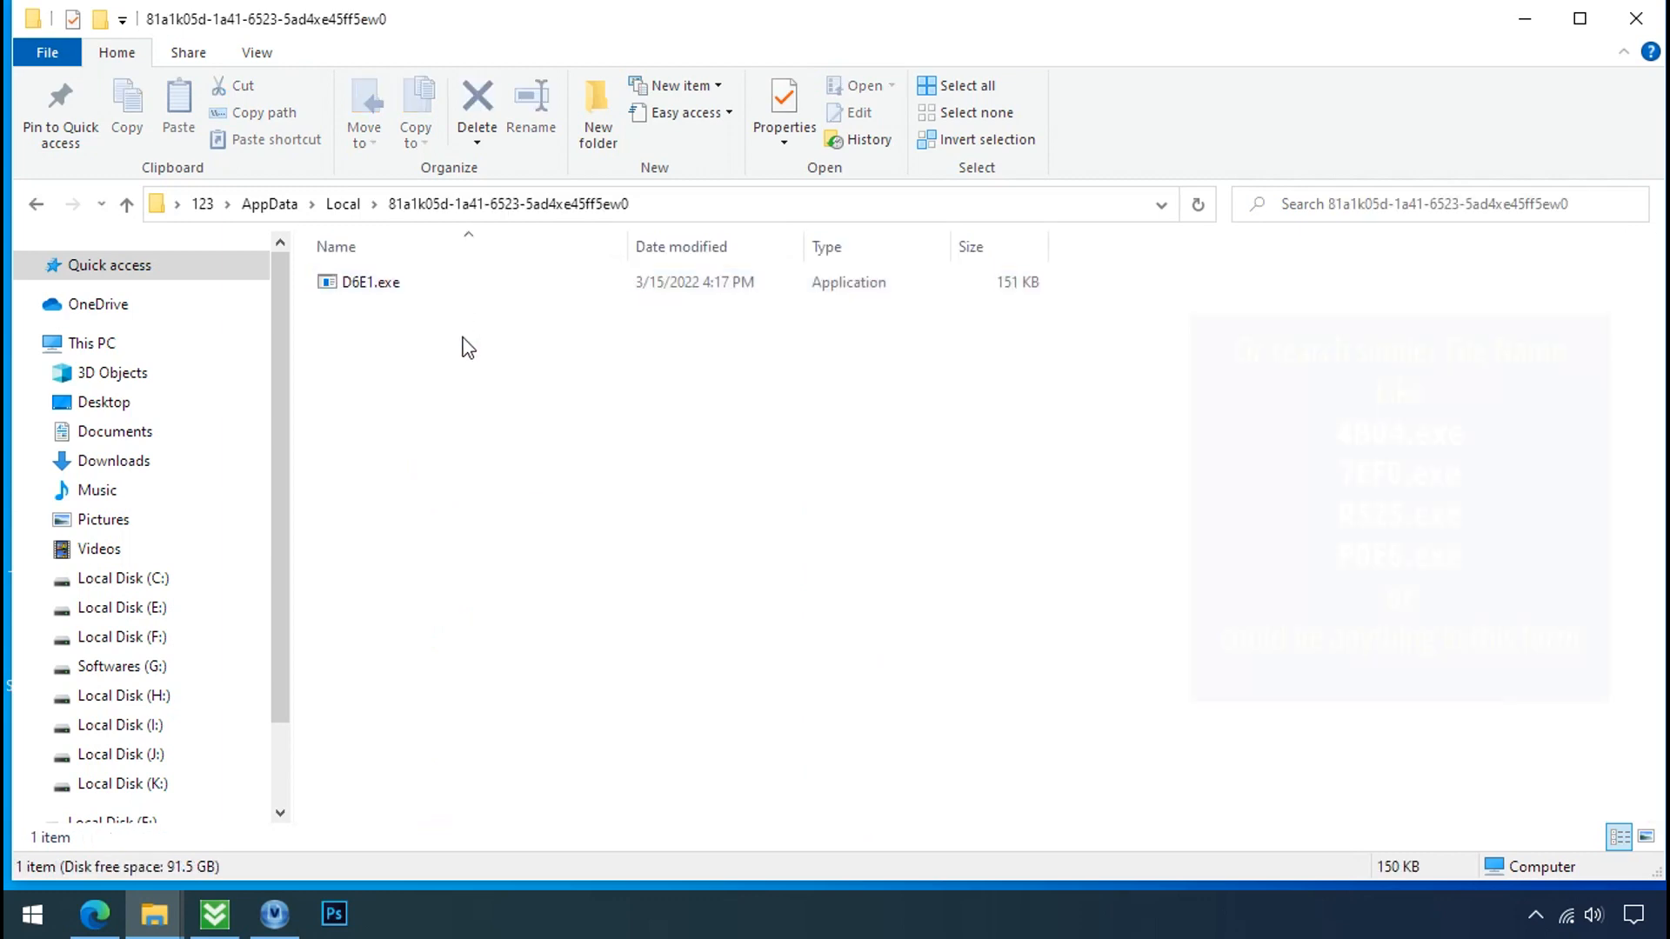
Attempt to delete D6E1.exe, which Windows refuses with access denied
left_click(370, 281)
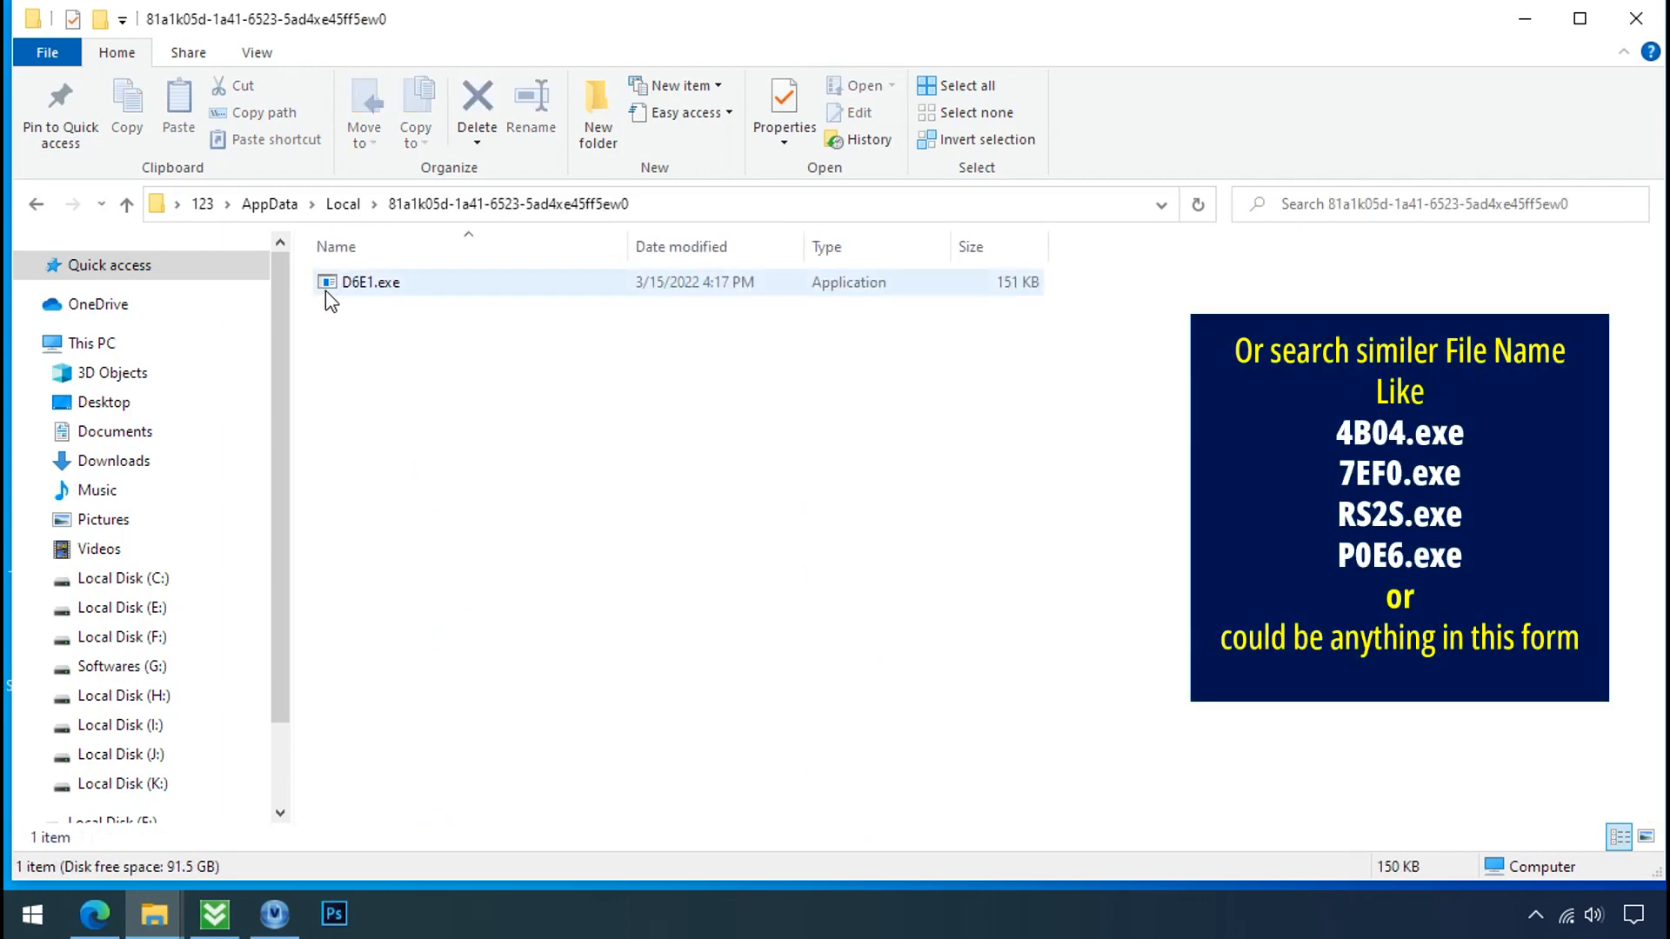
right_click(367, 282)
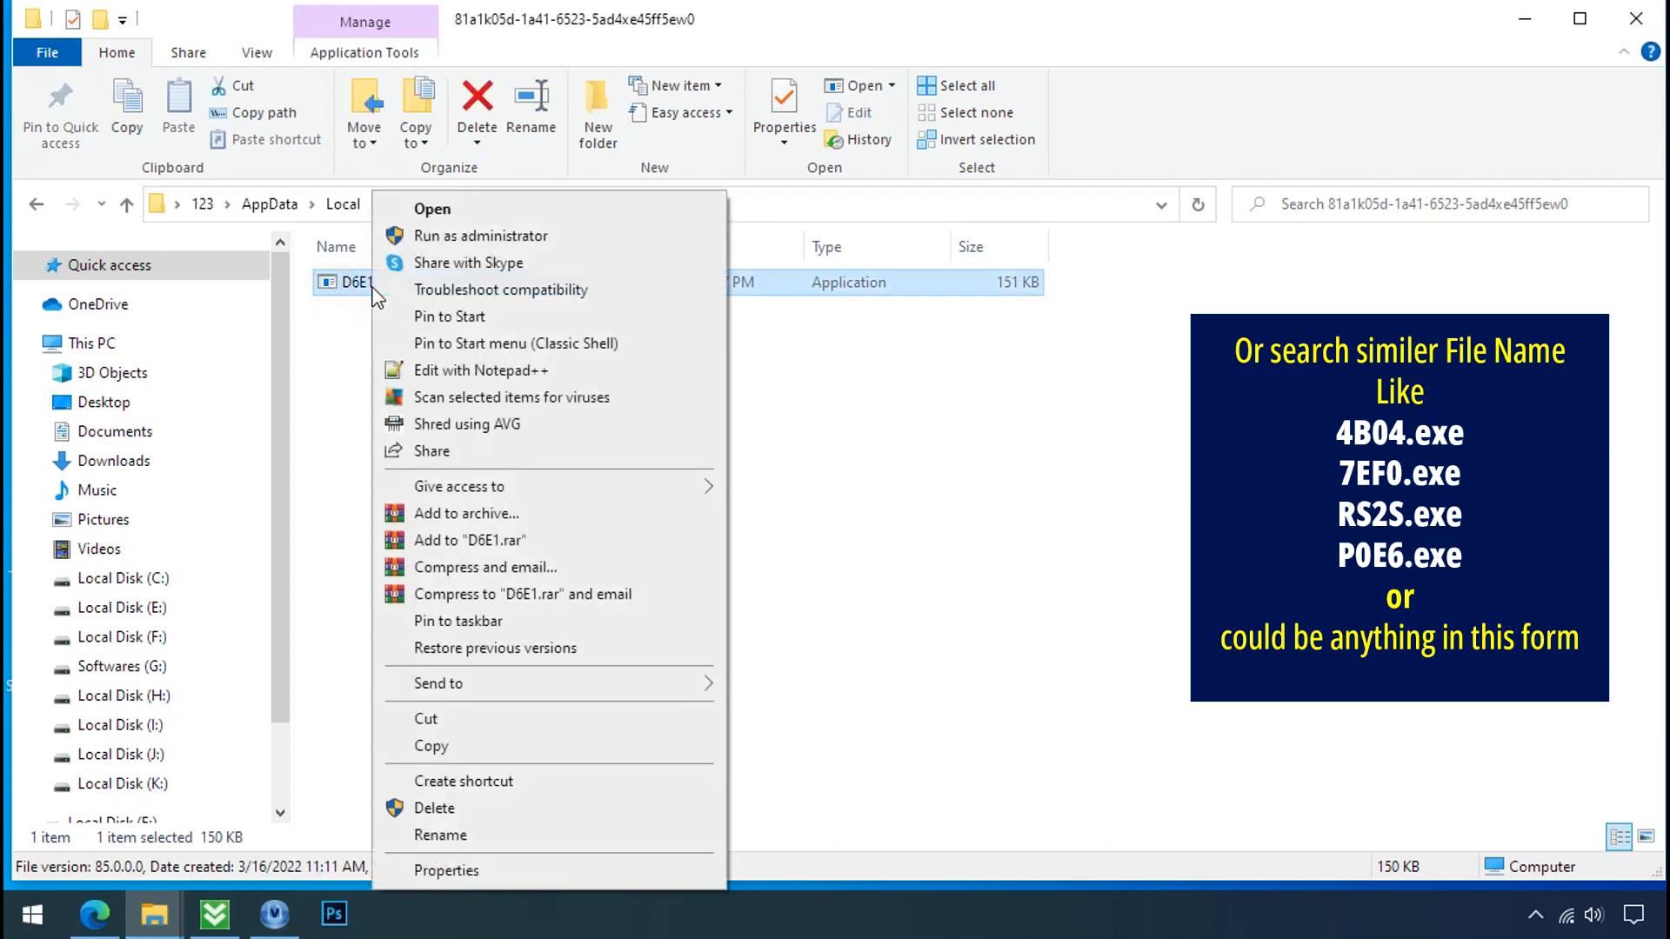
left_click(433, 809)
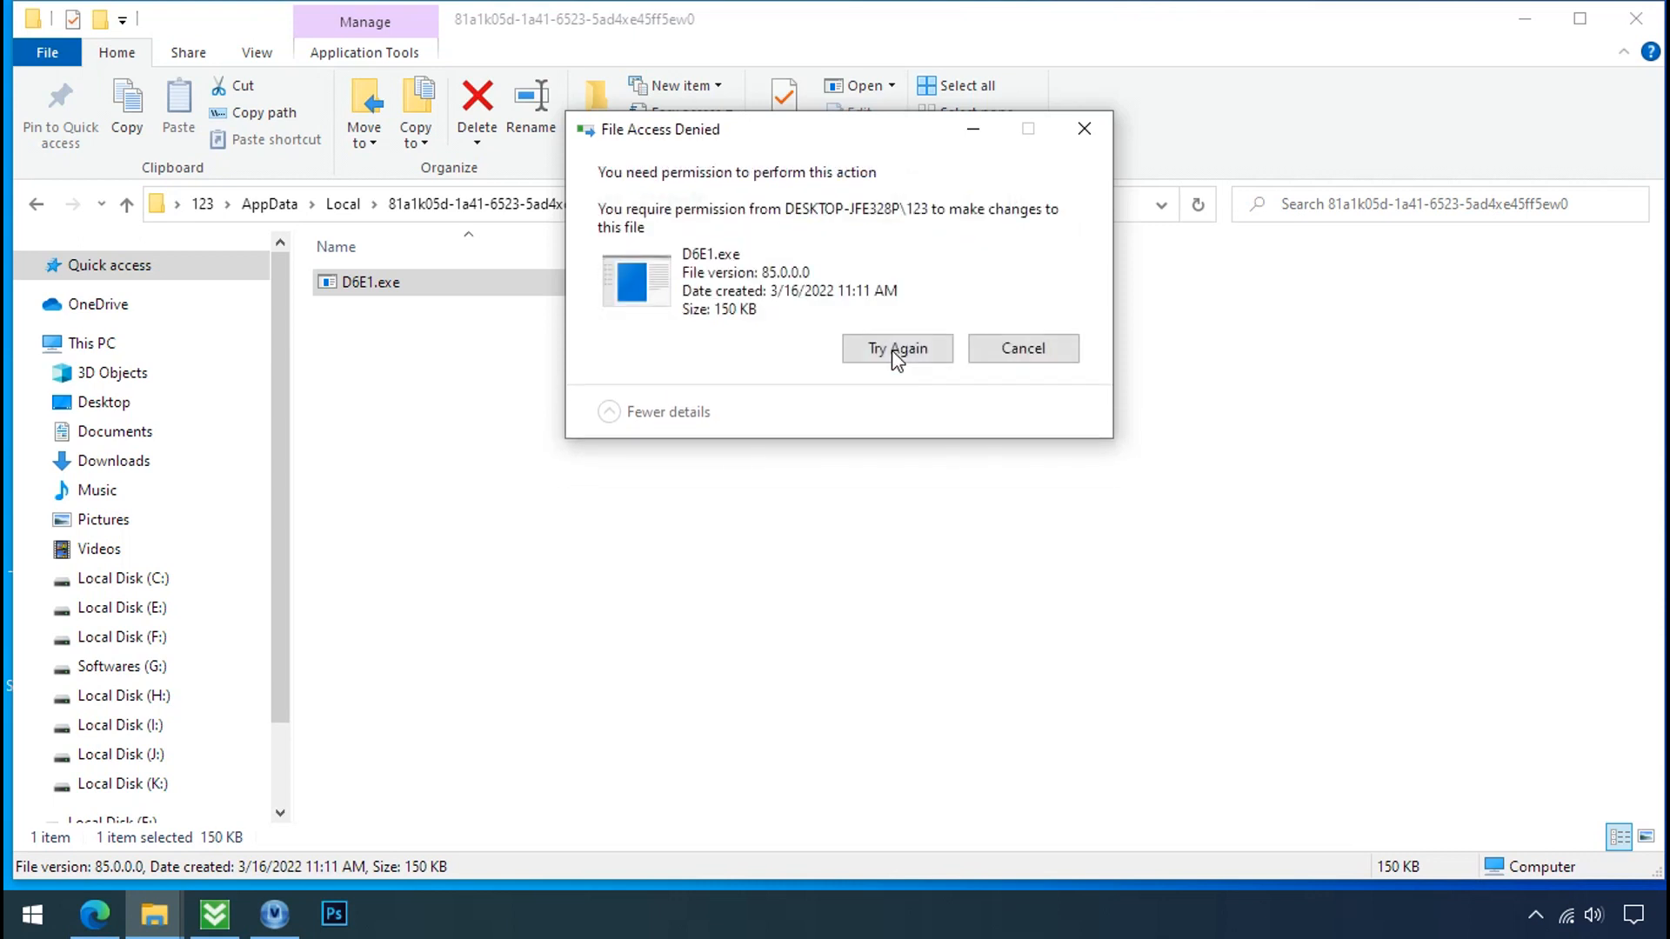
mouse_move(1083, 129)
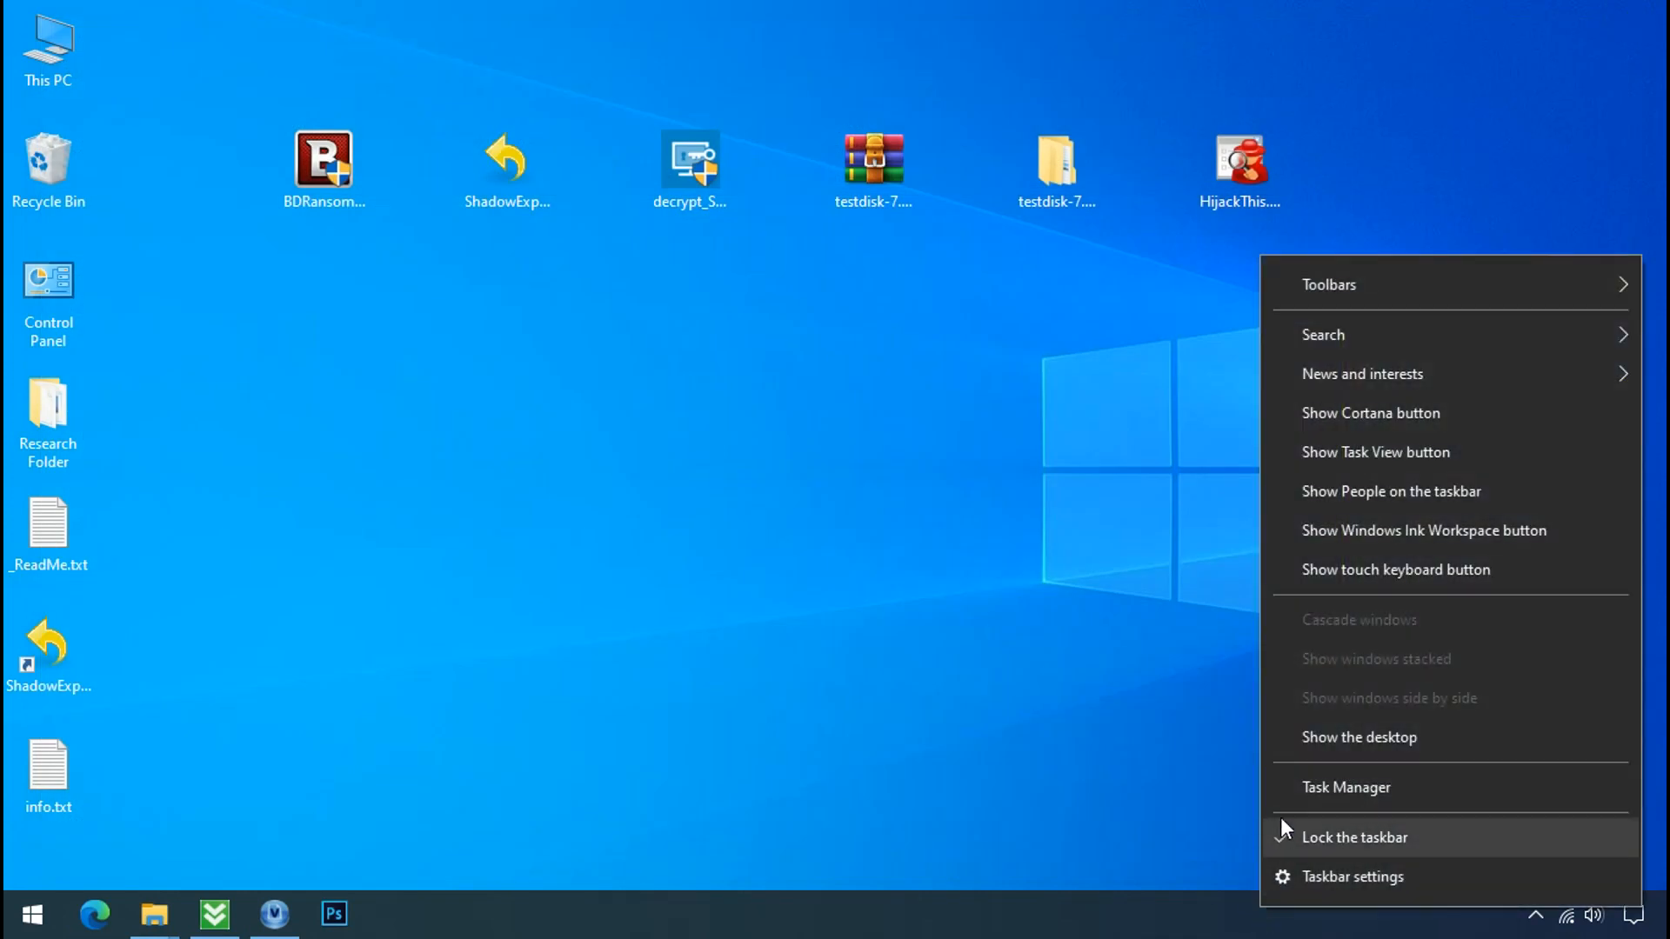
Locate the D6E1.exe processes in Task Manager and show the file's location
left_click(1345, 787)
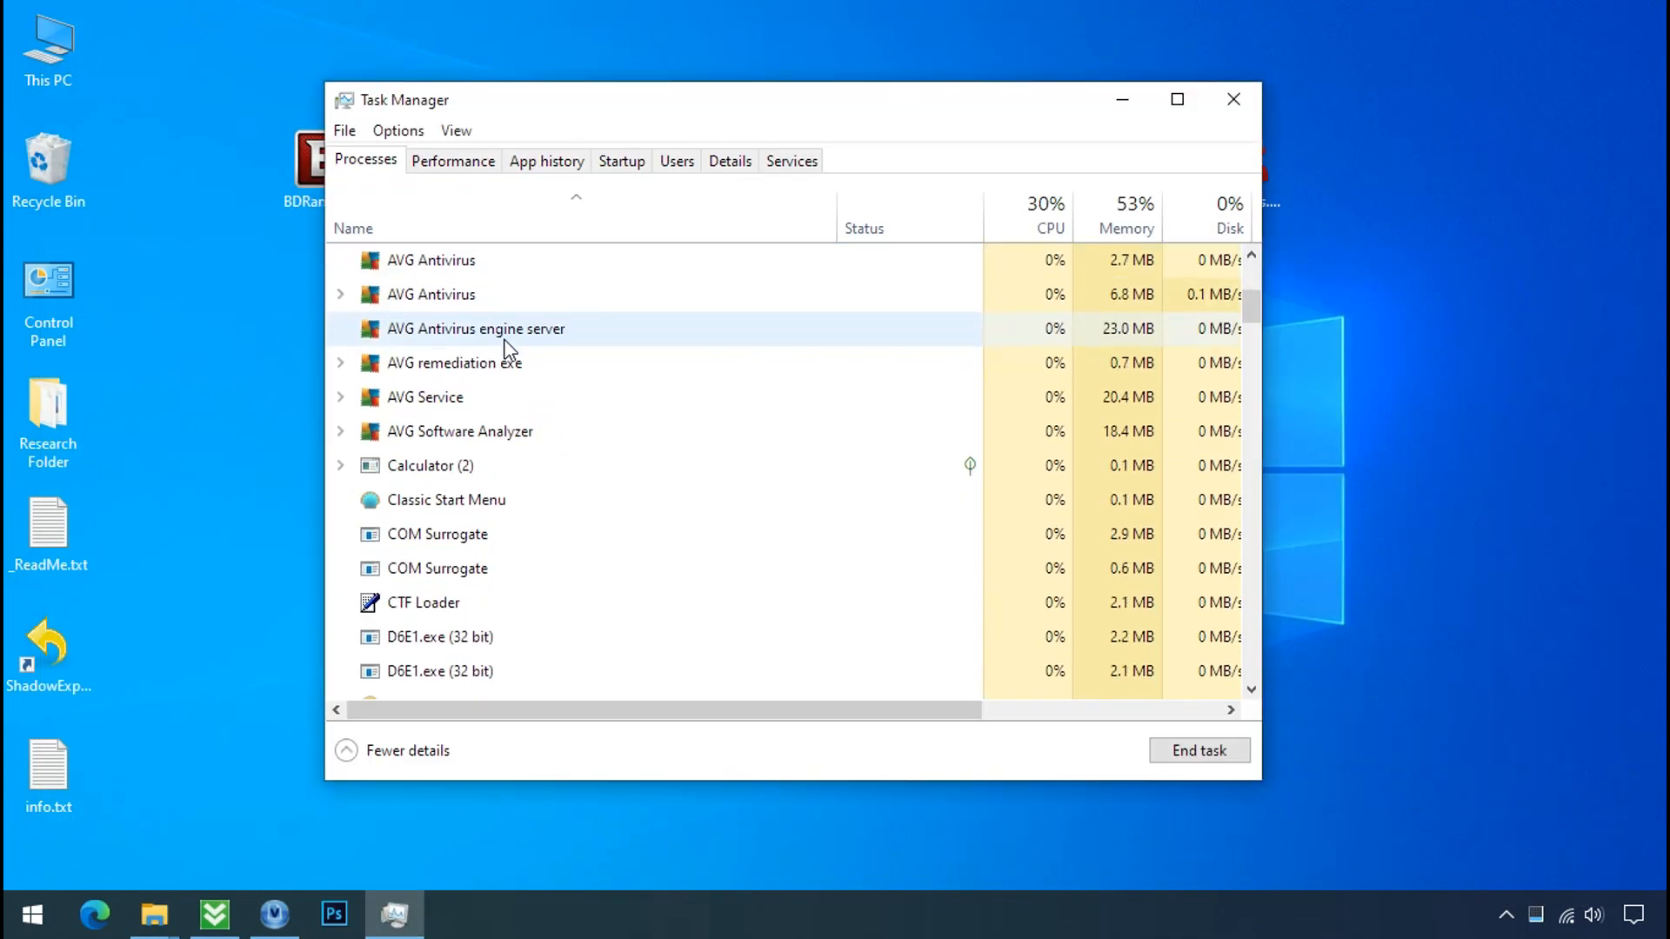
scroll("down", 3)
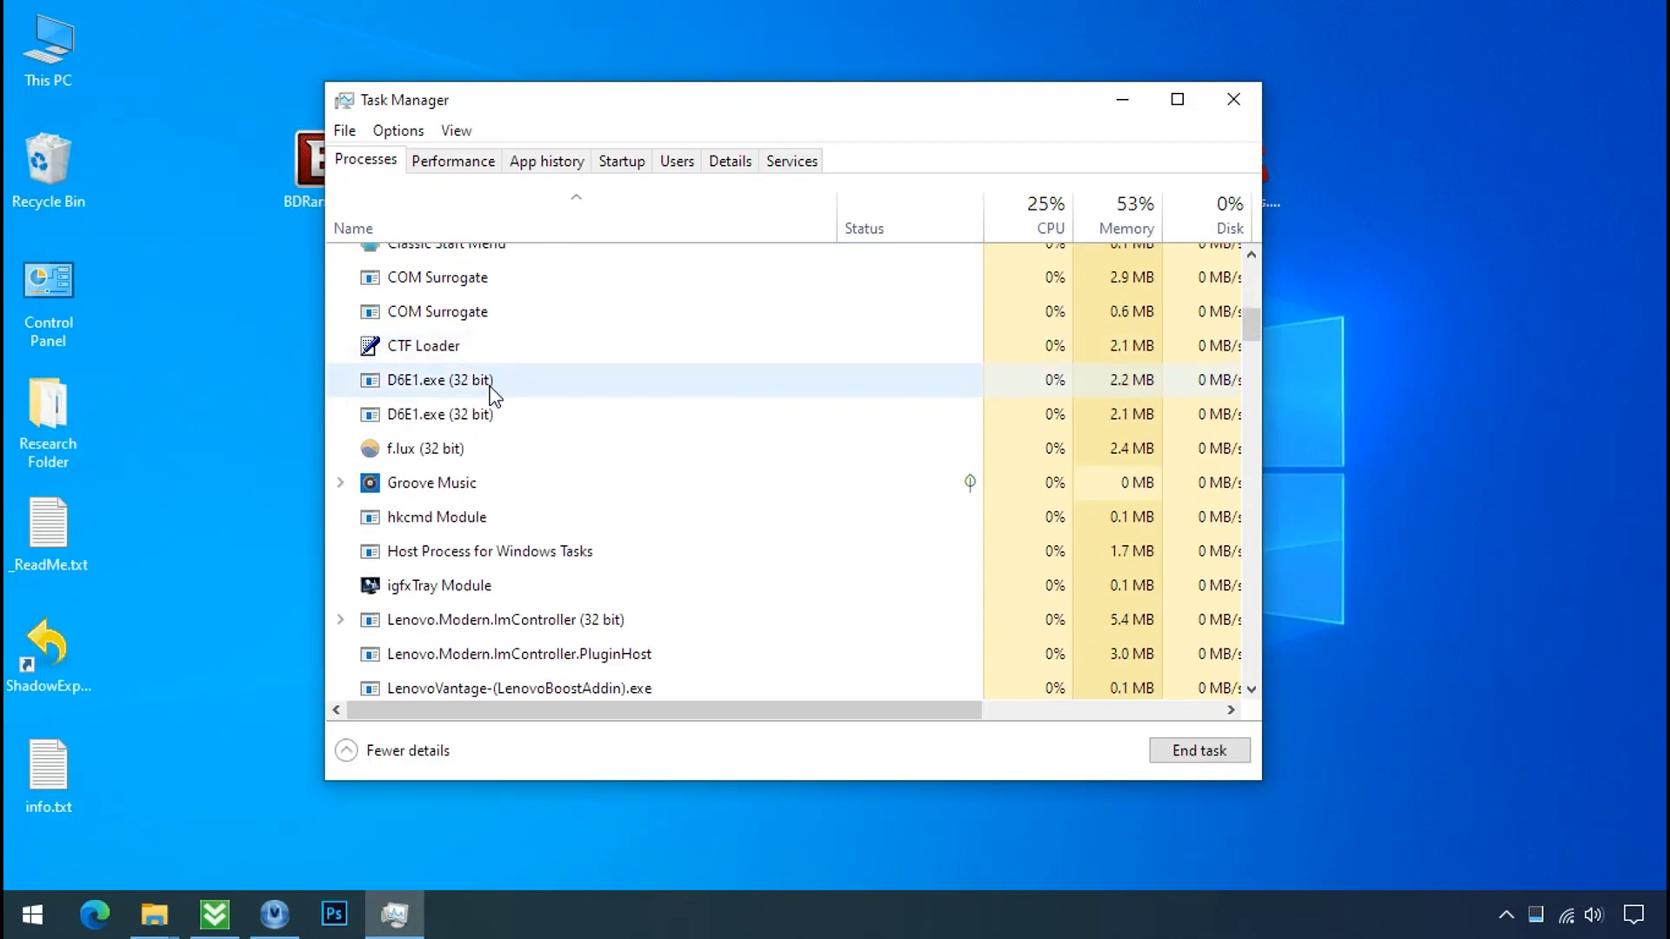
left_click(438, 414)
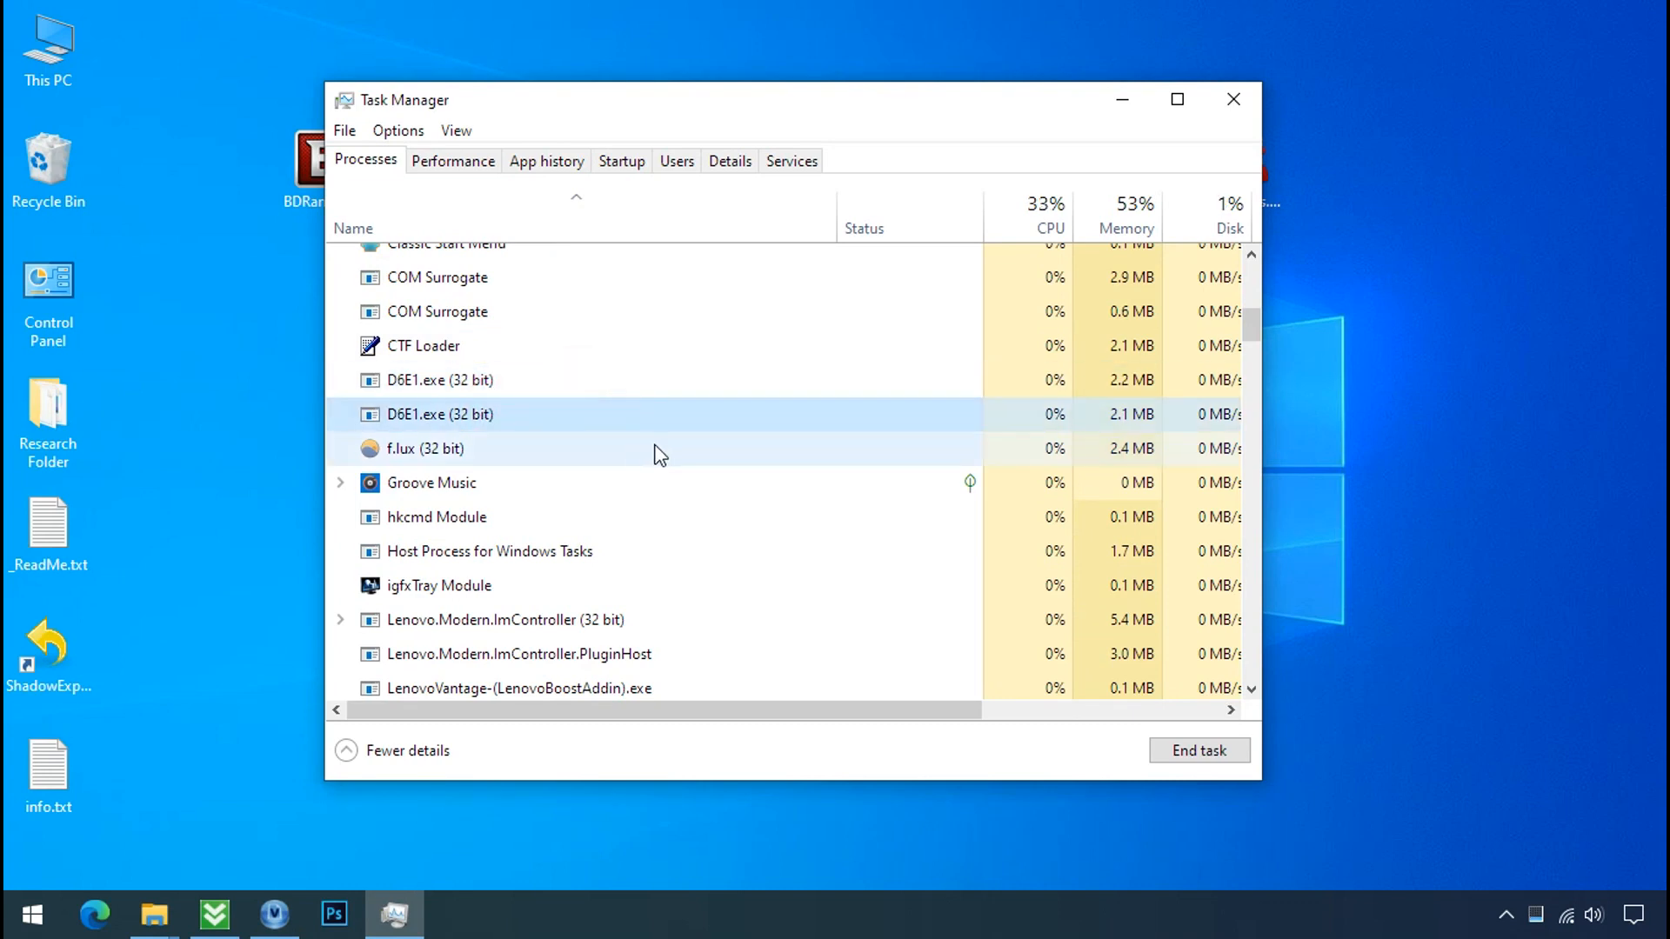
left_click(436, 381)
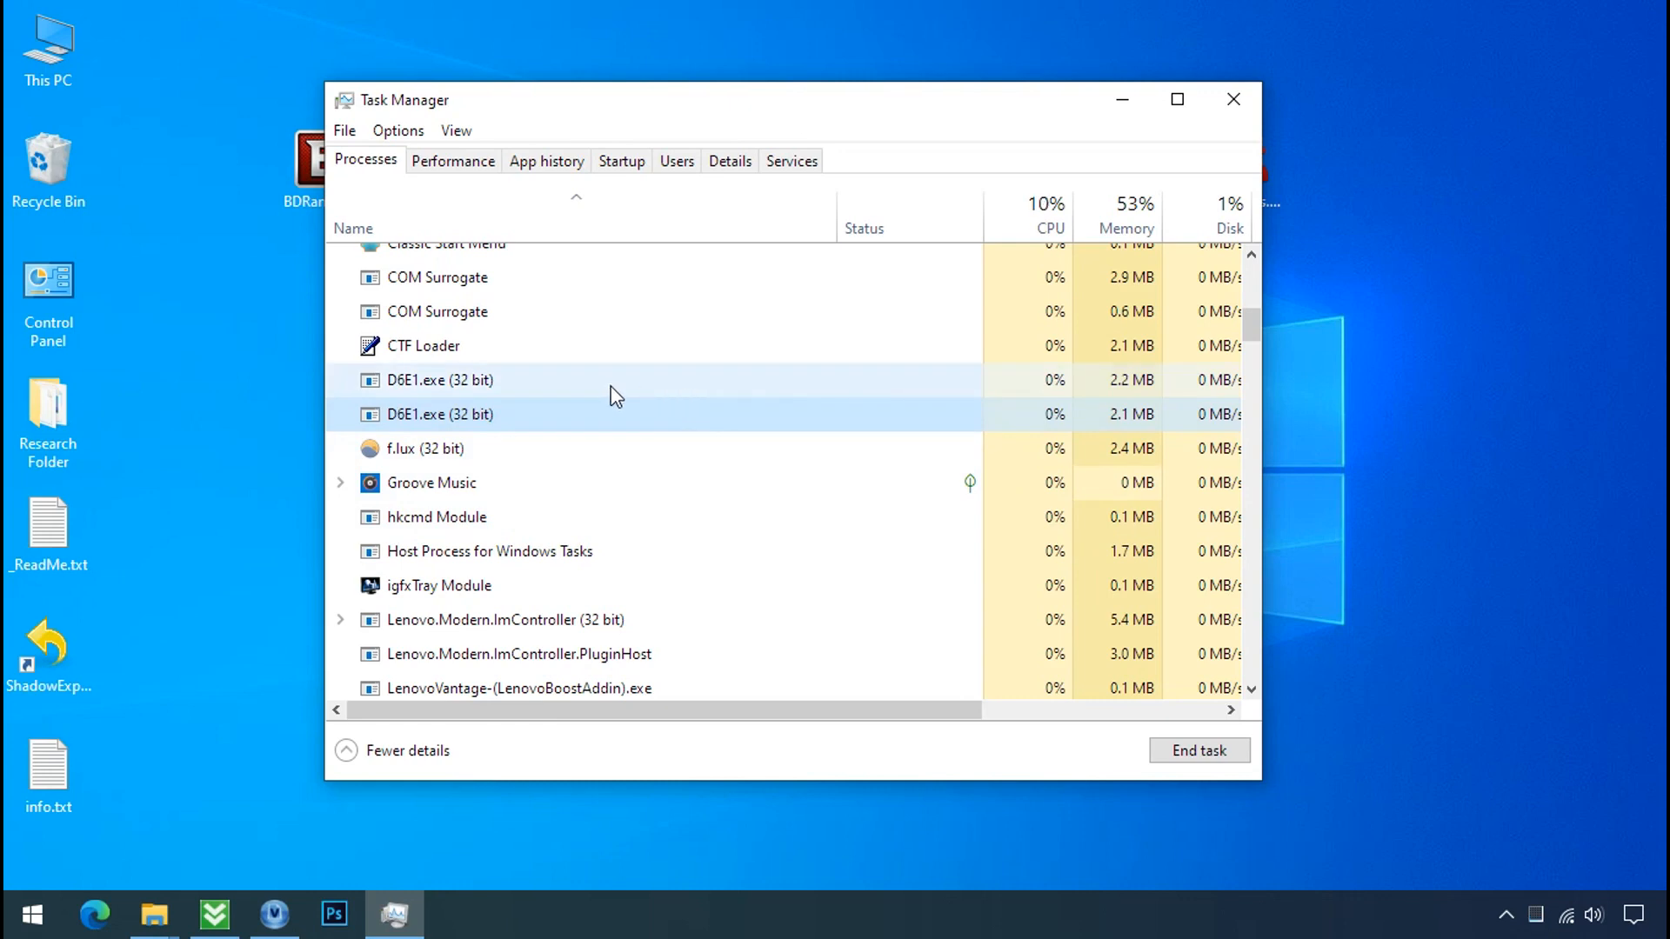
left_click(433, 381)
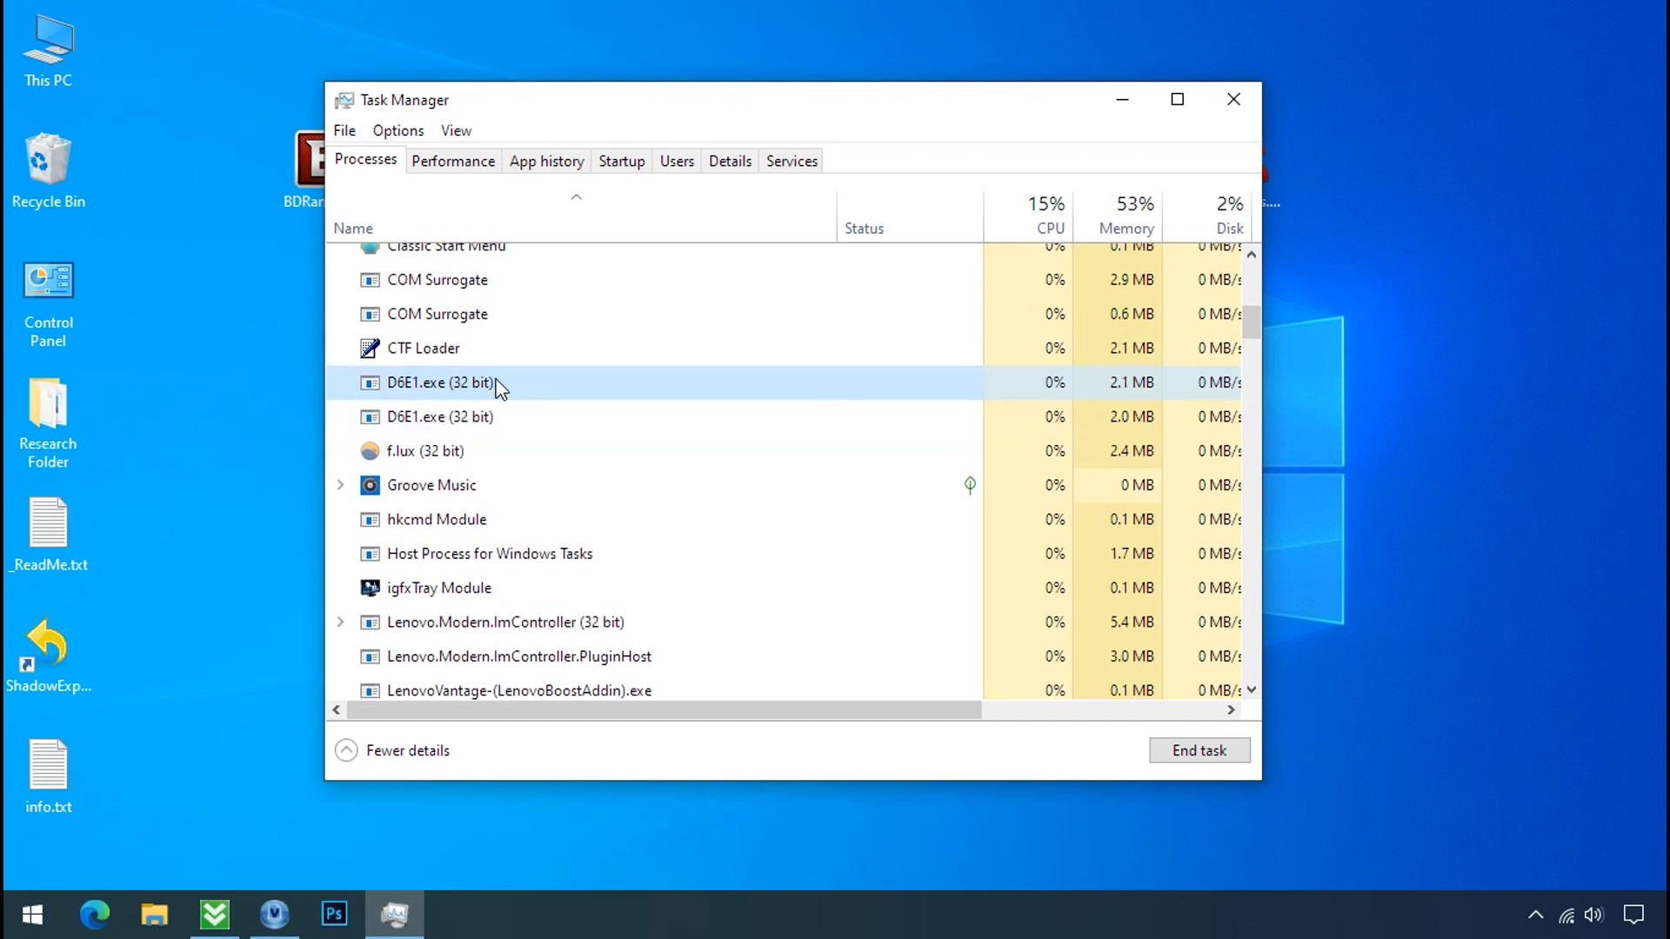
right_click(436, 383)
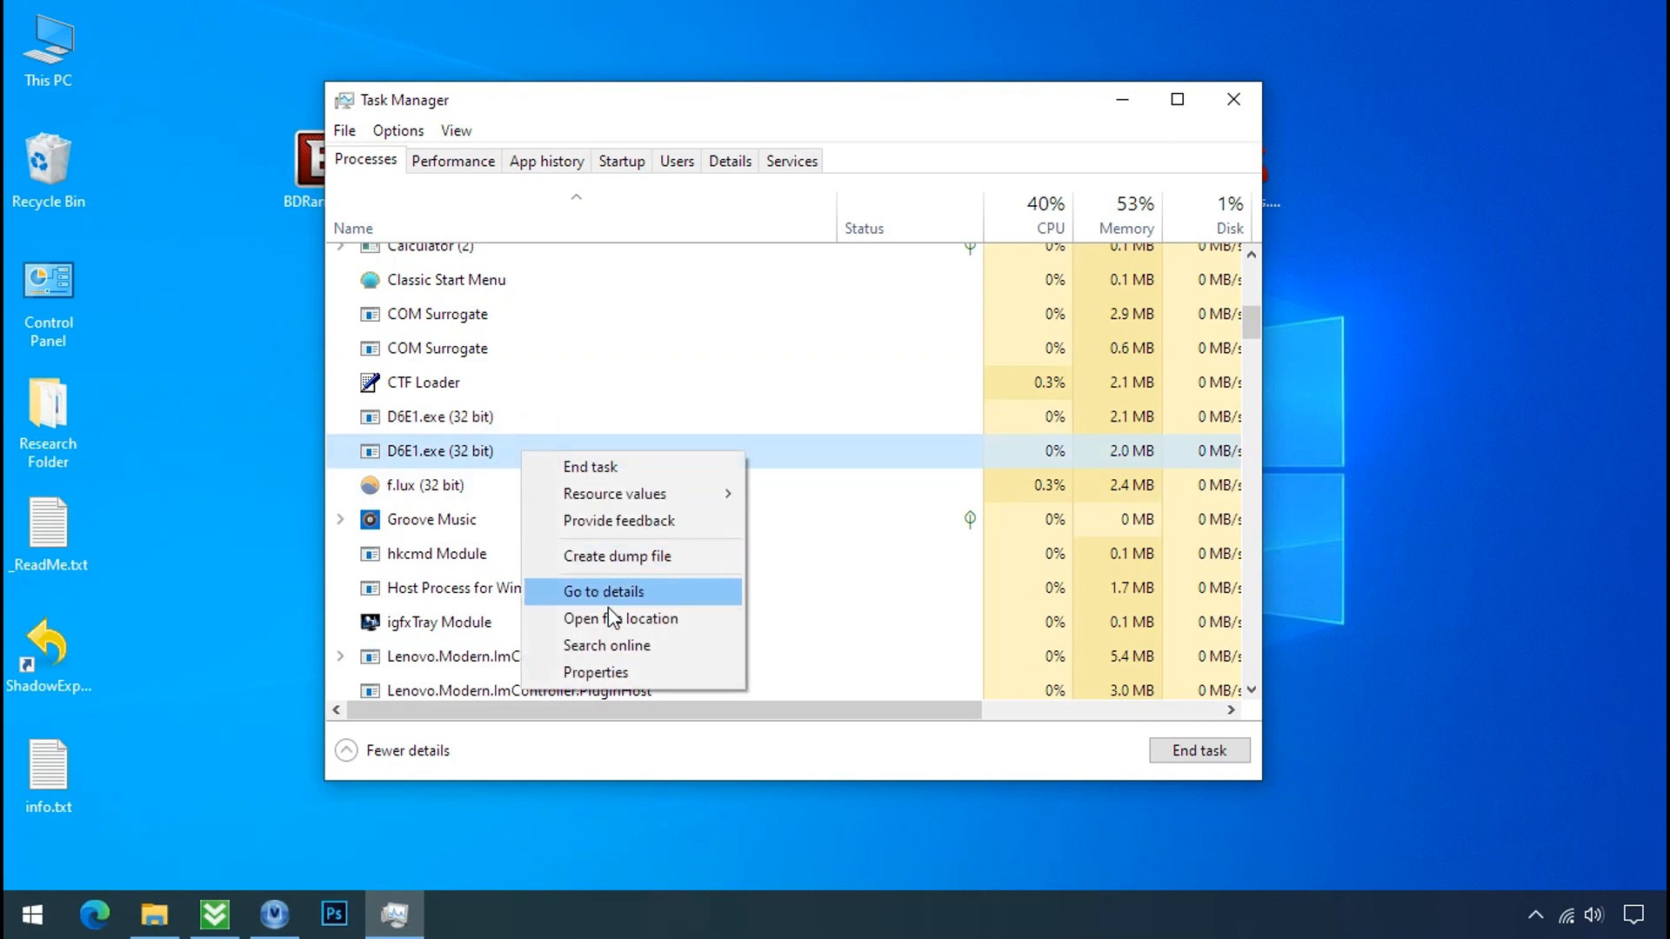
left_click(620, 620)
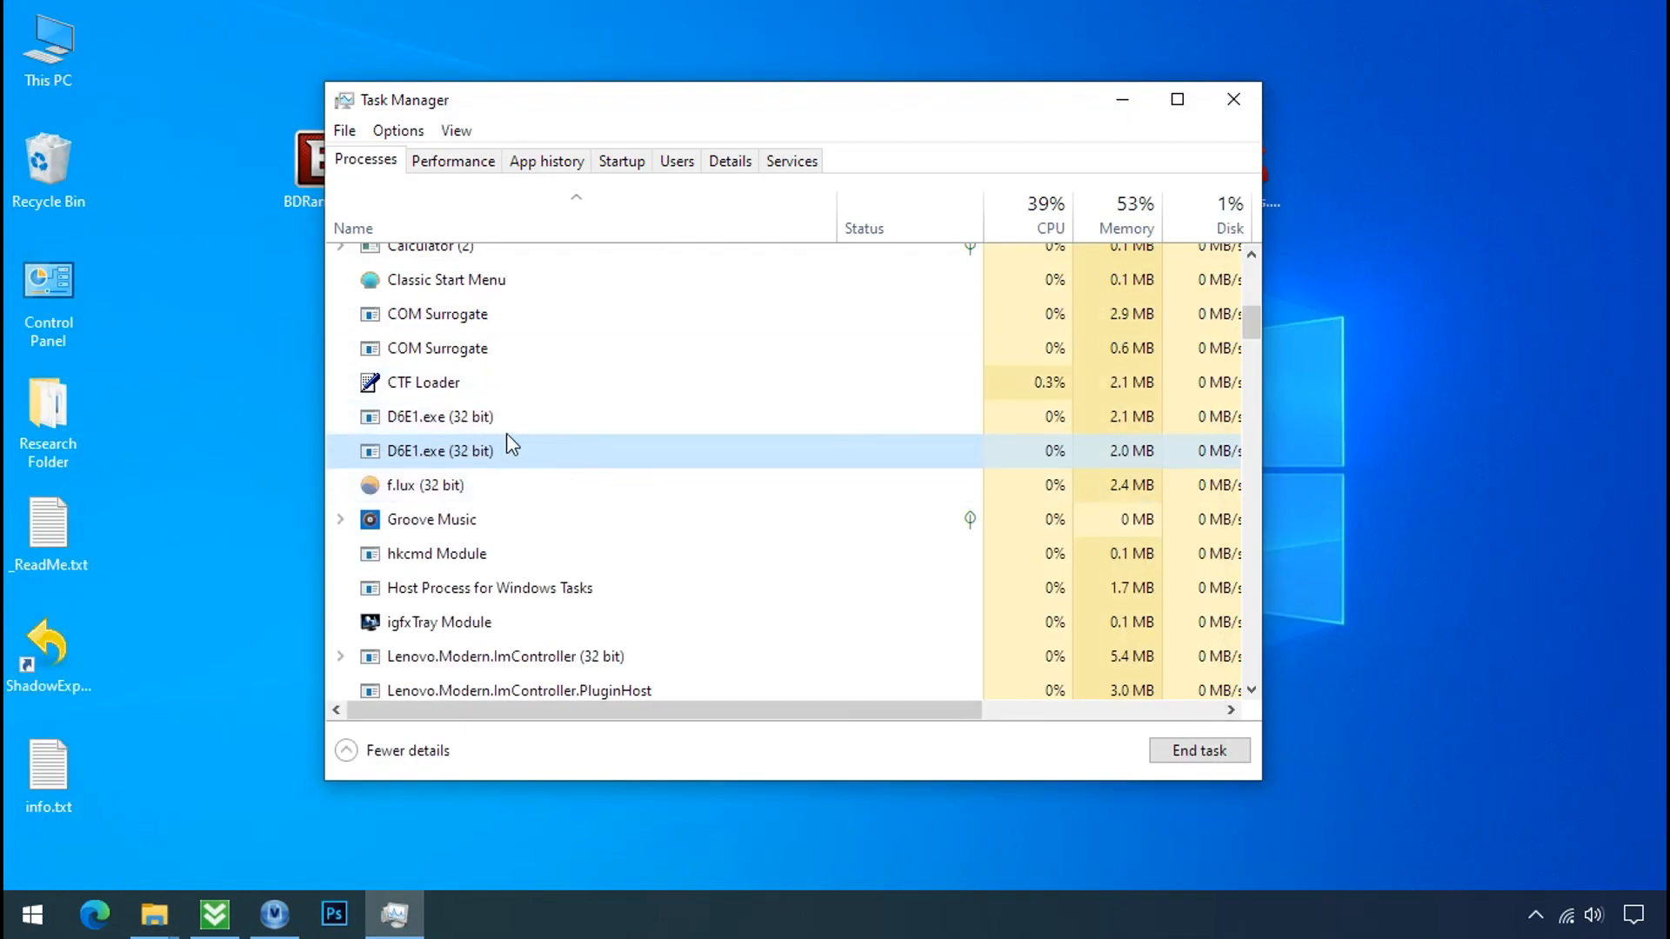
End the running D6E1.exe process
right_click(437, 415)
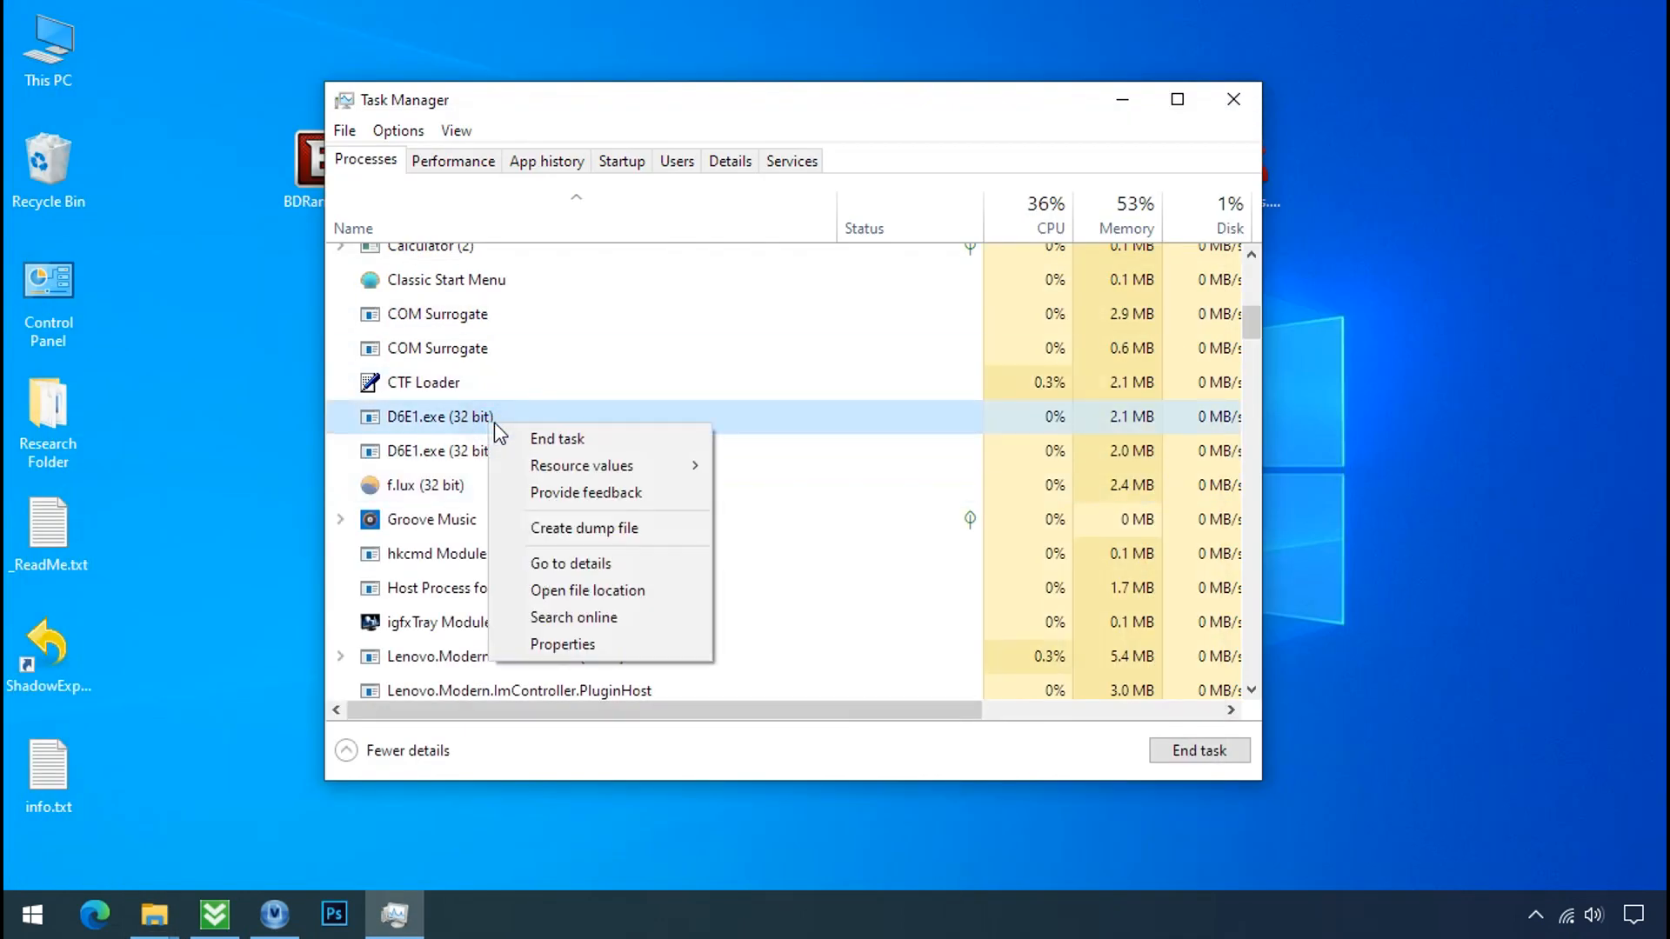
left_click(556, 438)
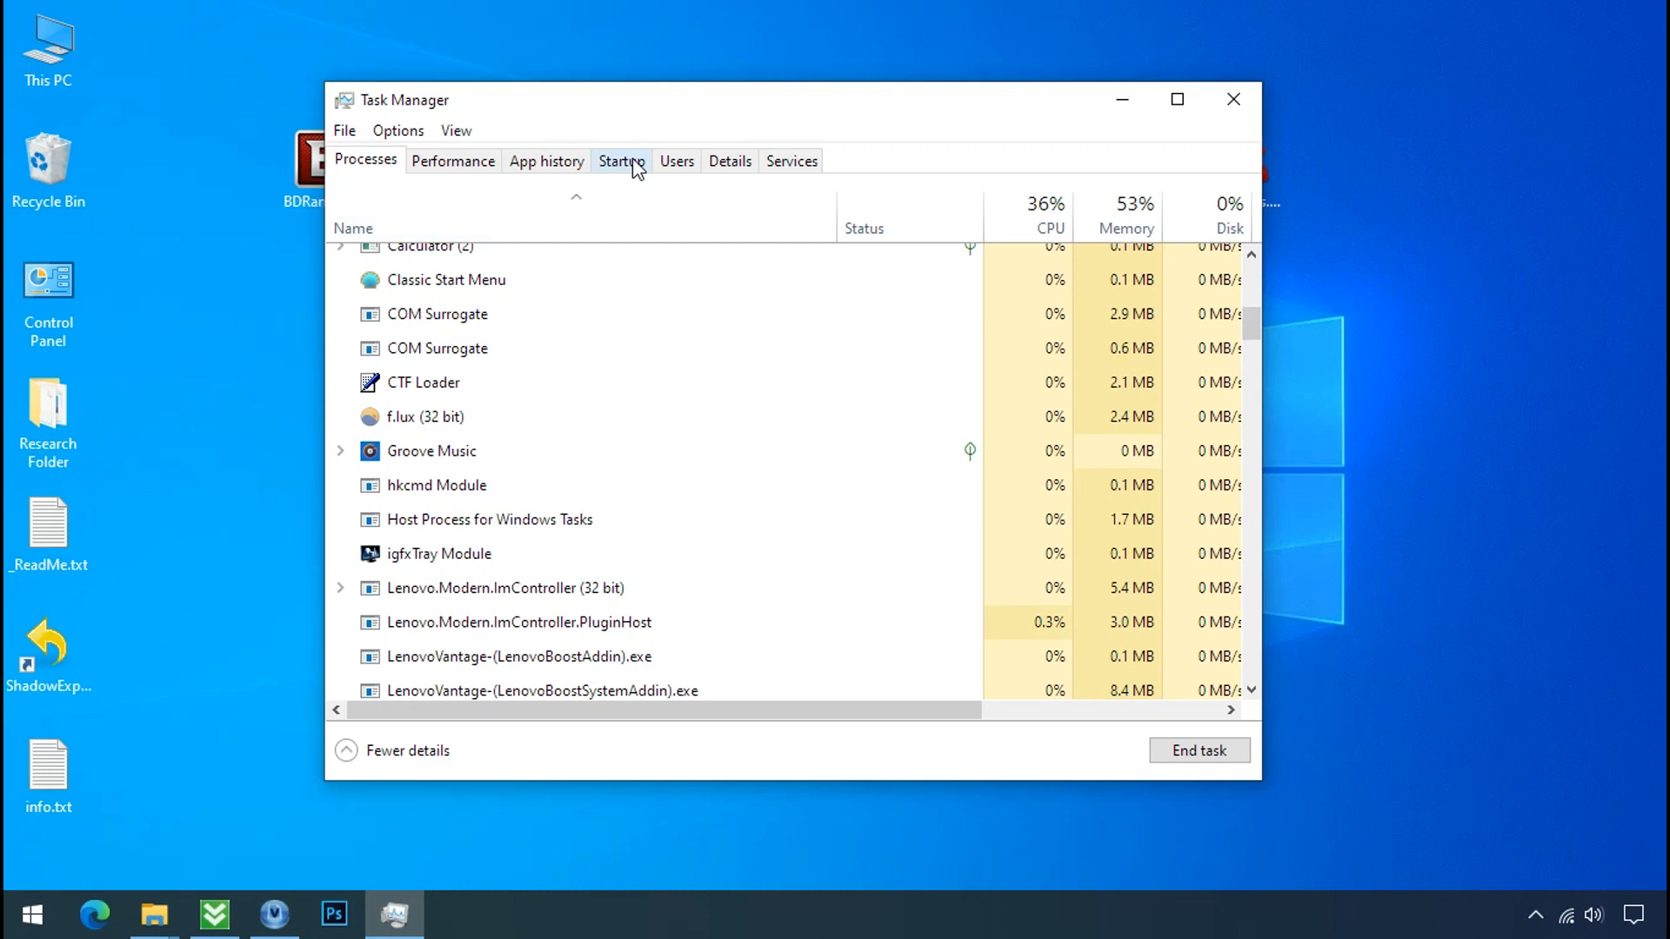
Disable the D6E1.exe entry in Task Manager's Startup list
left_click(619, 160)
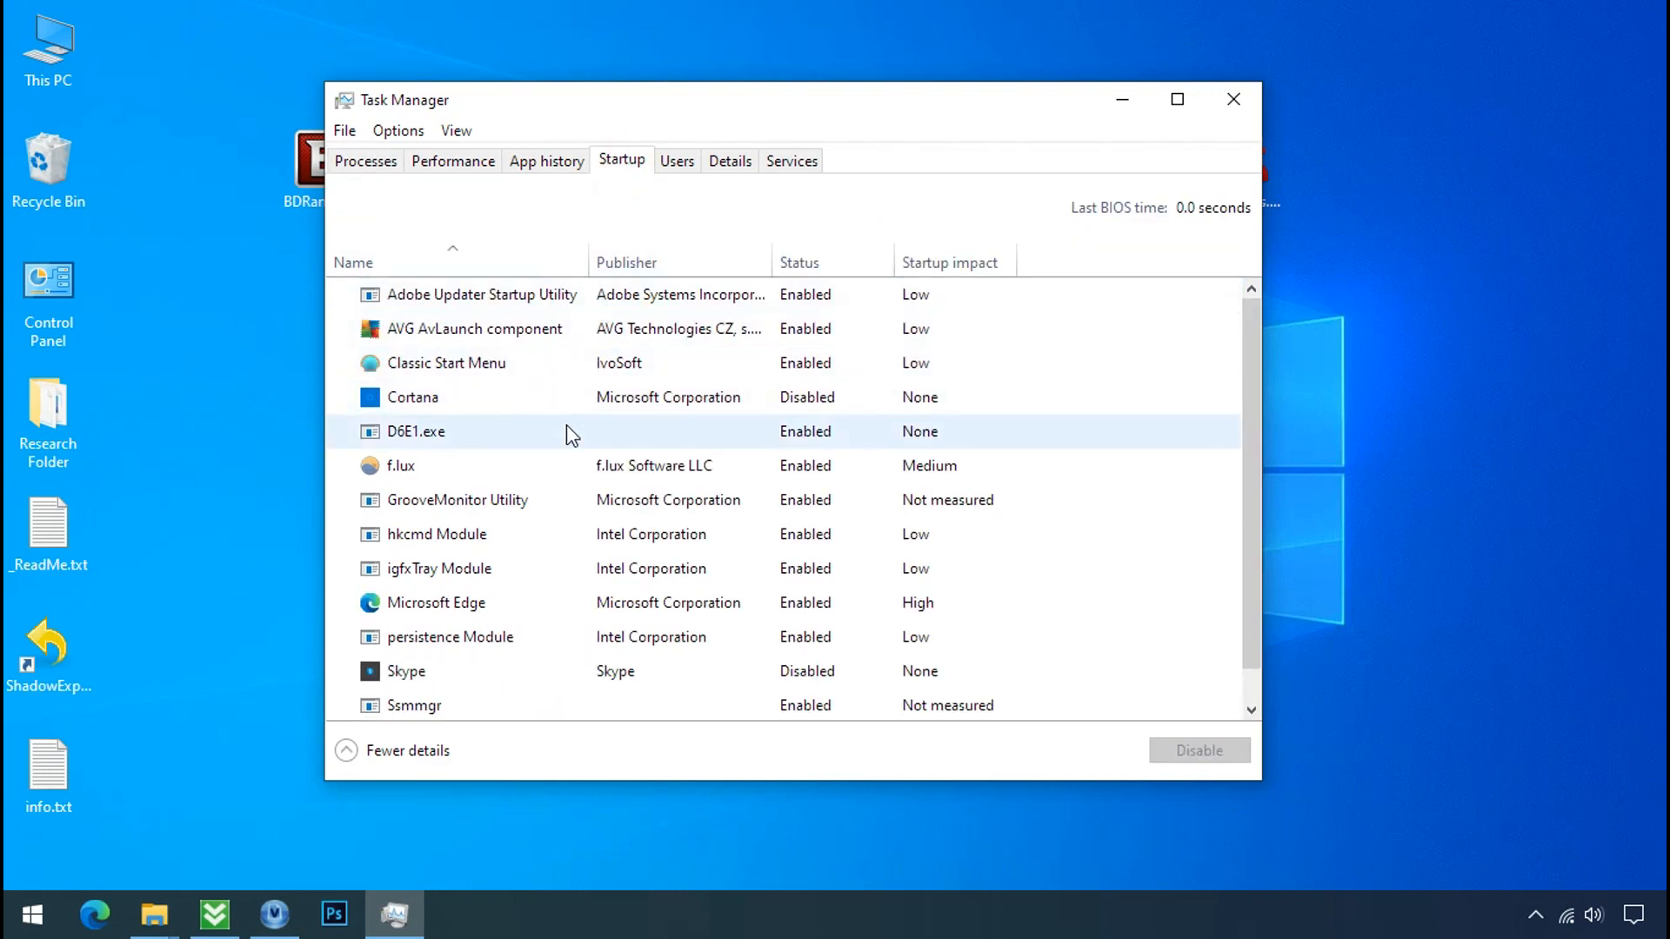
left_click(1197, 750)
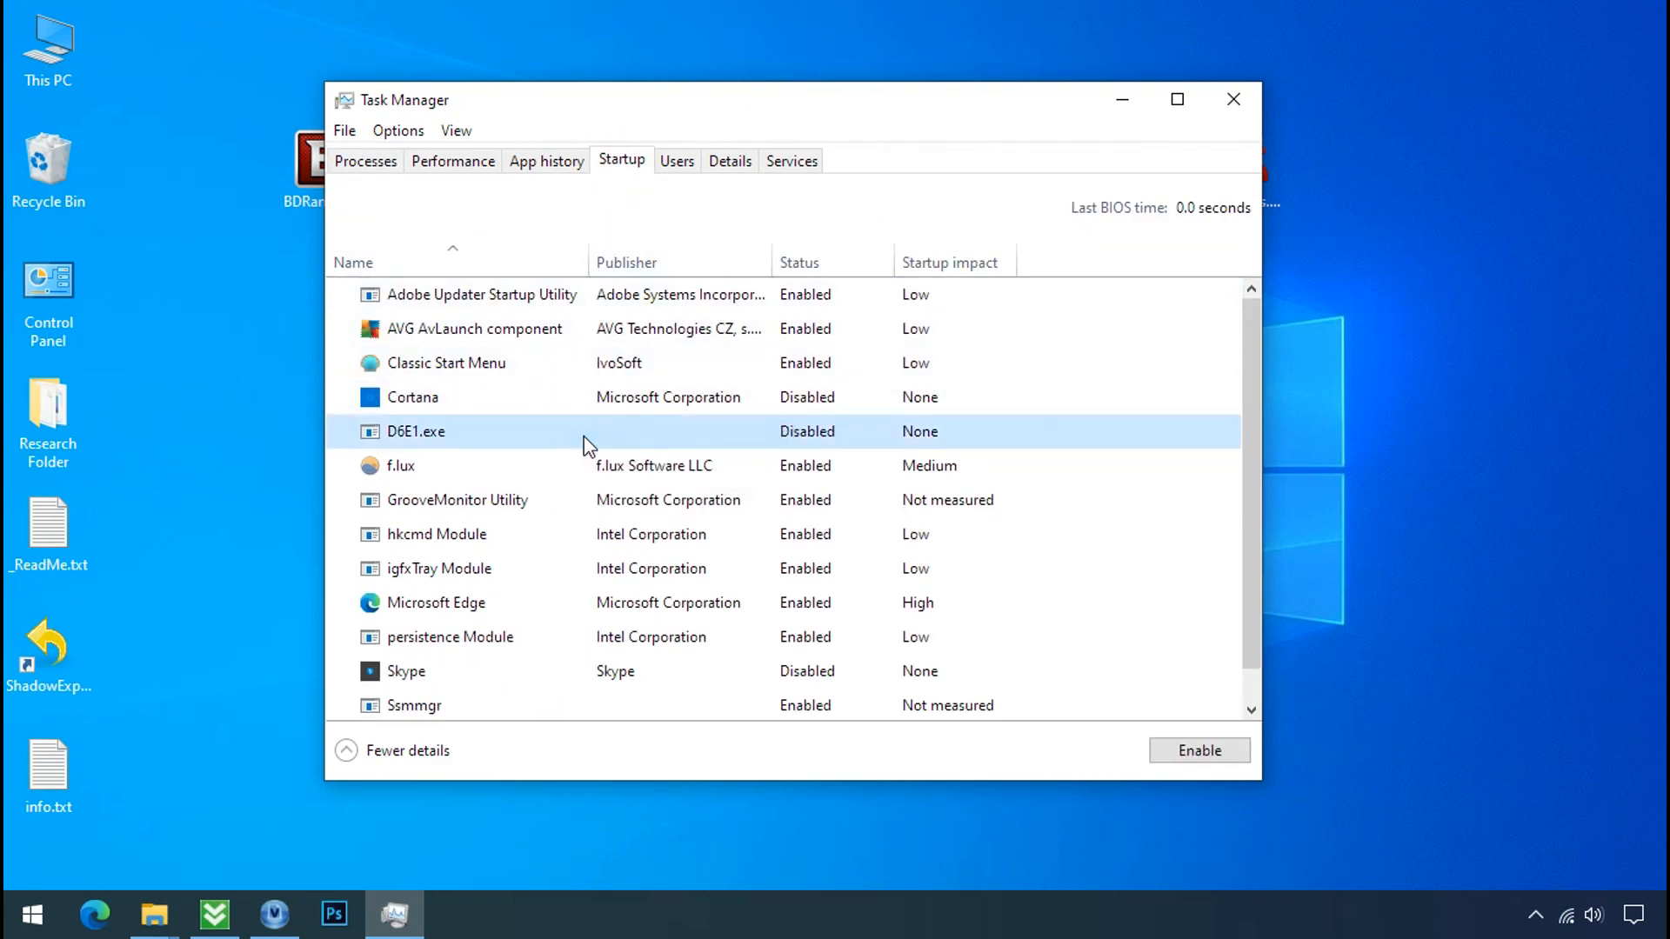
left_click(1233, 99)
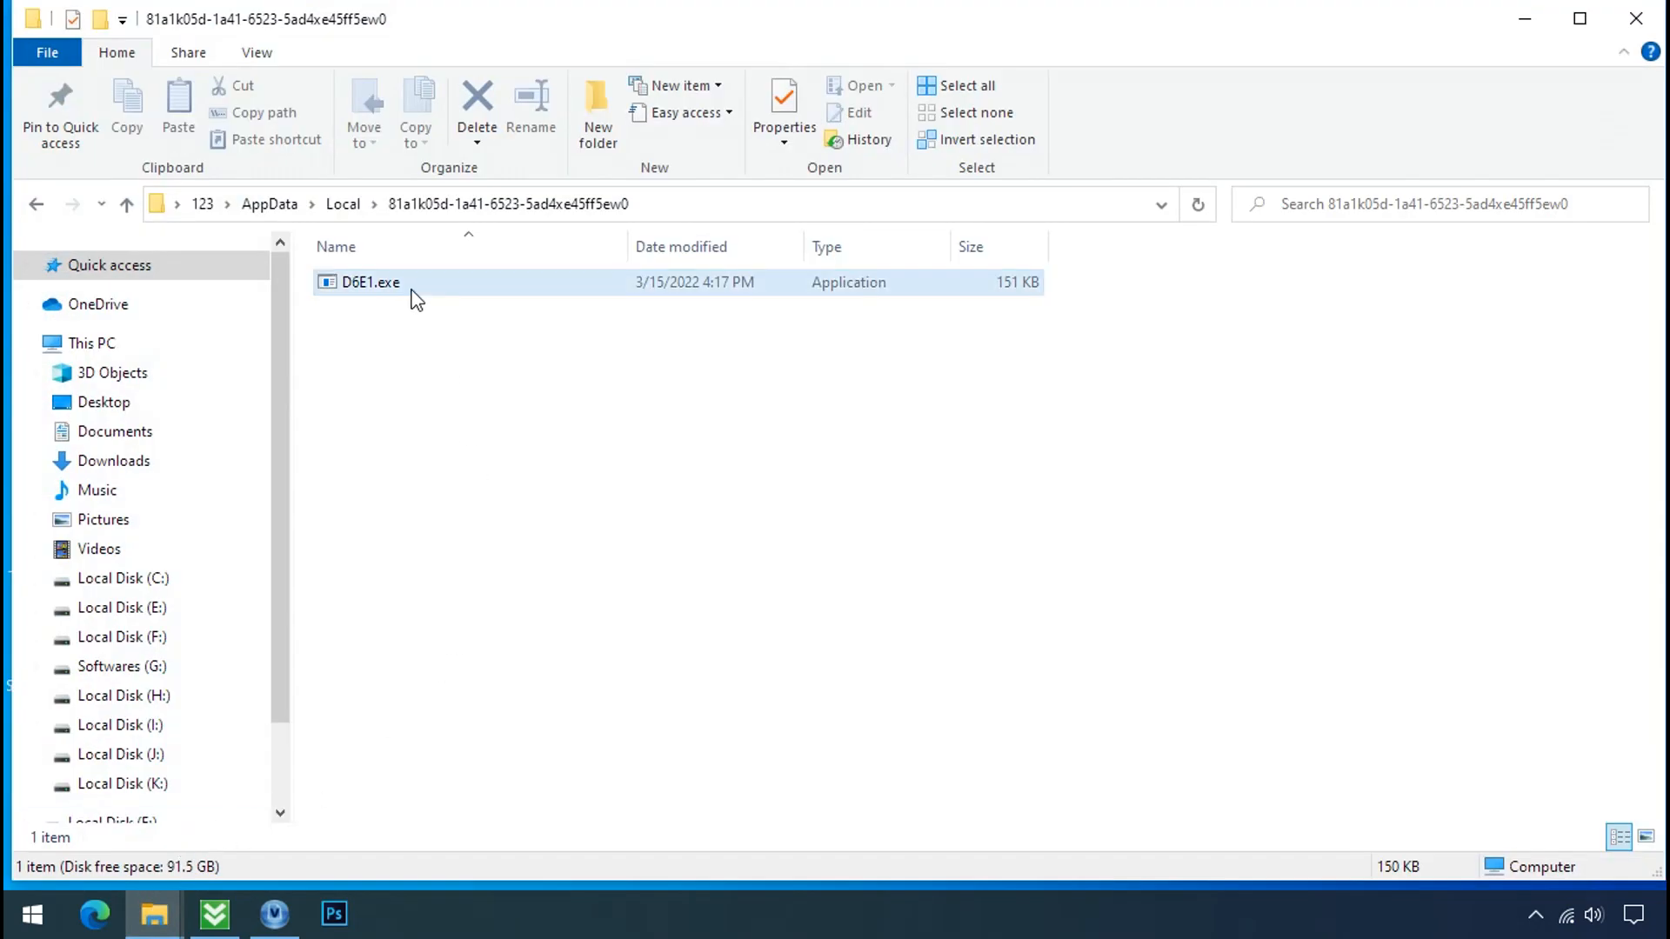
left_click(368, 282)
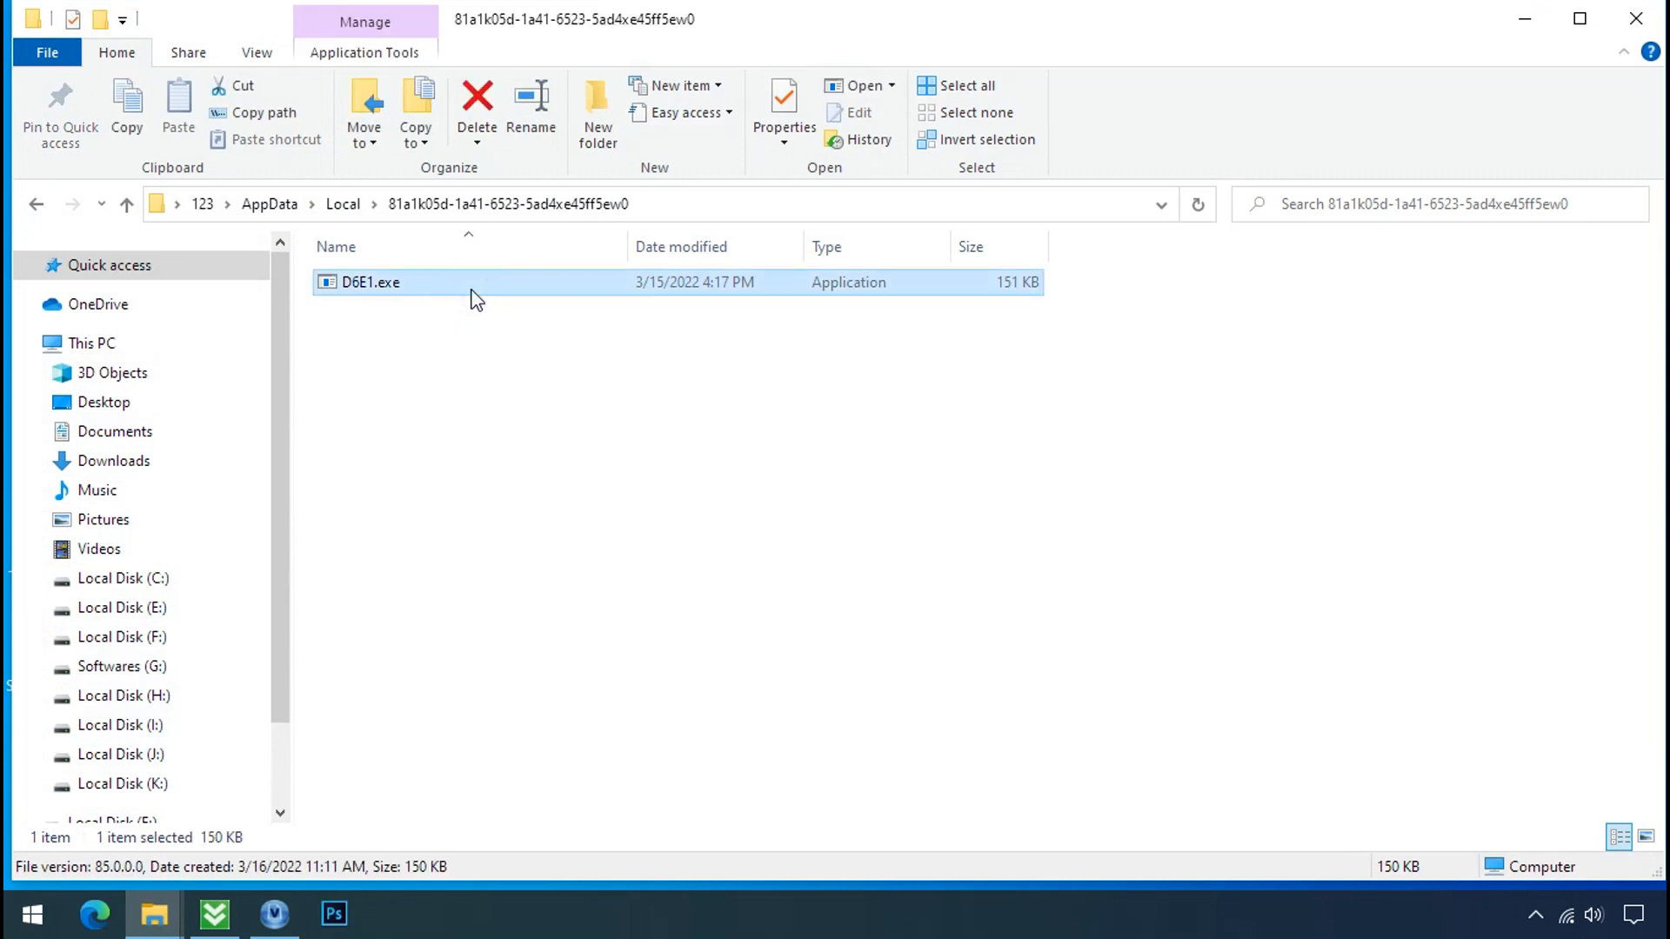
right_click(369, 282)
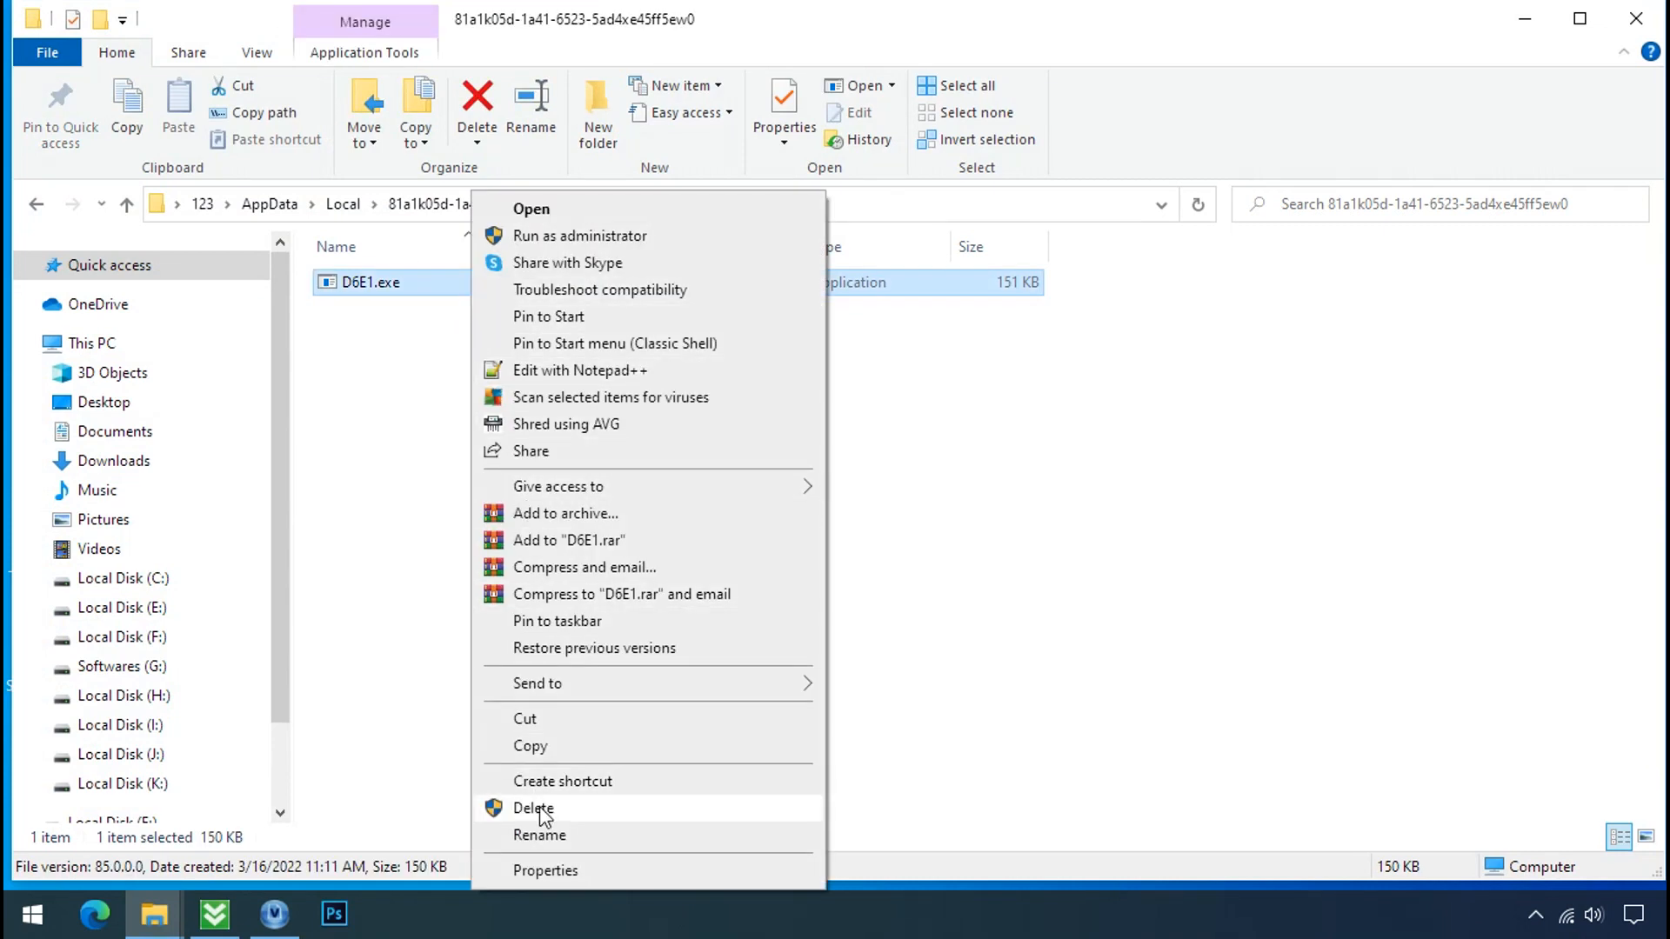
left_click(532, 809)
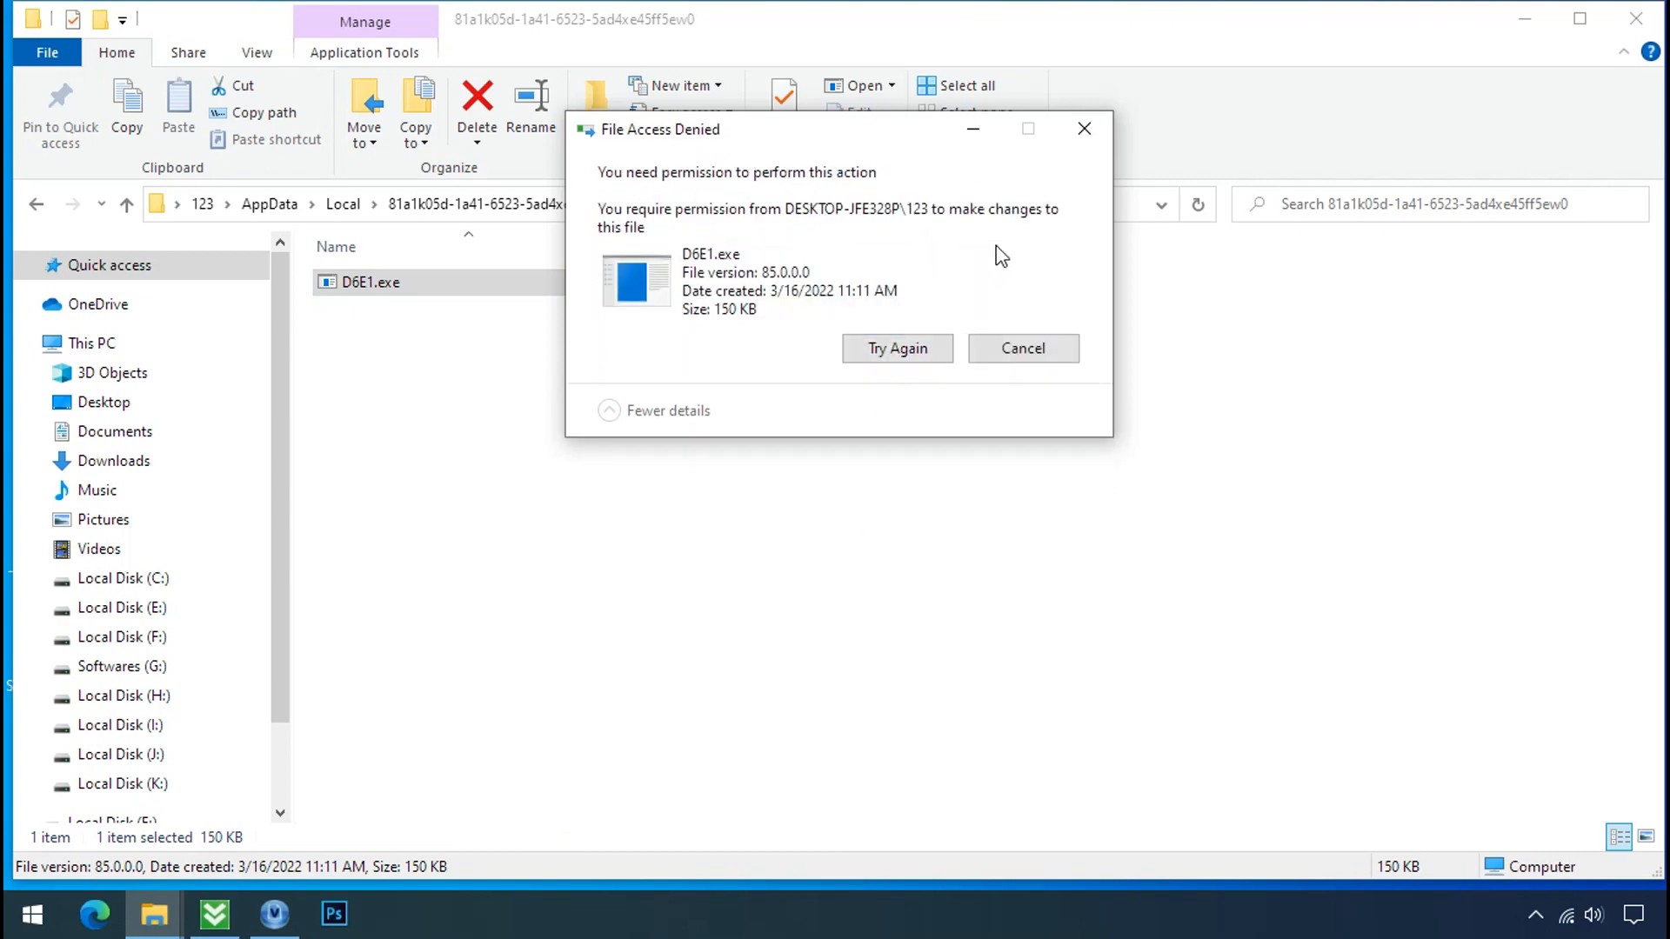
right_click(372, 281)
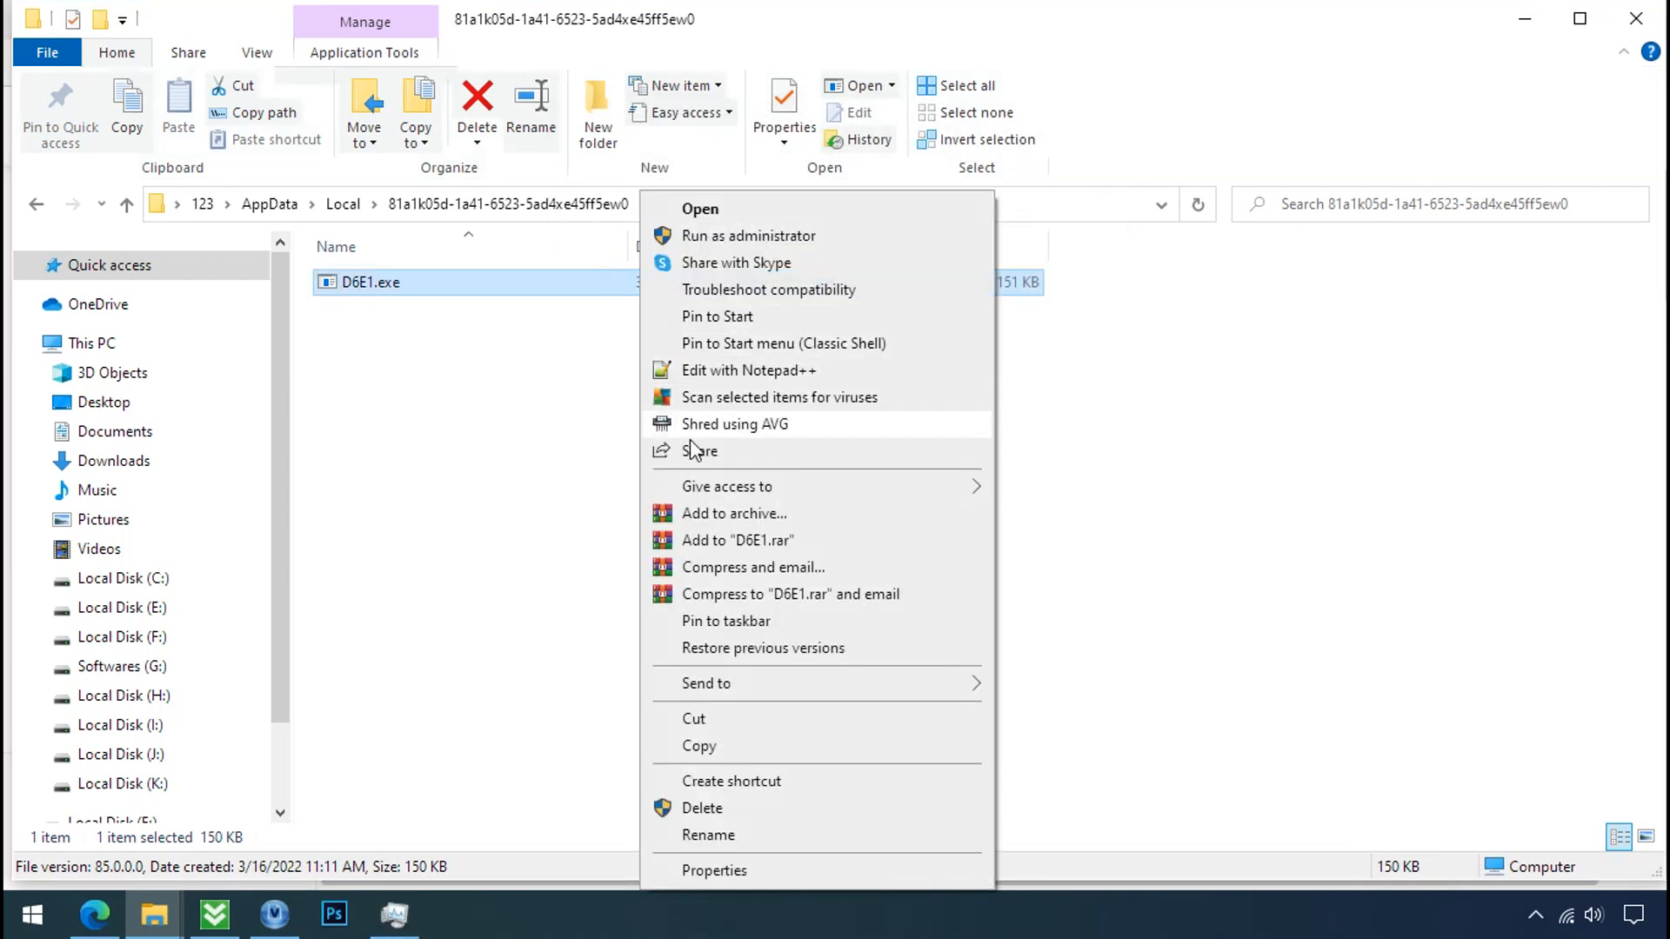
In D6E1.exe's advanced security settings, disable inheritance and convert inherited permissions to explicit ones
left_click(713, 870)
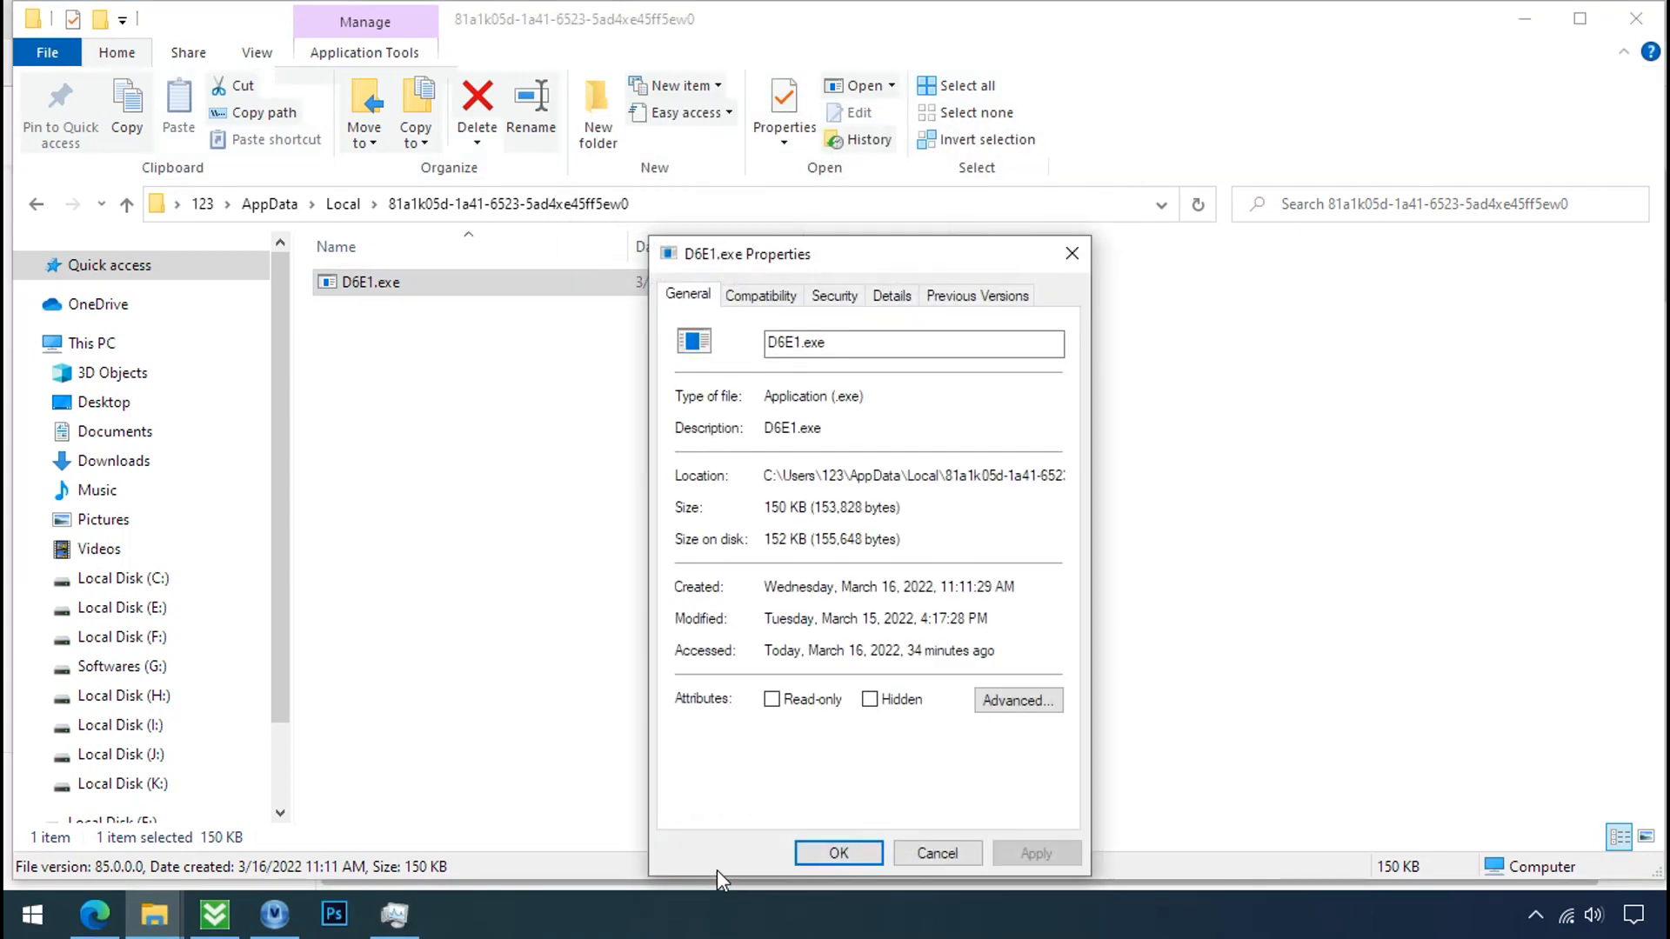
left_click(833, 295)
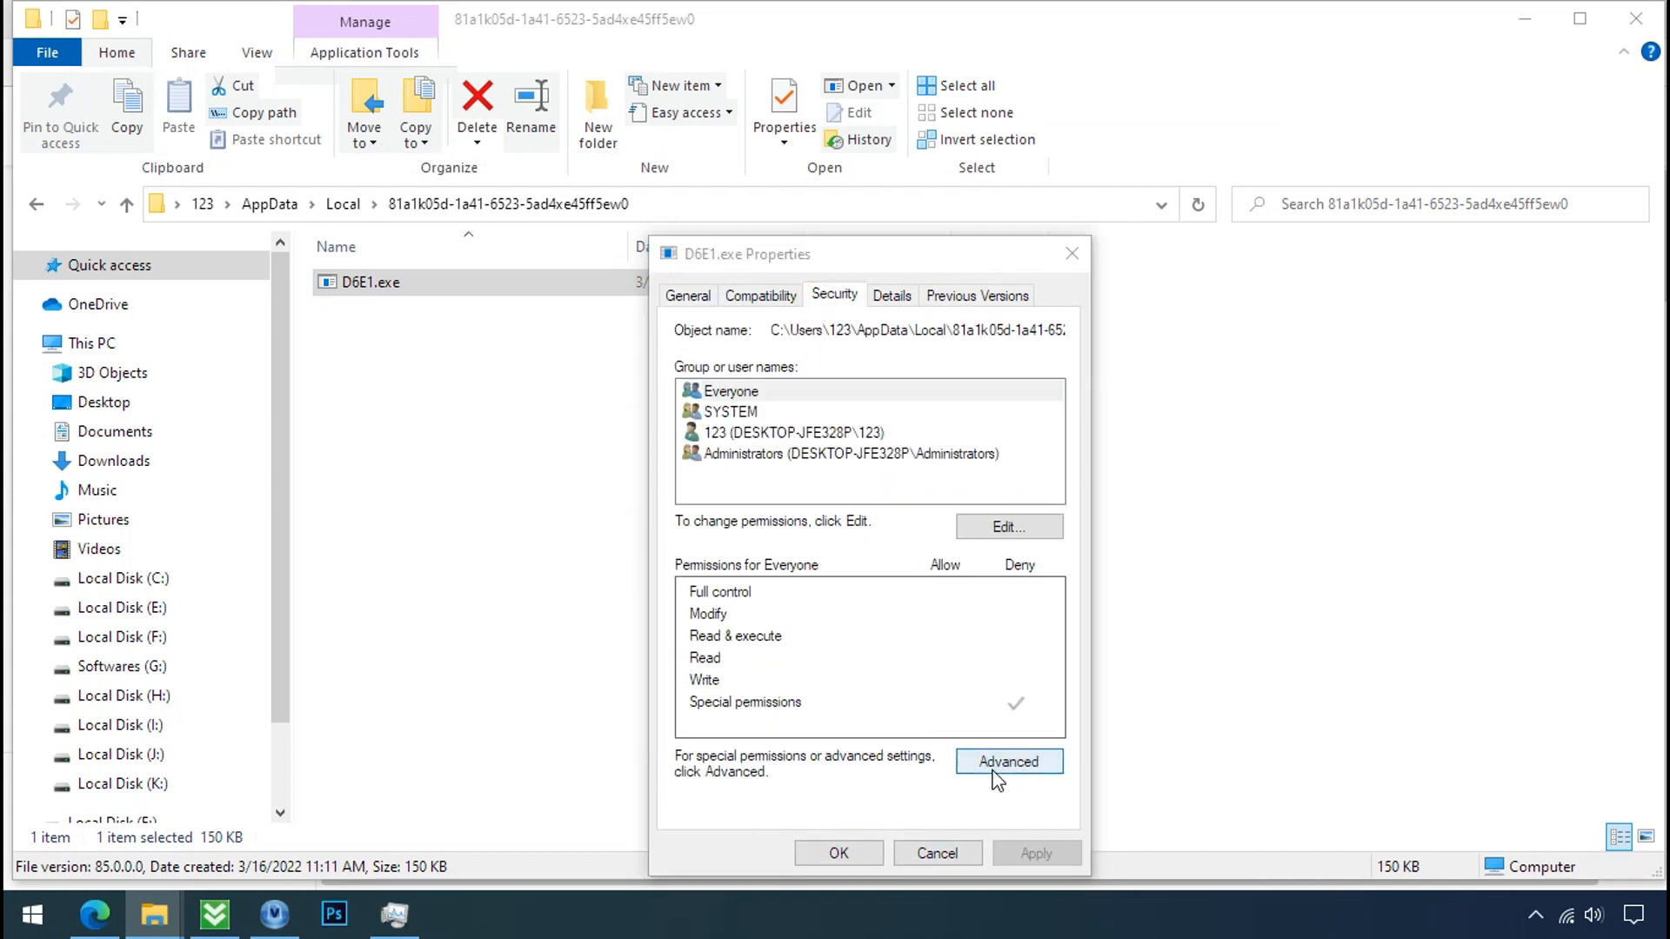
left_click(1007, 762)
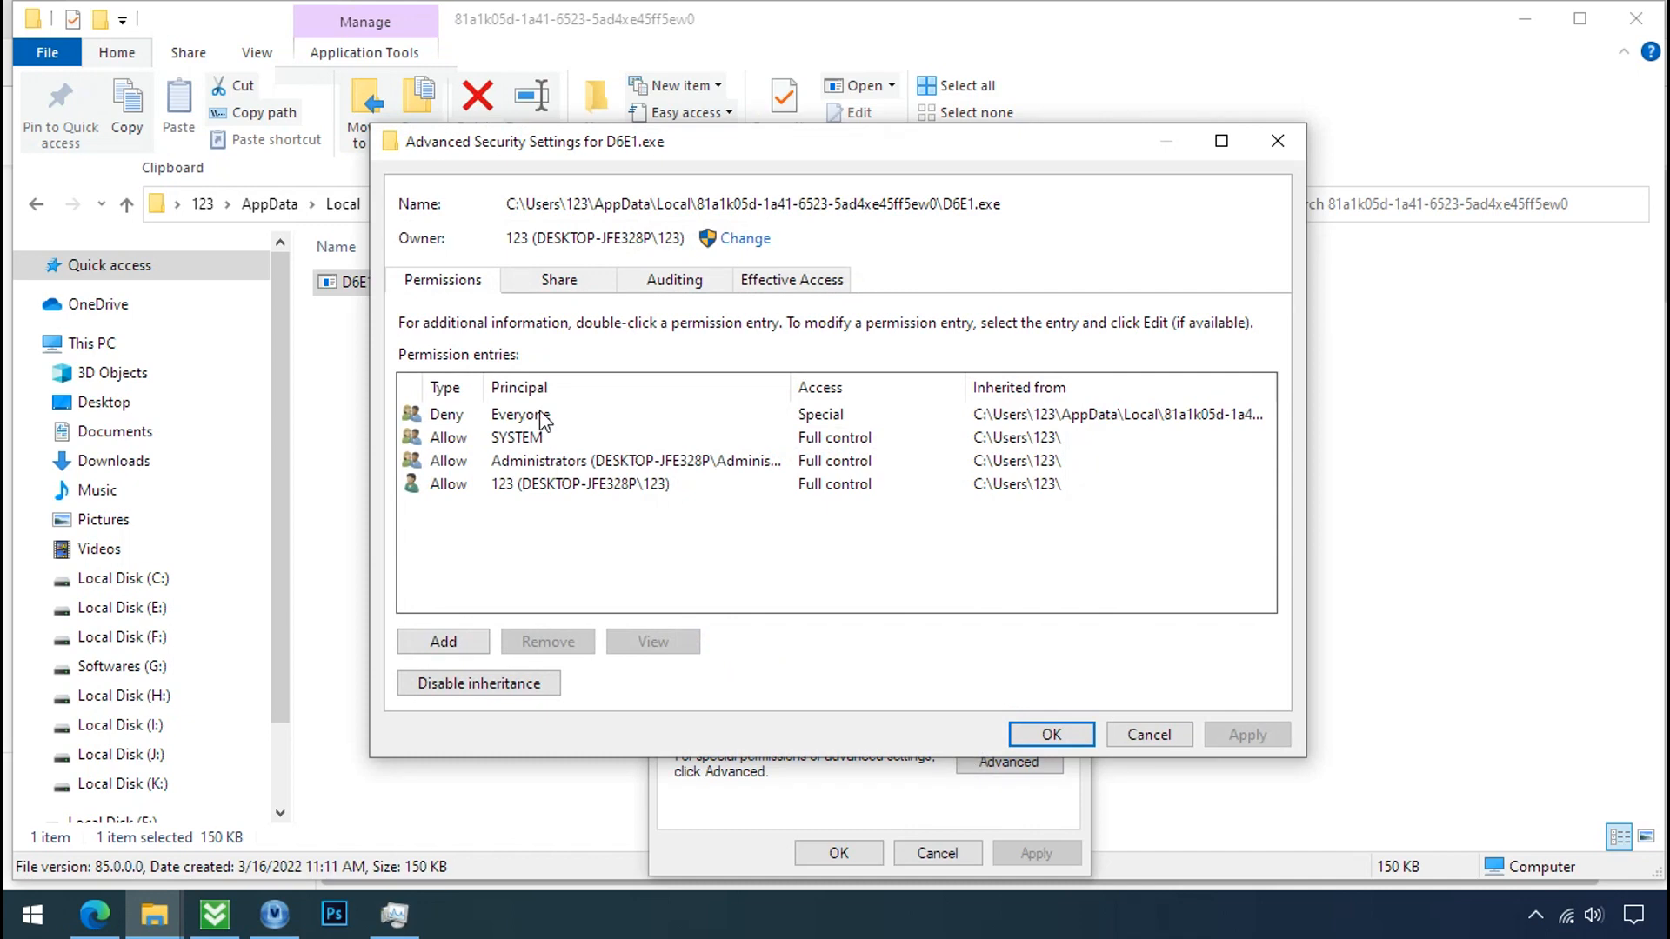
left_click(477, 682)
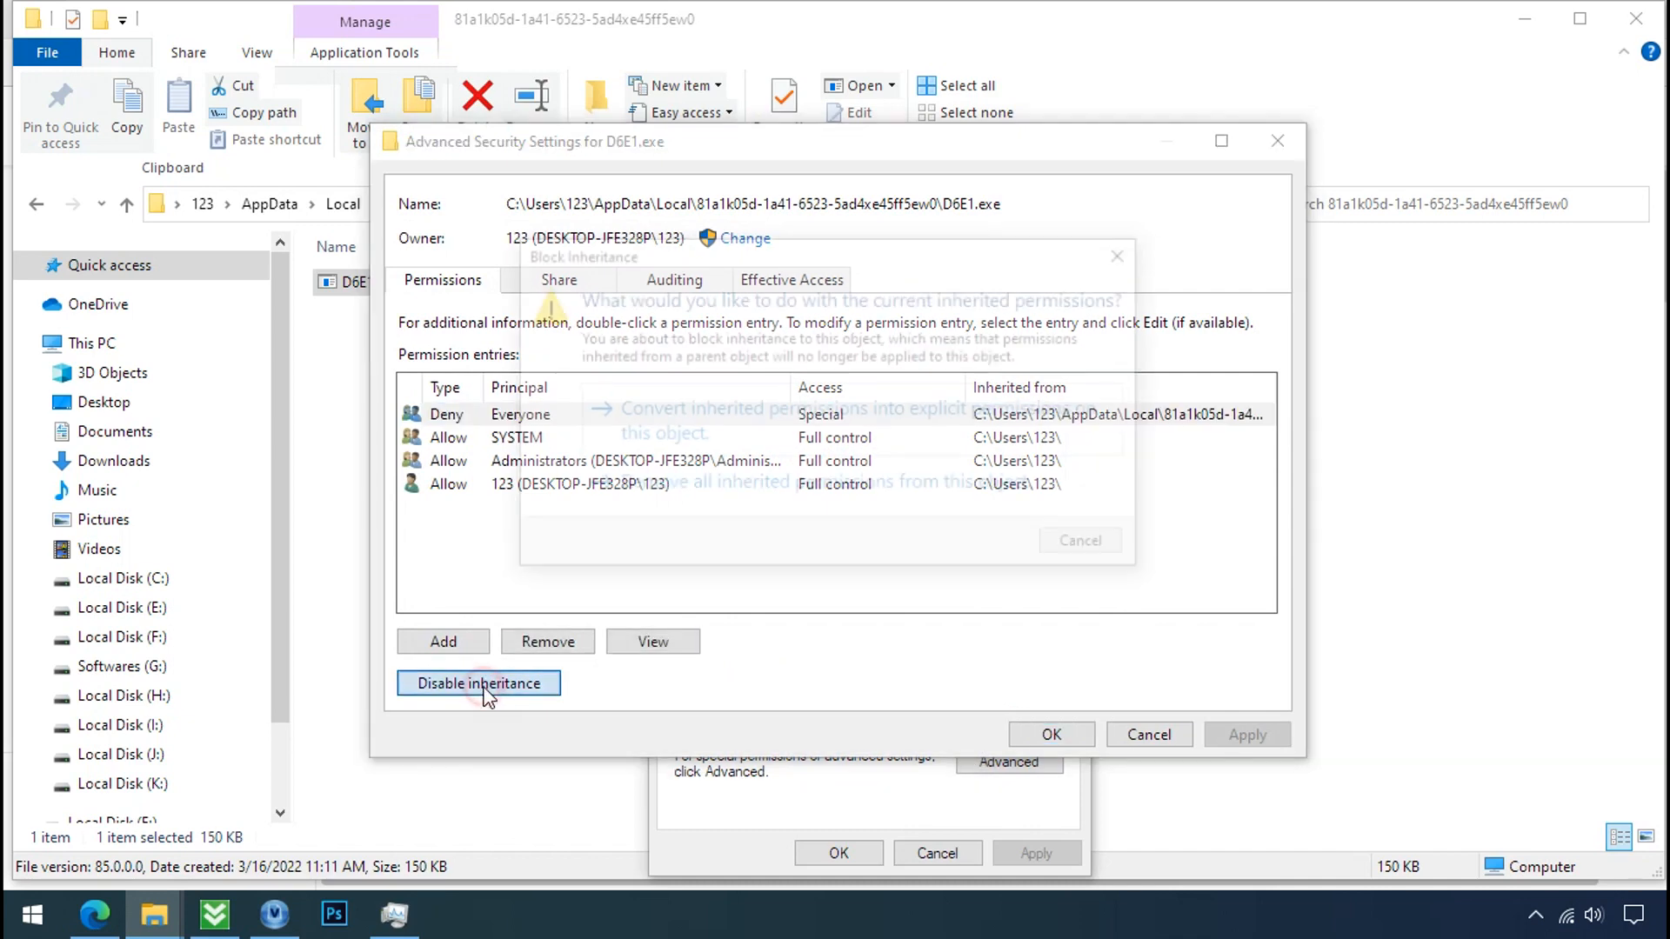
left_click(478, 681)
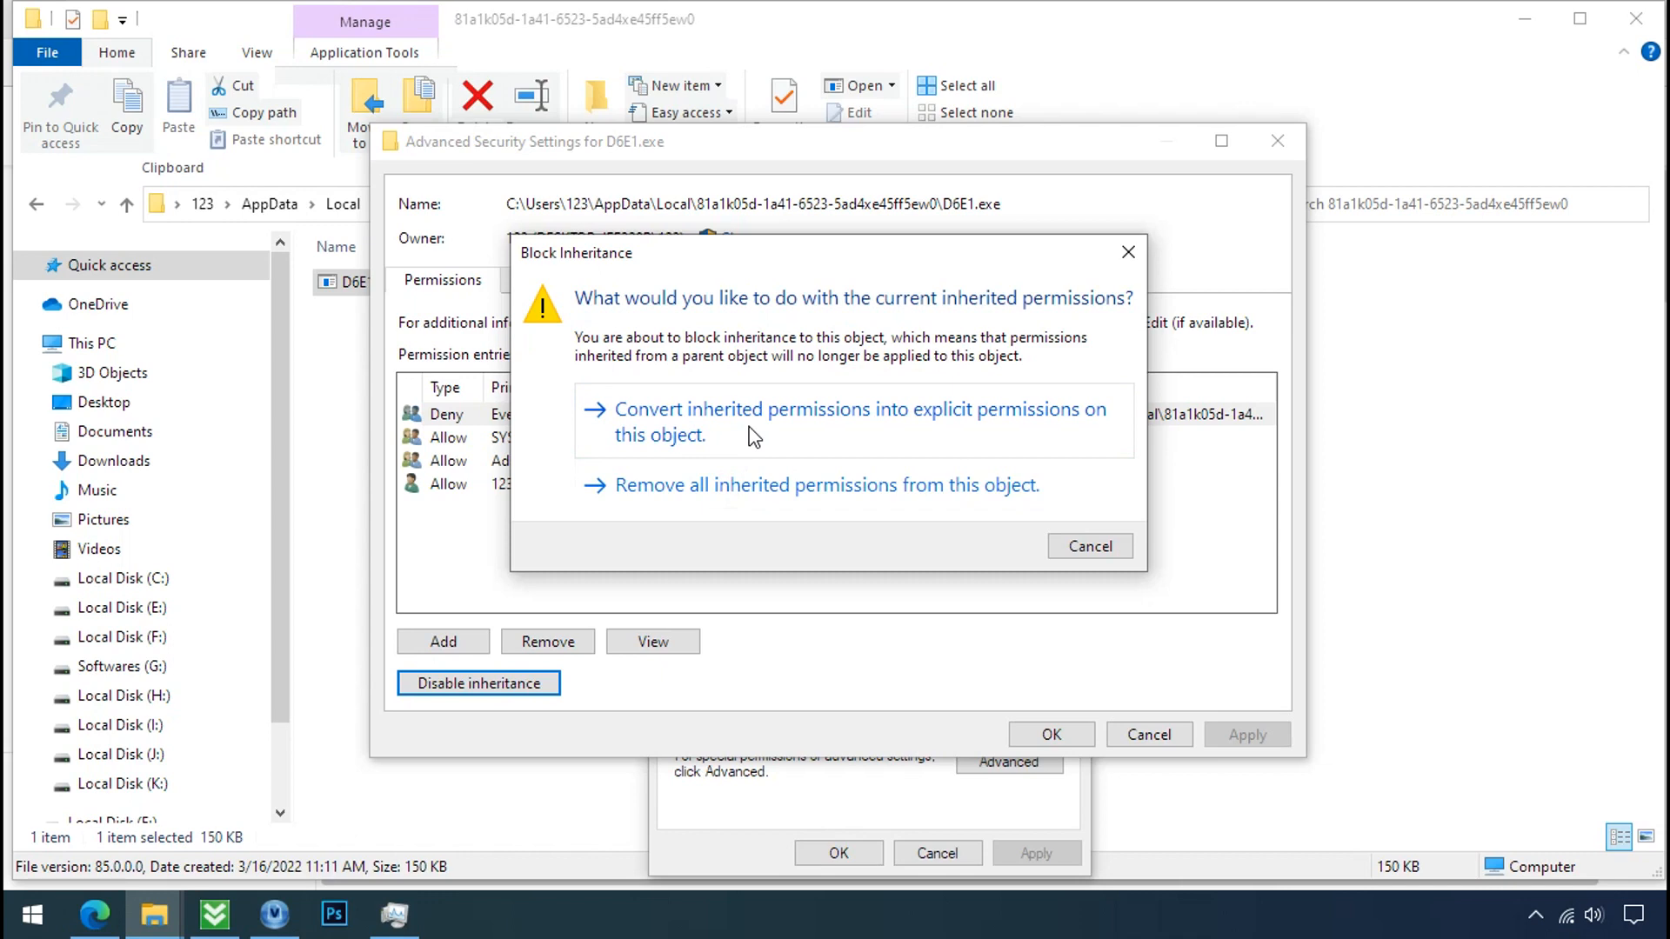
left_click(856, 420)
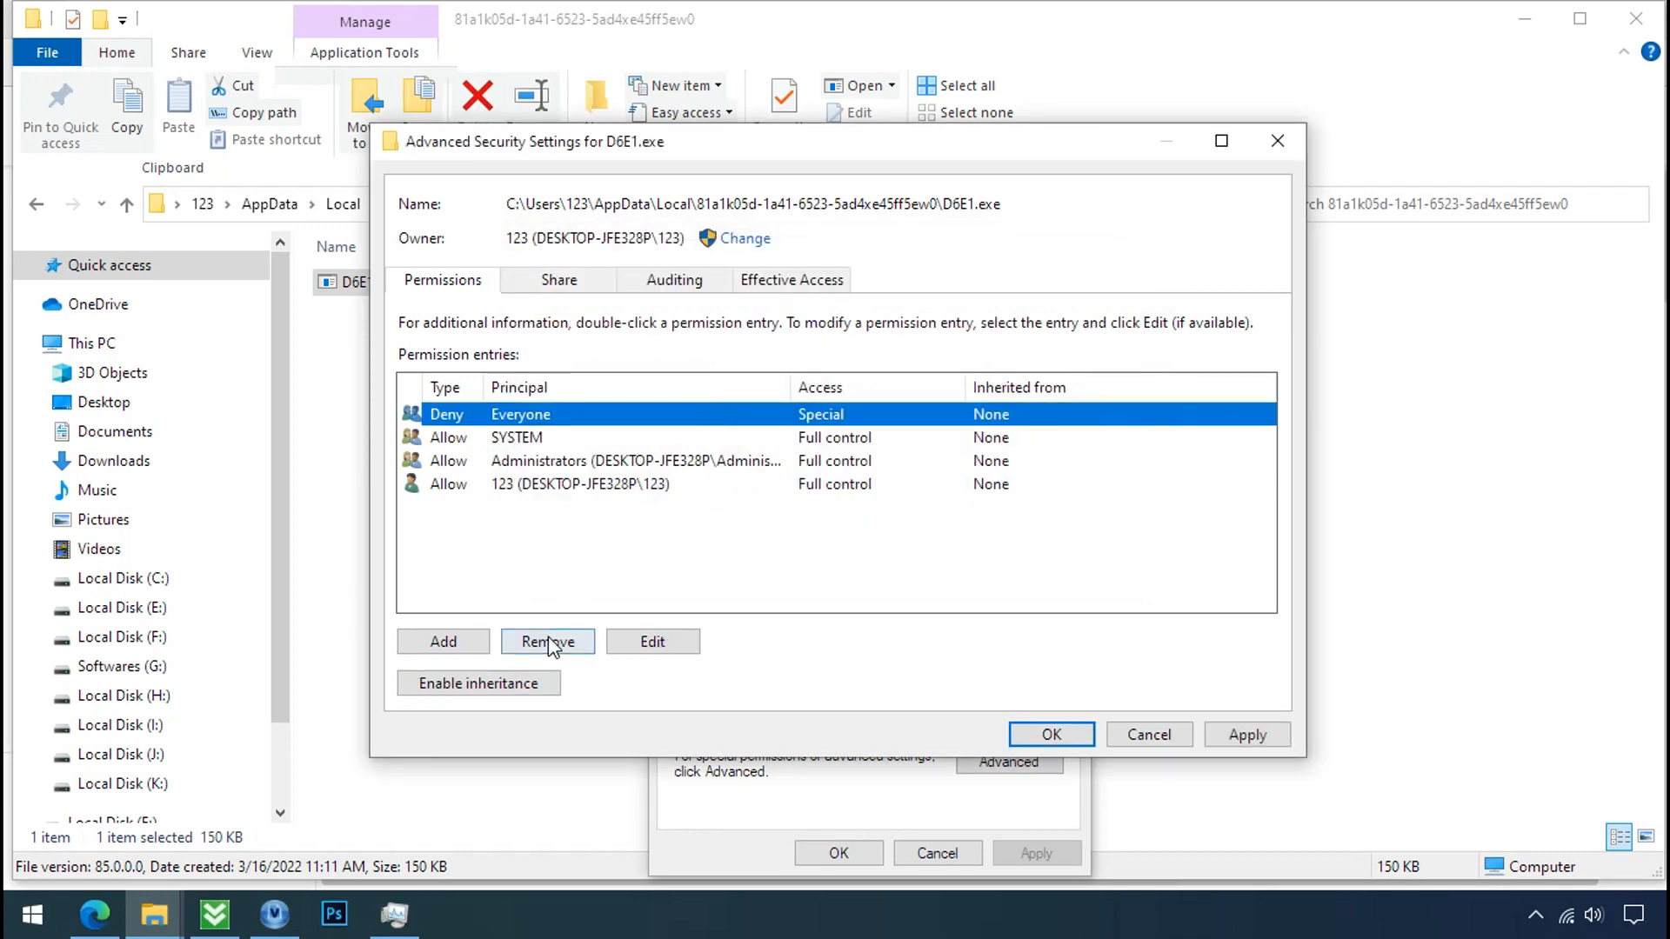
Remove the Deny Everyone entry and confirm the new permissions
left_click(548, 642)
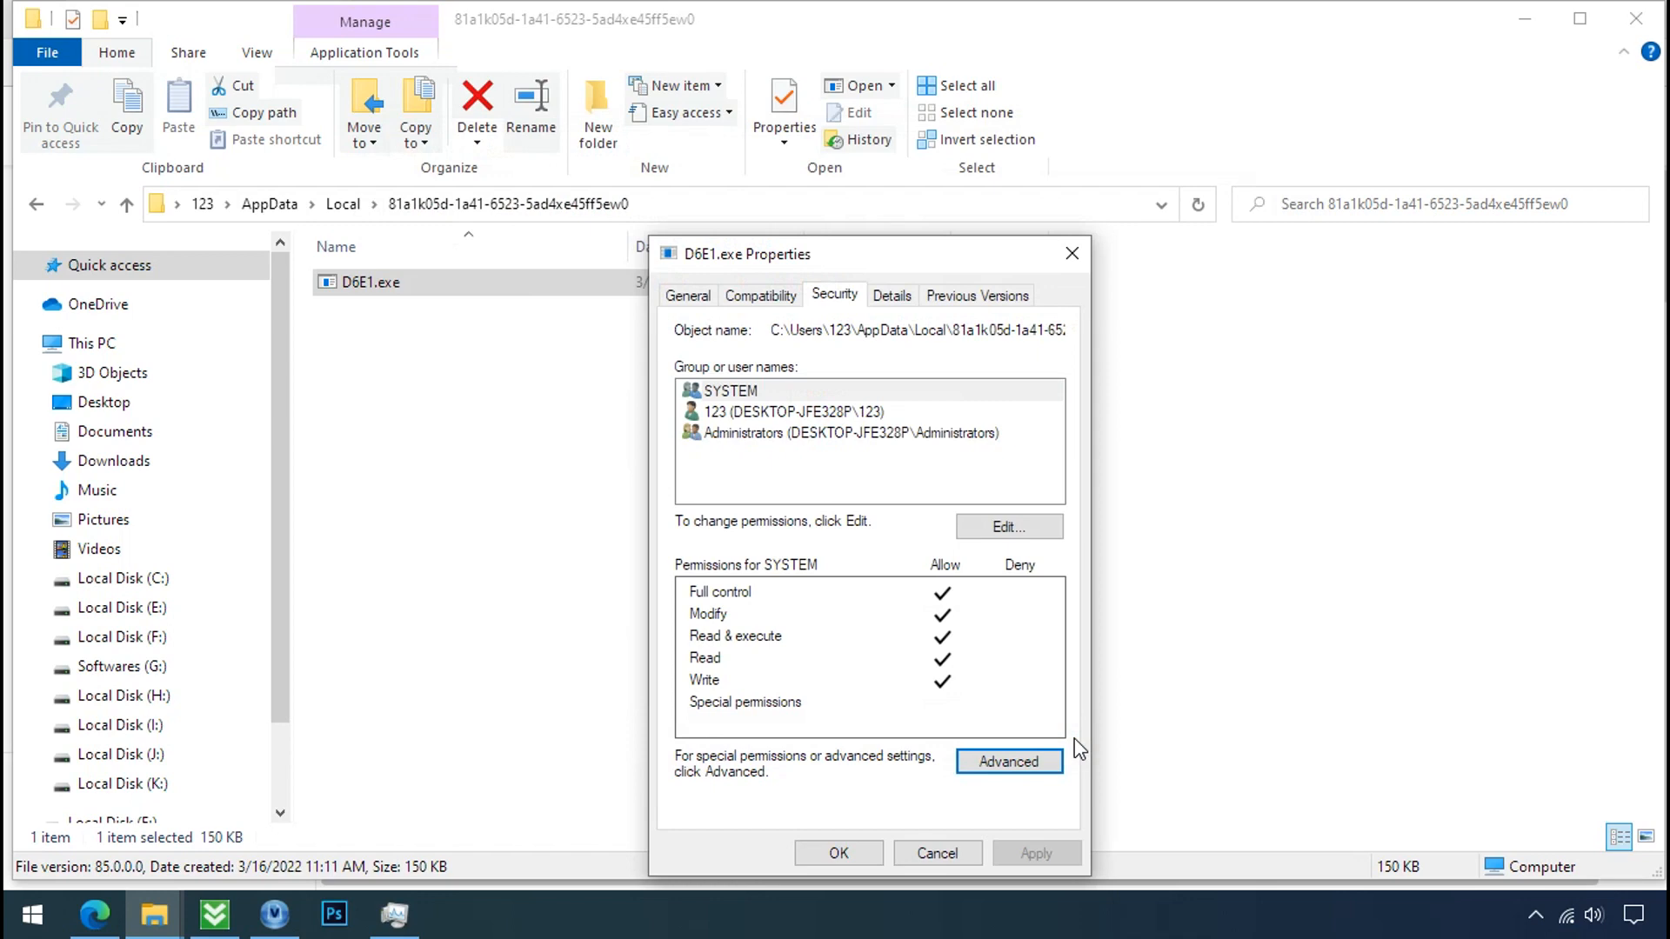
left_click(836, 852)
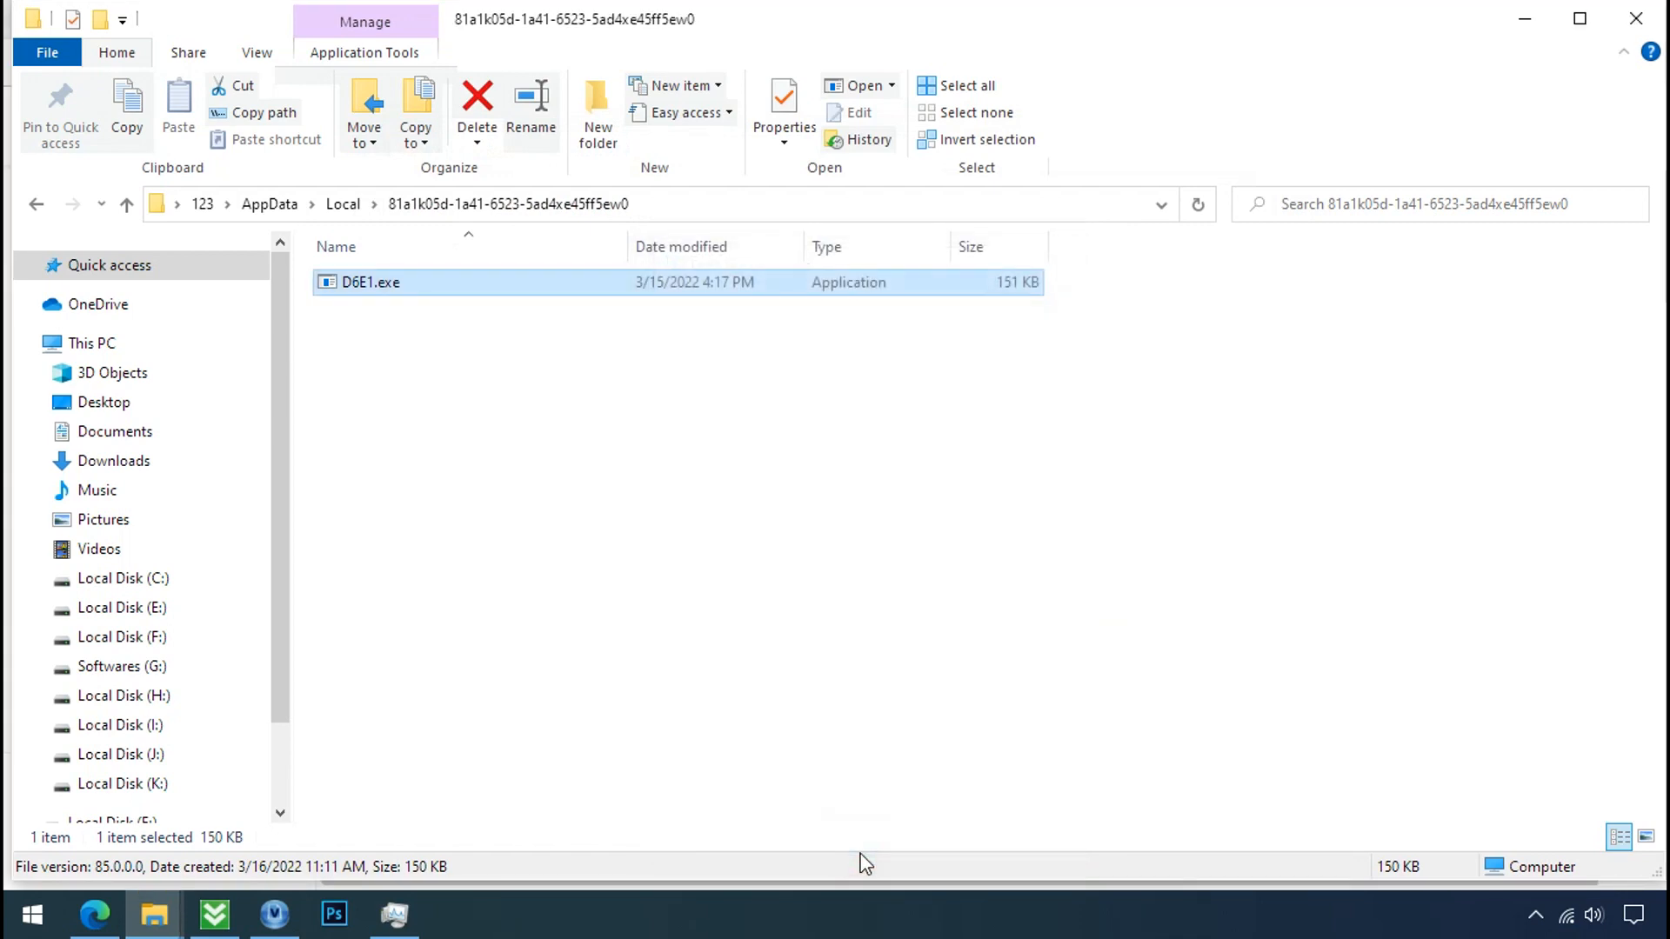
Delete D6E1.exe from the random AppData Local folder, leaving it empty
right_click(368, 282)
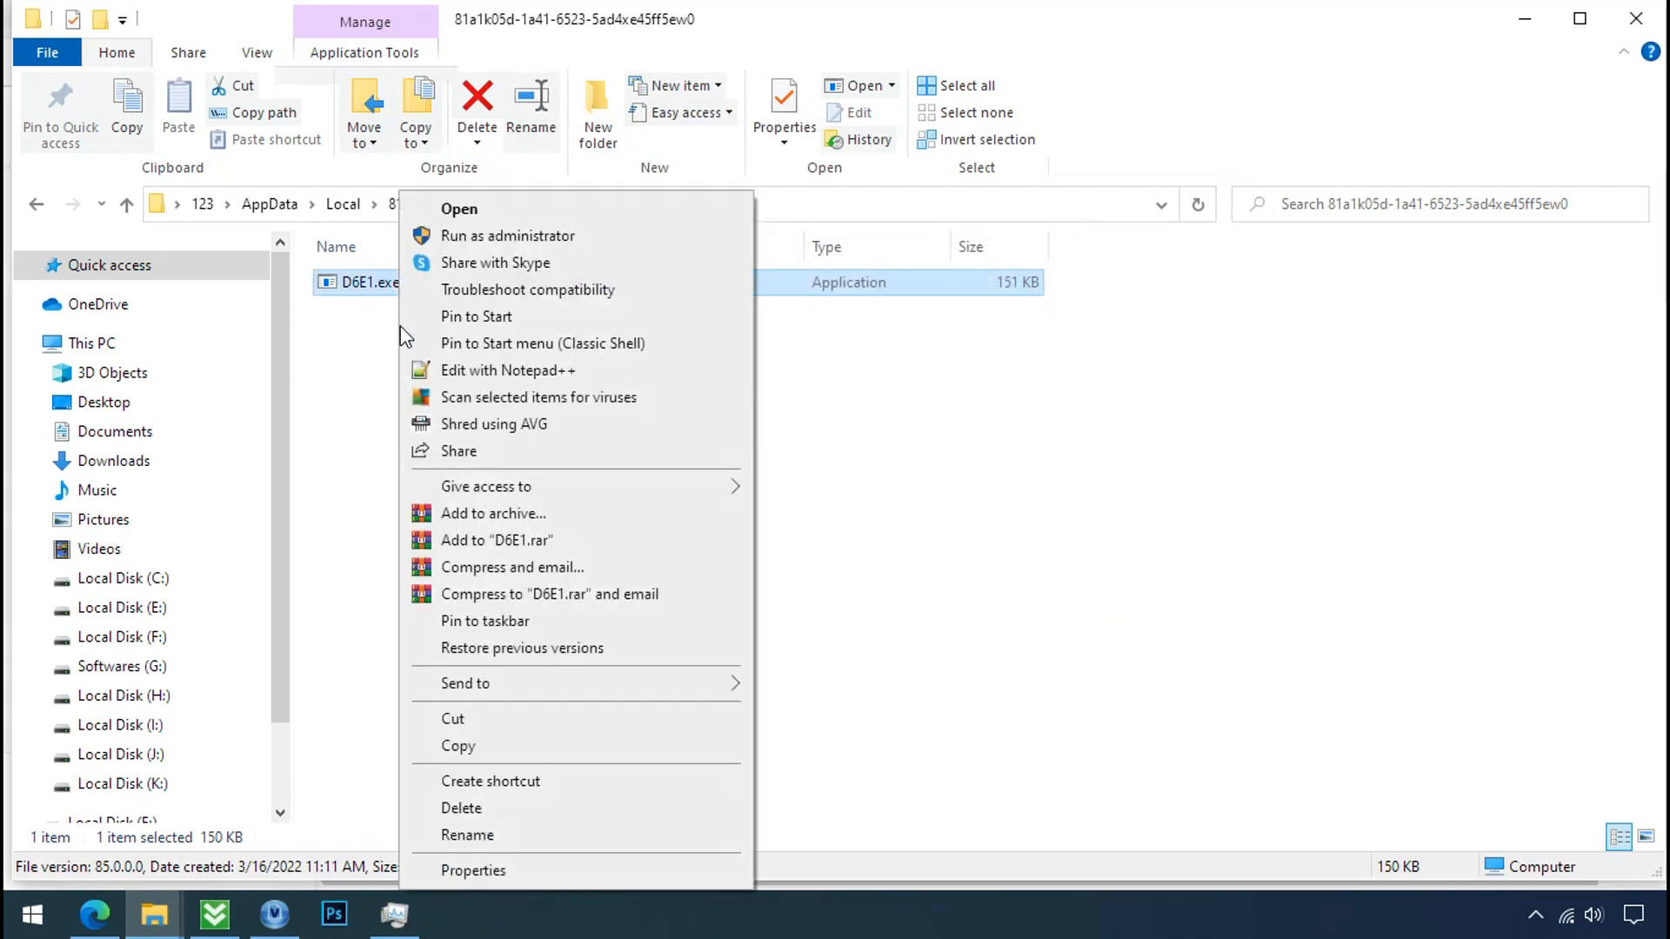
mouse_move(506, 809)
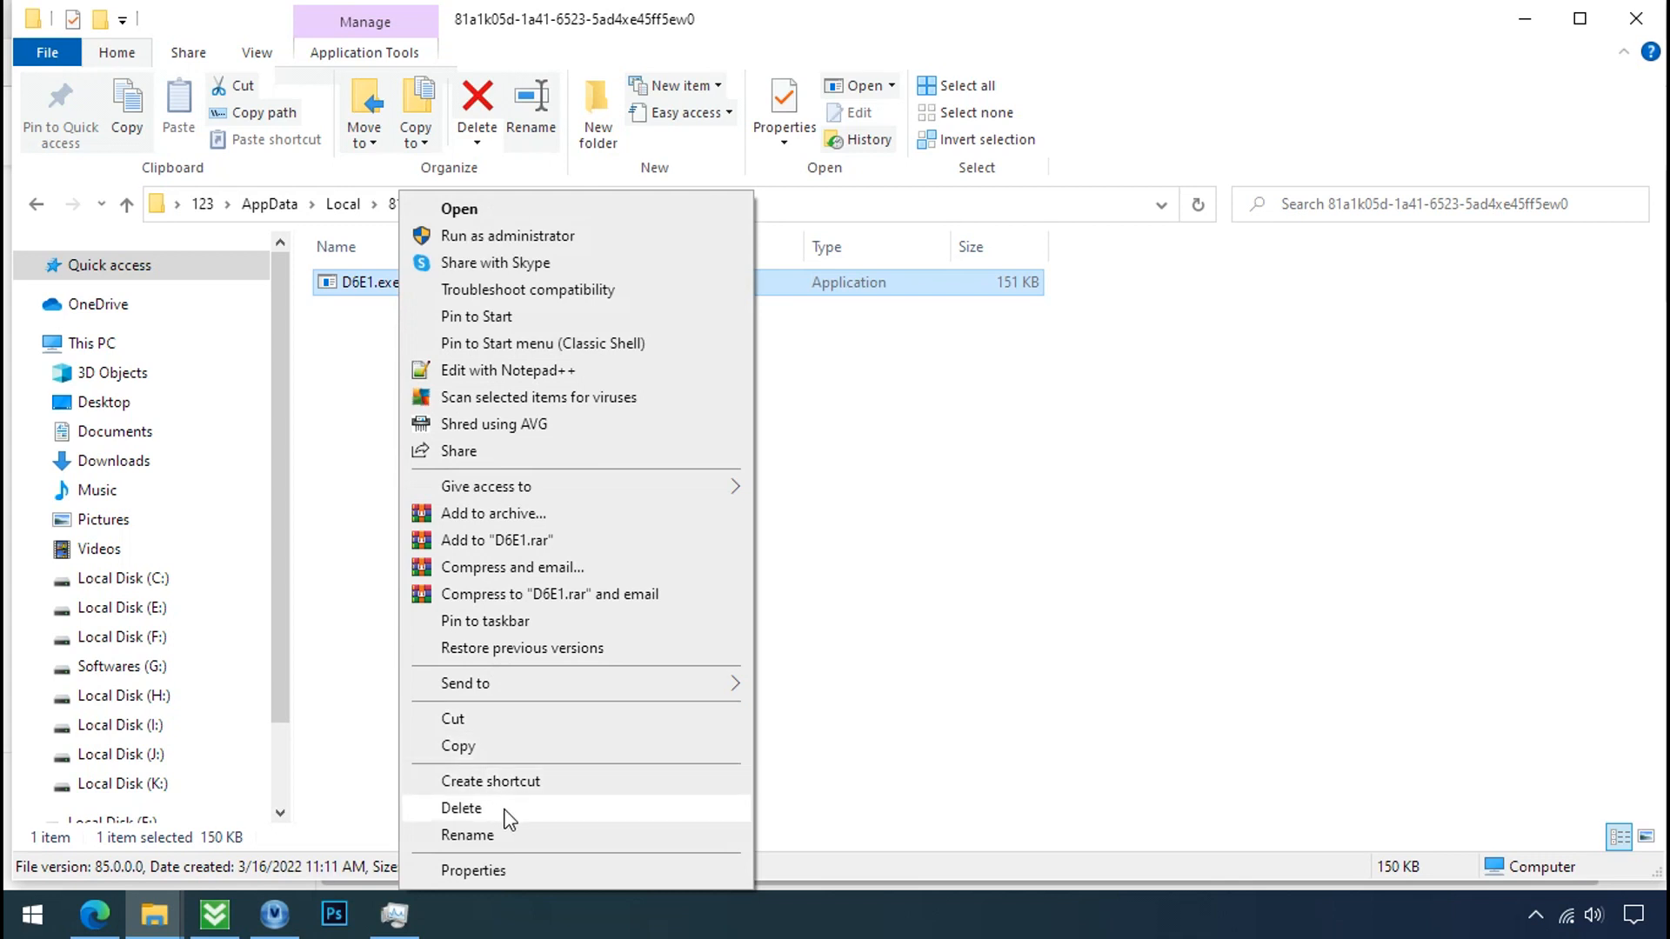
left_click(461, 807)
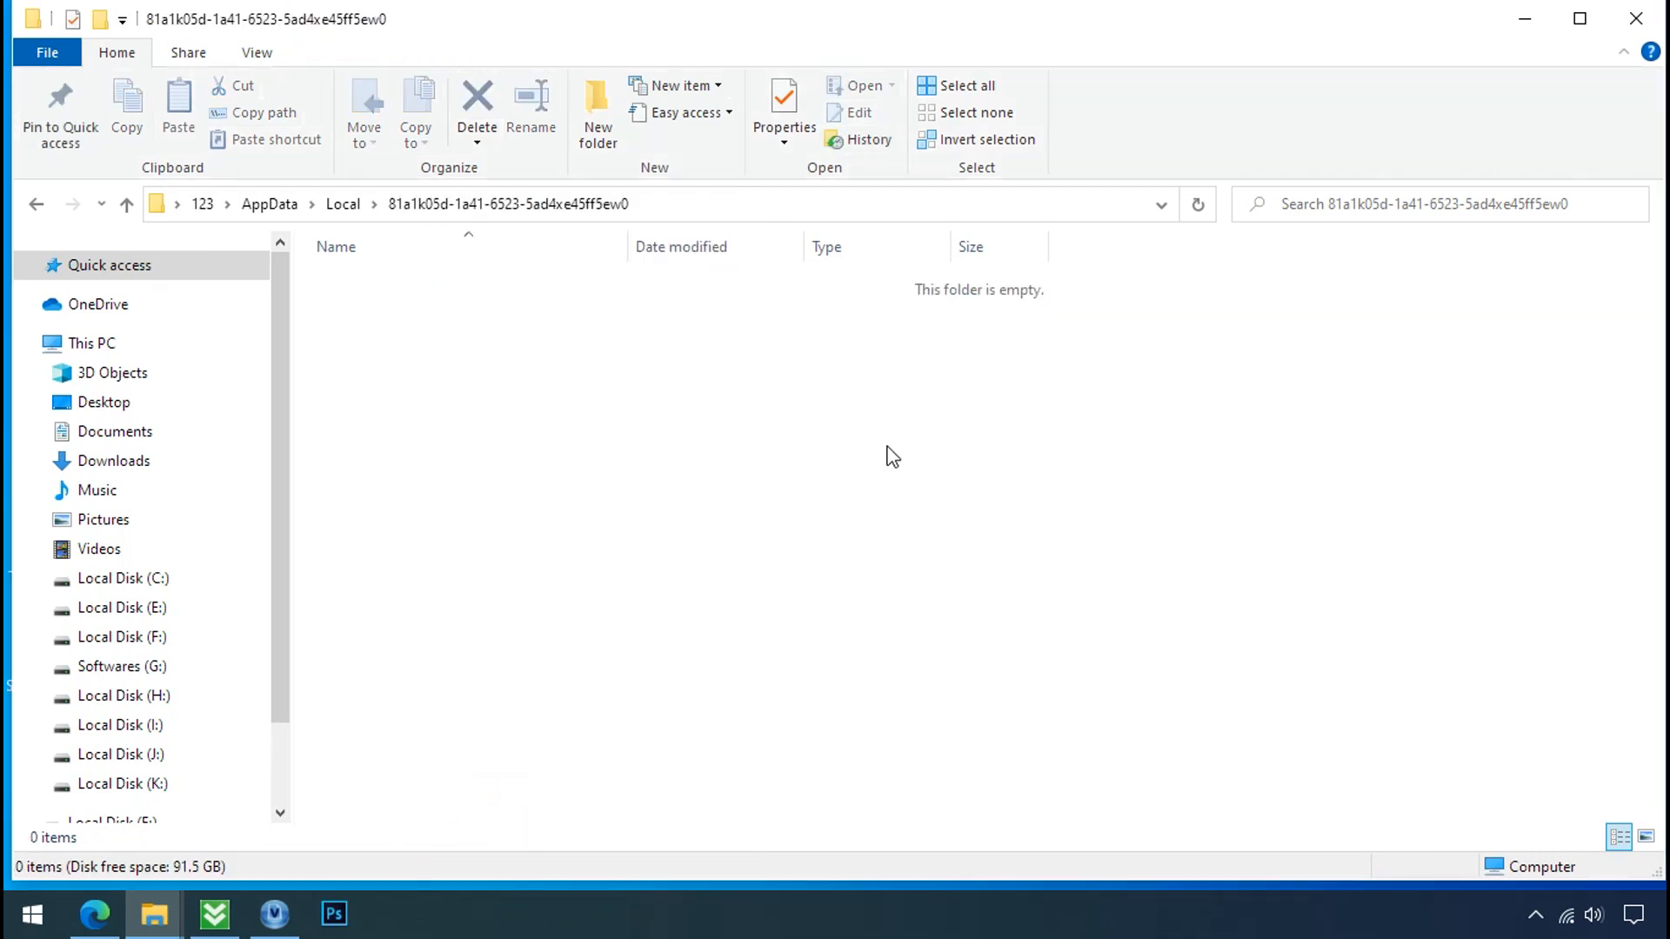
mouse_move(1637, 19)
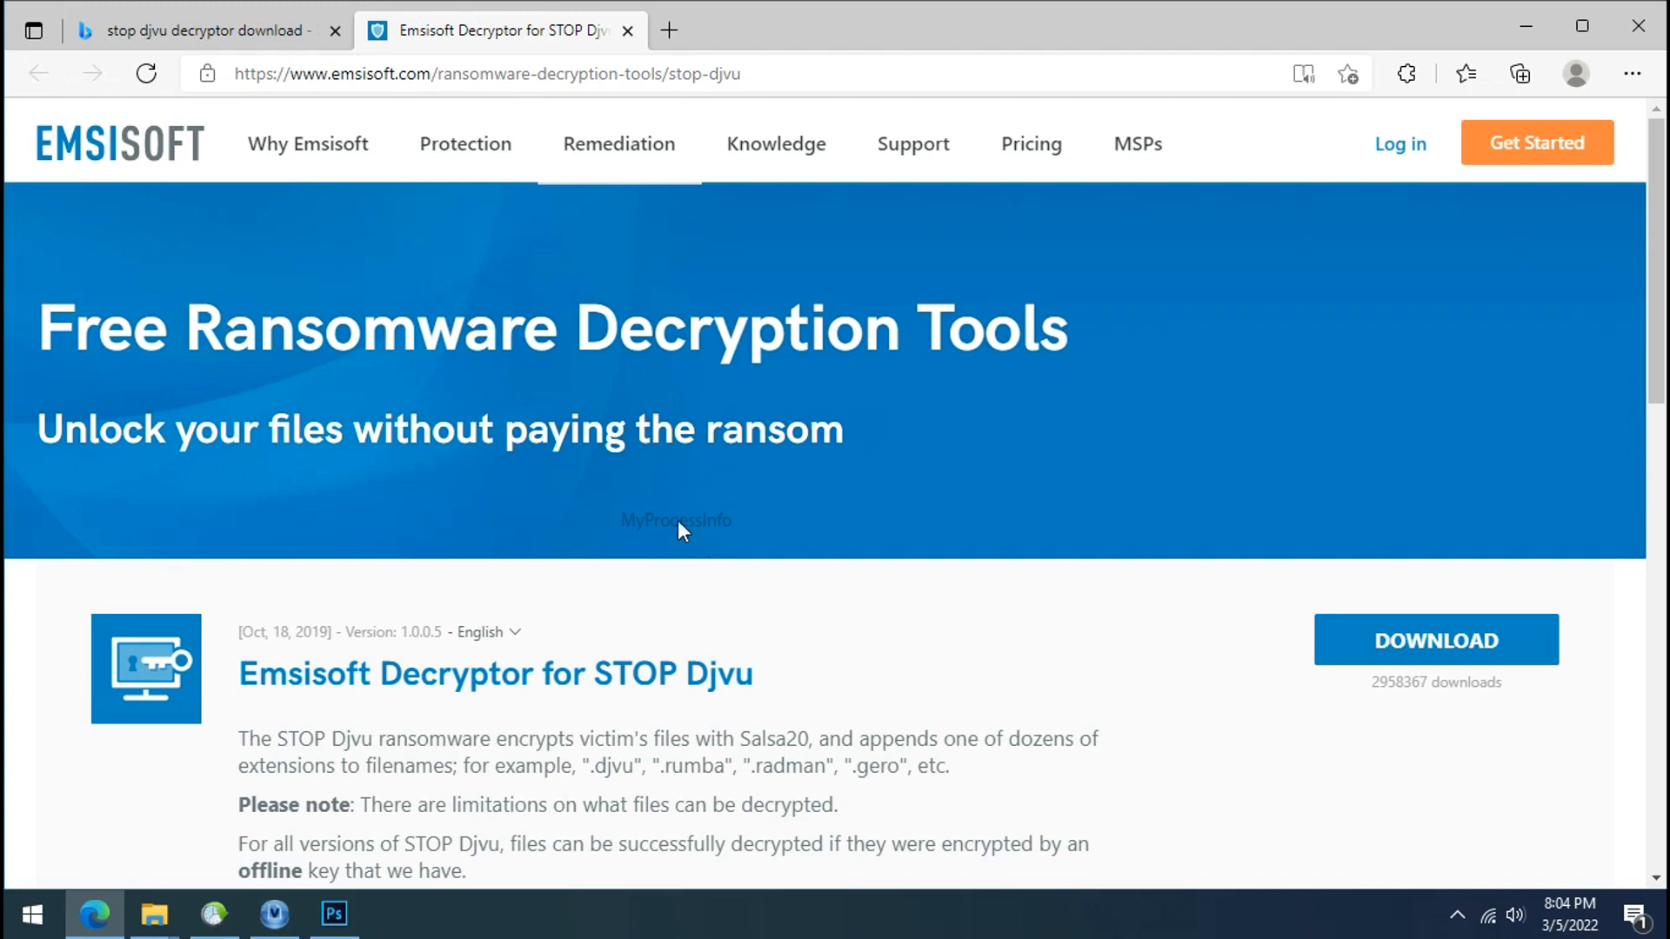
Download the Emsisoft STOP Djvu decryptor and close Edge
scroll("down", 3)
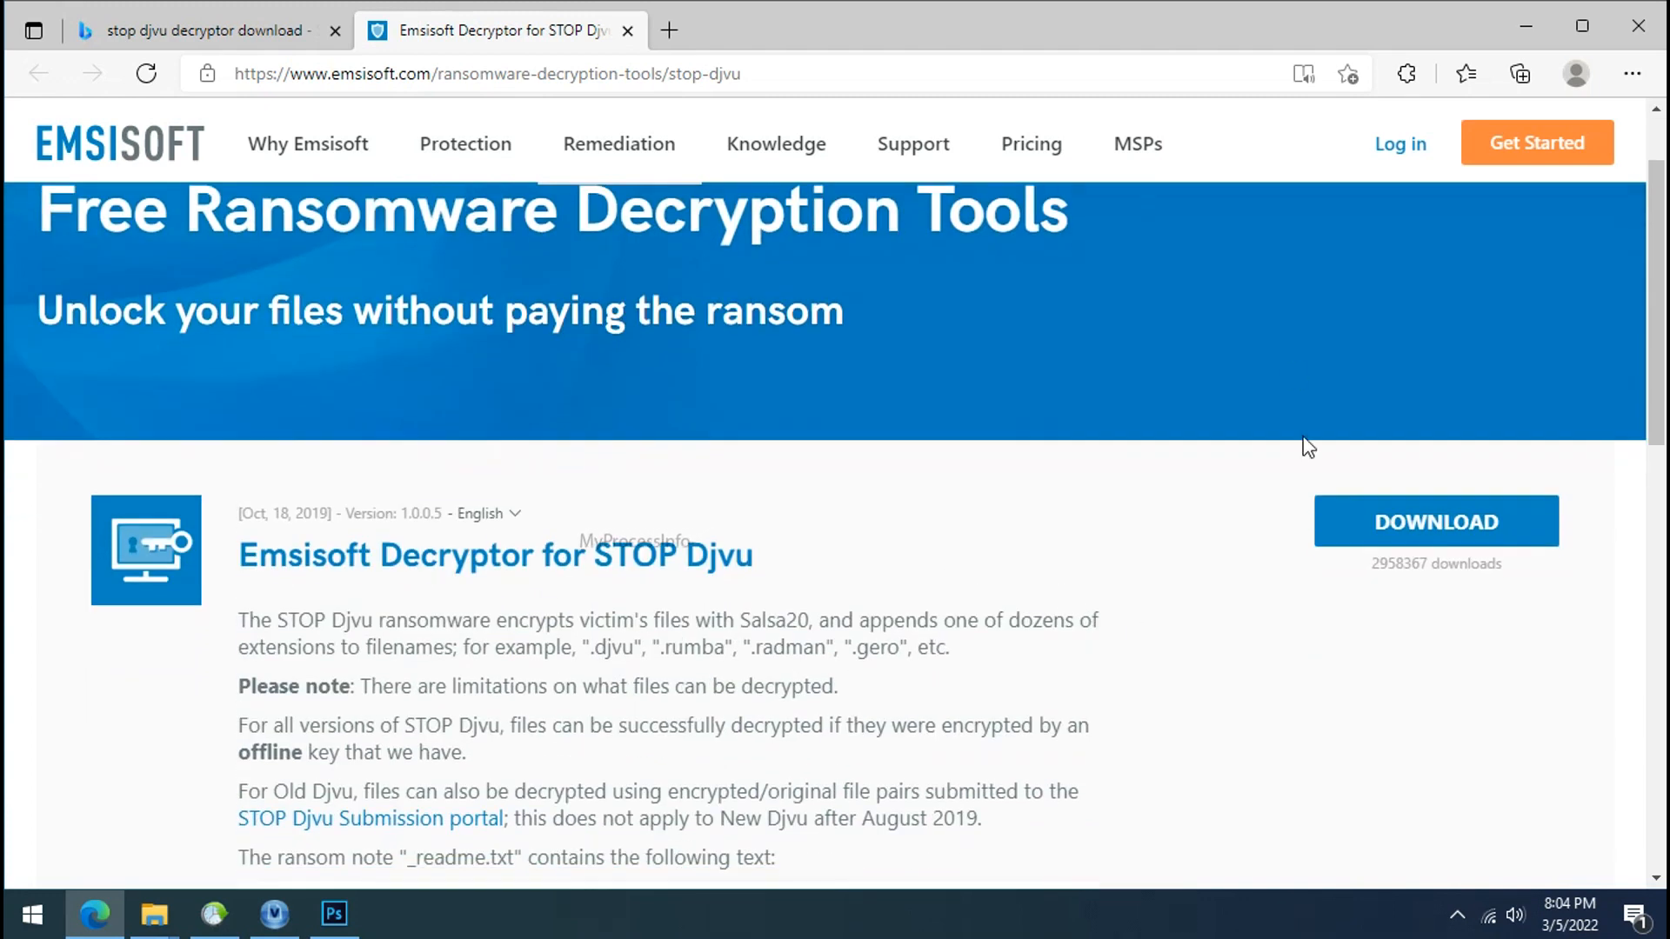
left_click(1434, 522)
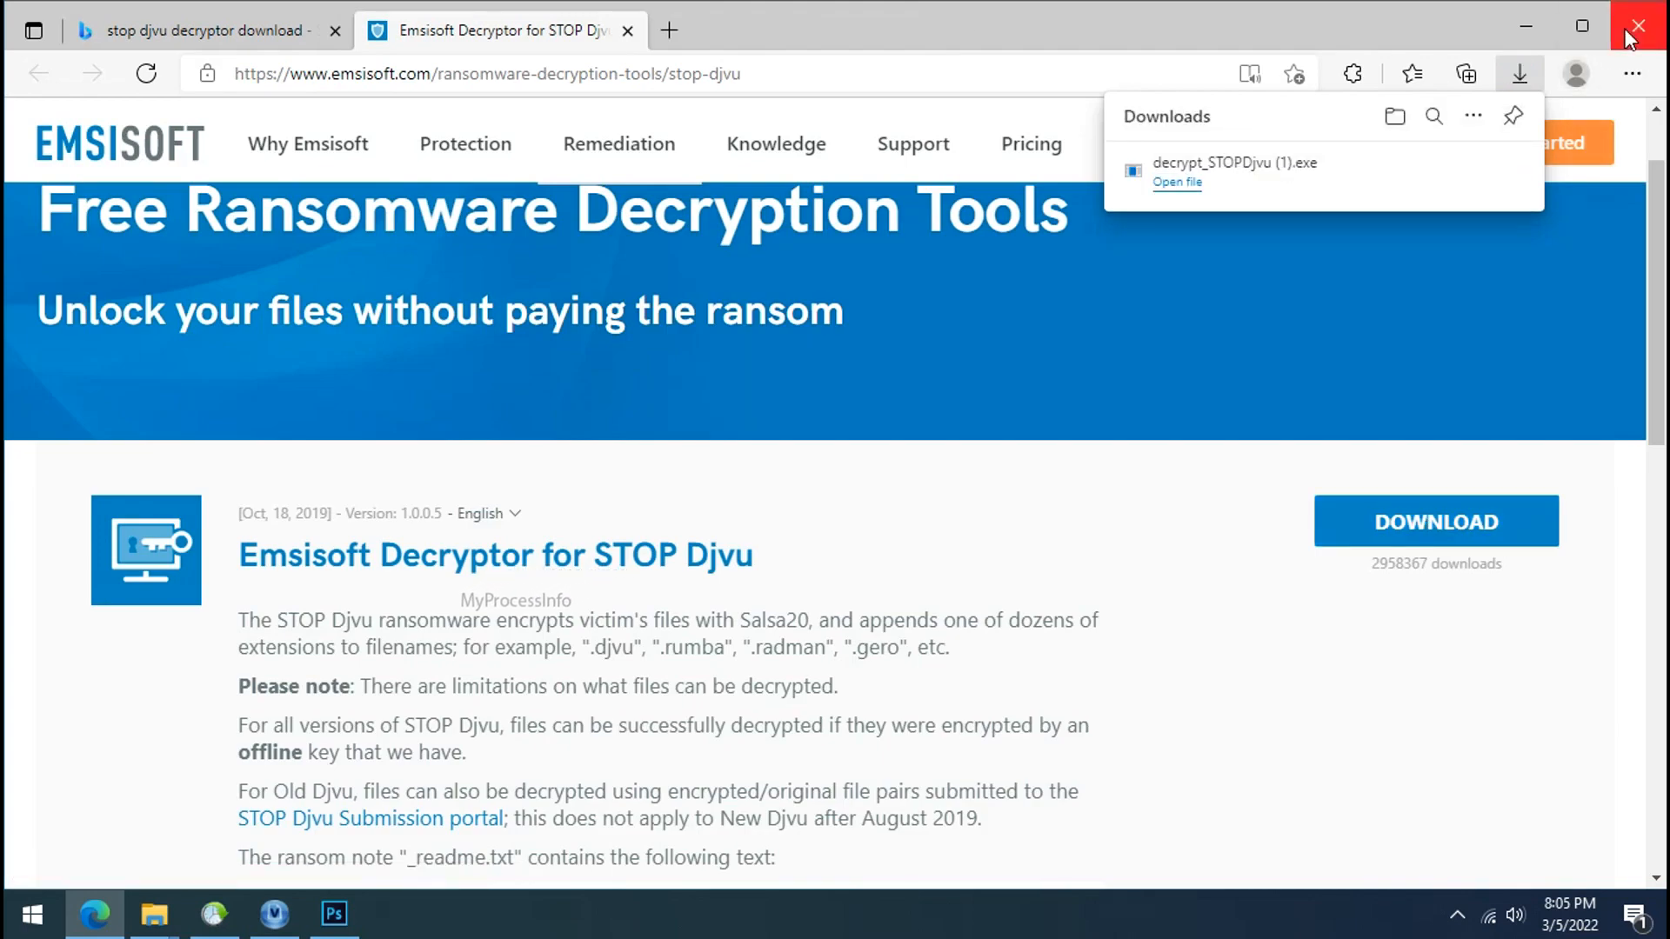
left_click(1636, 26)
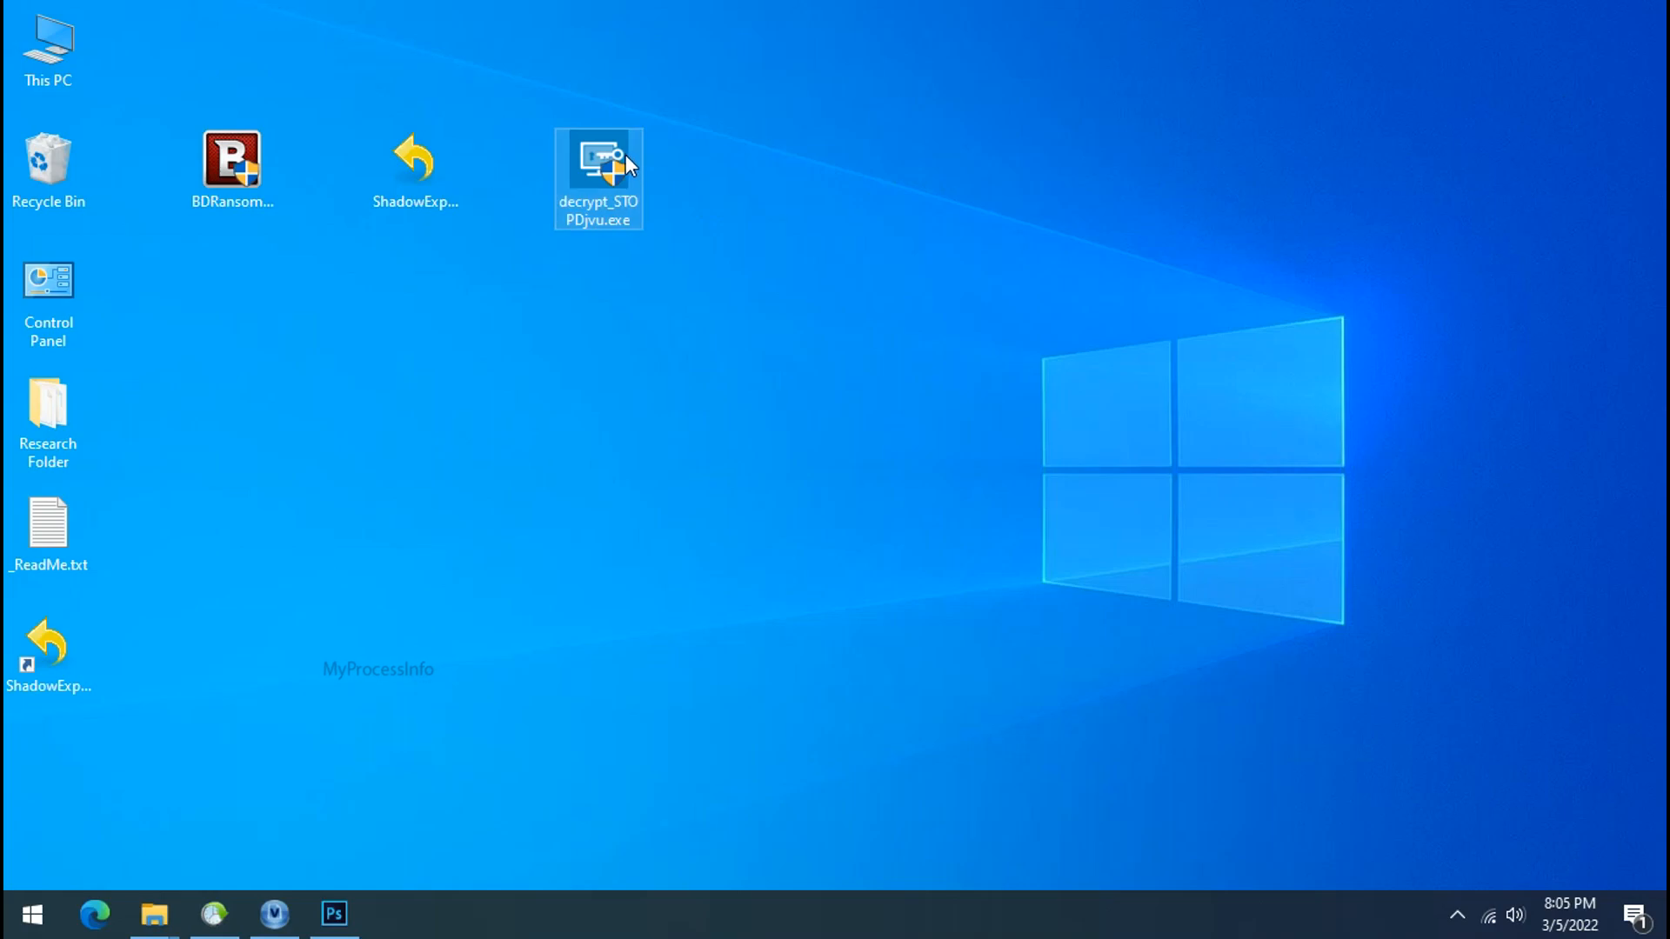
Run decrypt_STOPDjvu.exe from the desktop and accept its license terms and disclaimer
double_click(596, 177)
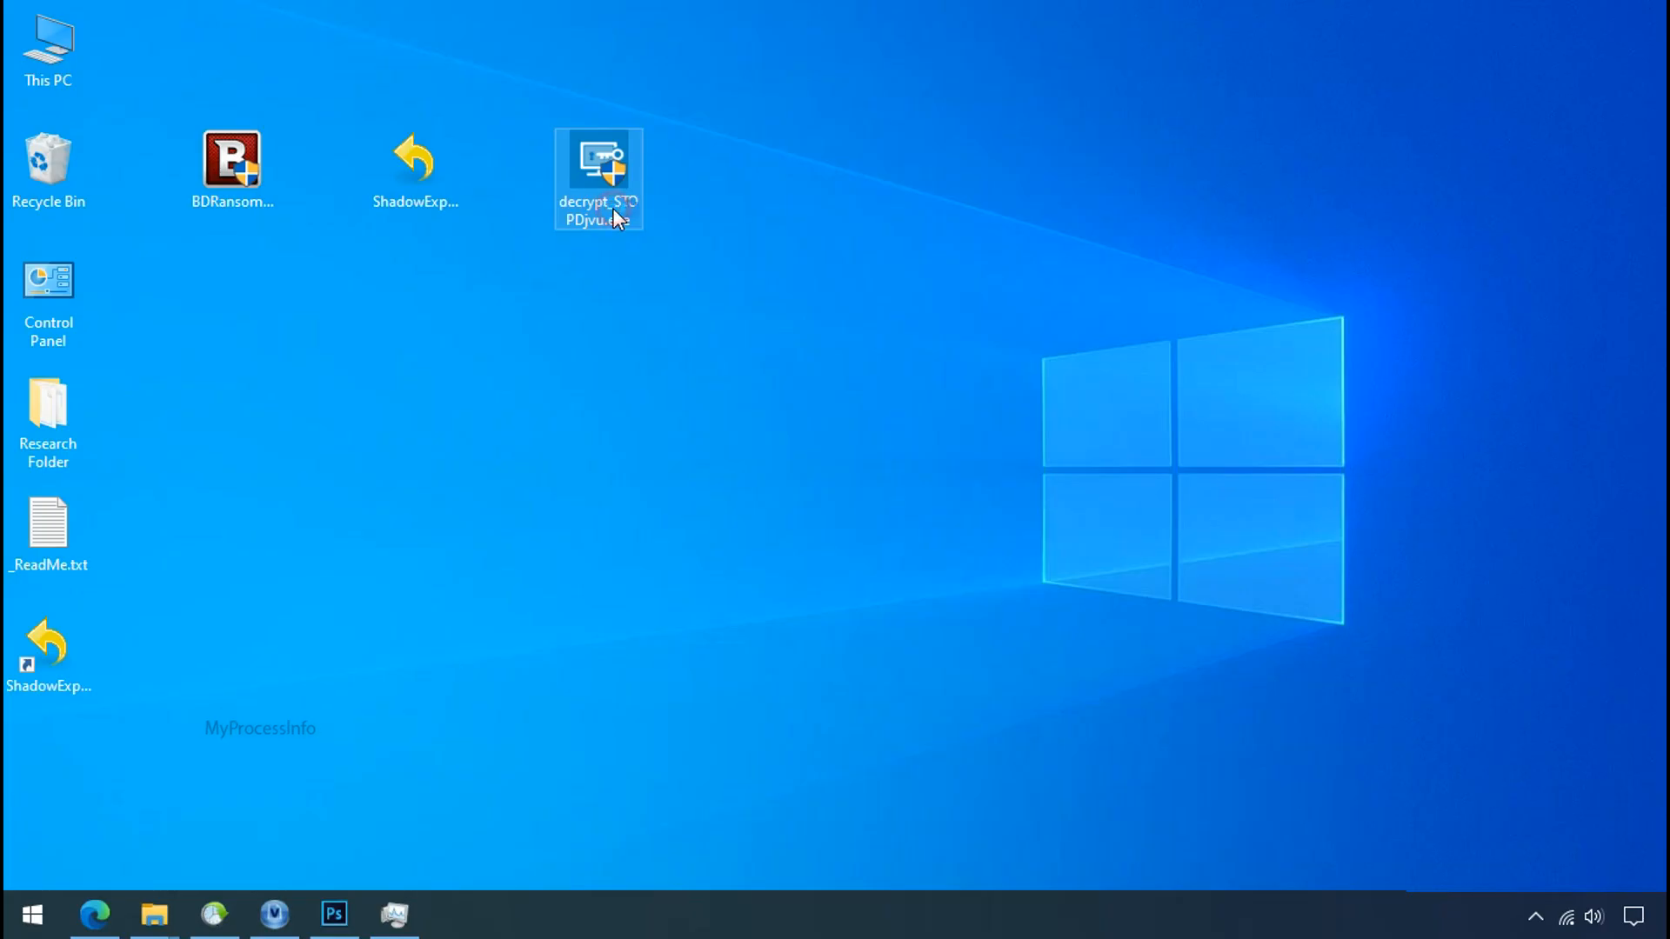
double_click(597, 178)
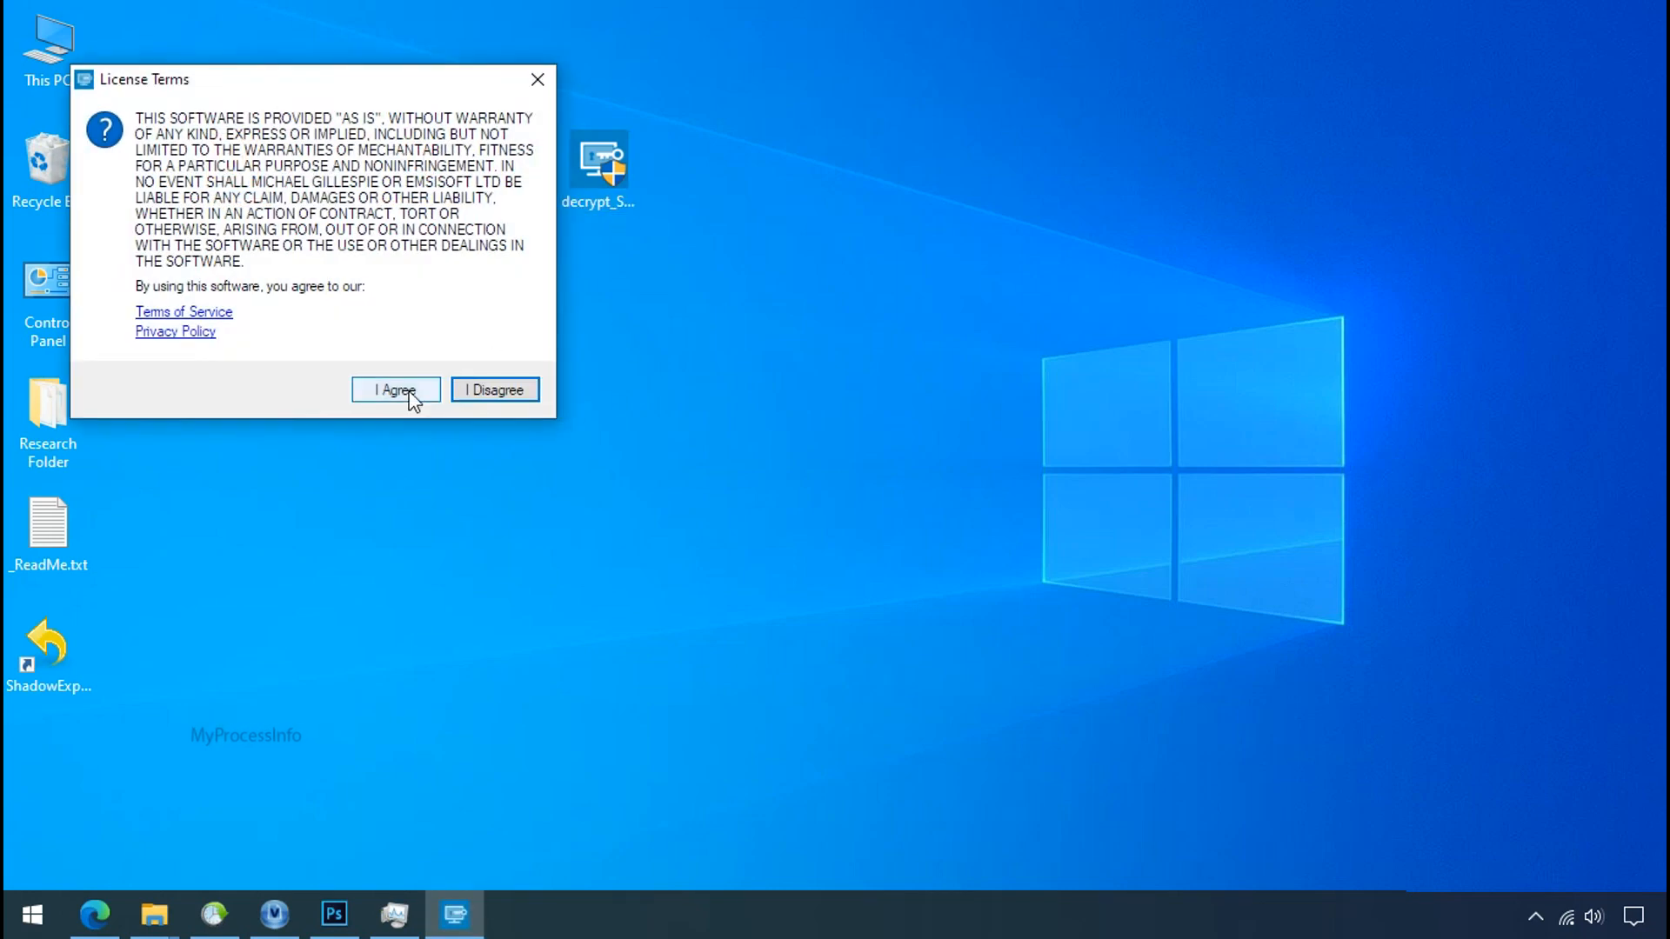
left_click(394, 388)
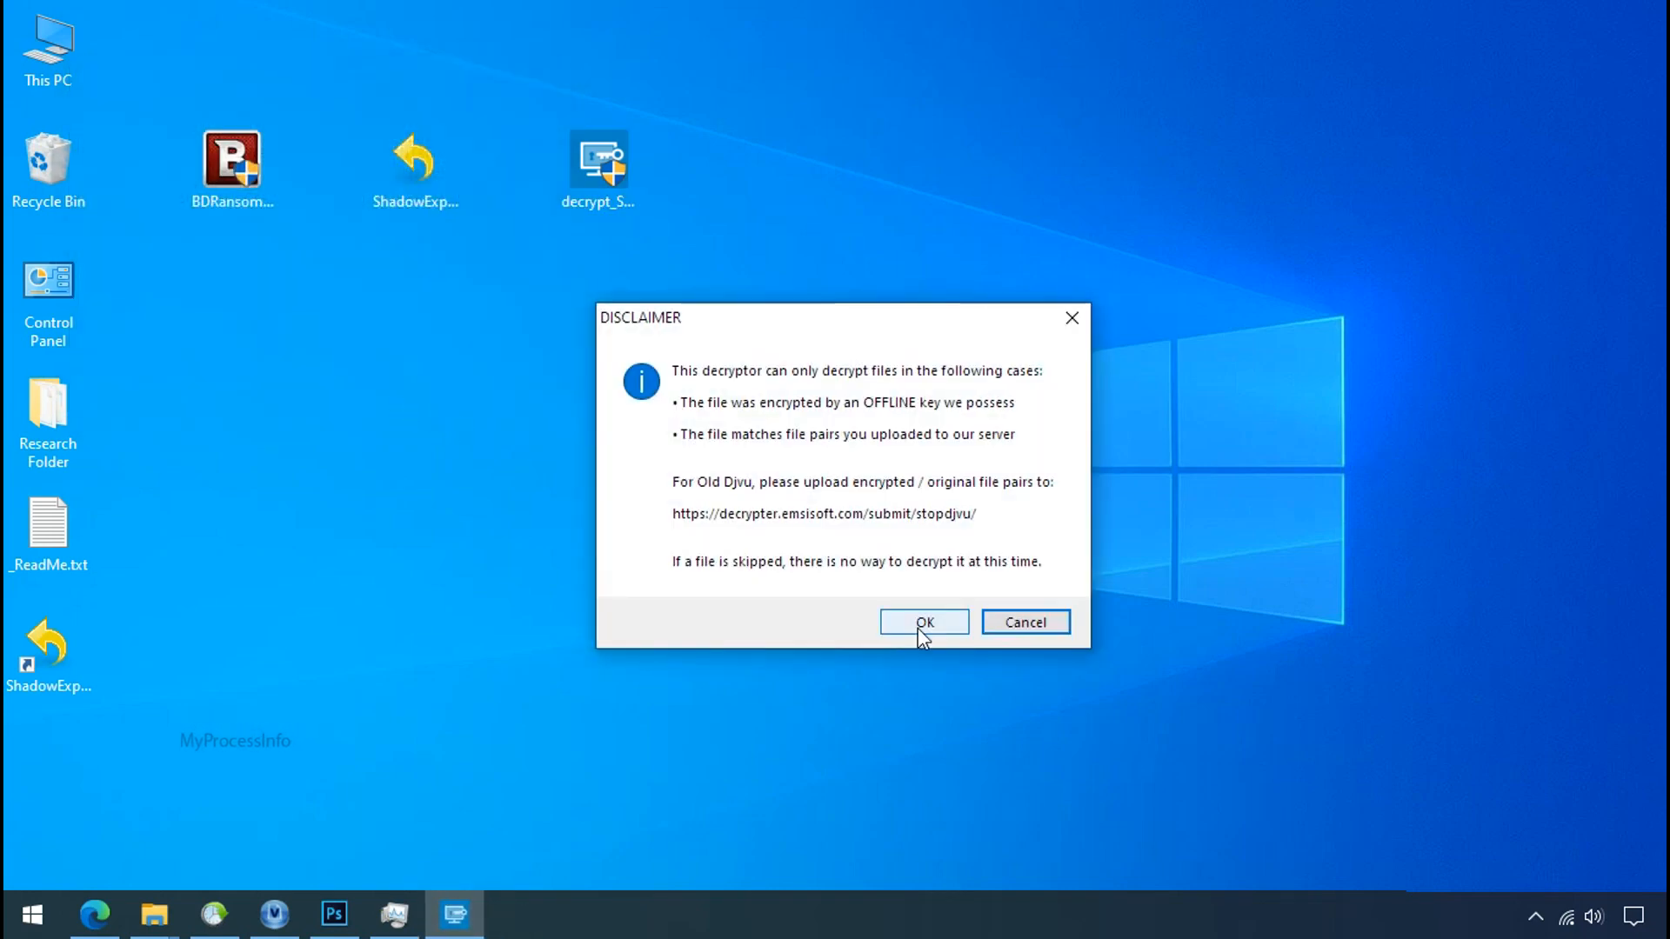
left_click(921, 623)
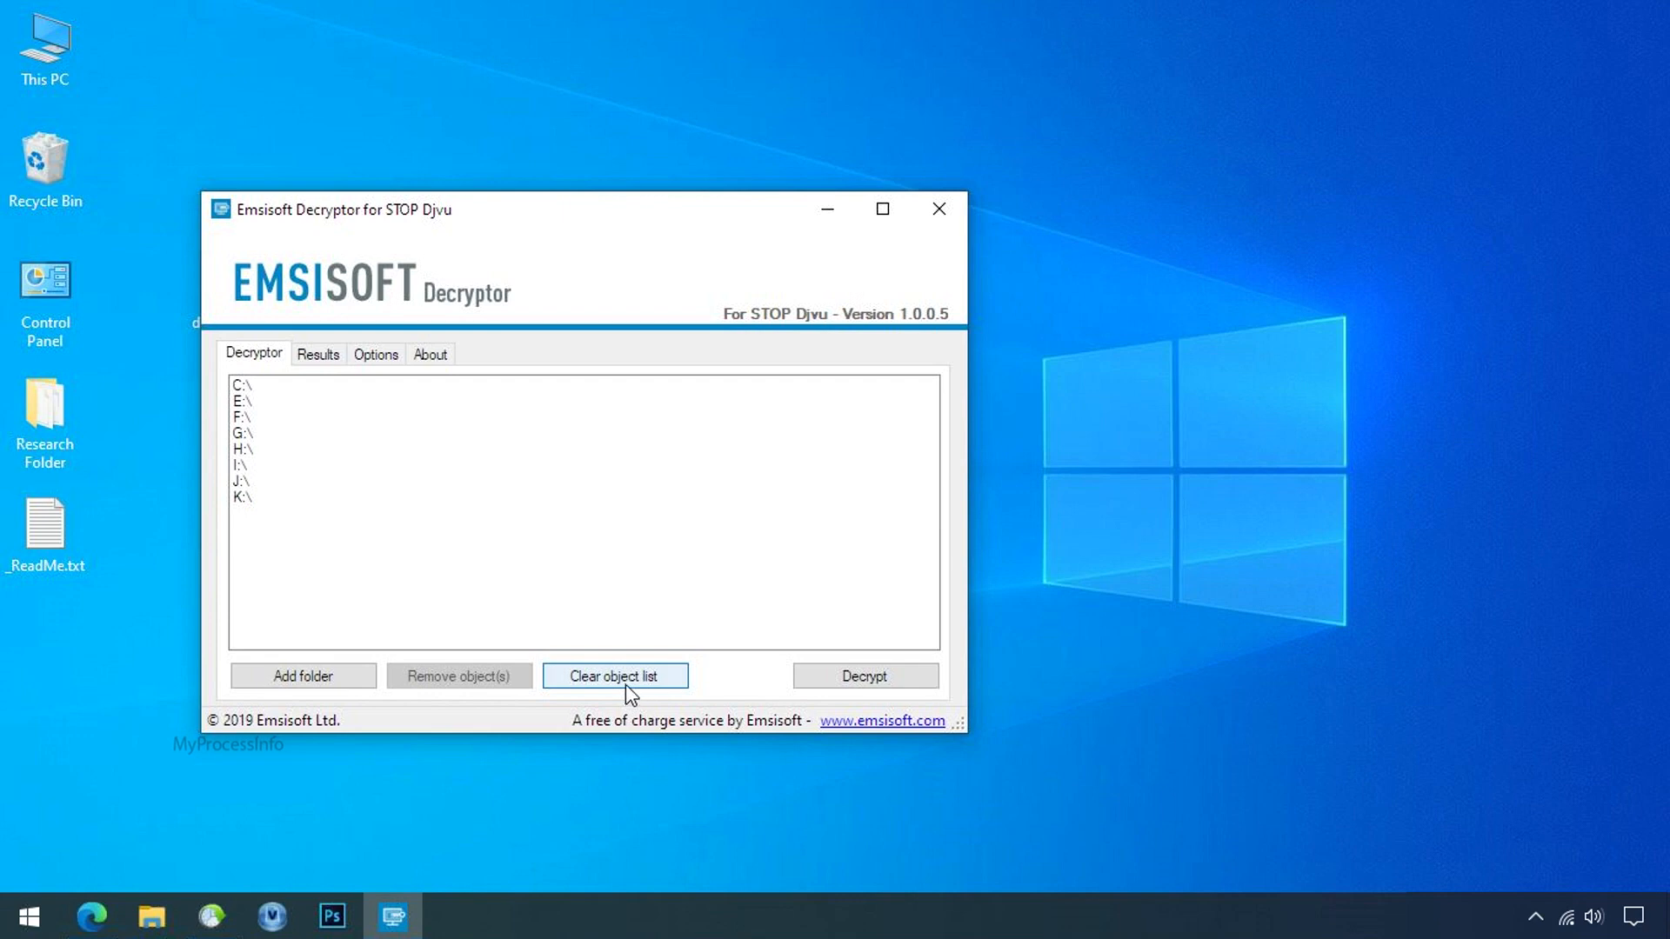
Clear the object list, add Desktop\Research Folder and run decryption, which finds no key for the offline ID
left_click(614, 675)
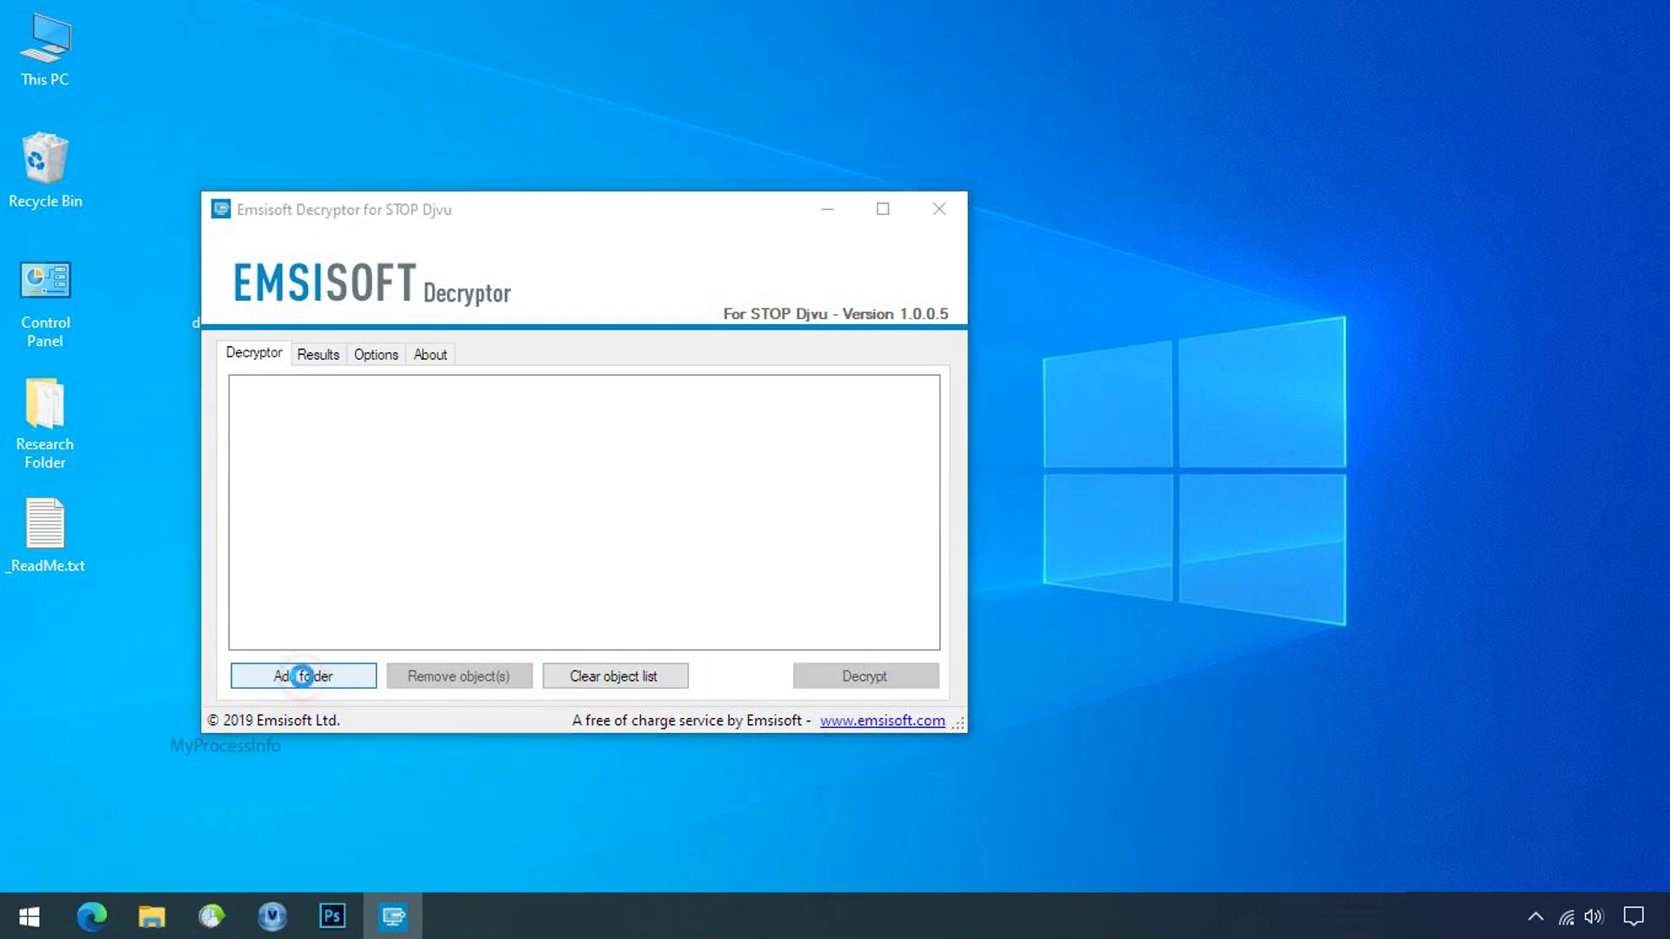
left_click(303, 675)
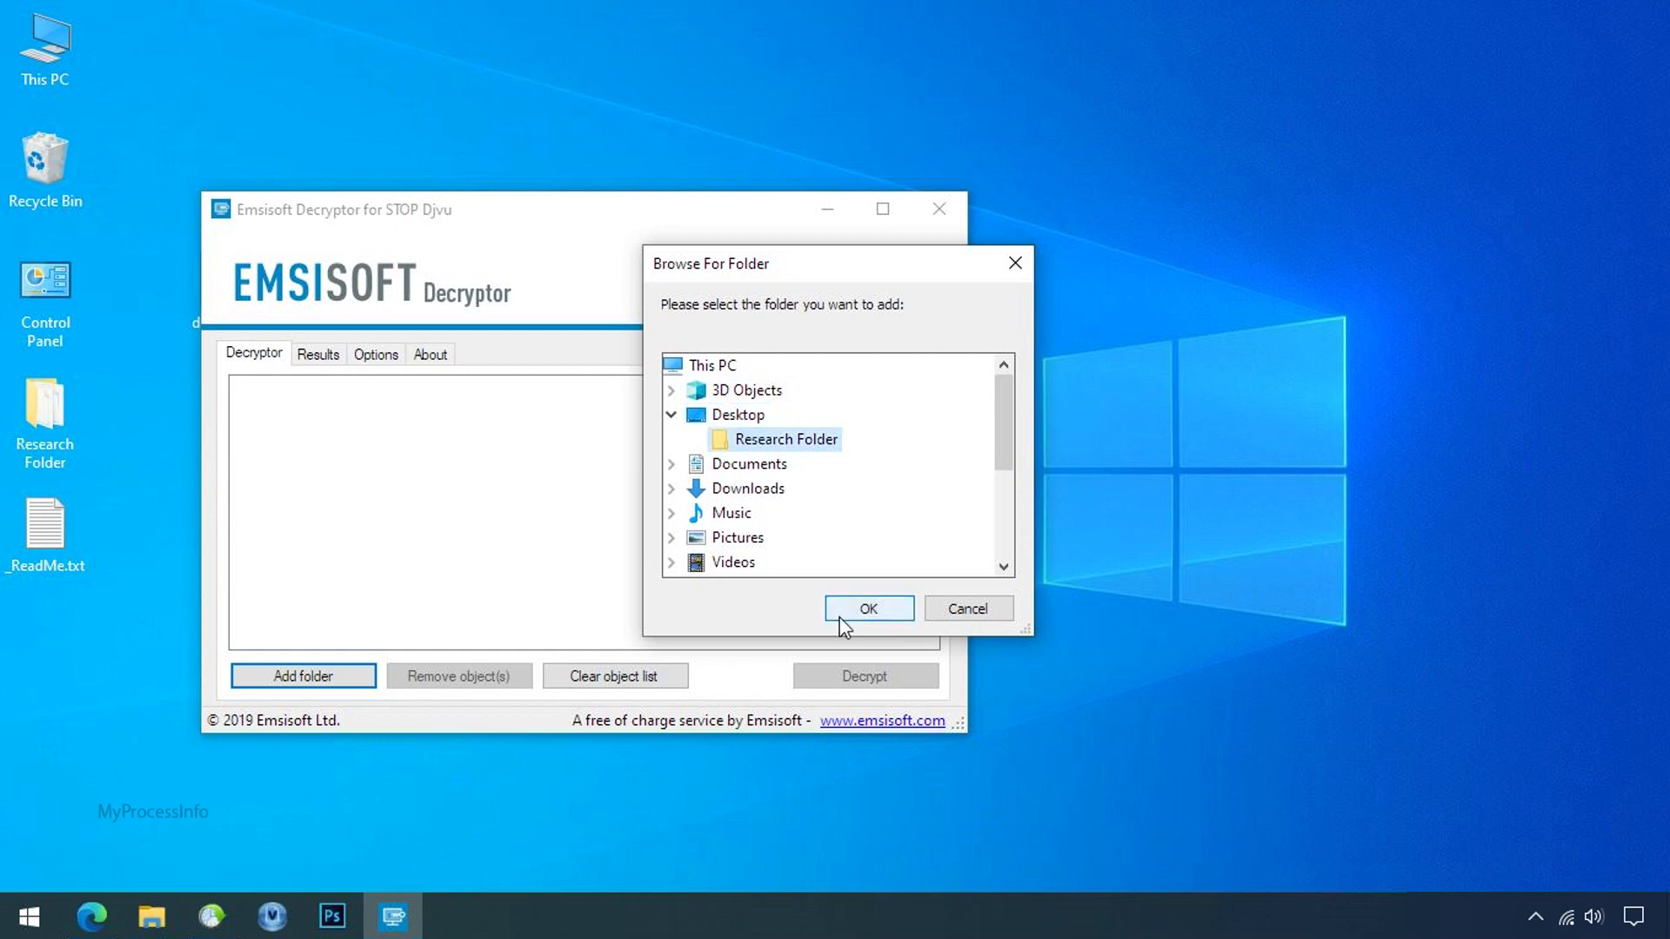
left_click(866, 609)
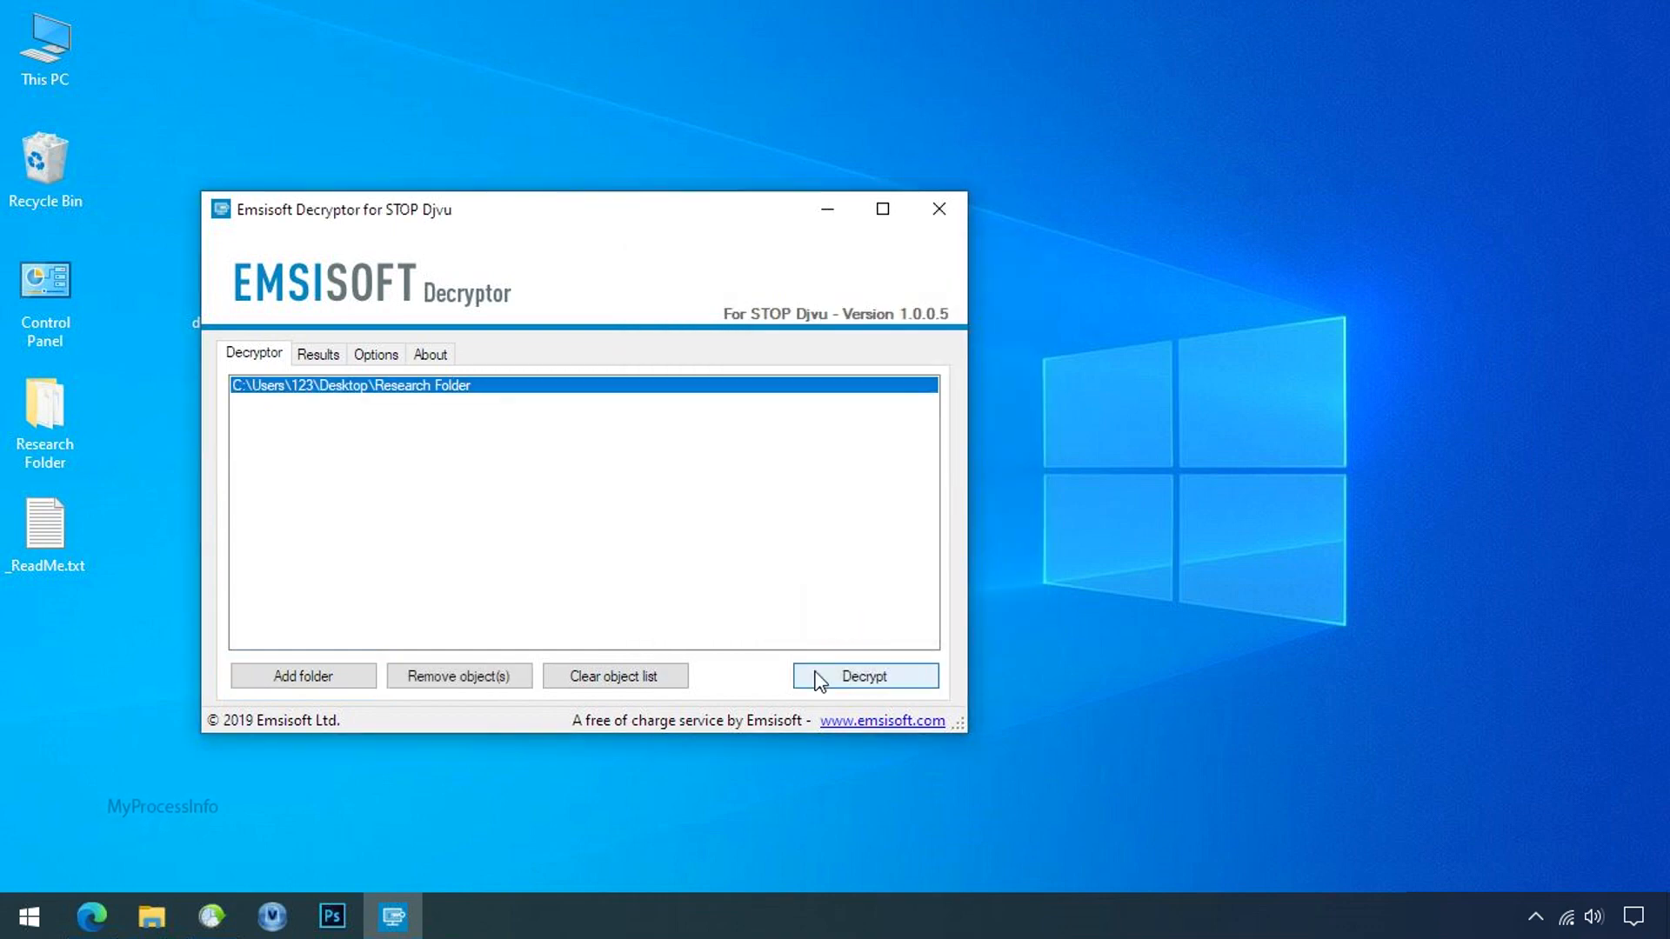
left_click(864, 675)
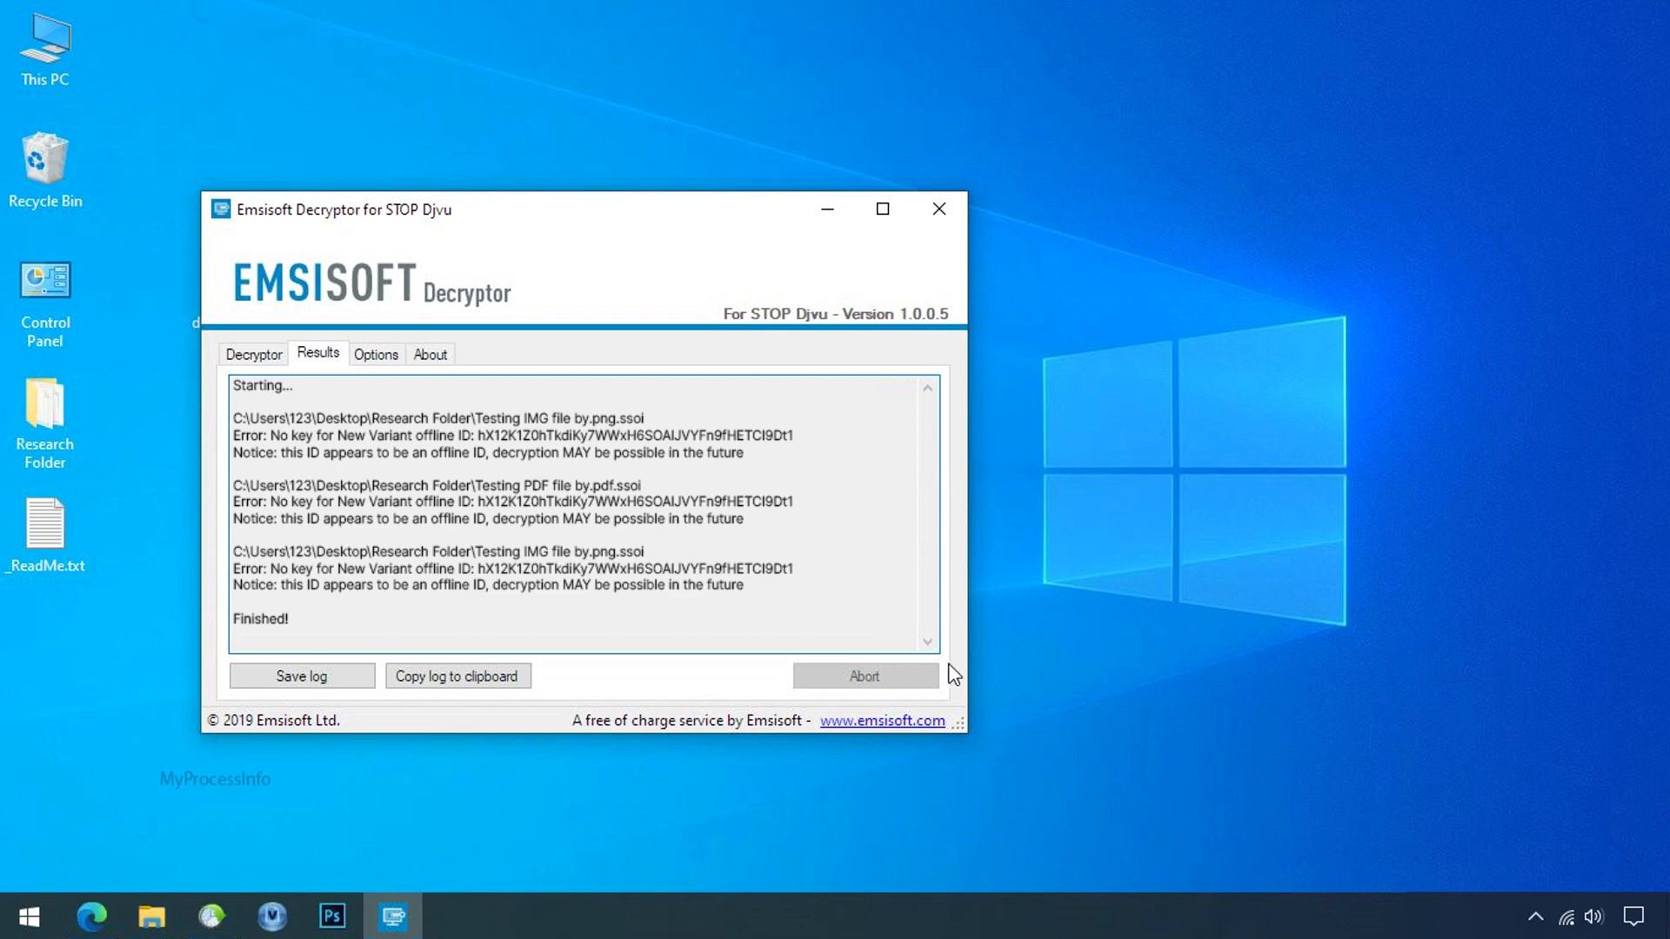
mouse_move(1002, 668)
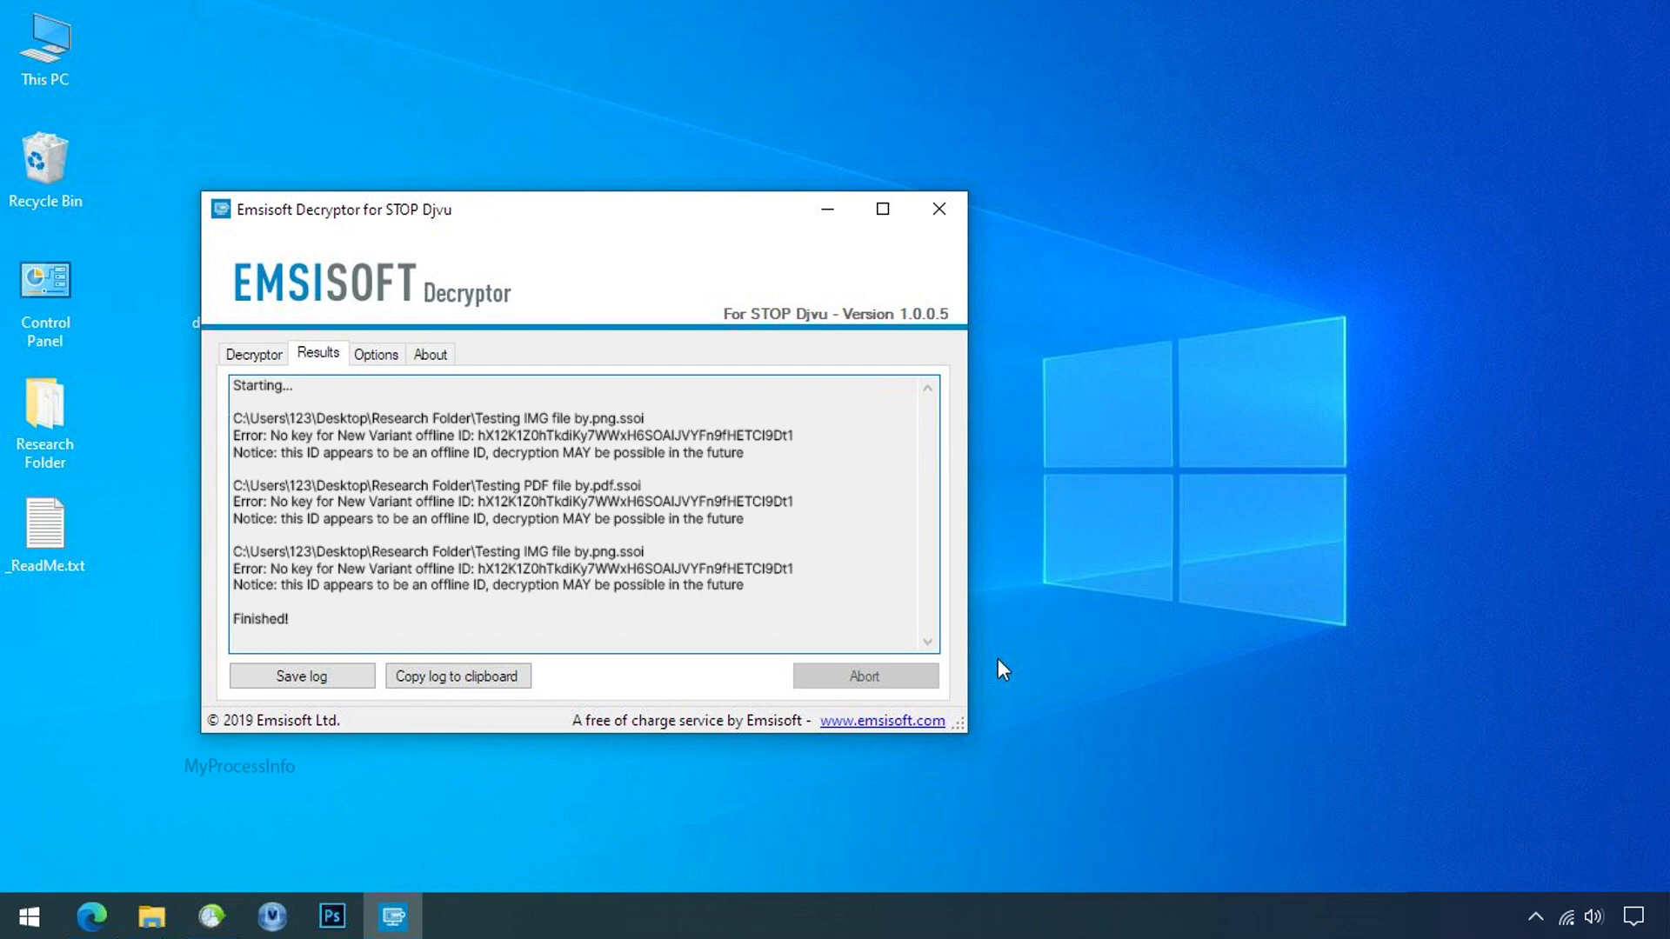
mouse_move(948, 678)
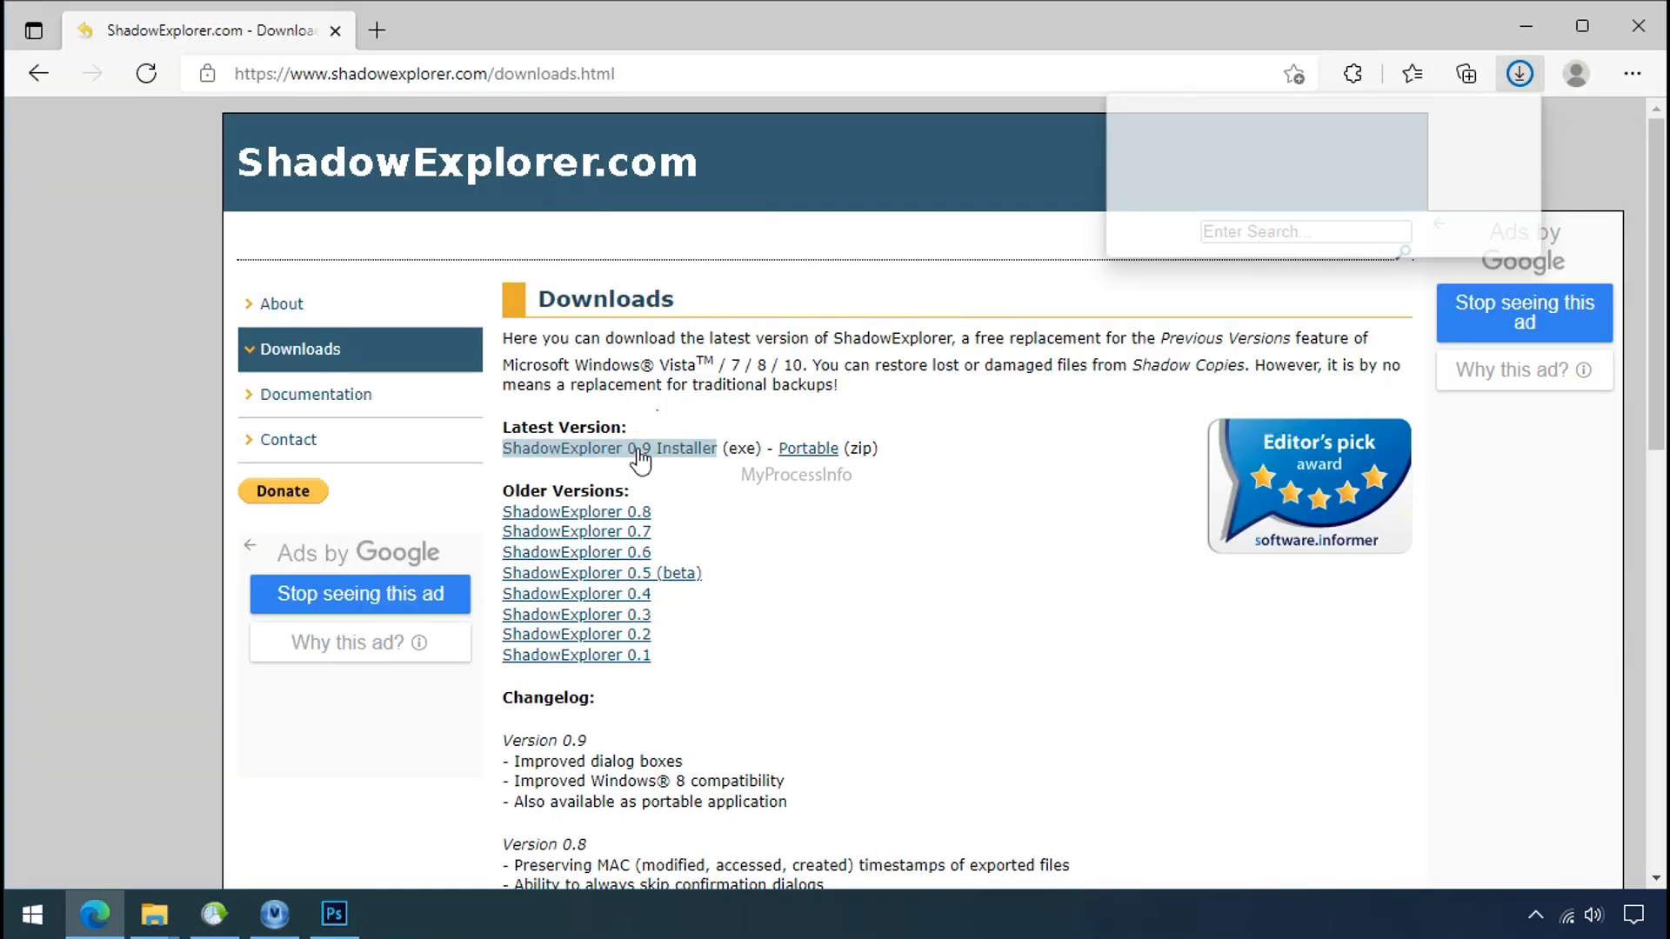
Download the ShadowExplorer 0.9 Installer from shadowexplorer.com/downloads.html
left_click(609, 447)
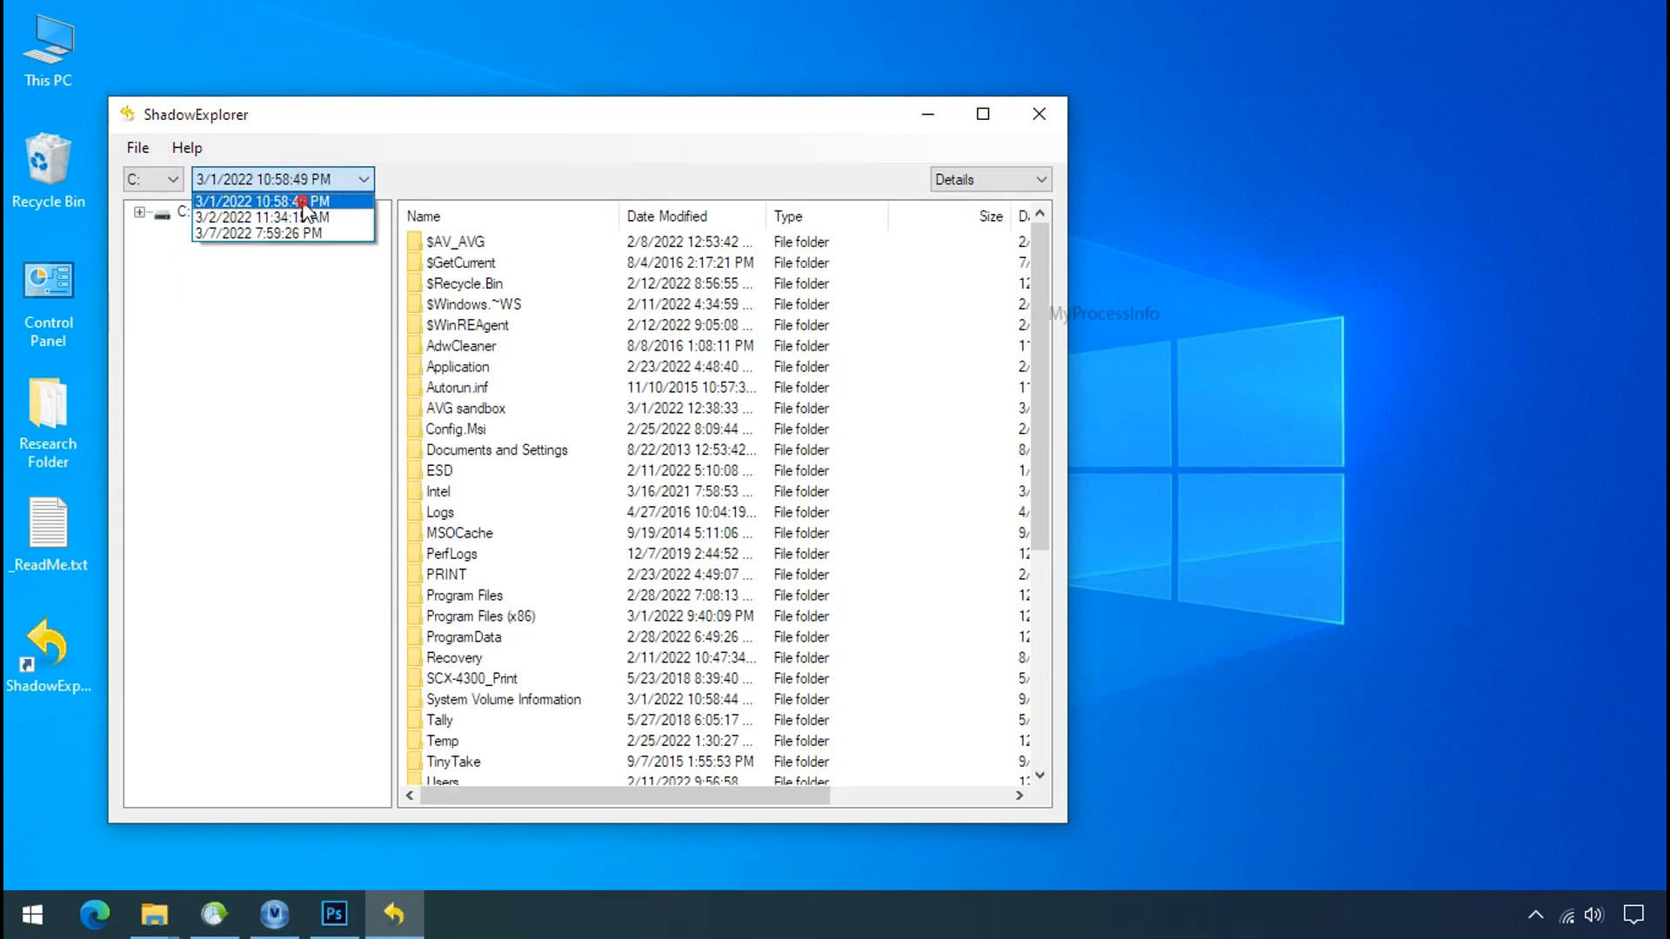
Pick the 3/1/2022 10:58:49 PM snapshot and export its Research Folder to G:\Recover
left_click(261, 201)
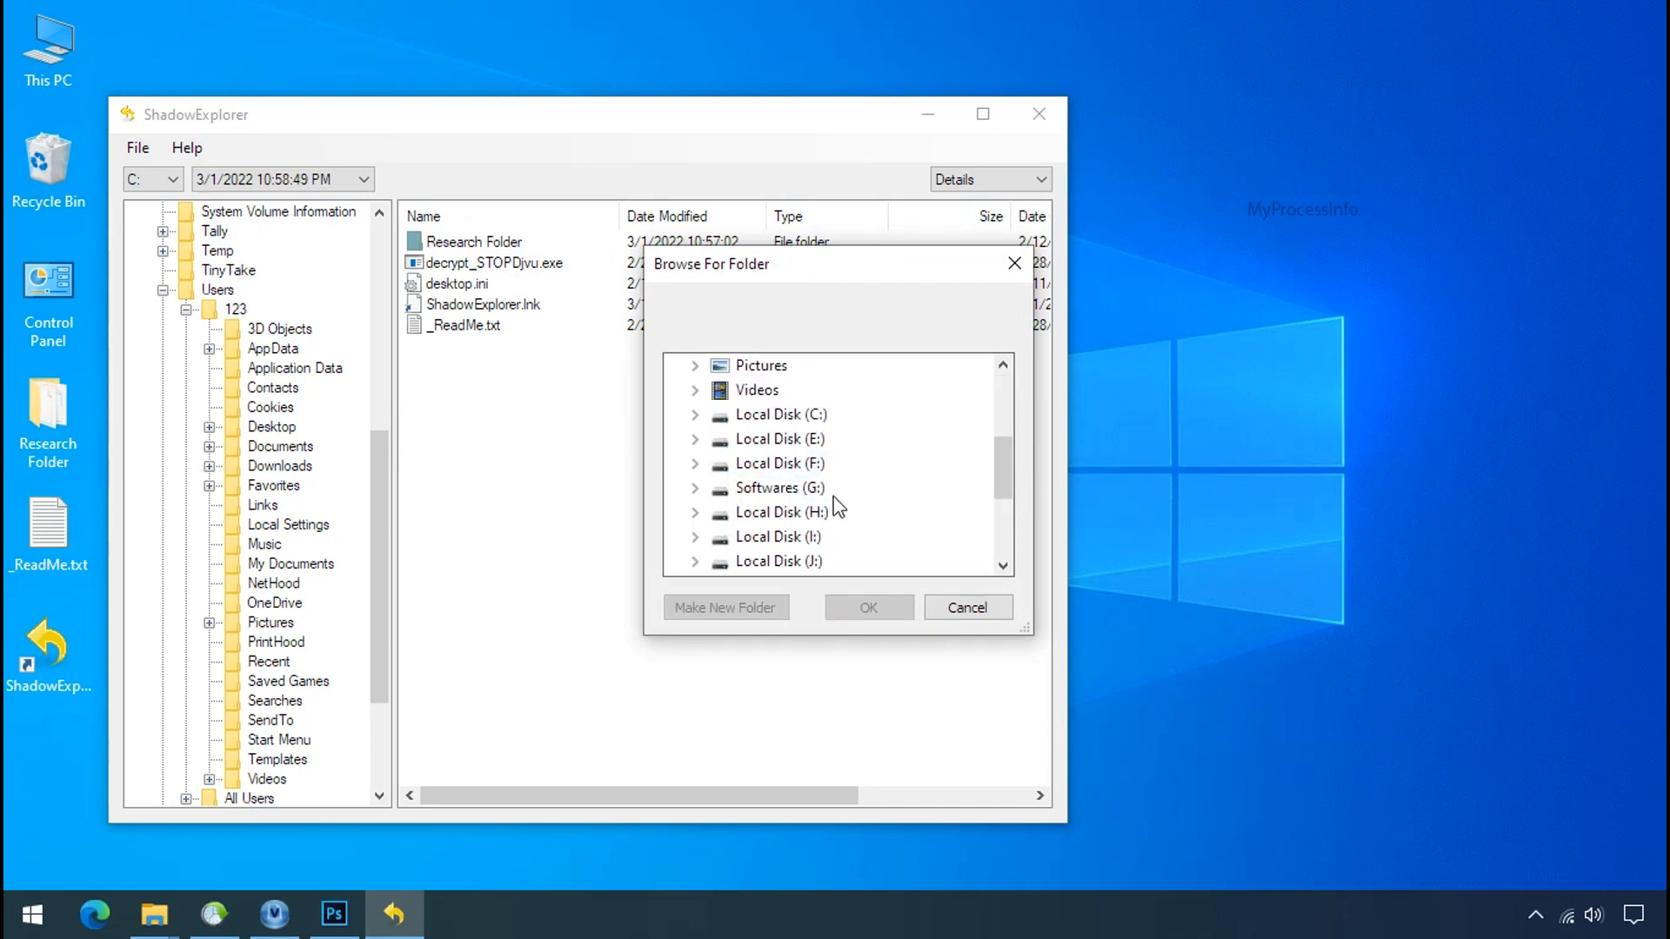
left_click(866, 605)
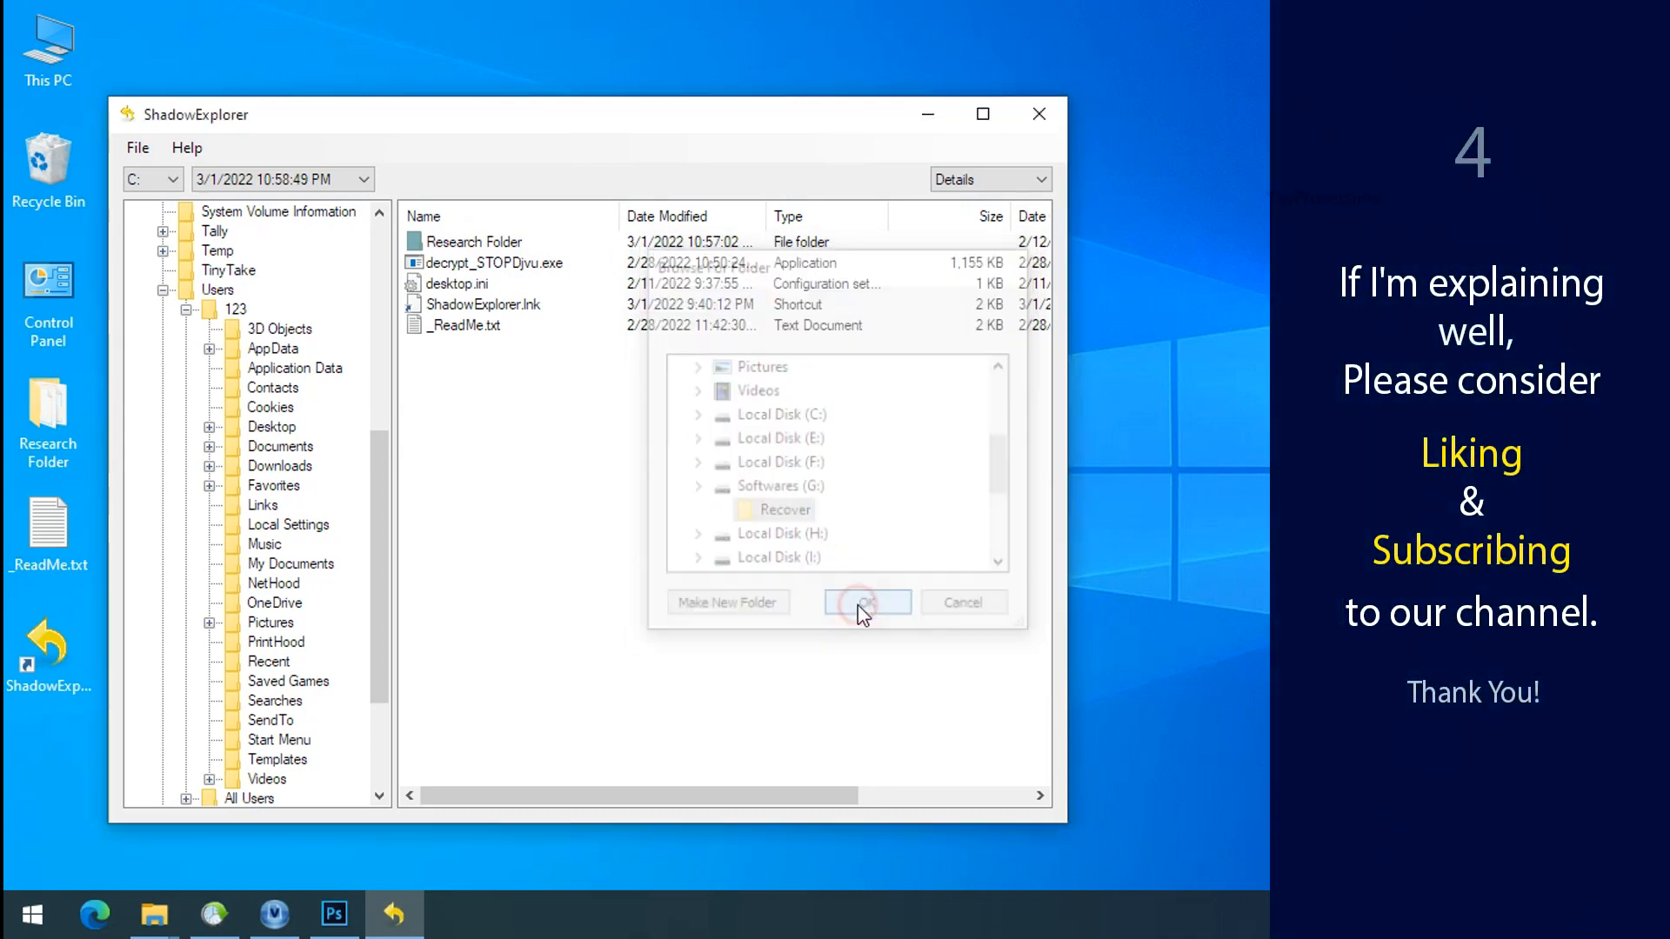
left_click(864, 602)
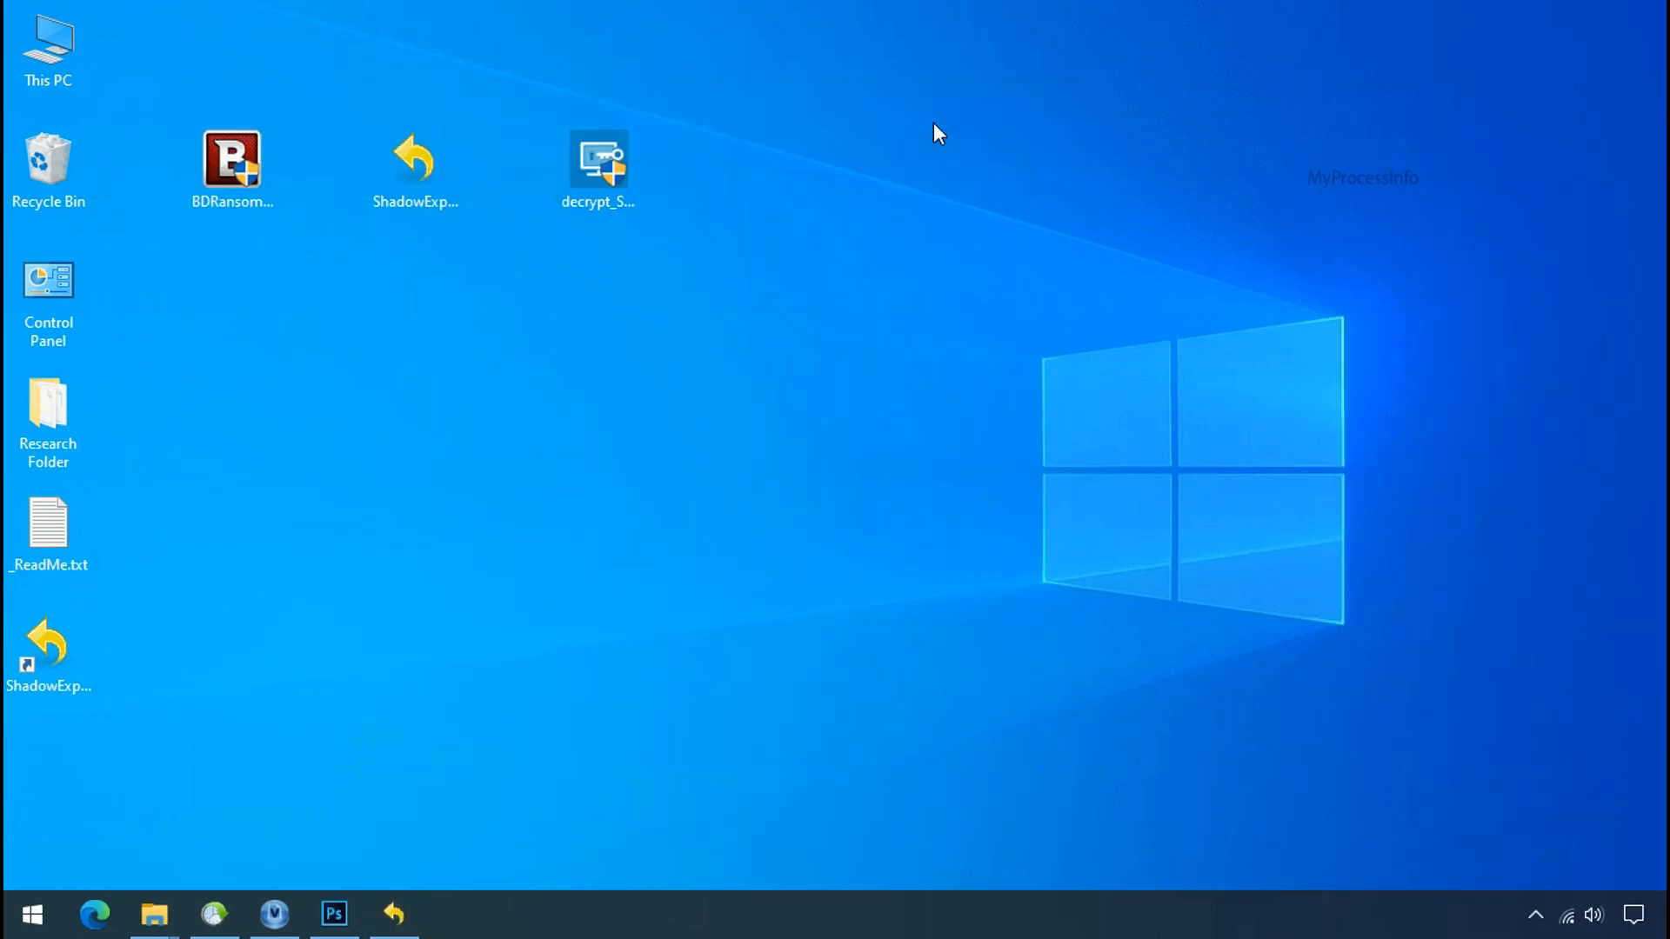
Browse to G:\Recover\Research Folder and check the restored PNG, PDF and XLSX test files
left_click(153, 913)
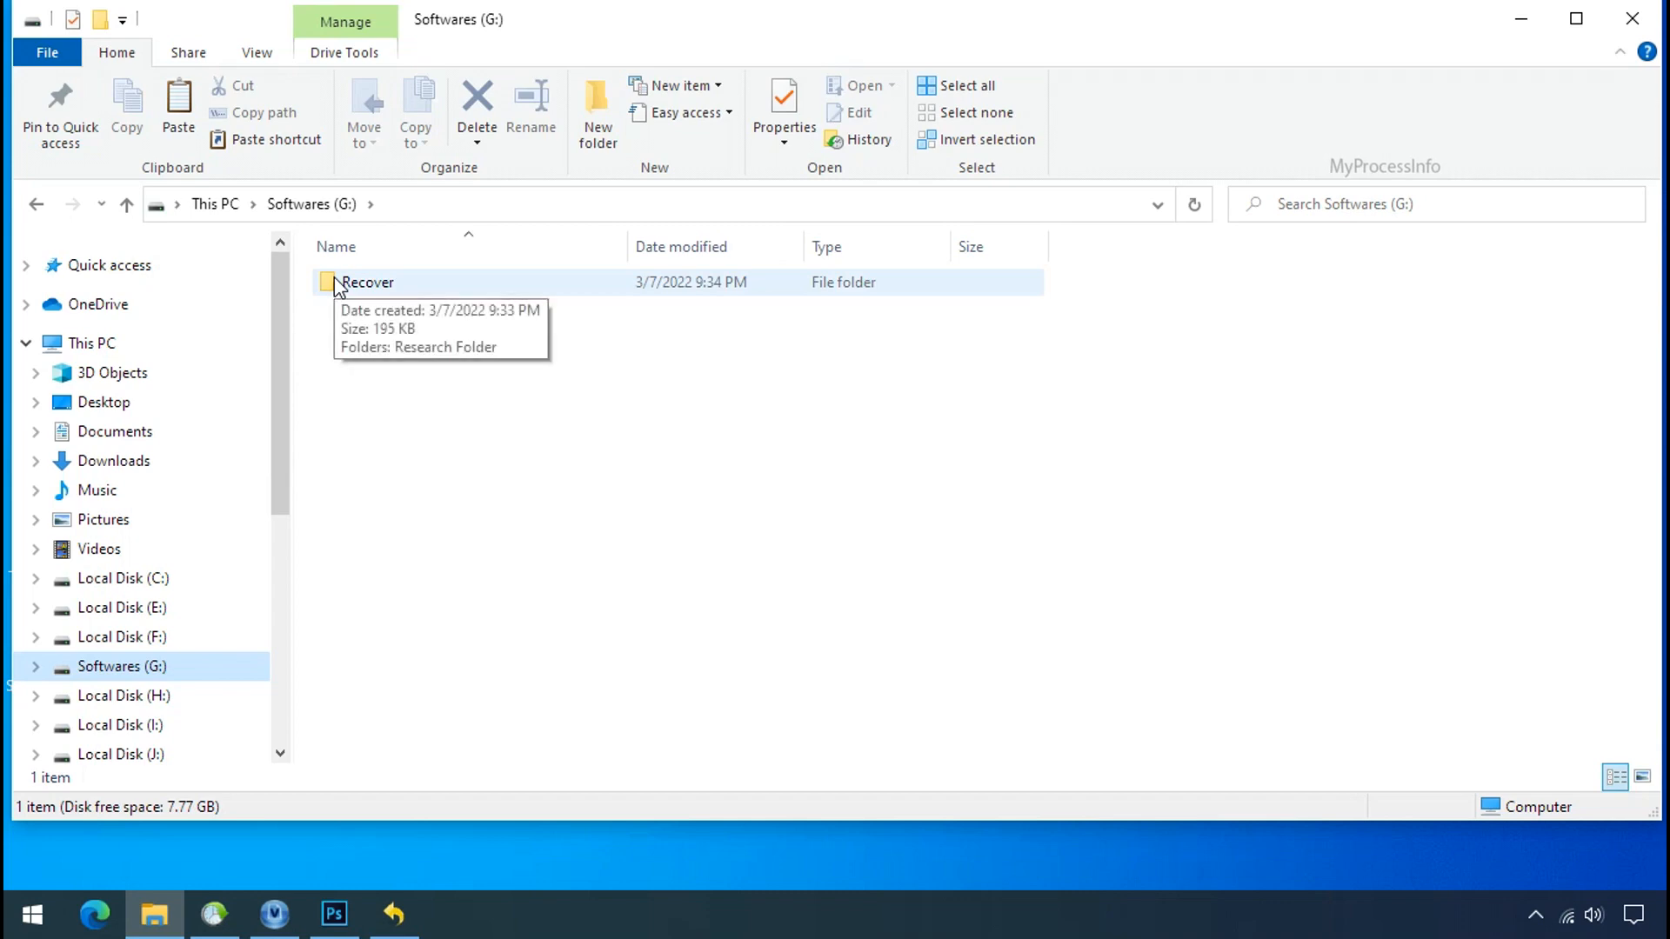
double_click(367, 282)
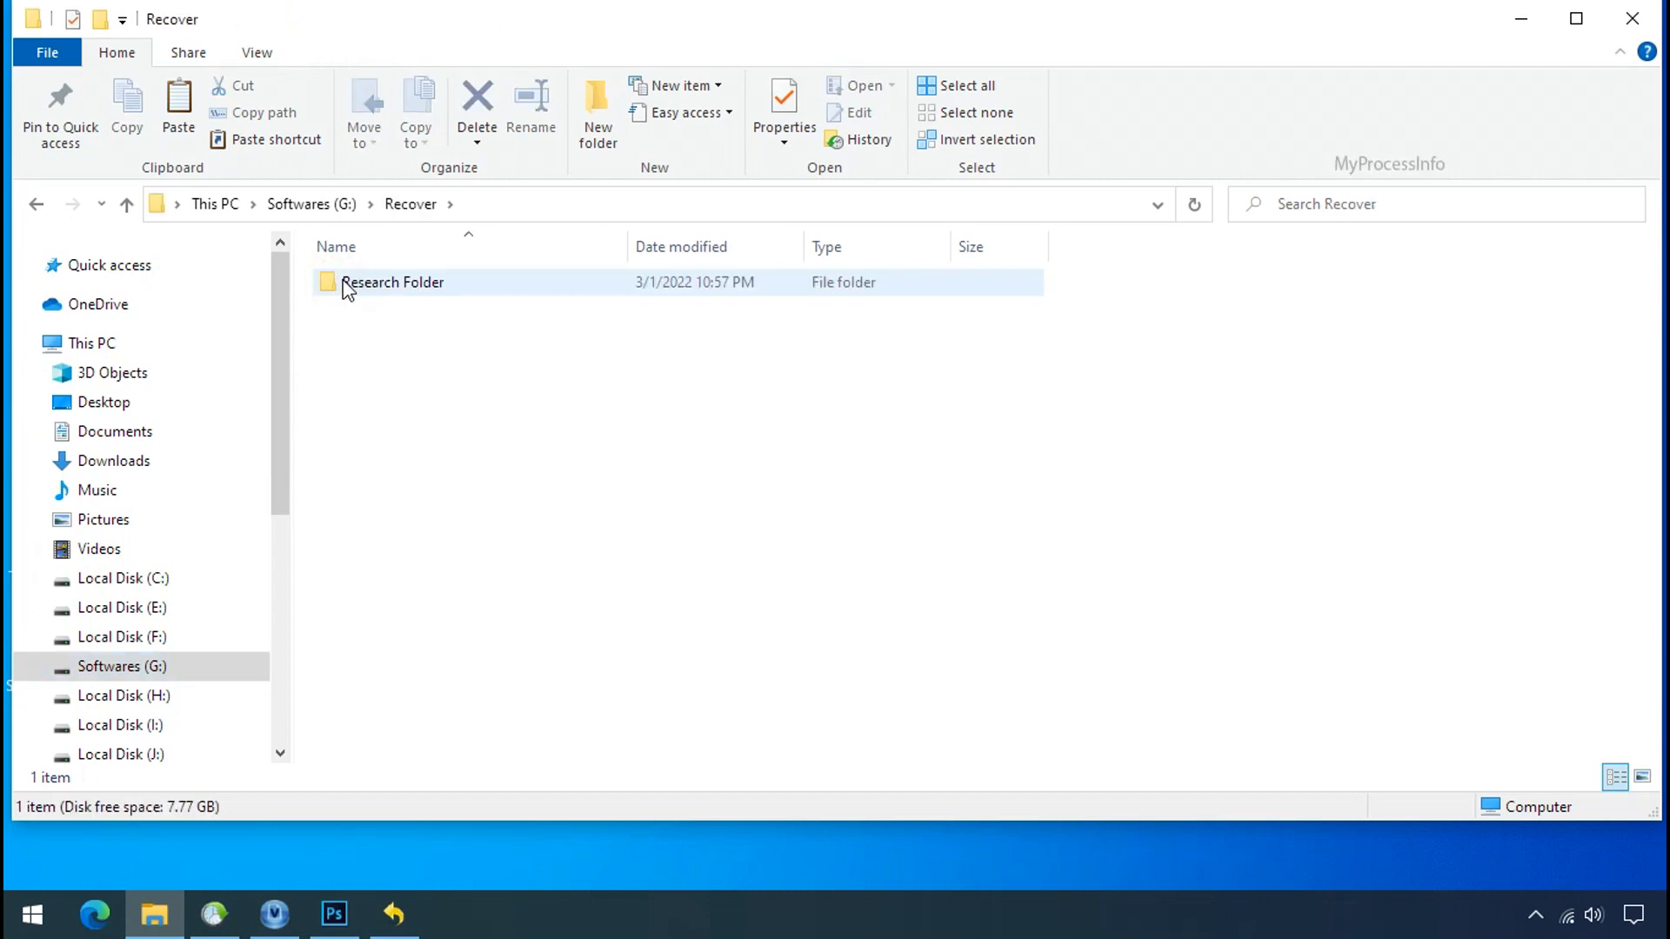
double_click(391, 282)
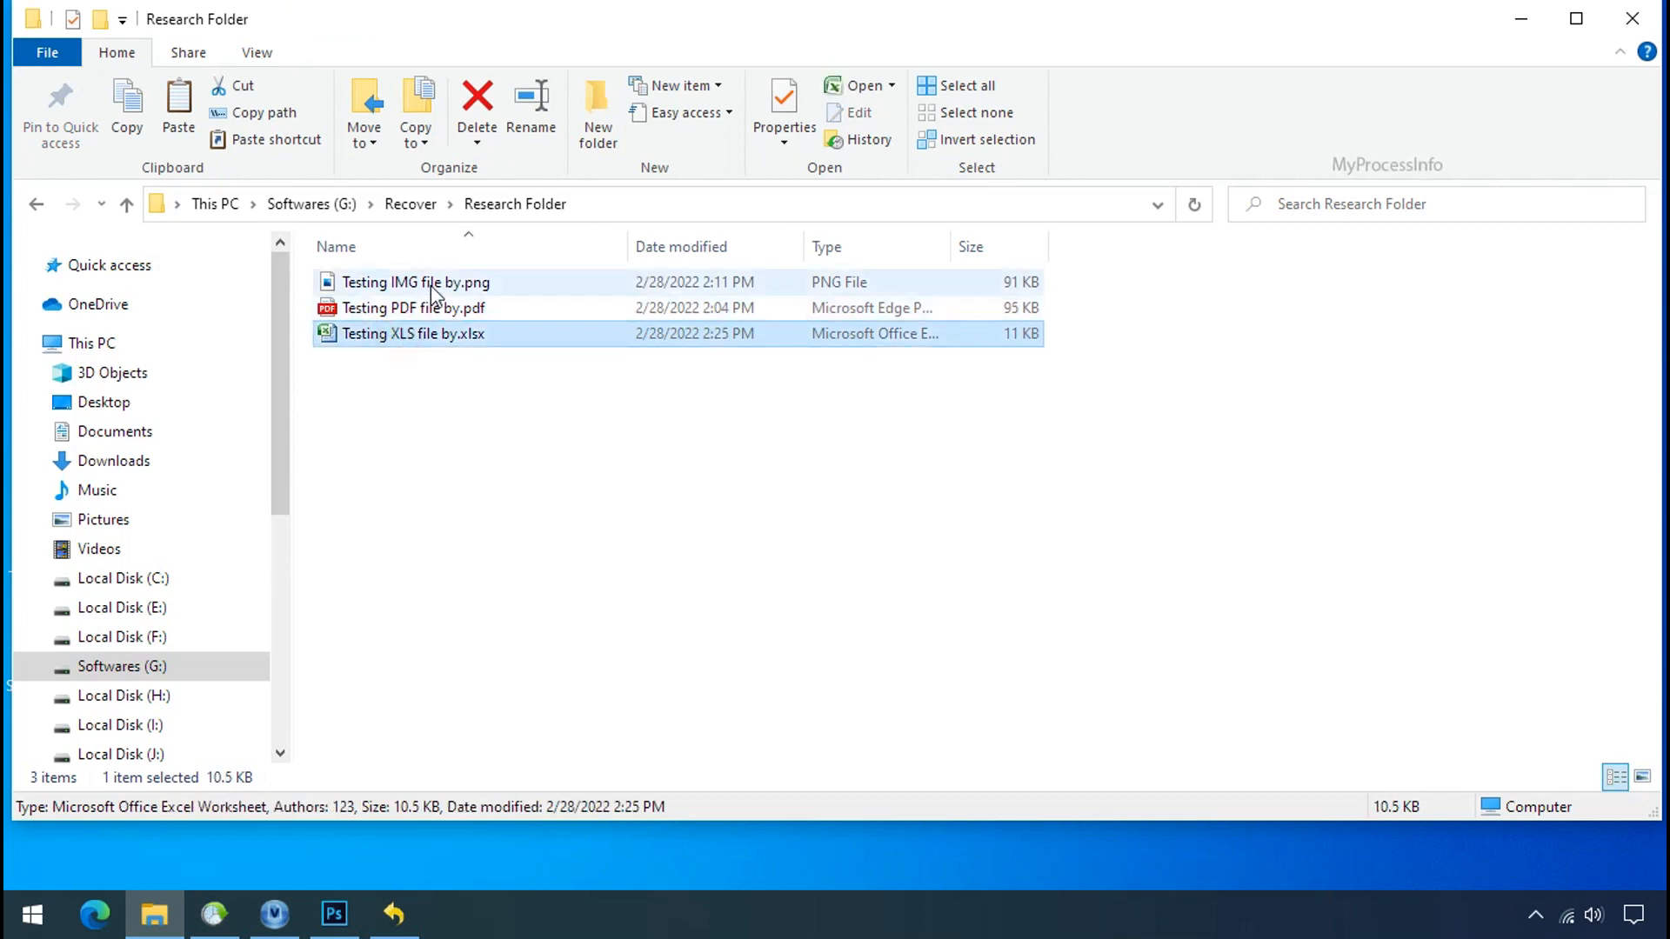
left_click(416, 282)
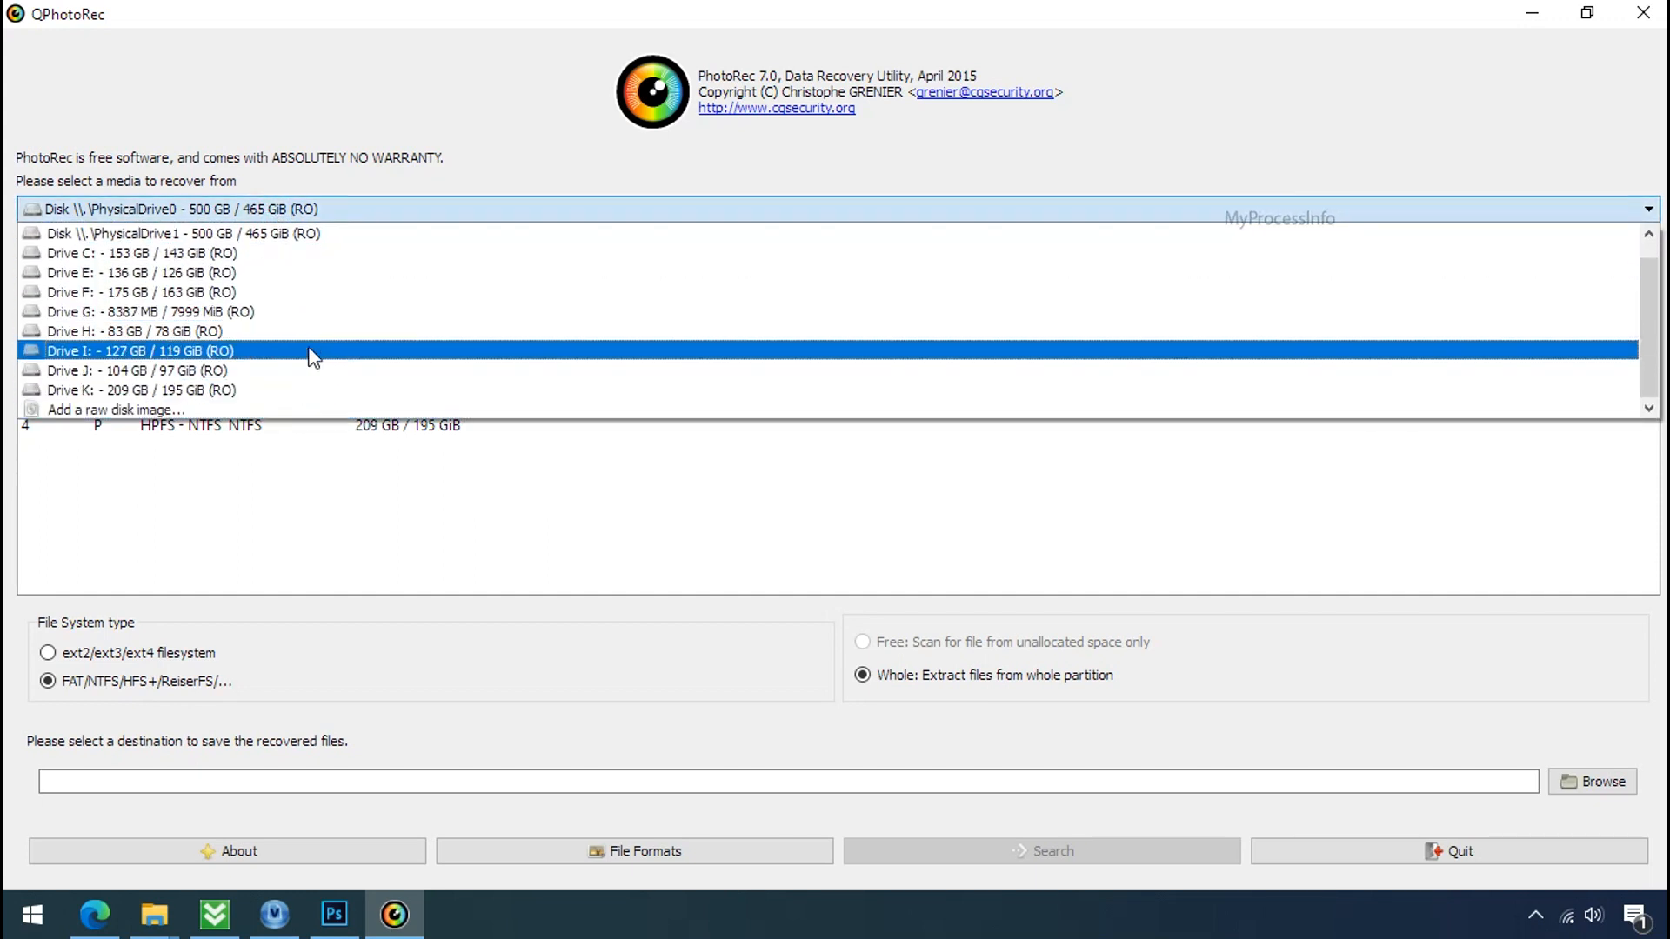
In G:\RESEARCH select 1.png.ssoi and 15.png.ssoi, then view the restored 15.png image
left_click(171, 233)
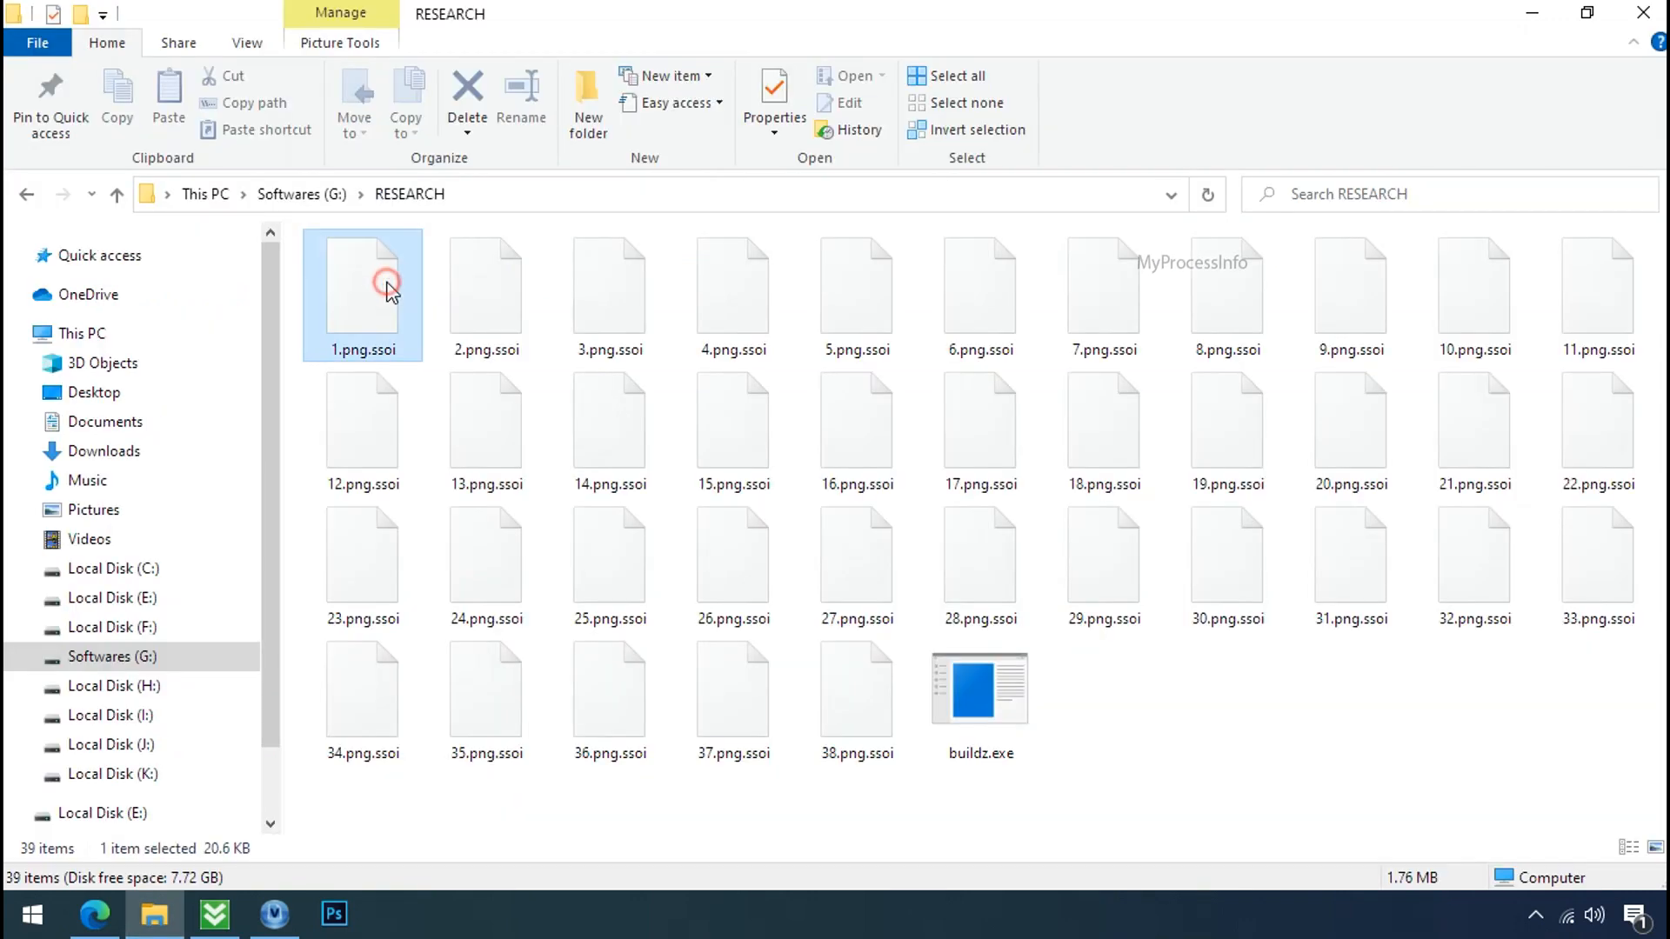
left_click(608, 431)
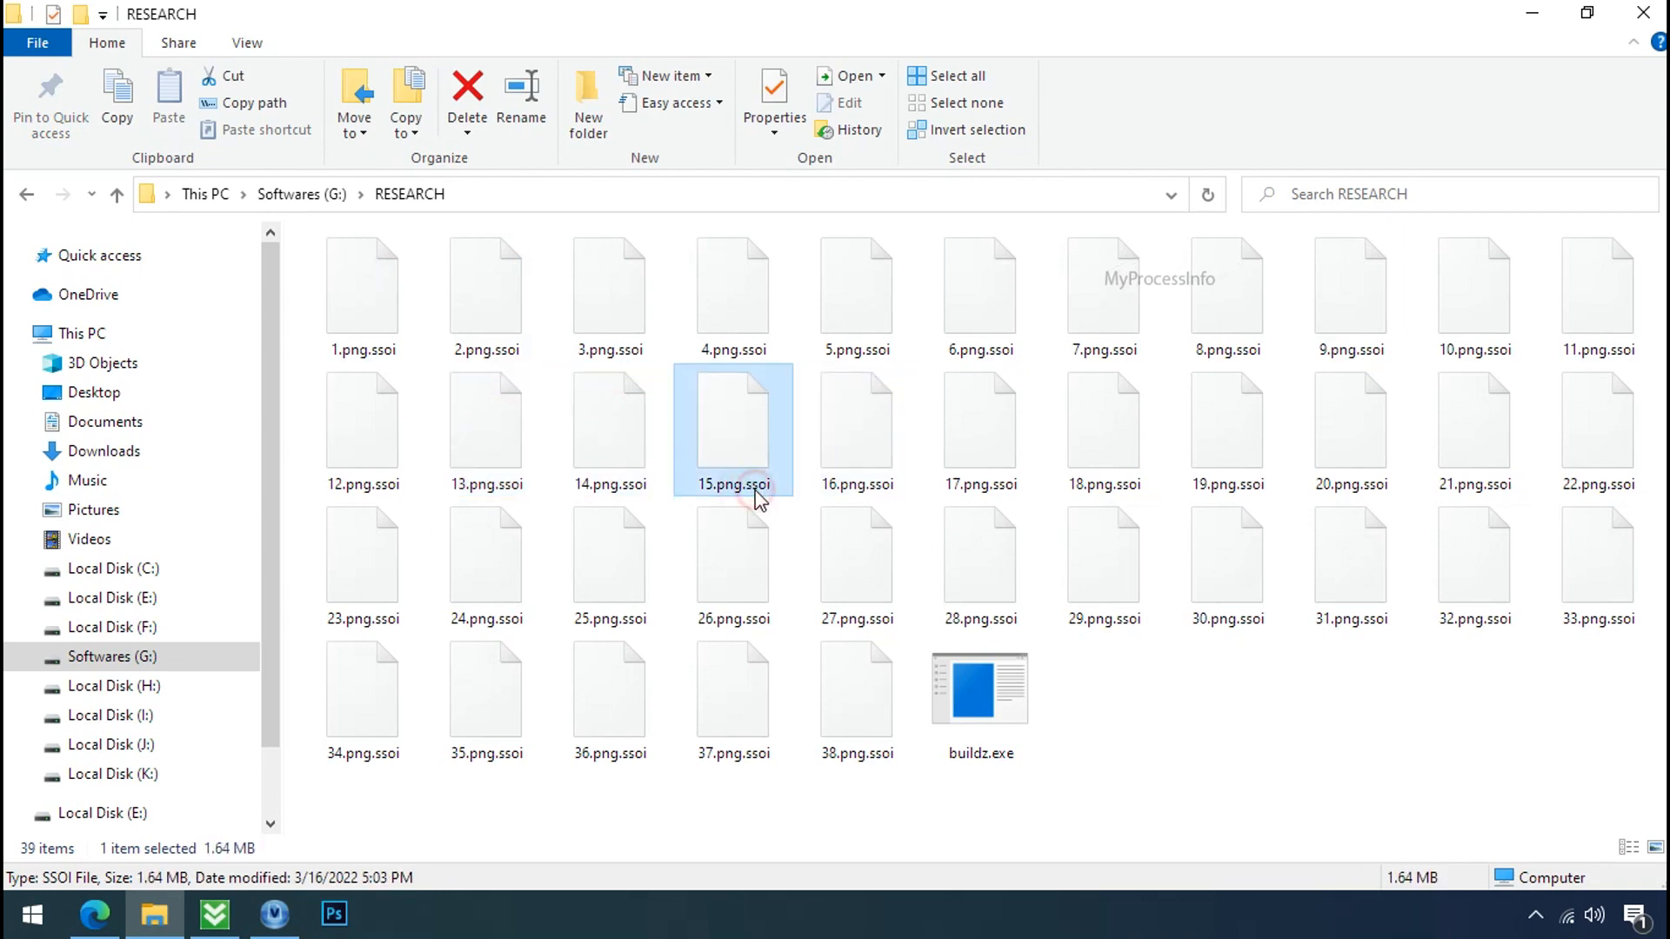
left_click(733, 484)
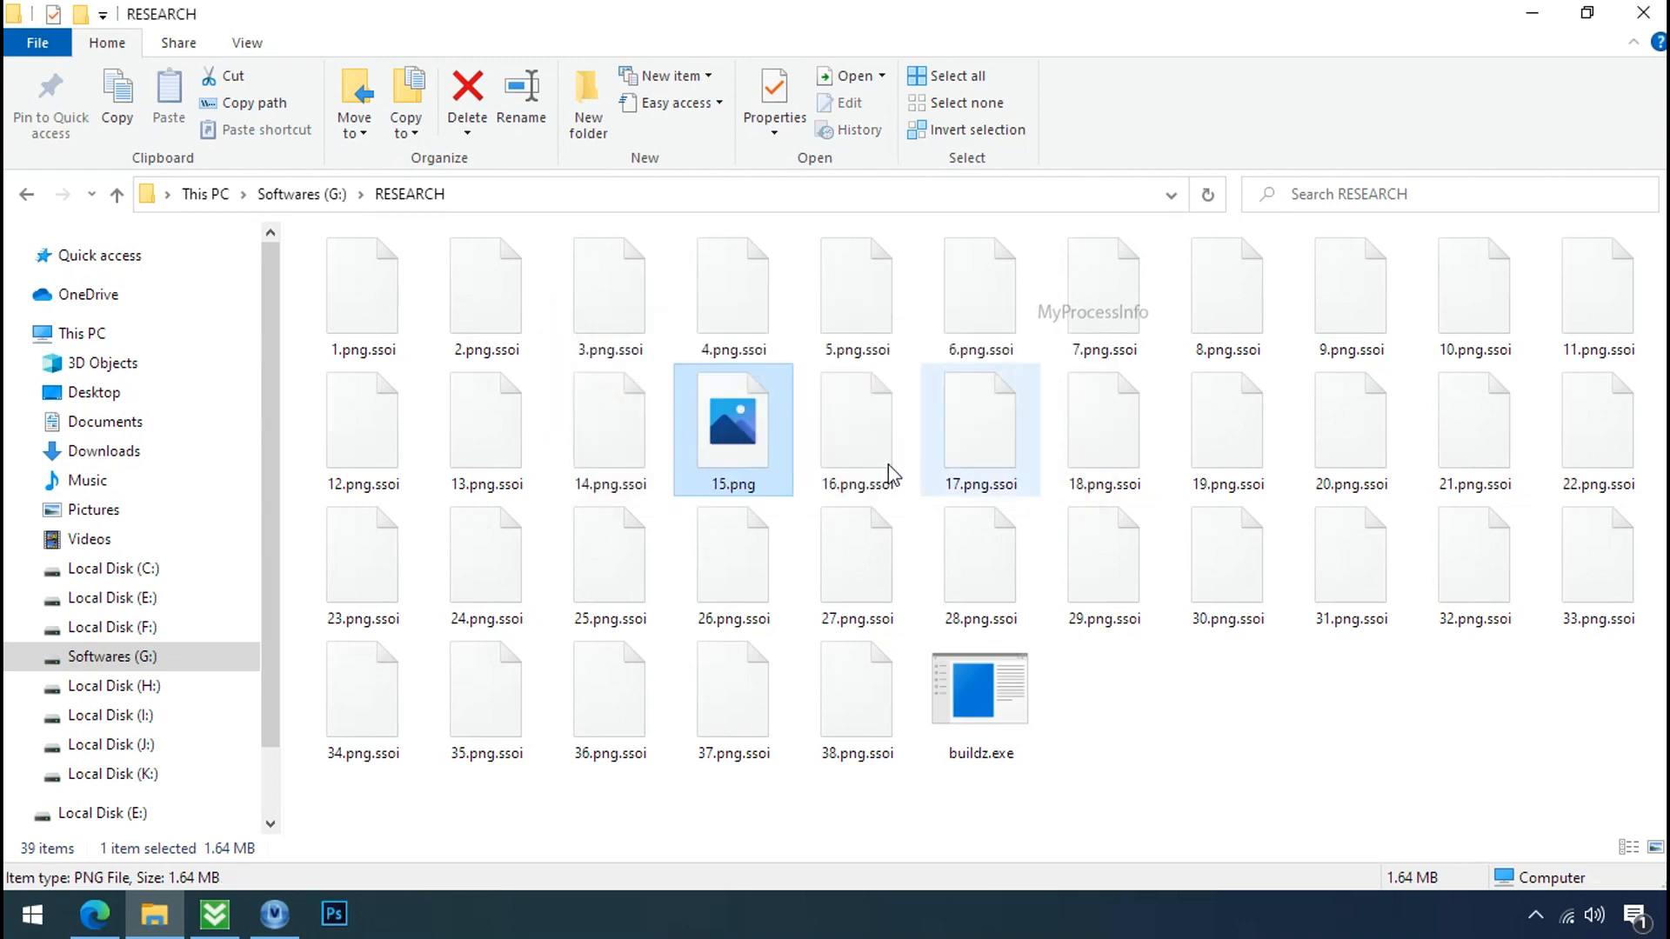
double_click(732, 416)
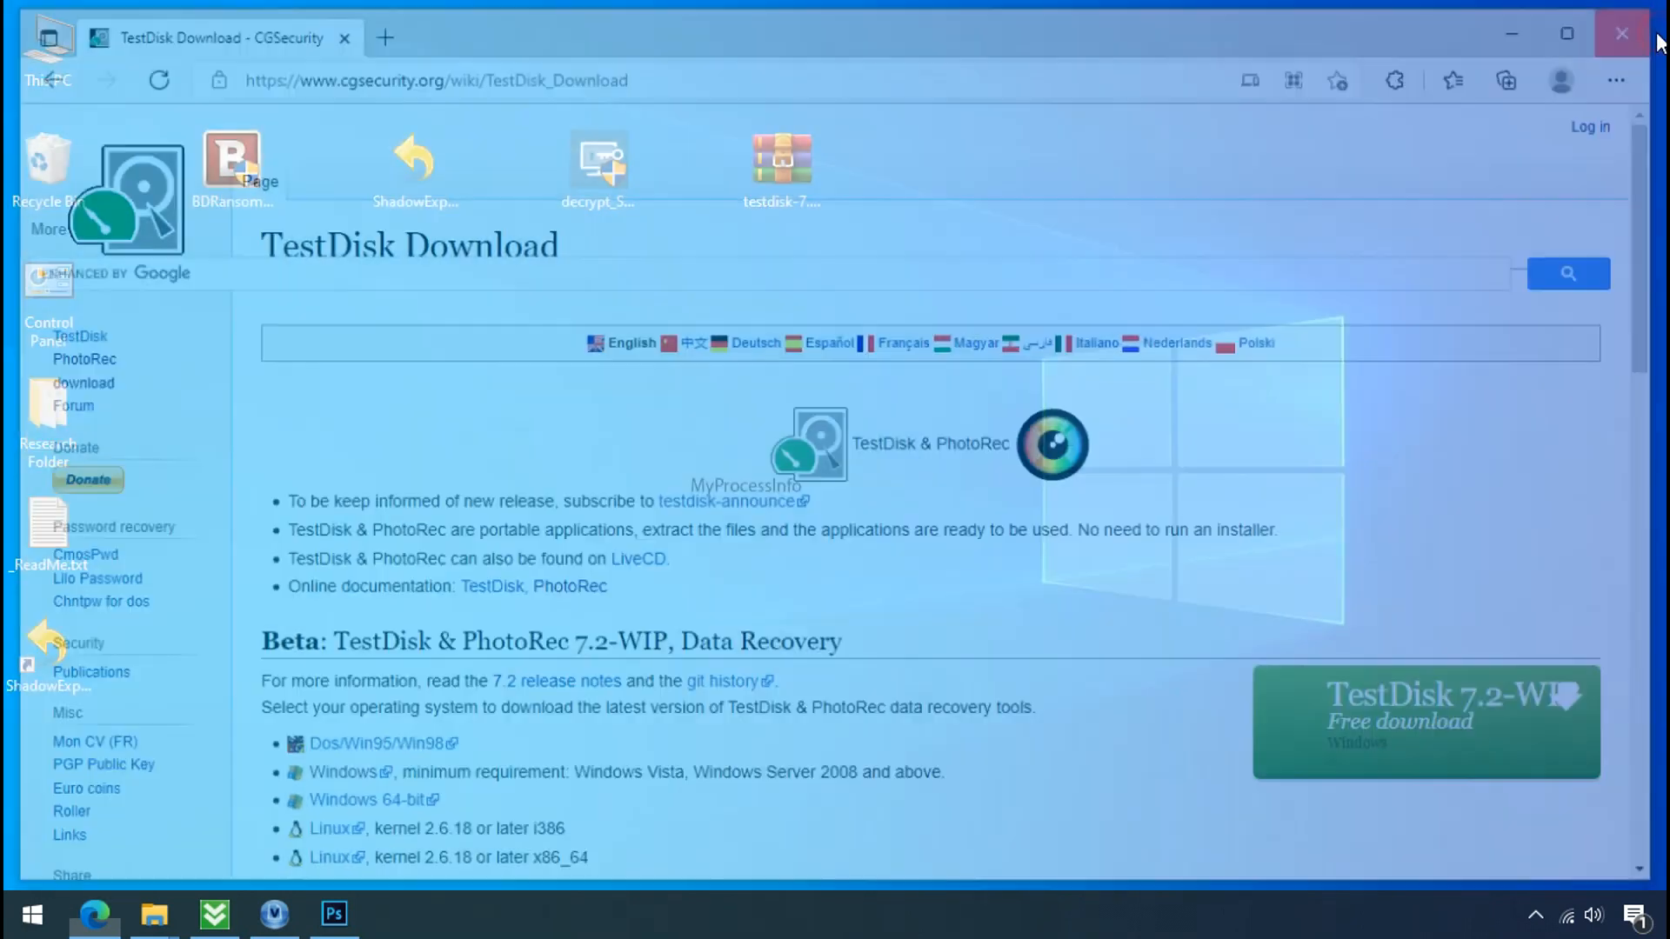
Extract the TestDisk zip on the desktop into a testdisk-7.0.win folder and enter it
left_click(1619, 33)
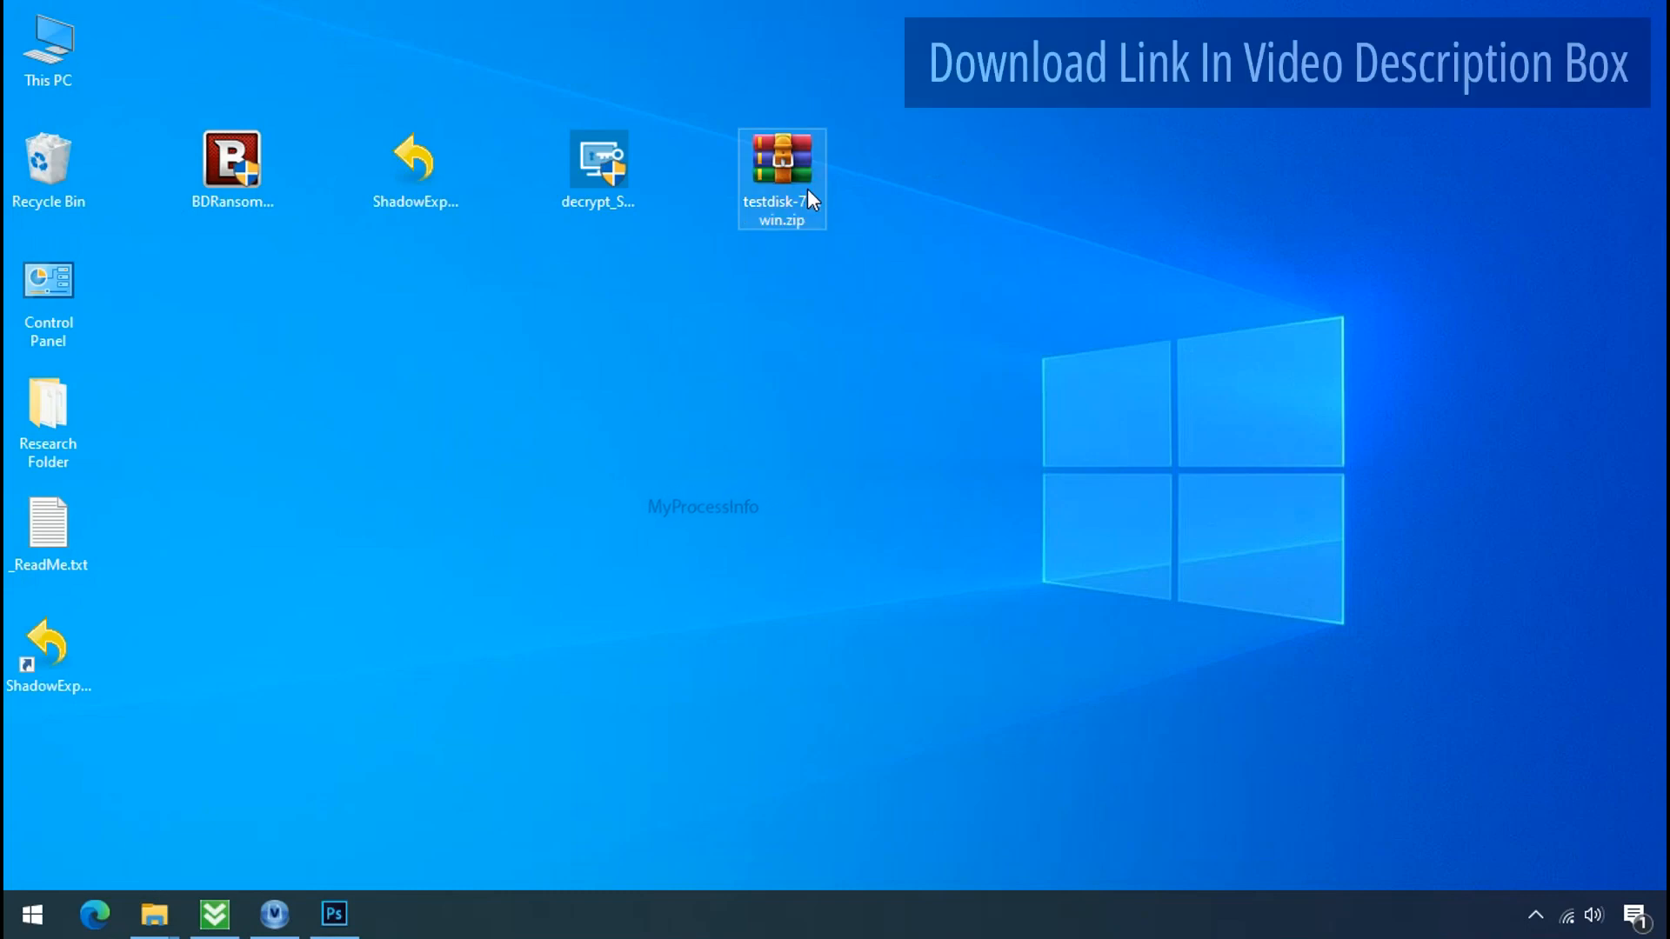
right_click(781, 178)
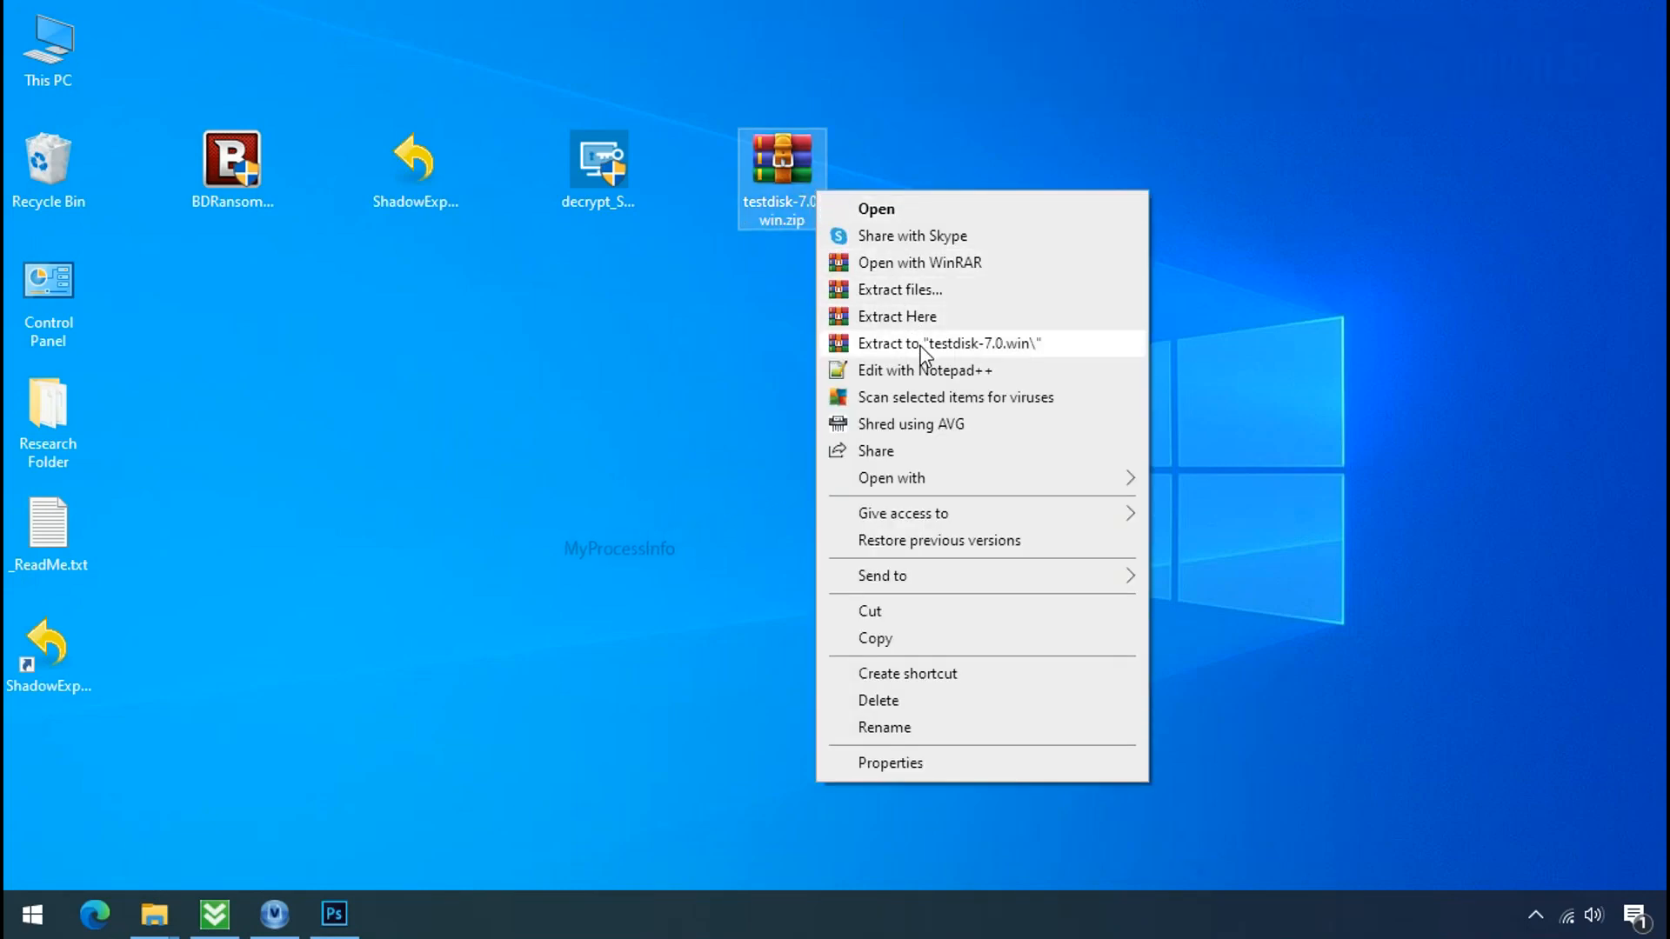
left_click(951, 342)
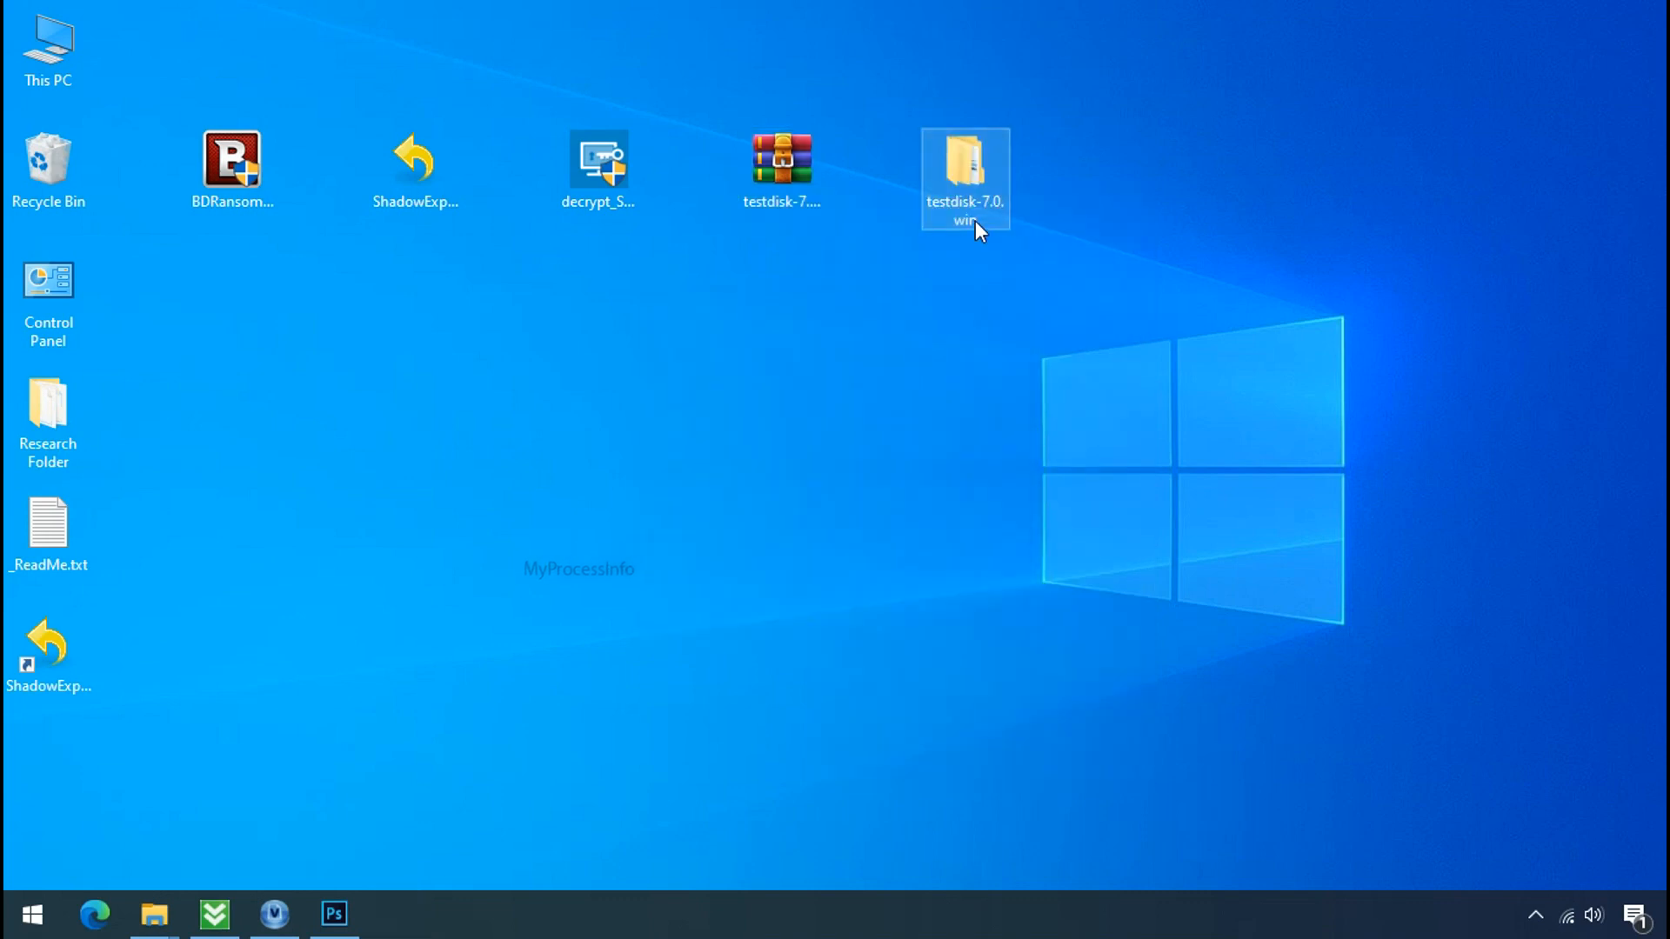
double_click(962, 170)
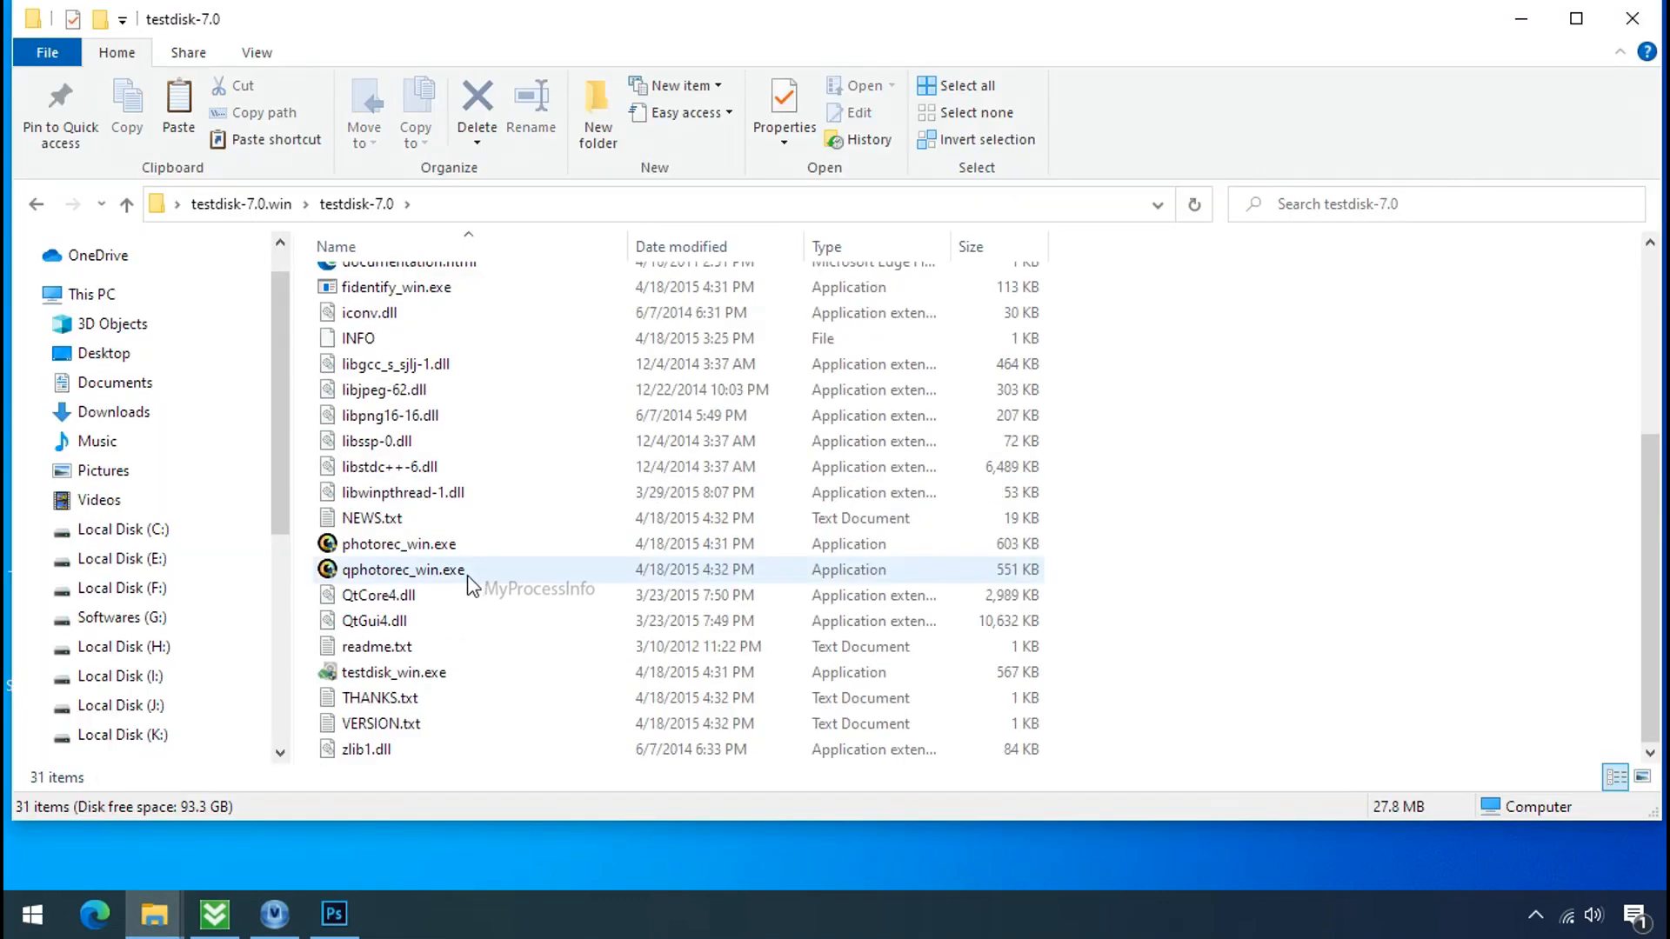
Launch qphotorec_win.exe from the extracted folder
left_click(402, 570)
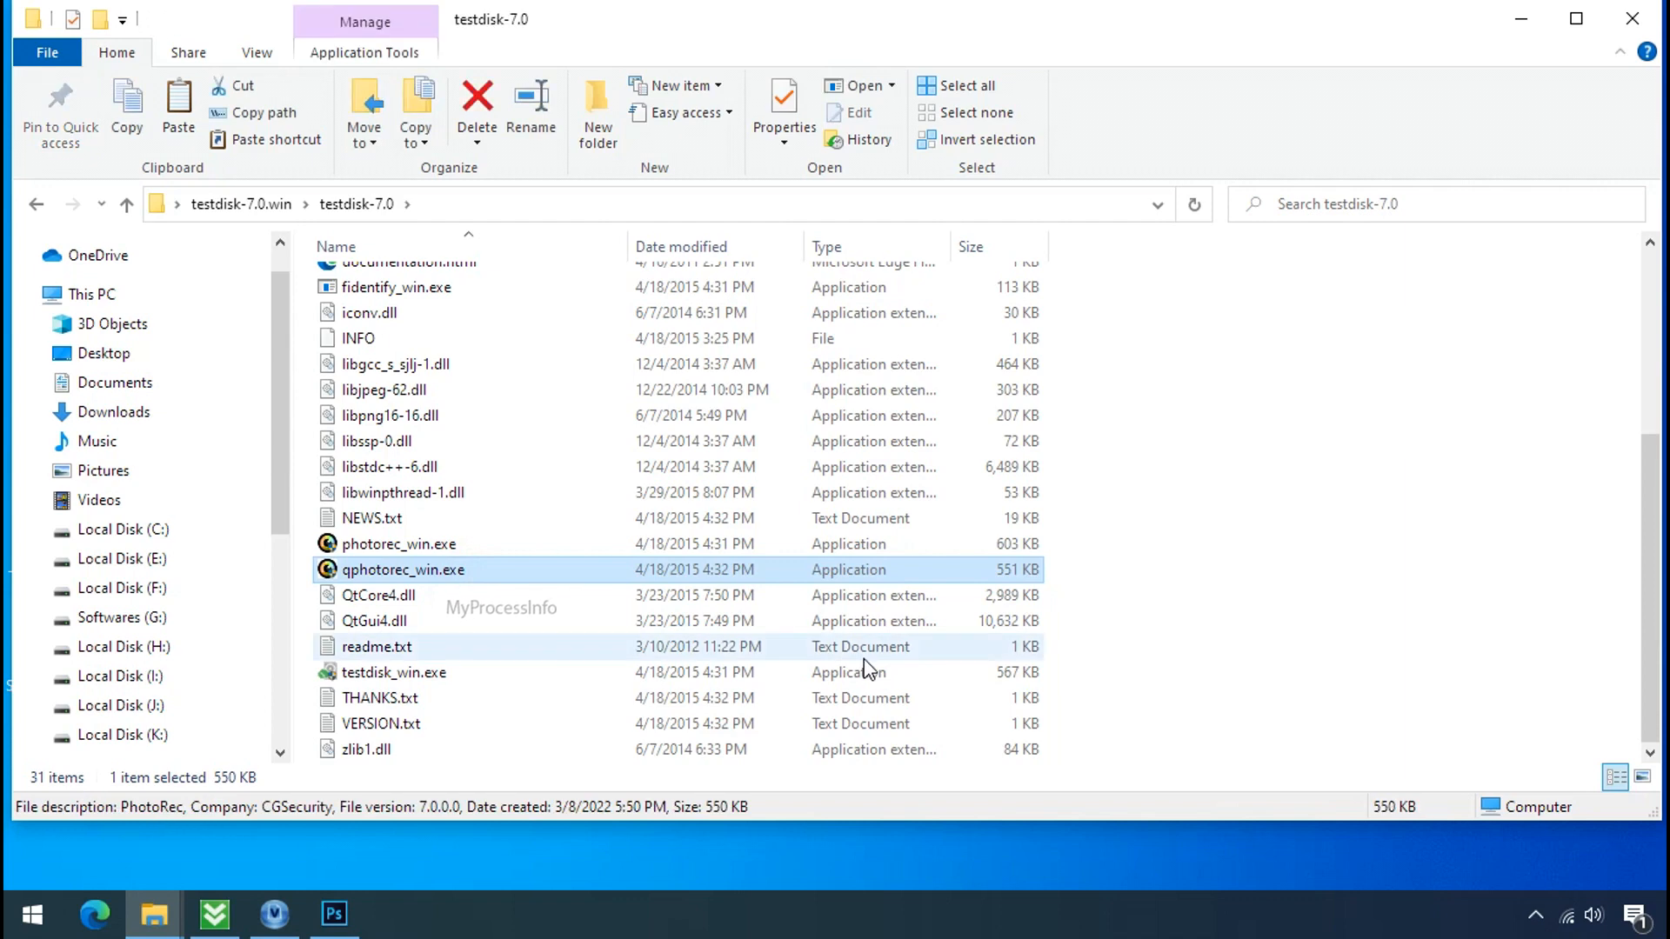
double_click(402, 571)
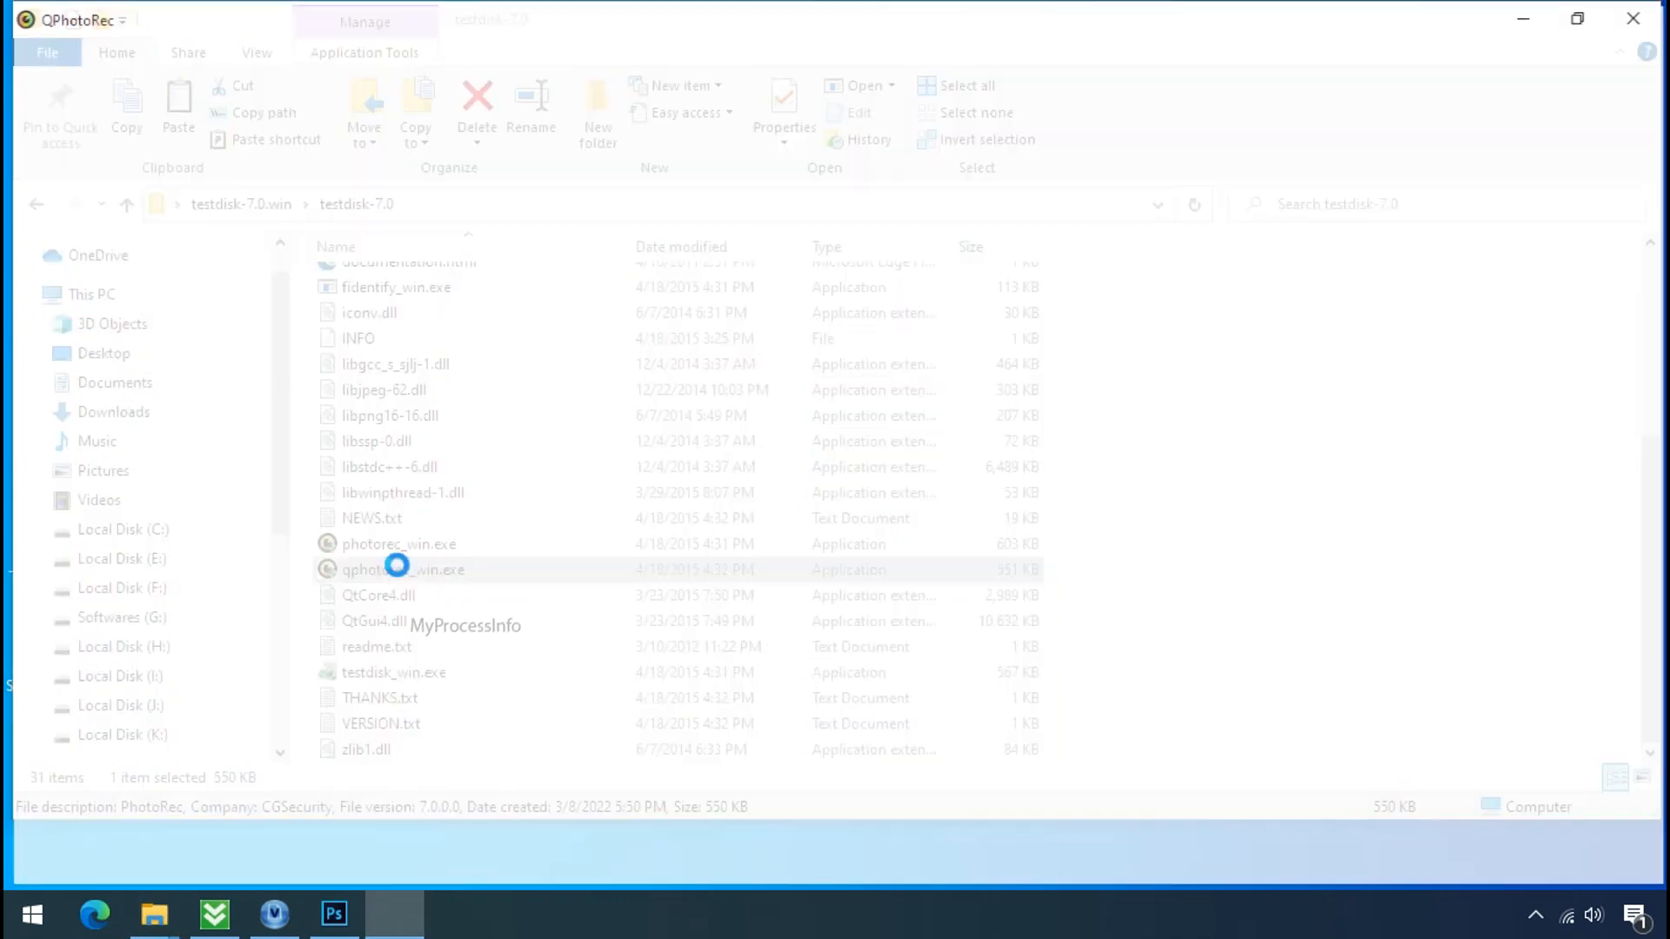
Choose Drive C as the recovery source and reset File Formats so only png is ticked
double_click(402, 571)
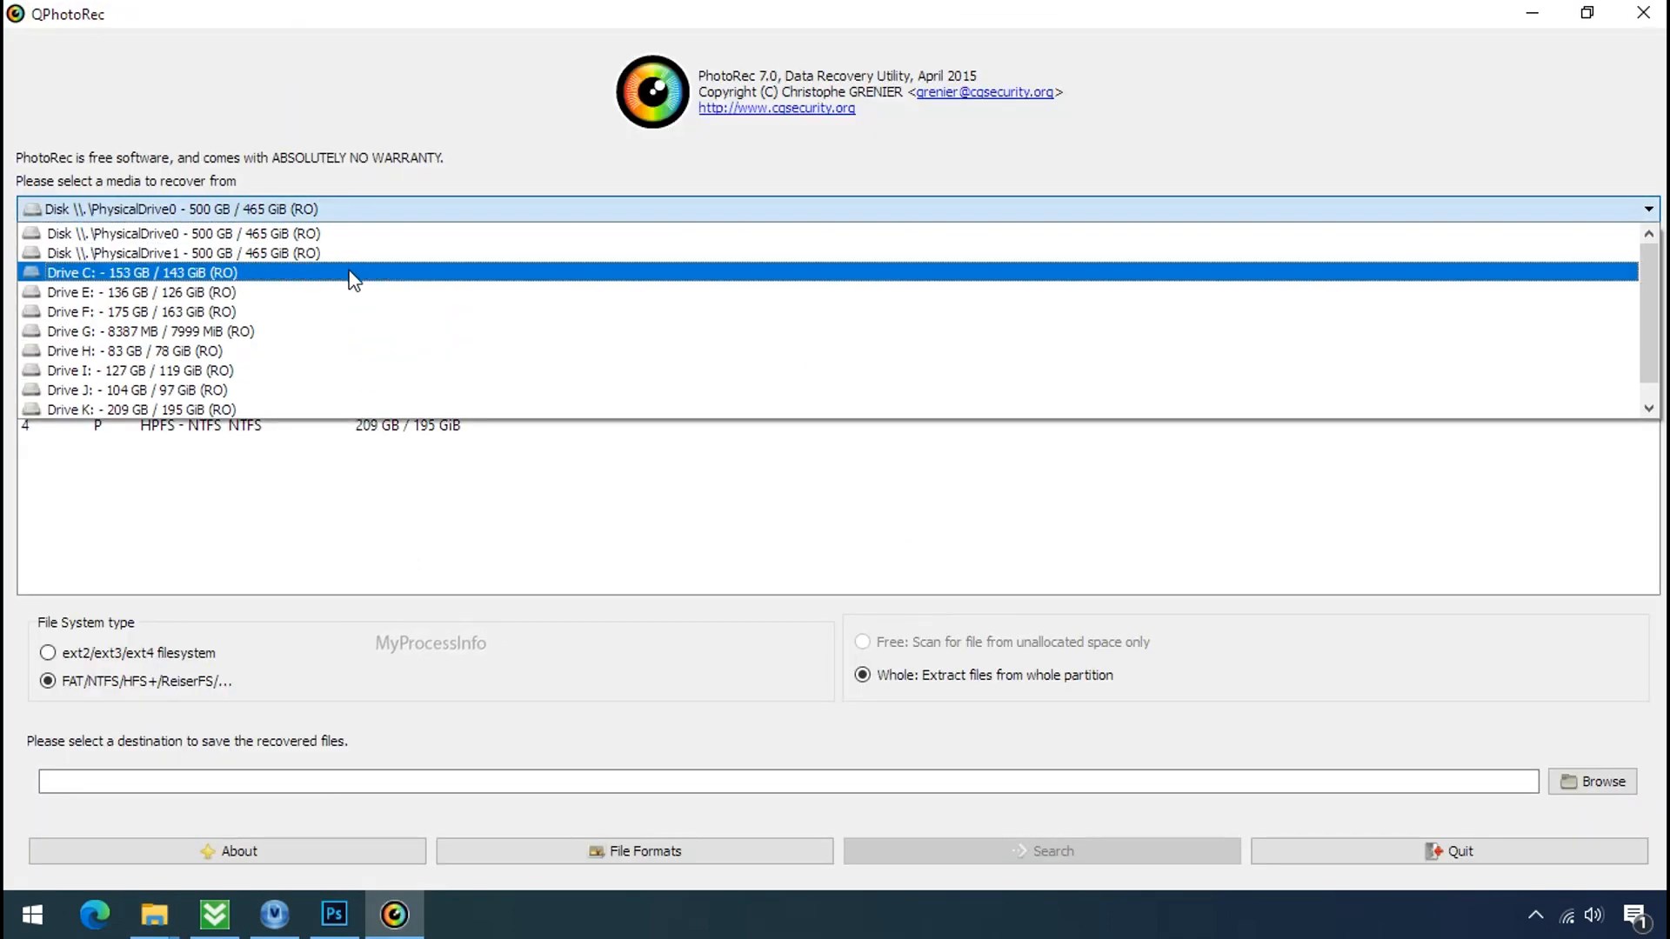
left_click(141, 273)
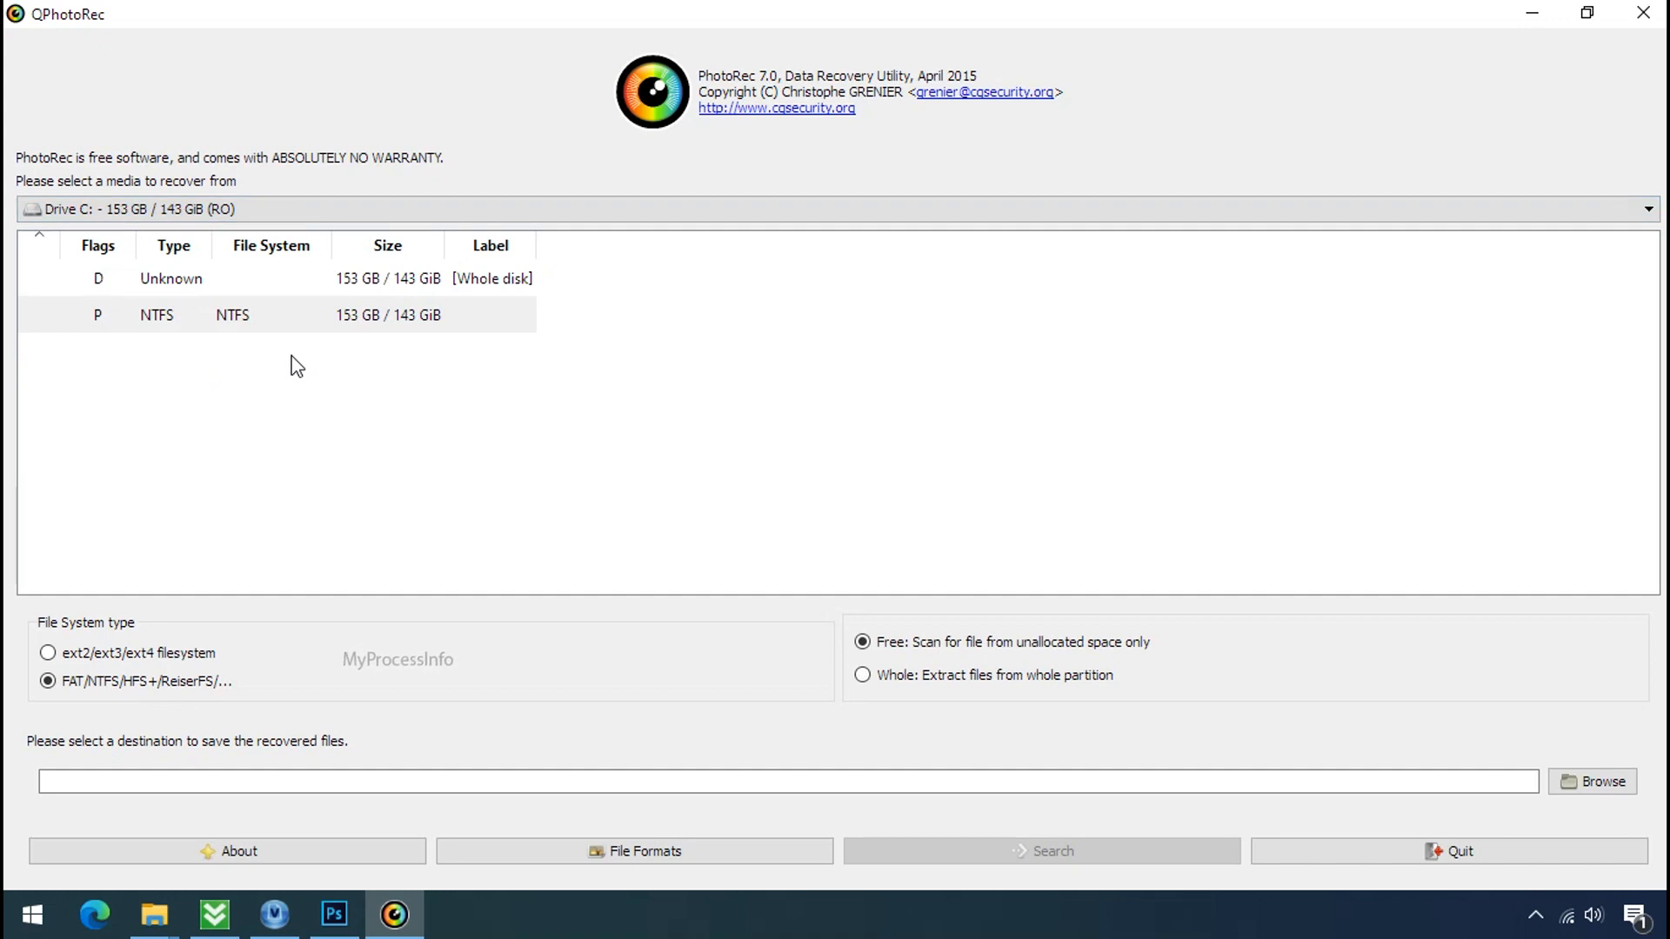
left_click(633, 850)
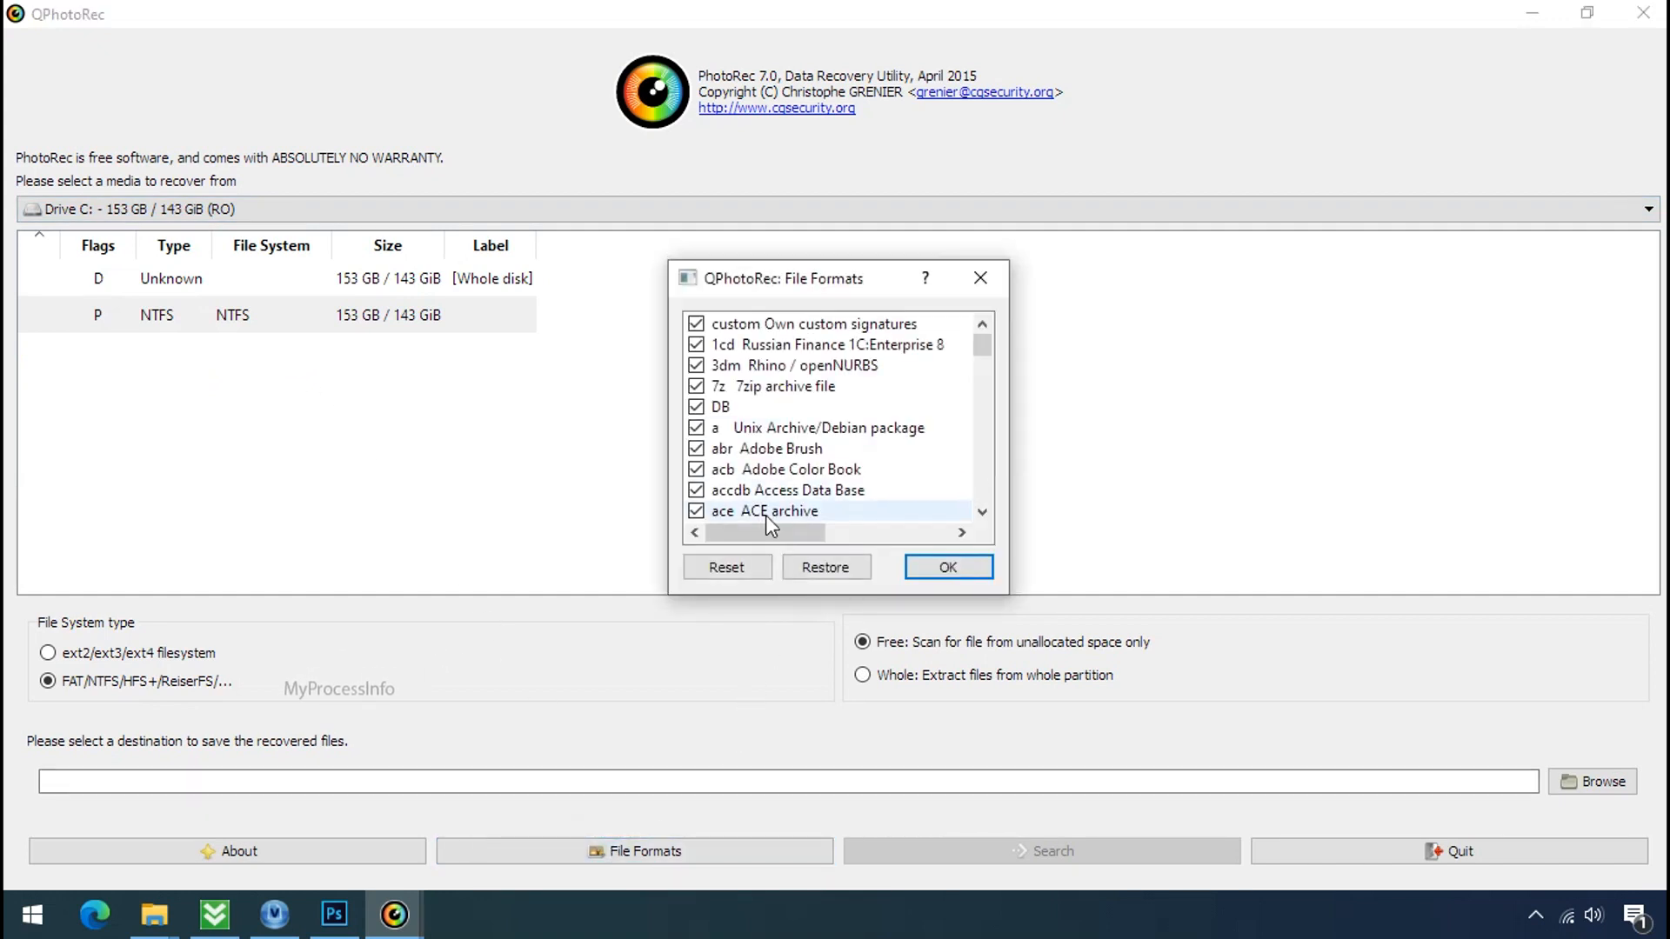
left_click(727, 567)
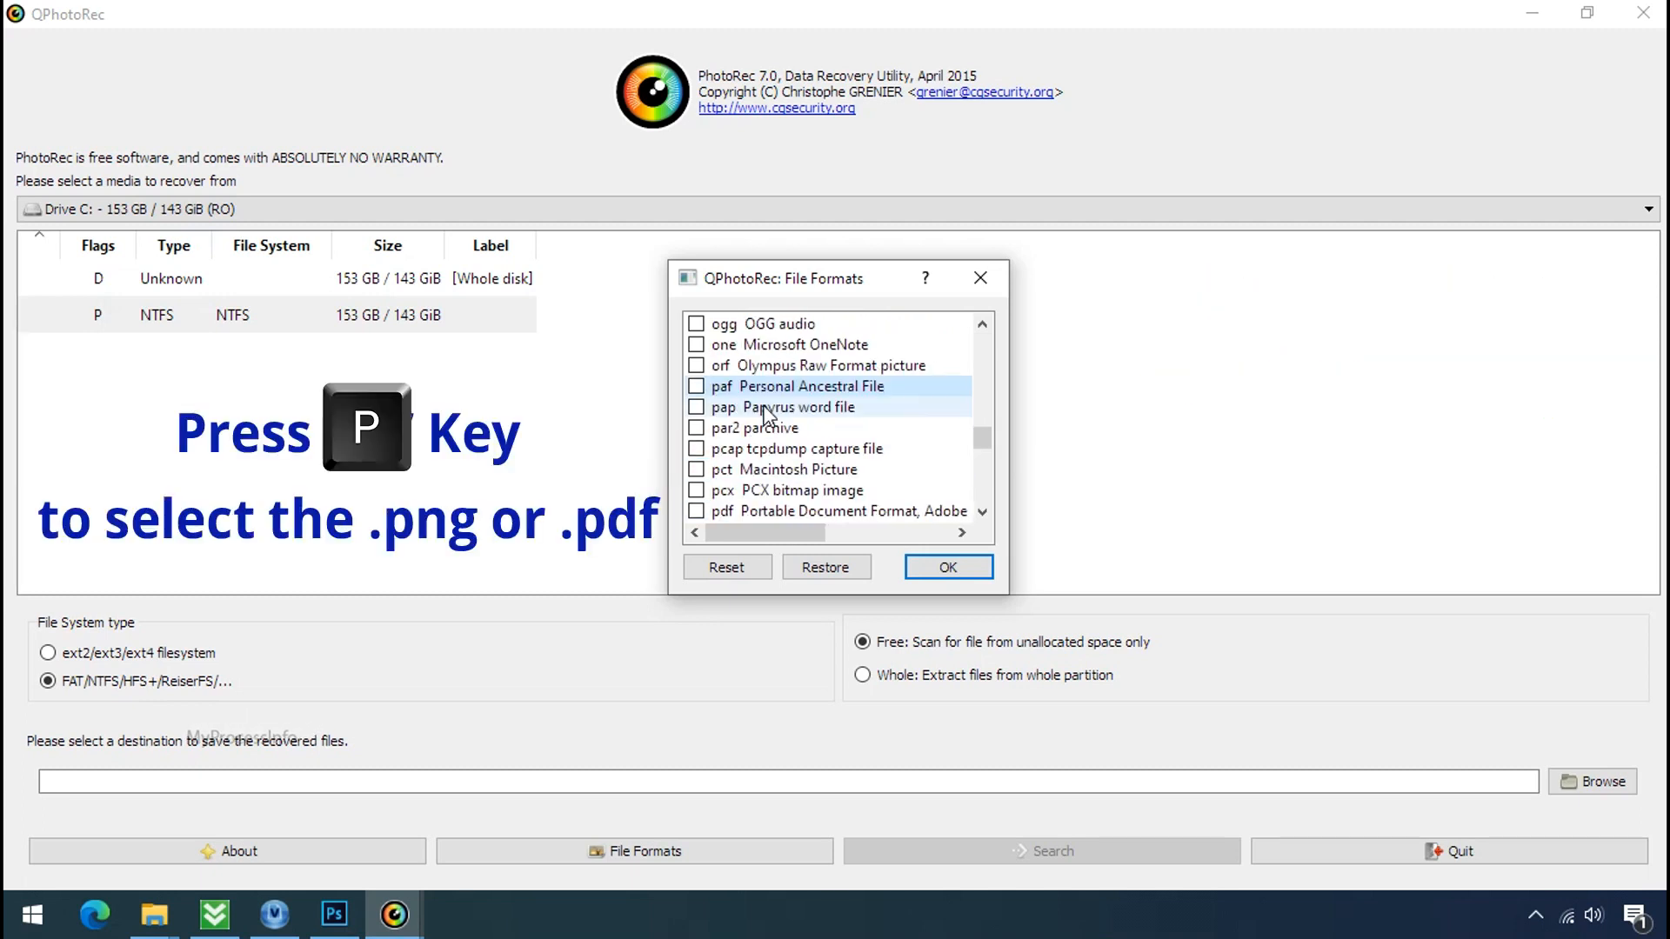
scroll("down", 3)
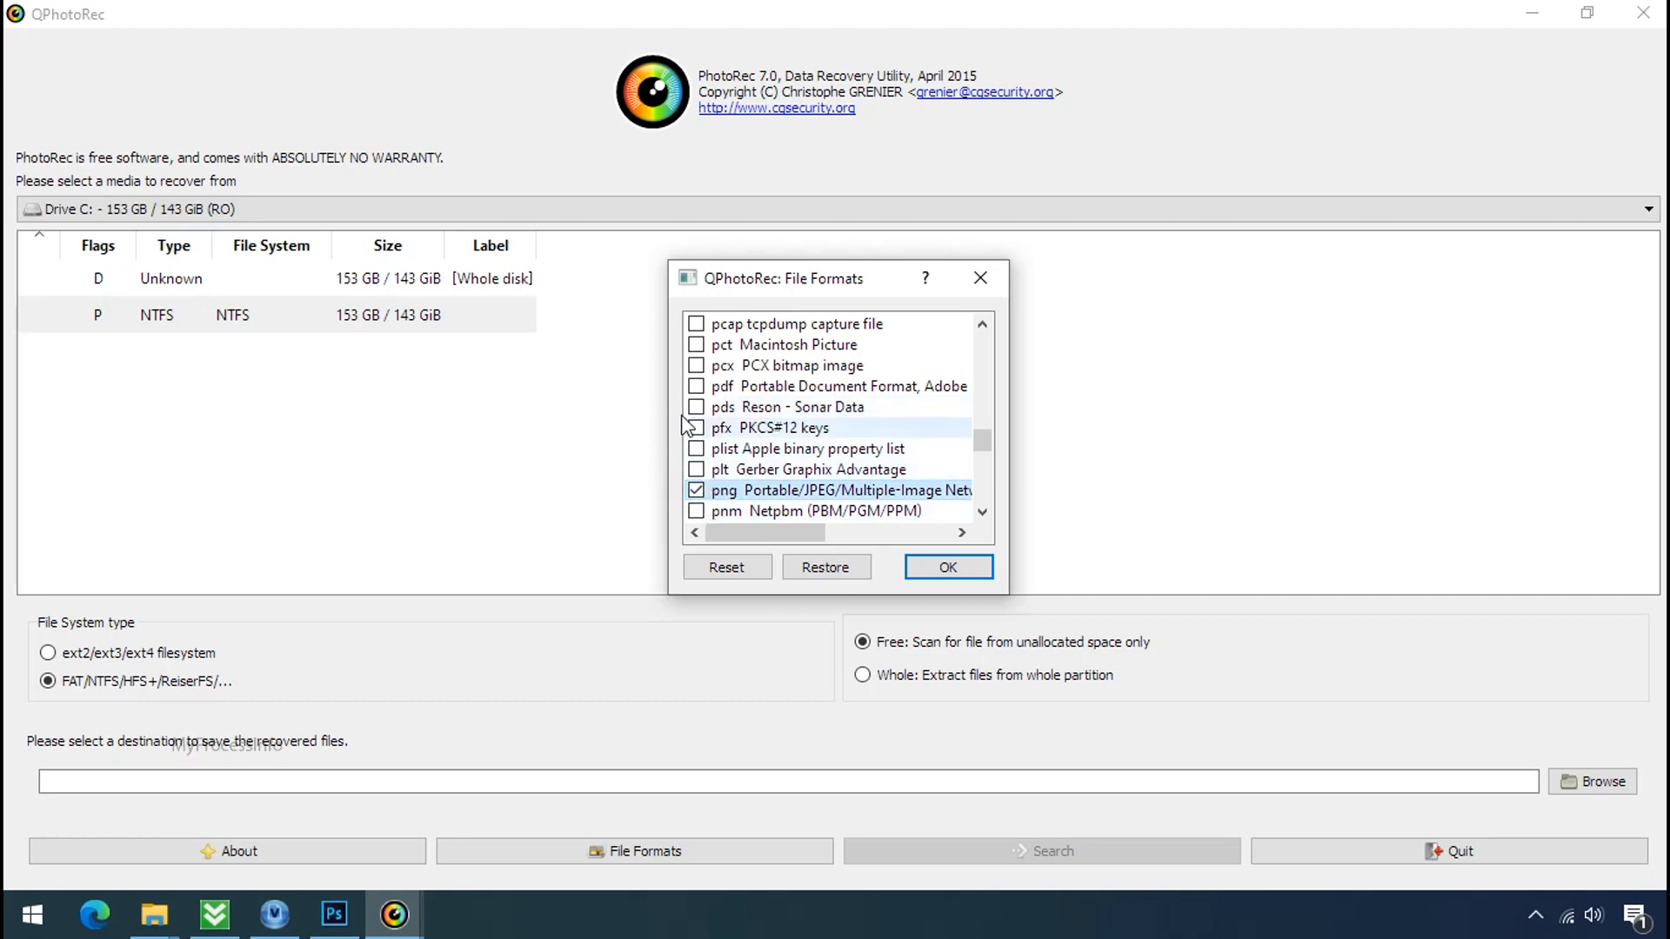
left_click(946, 567)
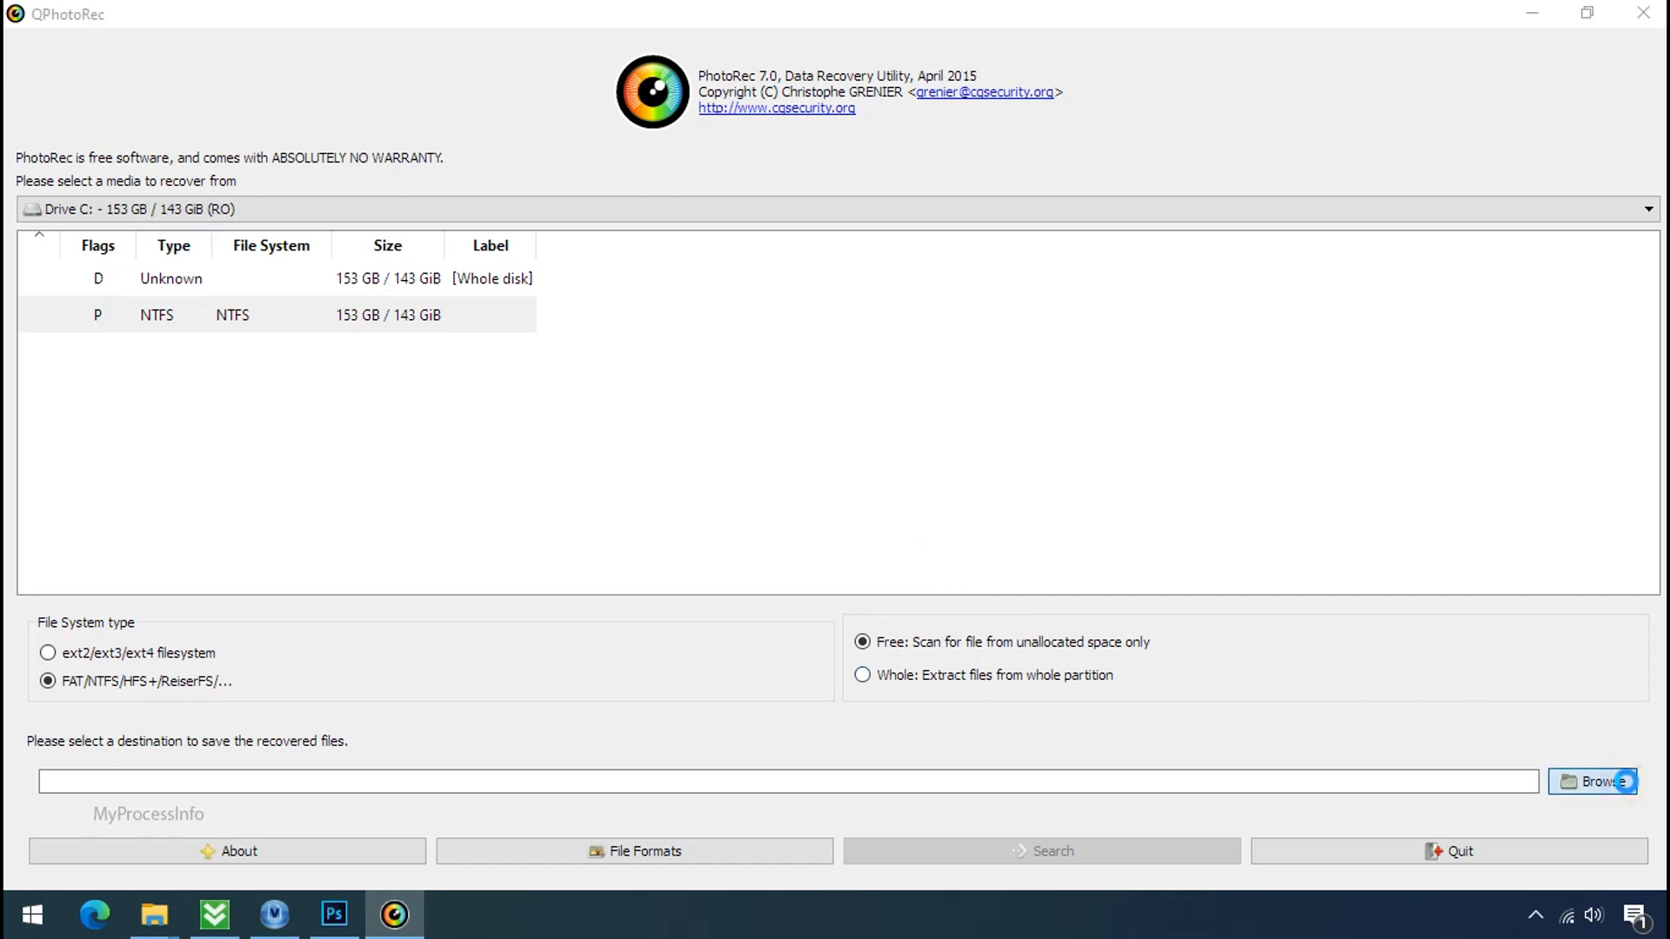
Set G:\Recovery as the destination for recovered files and start the search
left_click(1595, 781)
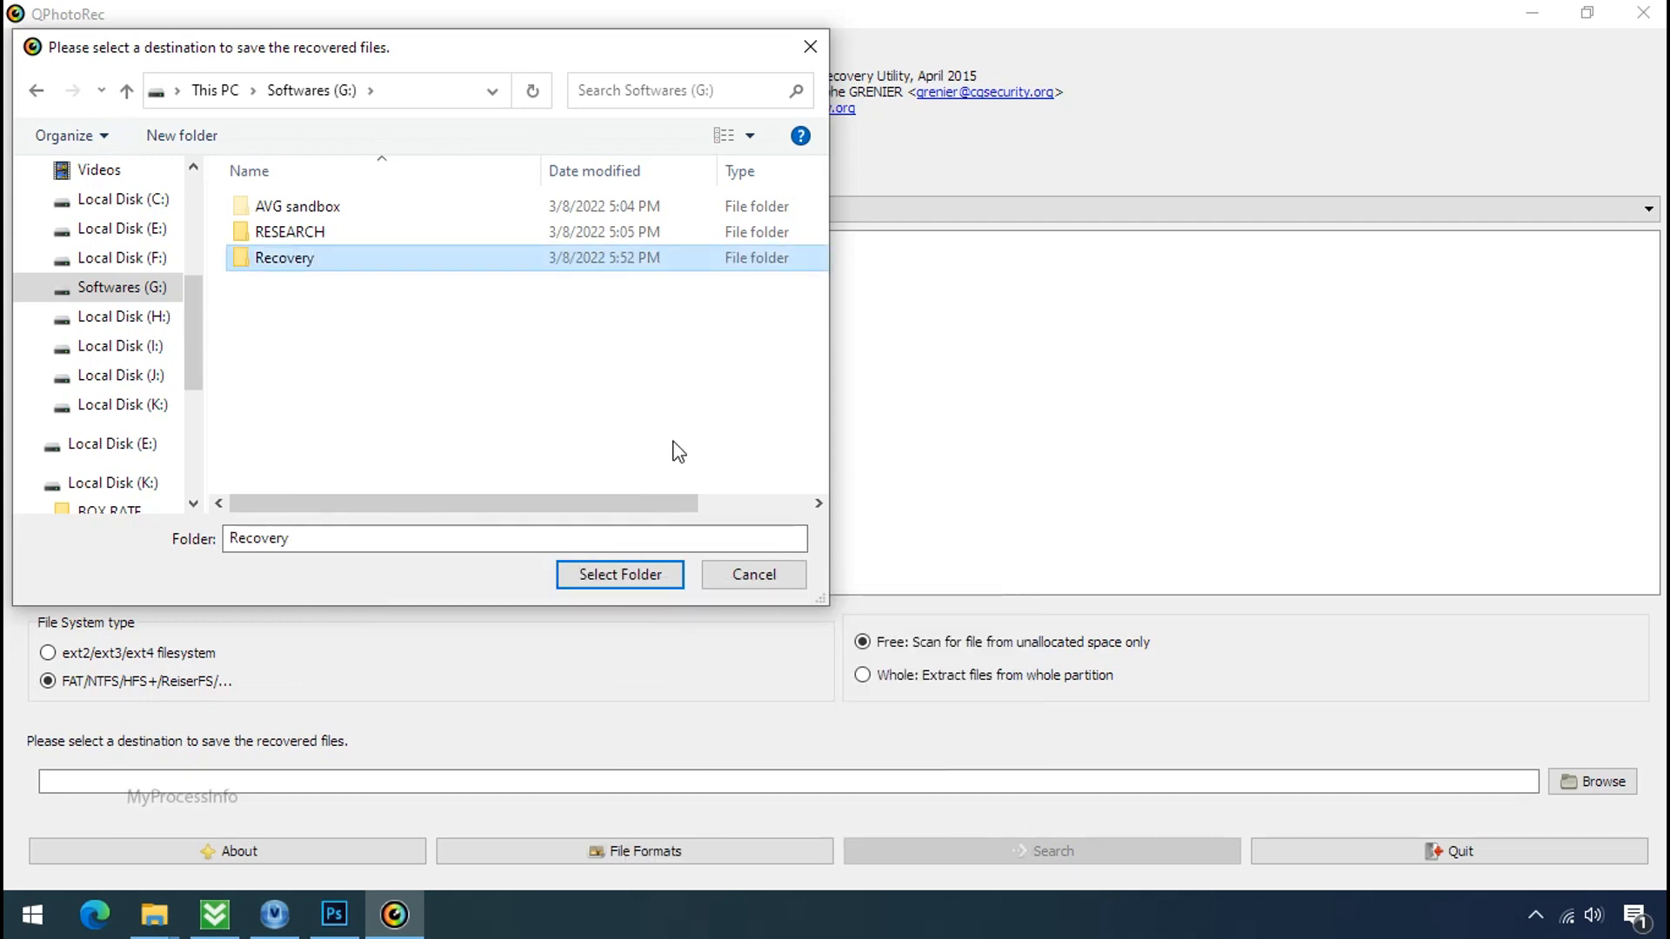
left_click(619, 574)
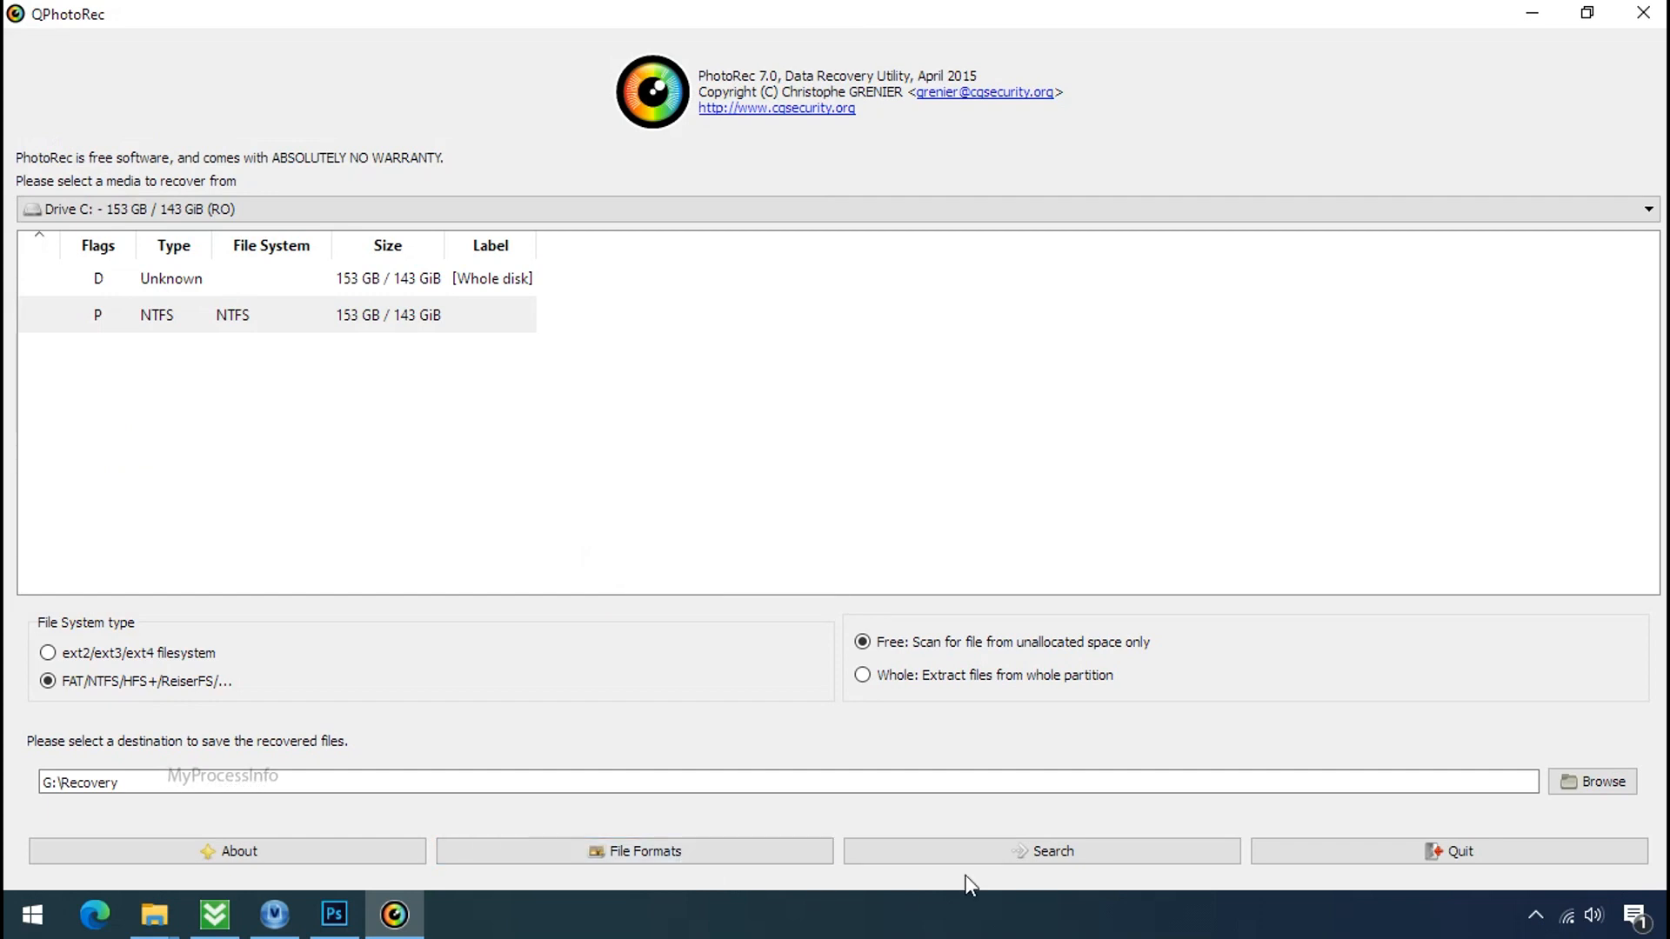
left_click(1040, 850)
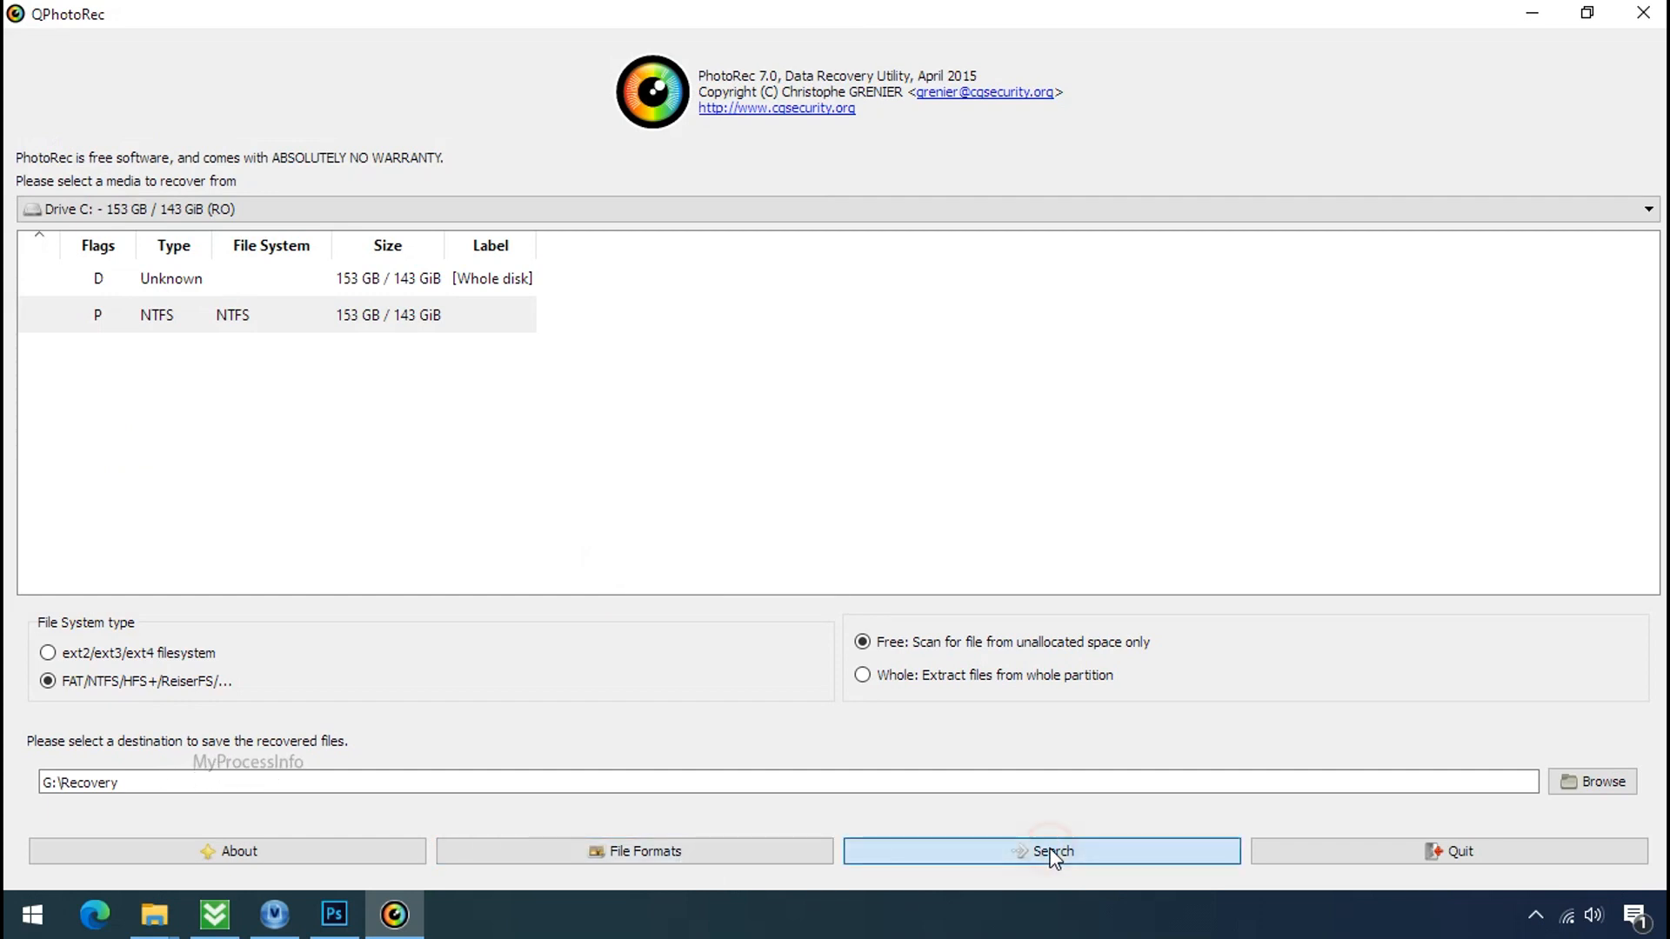
left_click(1040, 850)
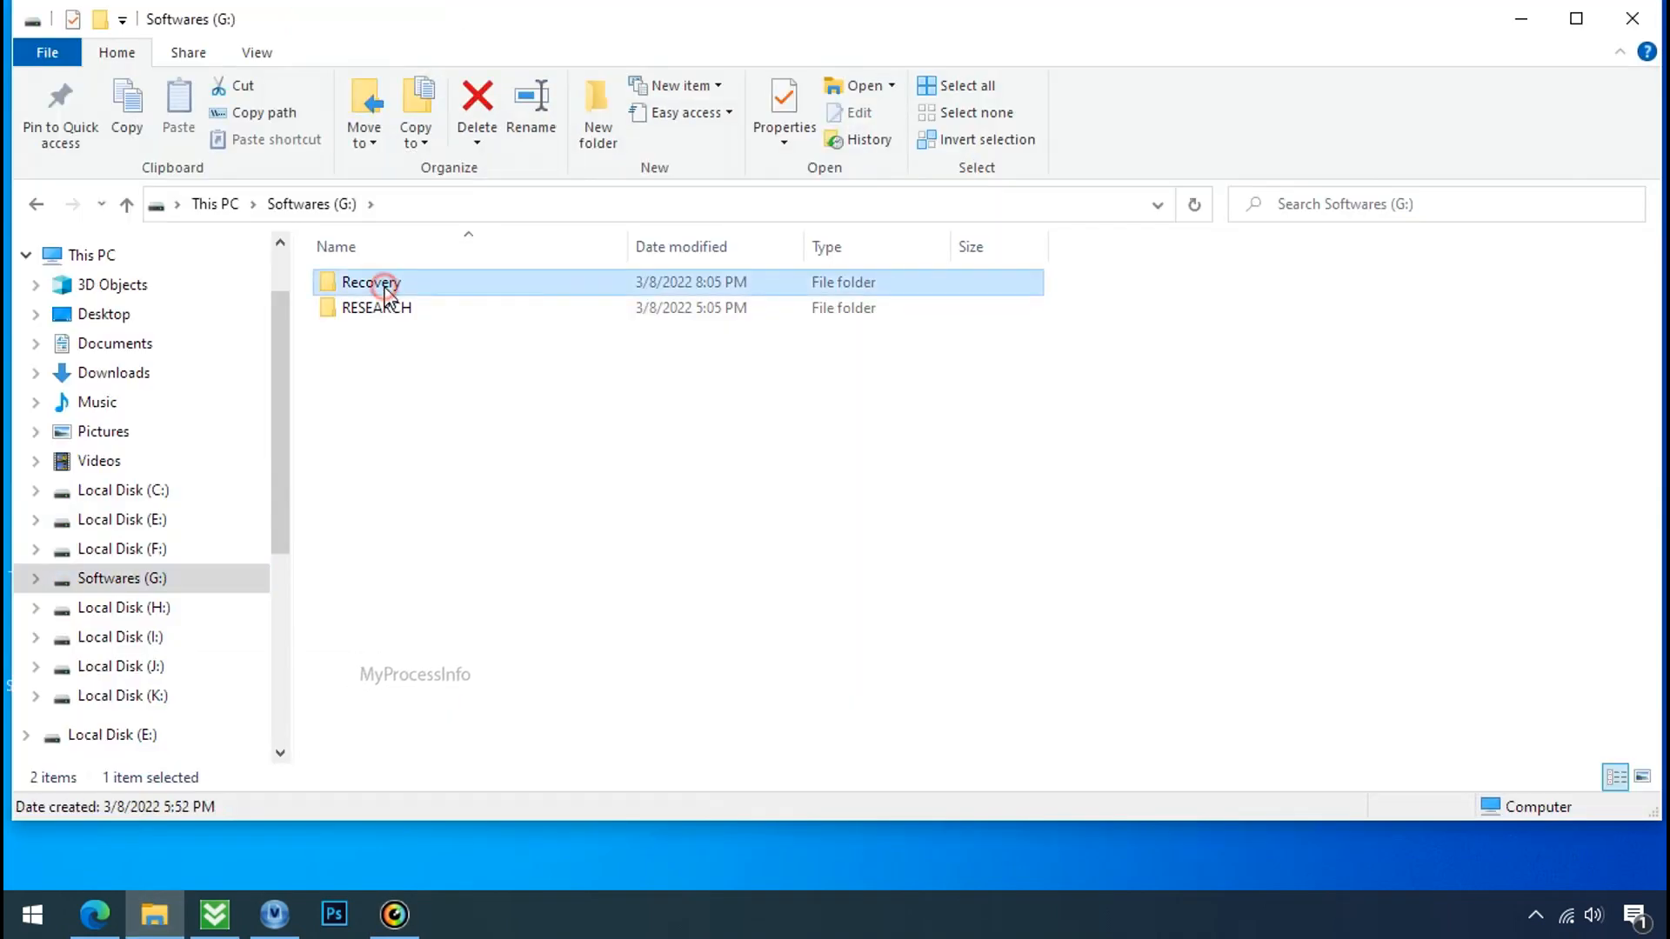
Enter G:\Recovery\recup_dir.3 and scroll through the recovered png and jpg files
double_click(369, 282)
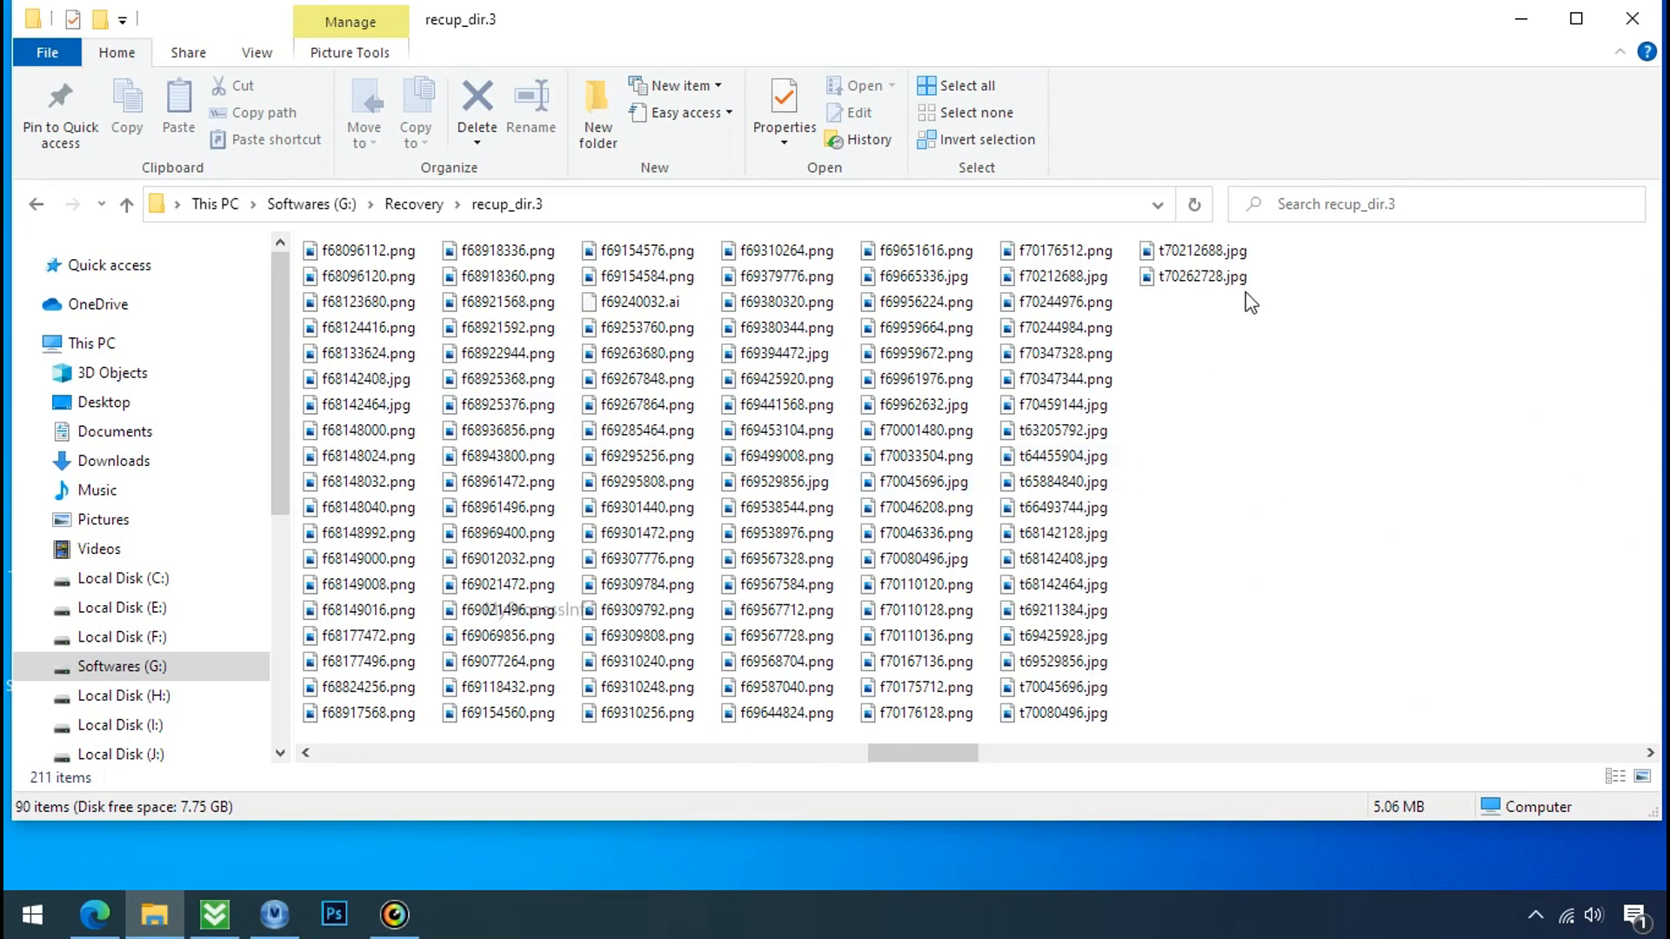
scroll("right", 3)
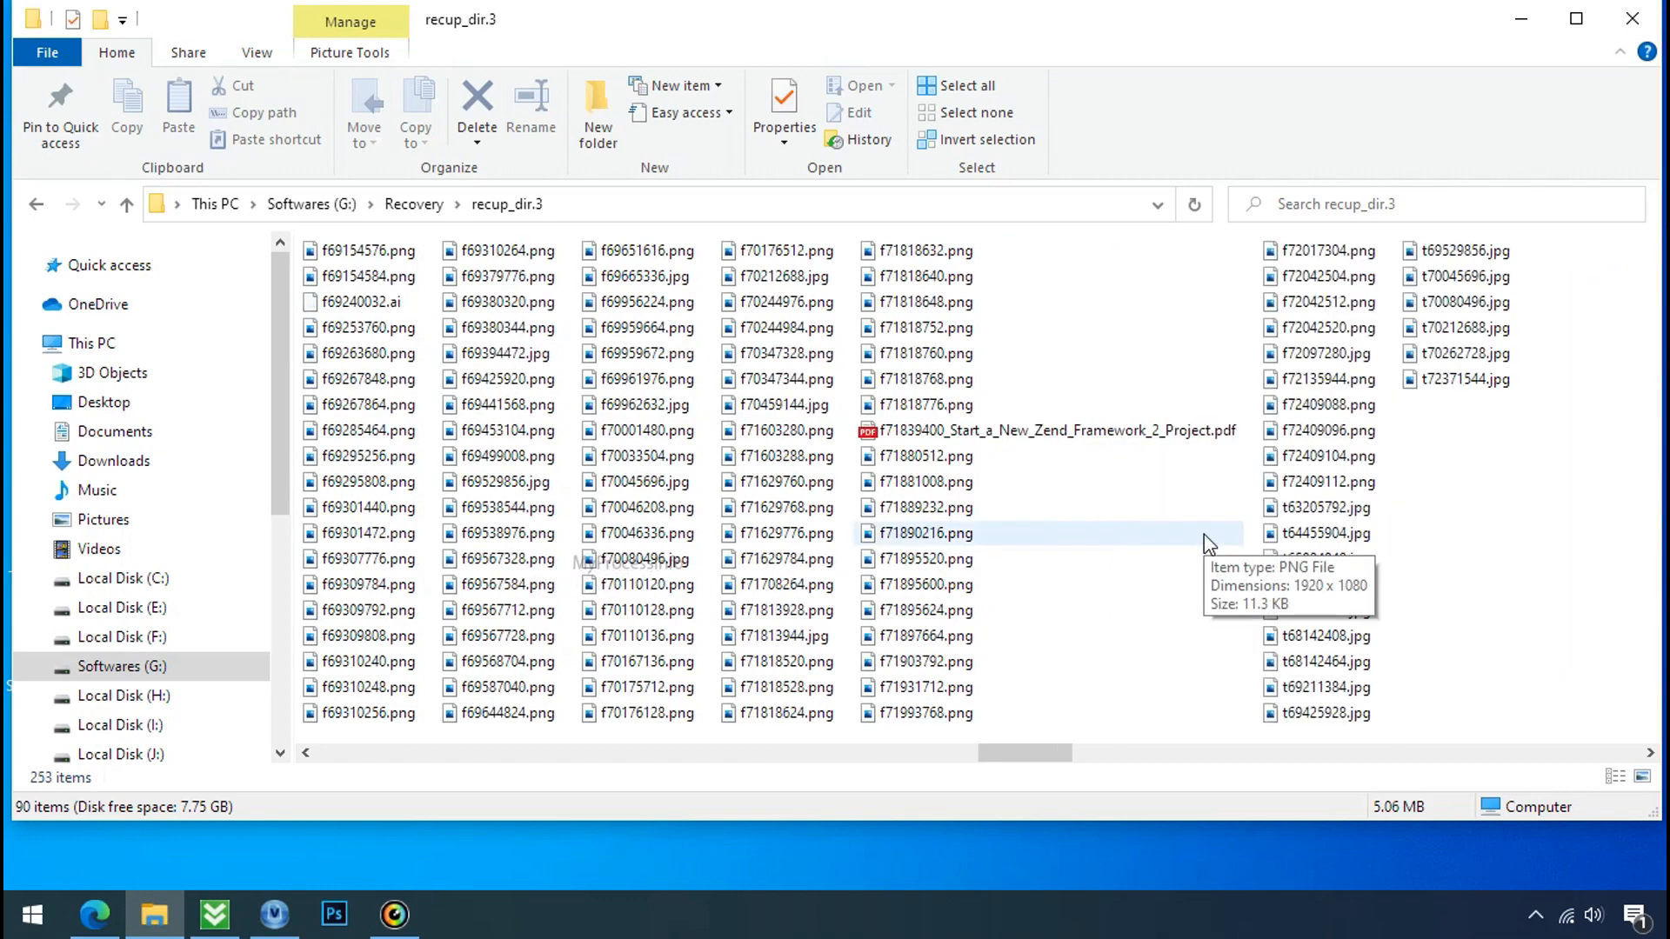
scroll("right", 3)
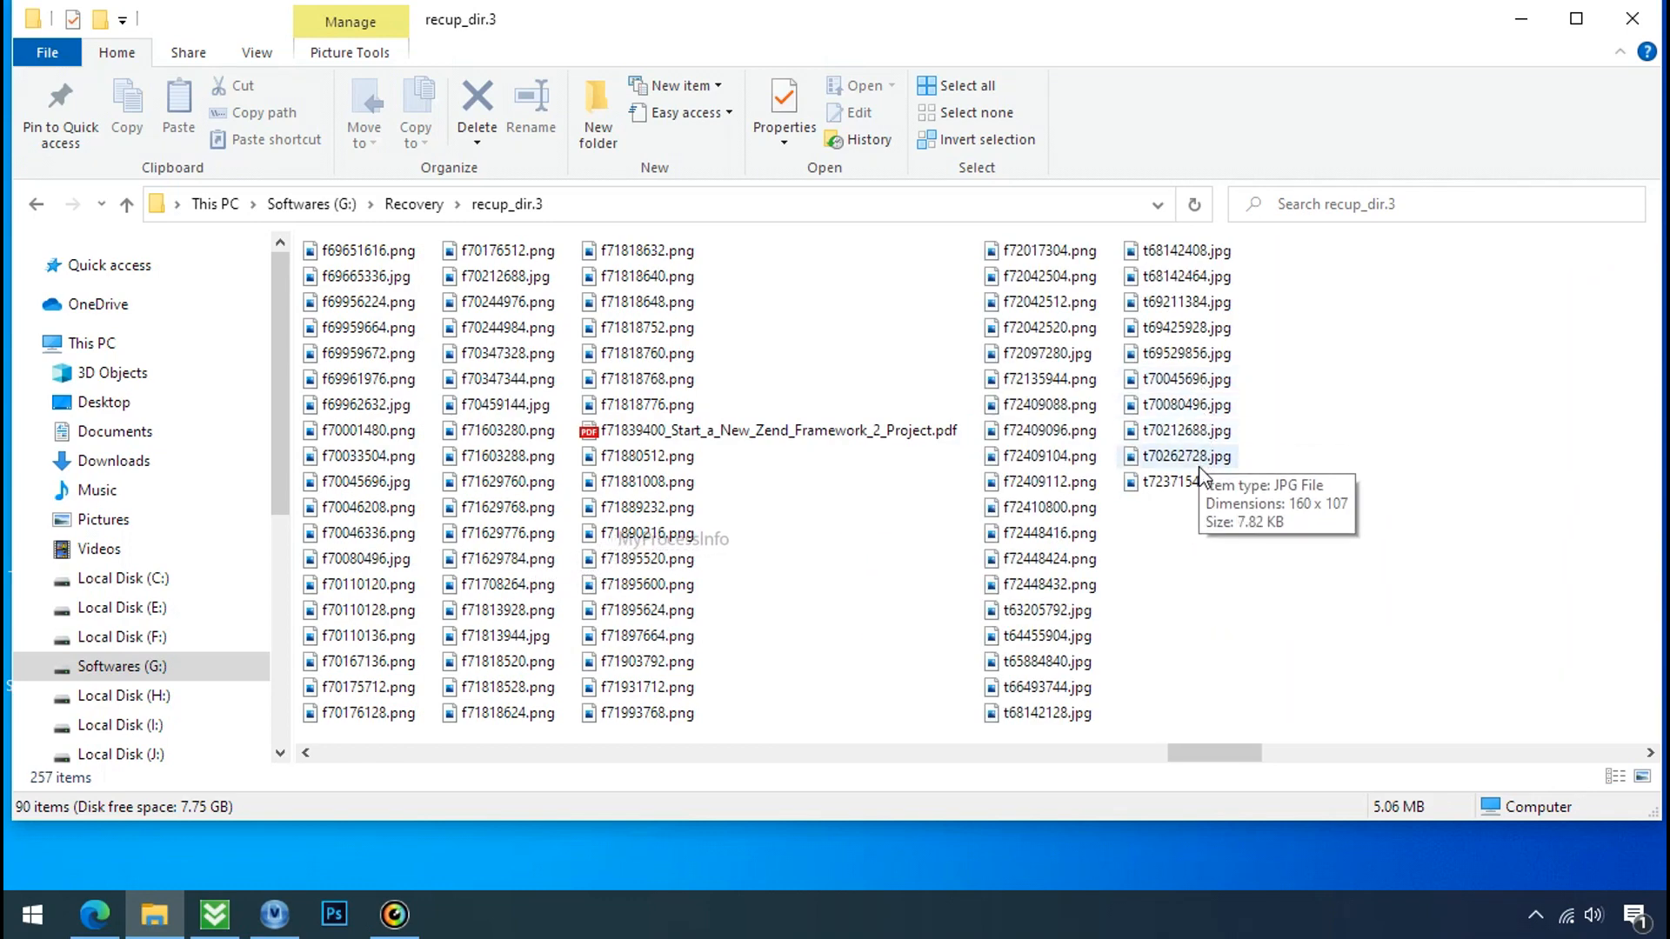